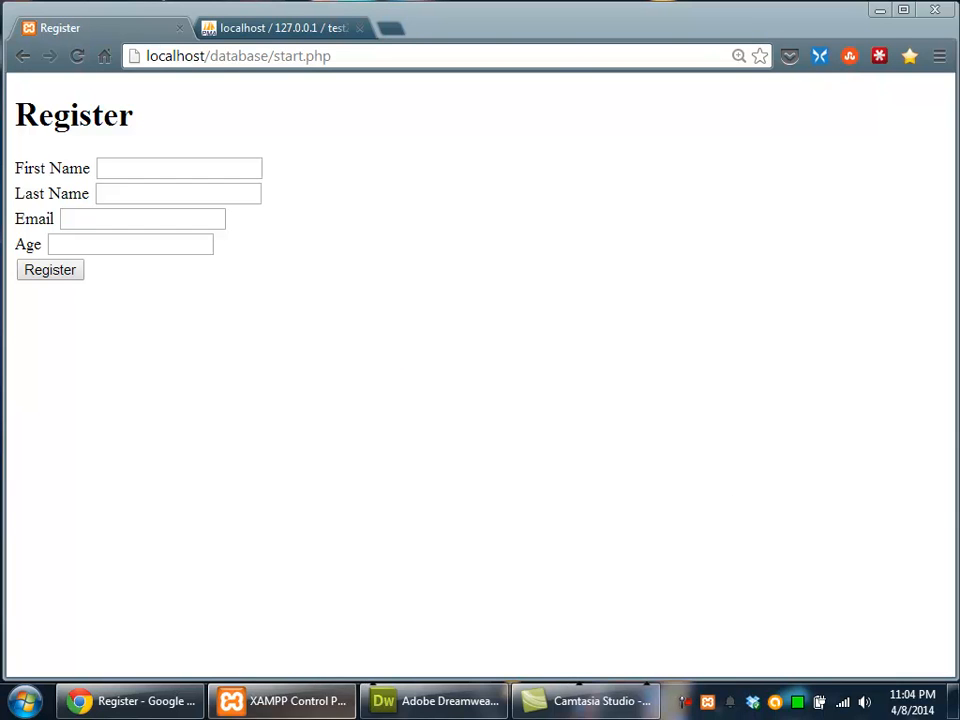
{"action": "left_click", "coordinate": [280, 700]}
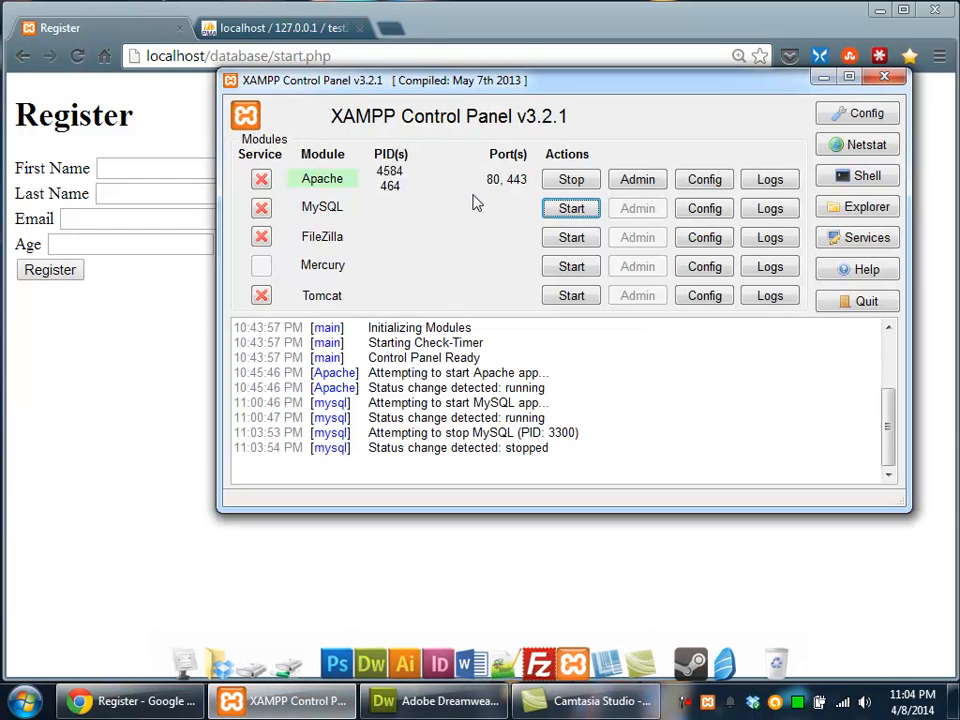
{"action": "mouse_move", "coordinate": [320, 235]}
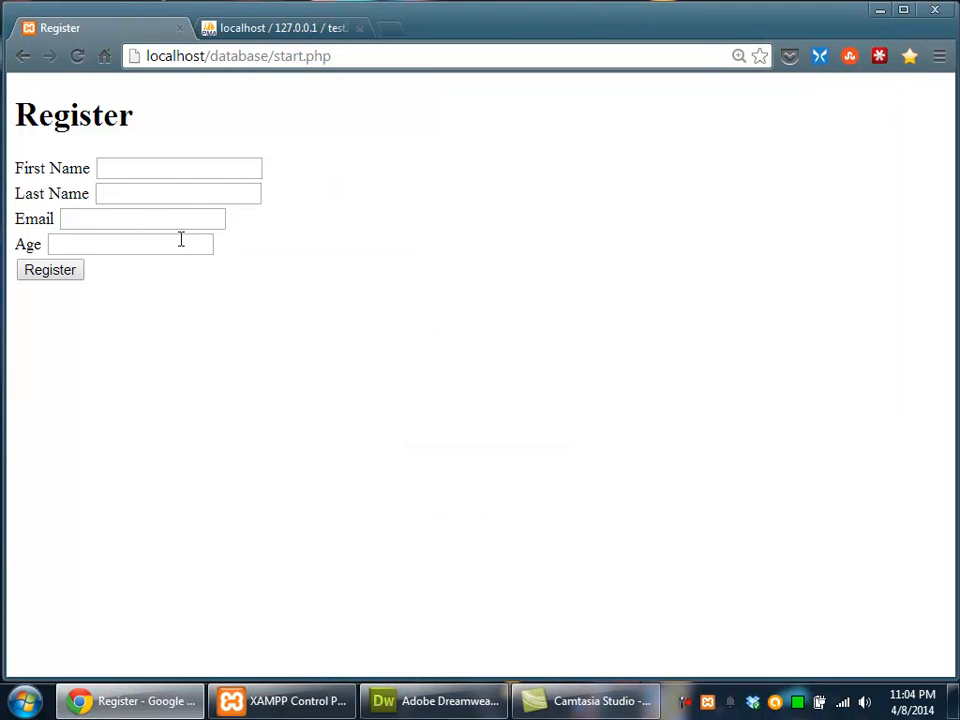
{"action": "left_click", "coordinate": [178, 167]}
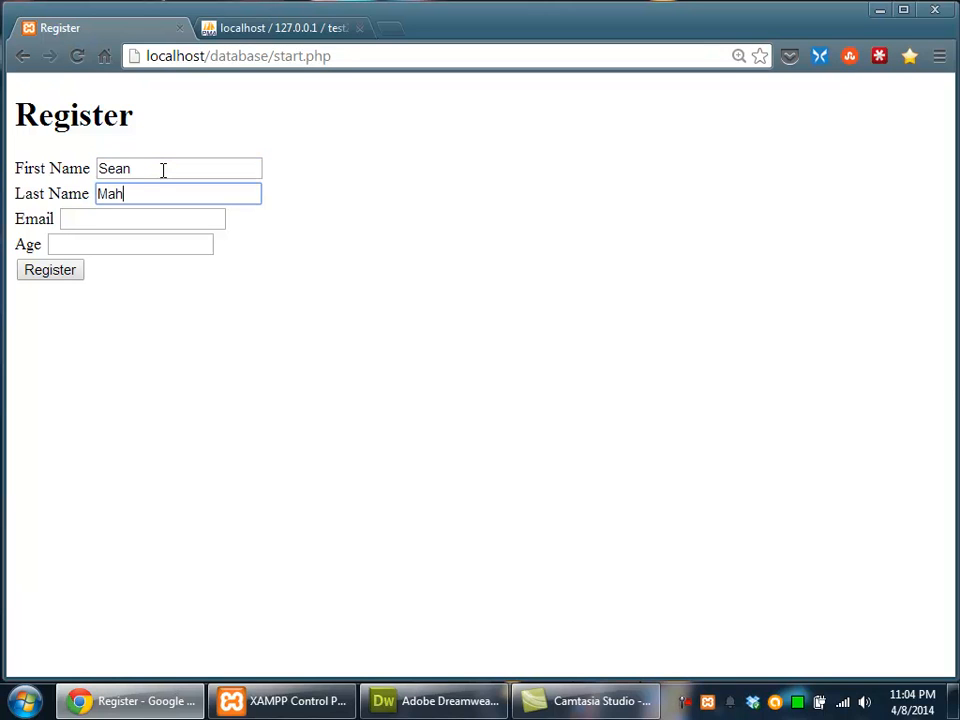
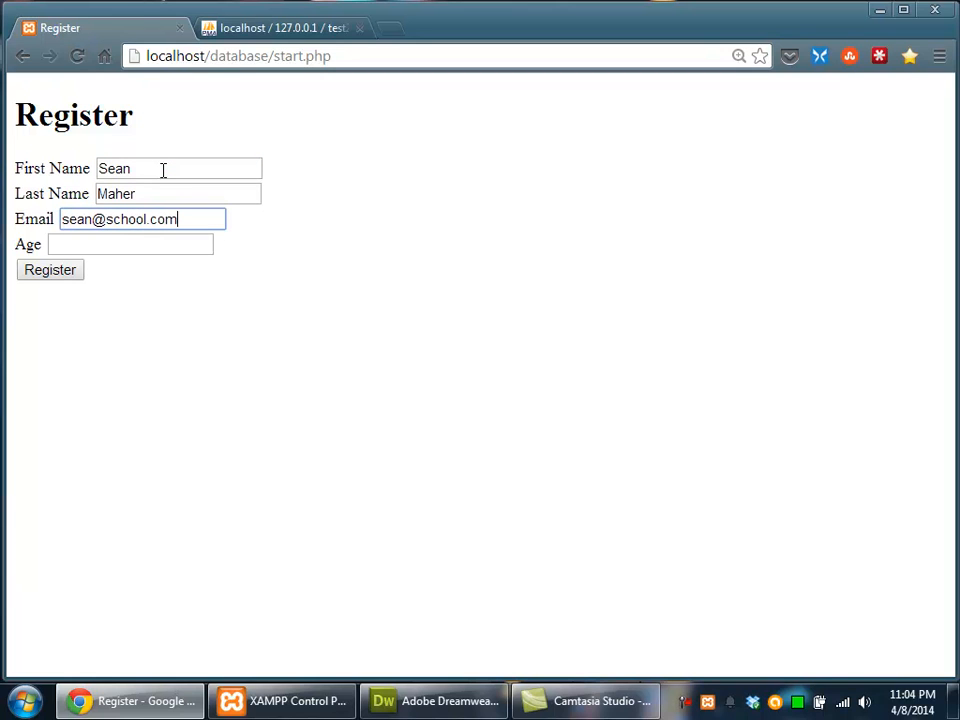
{"action": "left_click", "coordinate": [130, 244]}
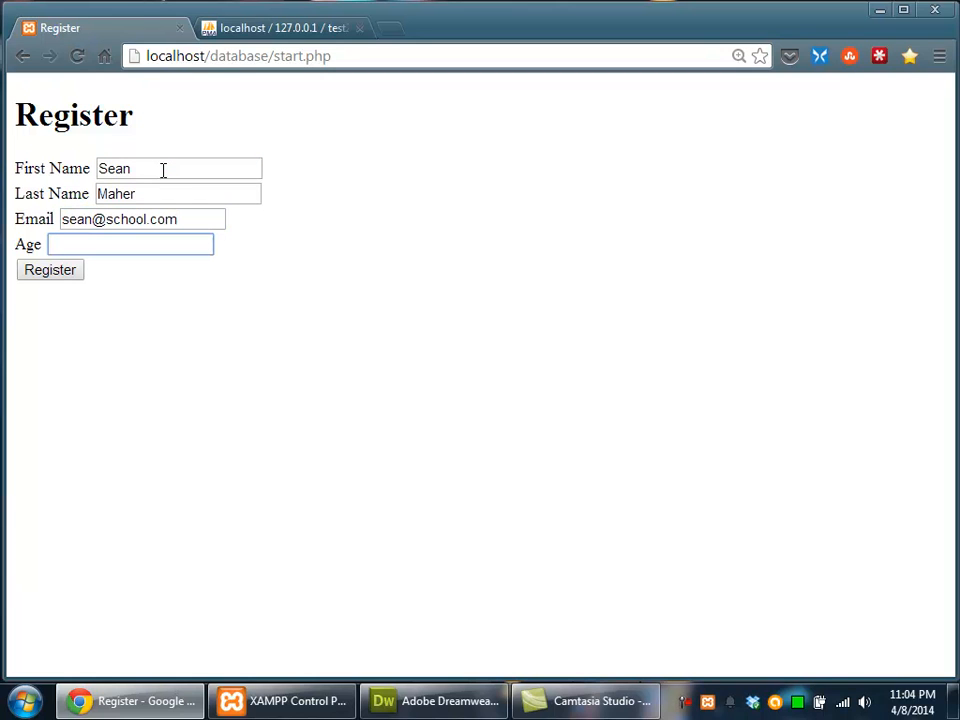
{"action": "left_click", "coordinate": [49, 270]}
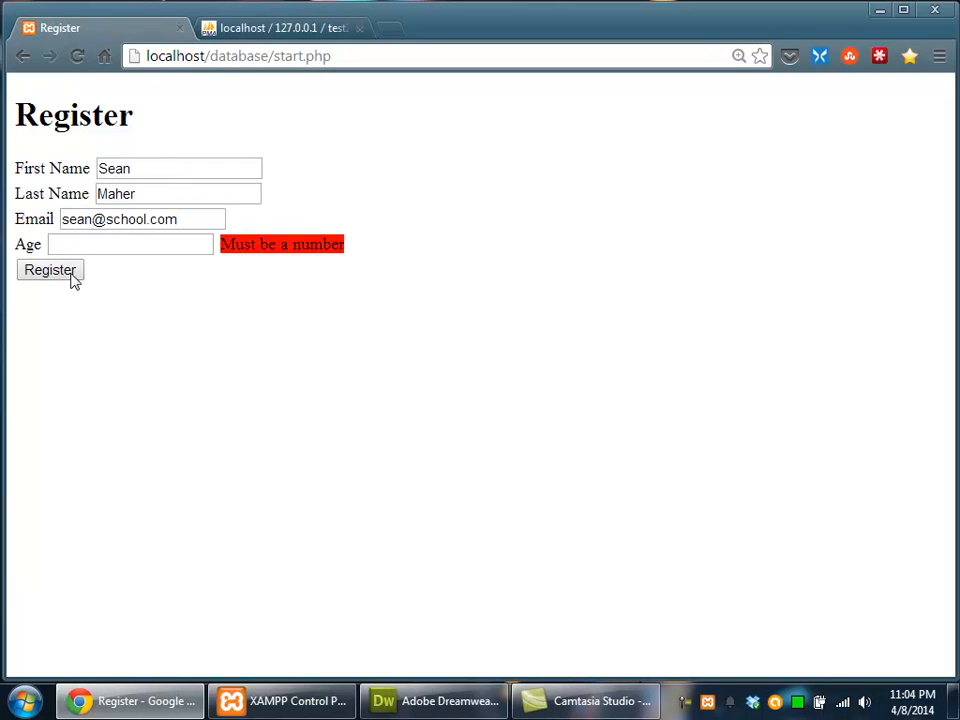
Step: After the 'Must be a number' error, enter age 100, resubmit, and go back
{"action": "double_click", "coordinate": [282, 244]}
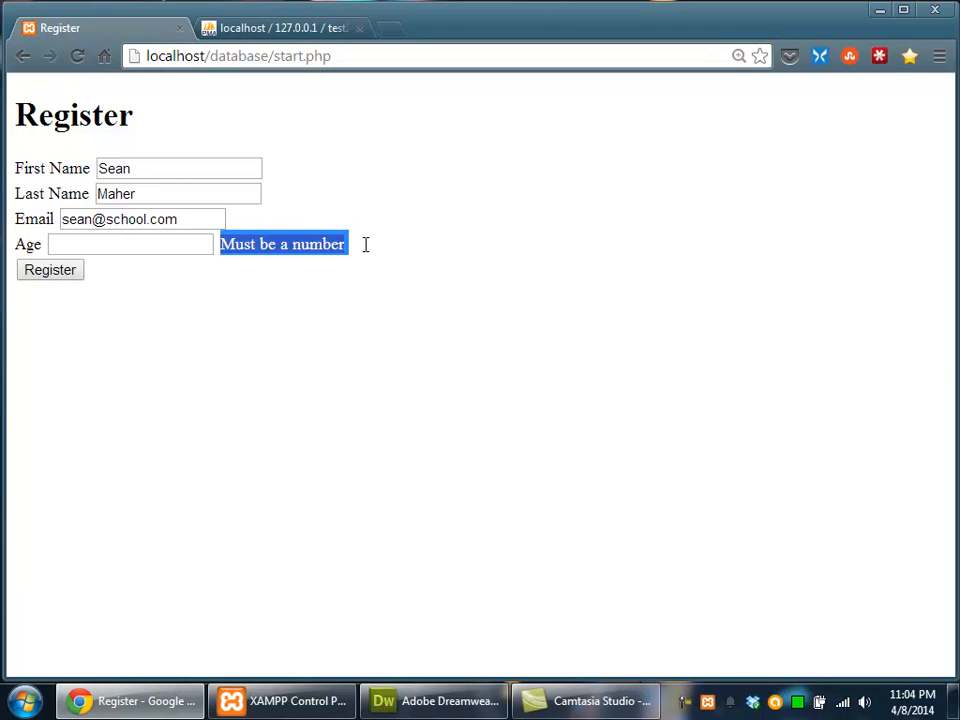
{"action": "left_click", "coordinate": [130, 244]}
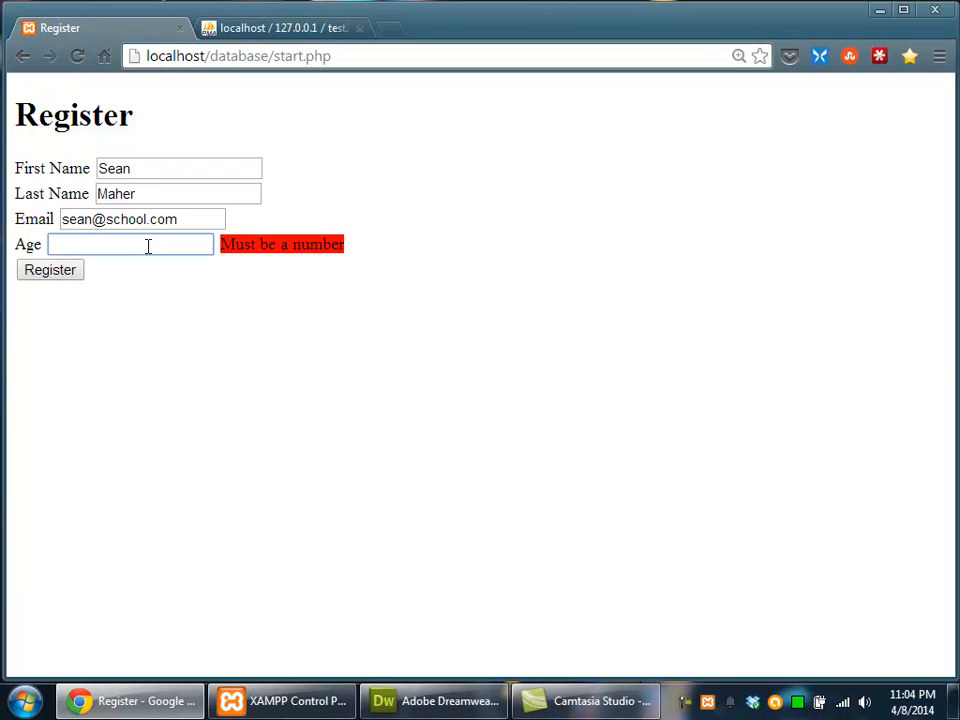
{"action": "type", "text": "100"}
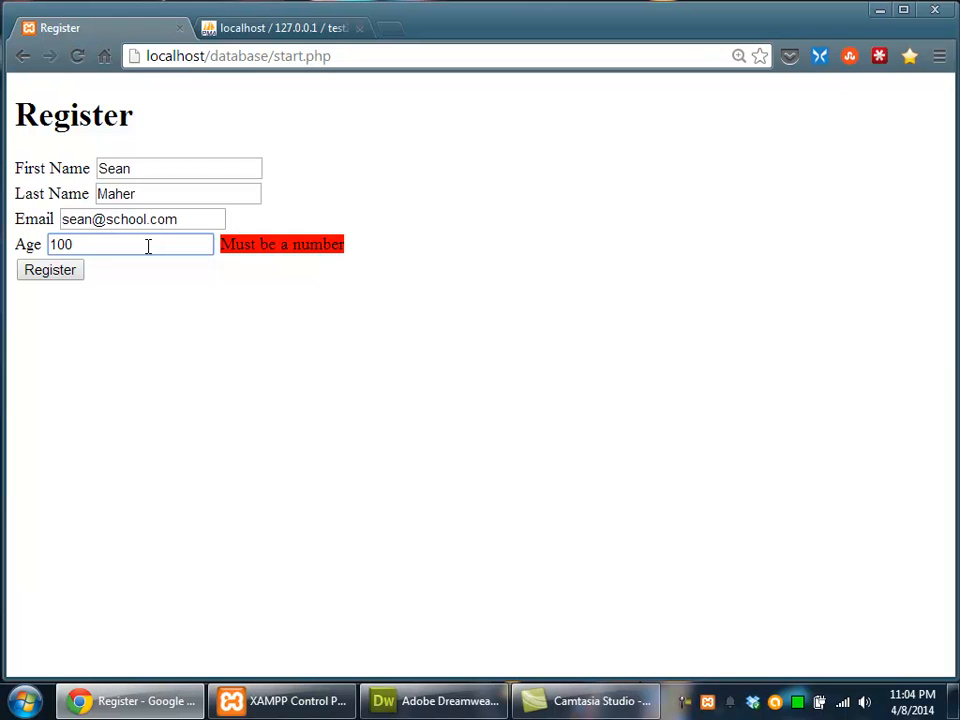
{"action": "left_click", "coordinate": [49, 269]}
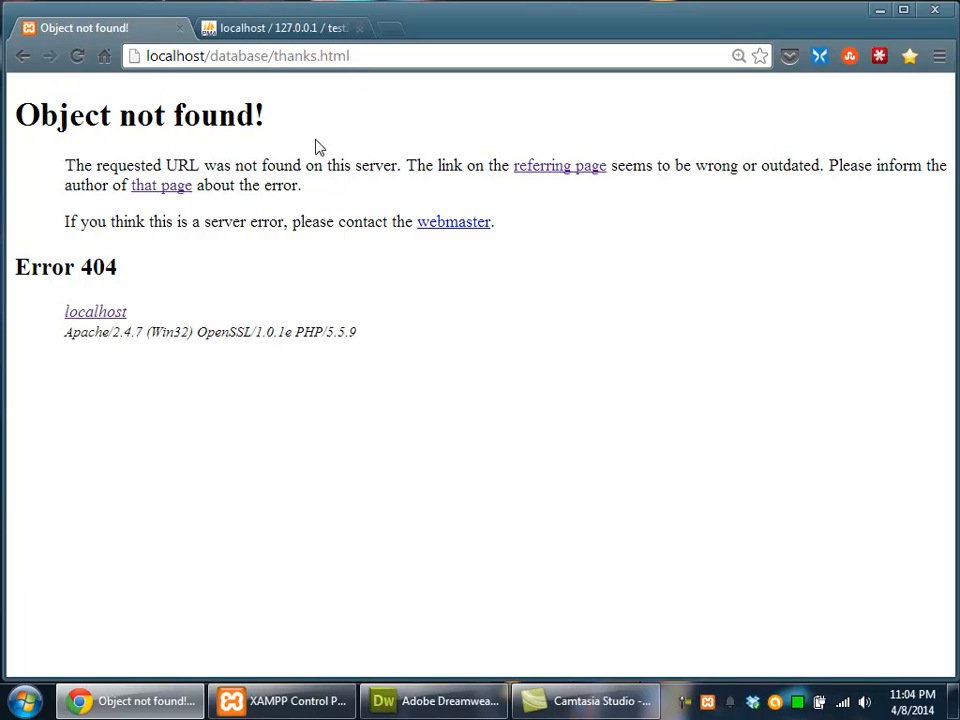
{"action": "mouse_move", "coordinate": [23, 56]}
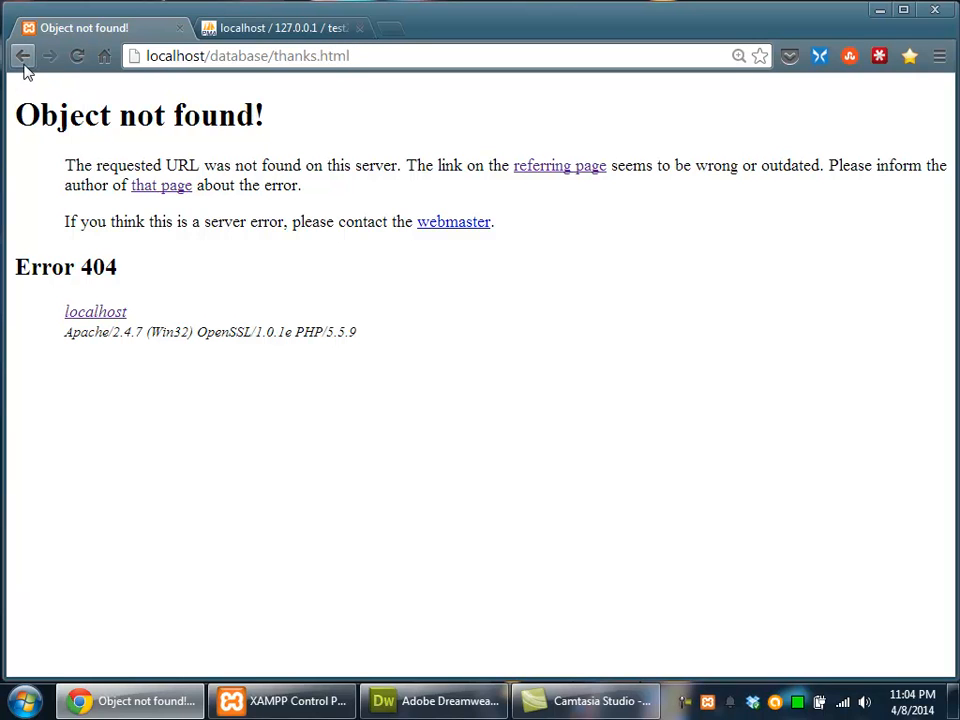
{"action": "left_click", "coordinate": [23, 55]}
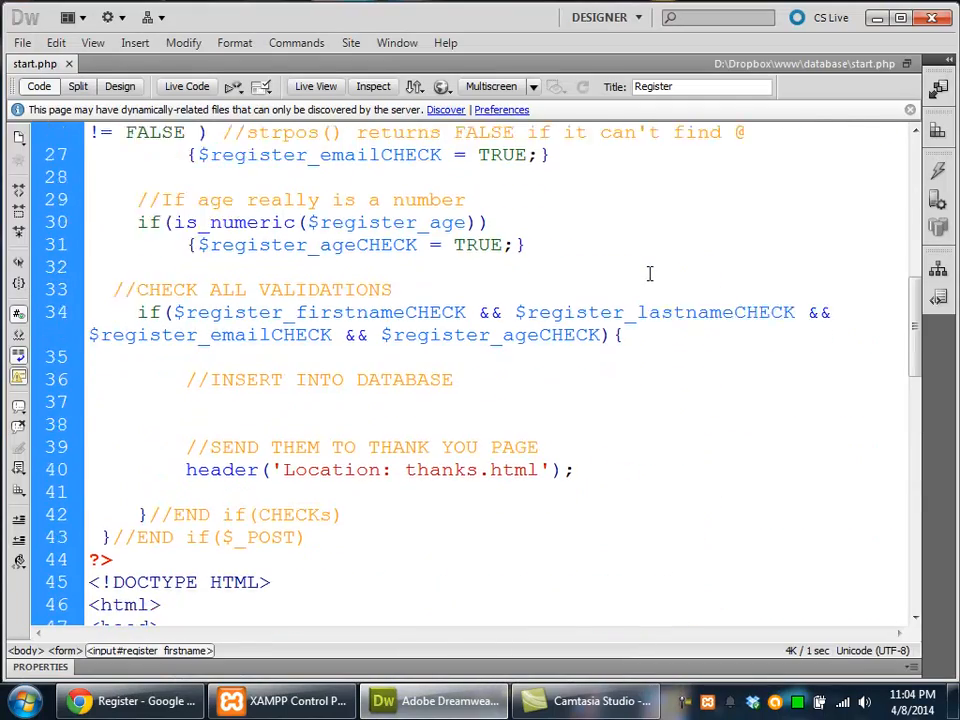
{"action": "scroll", "scroll_direction": "up", "scroll_amount": 3}
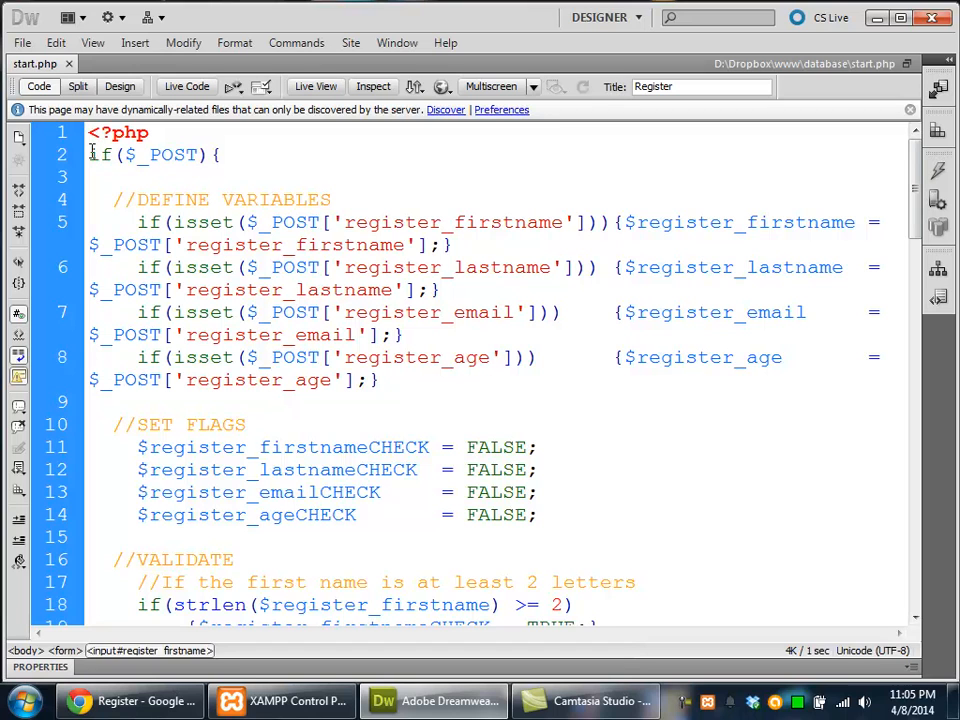
{"action": "double_click", "coordinate": [150, 154]}
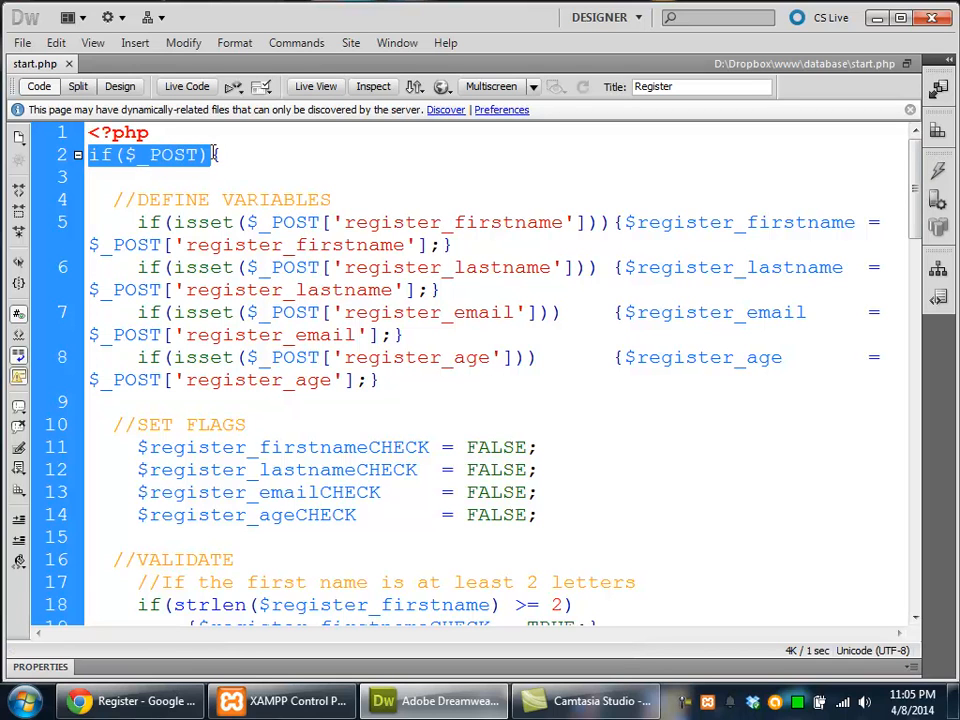
{"action": "left_click", "coordinate": [240, 177]}
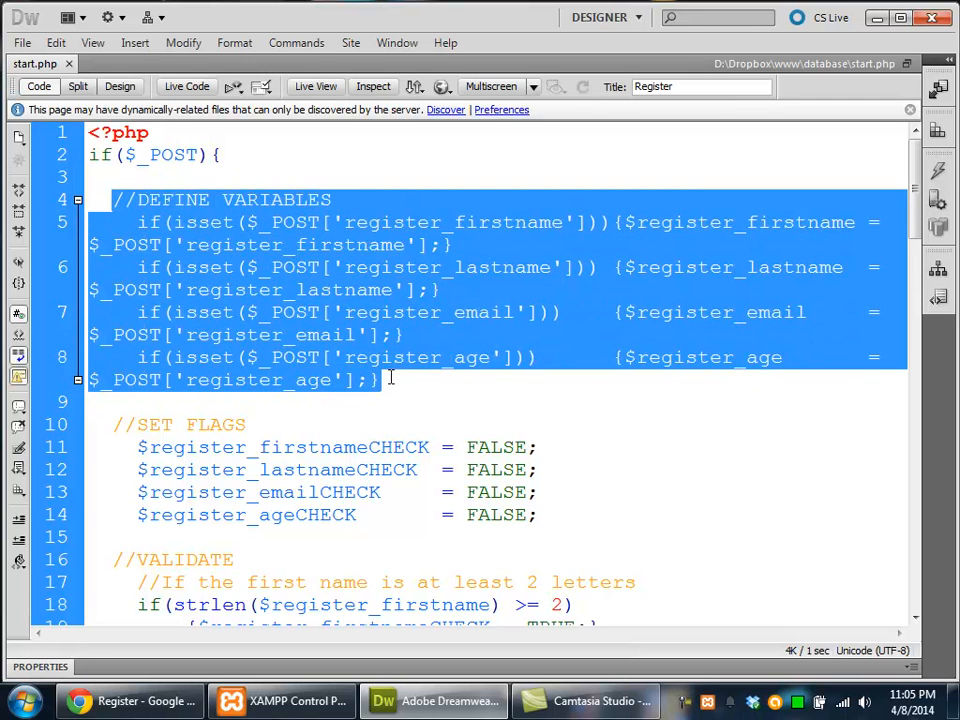
{"action": "scroll", "scroll_direction": "down", "scroll_amount": 3}
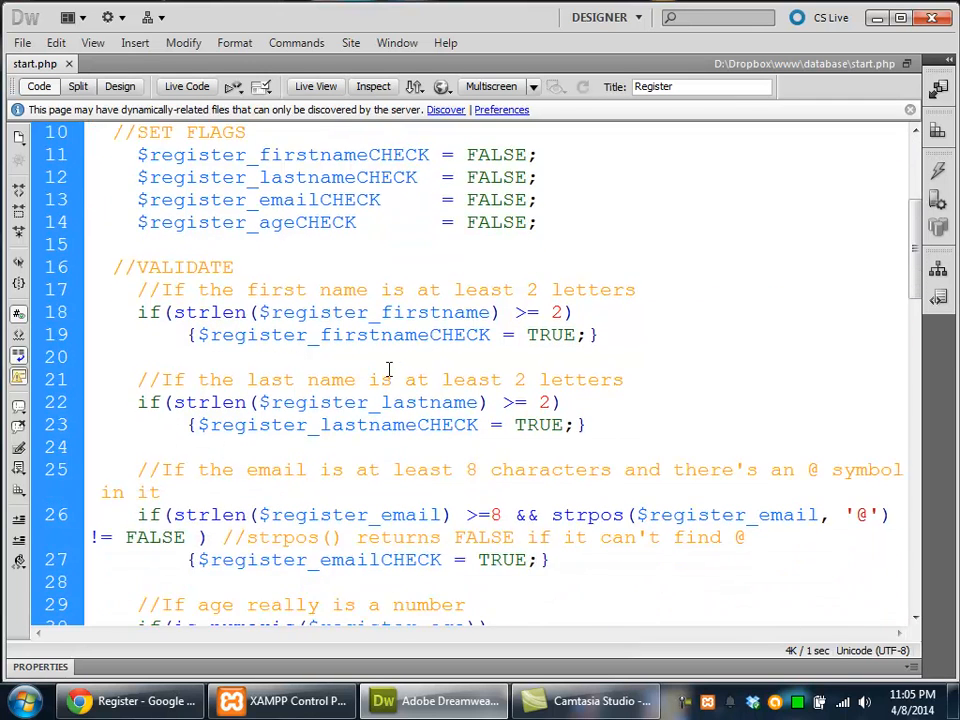
{"action": "left_click_drag", "start_coordinate": [138, 154], "coordinate": [520, 222]}
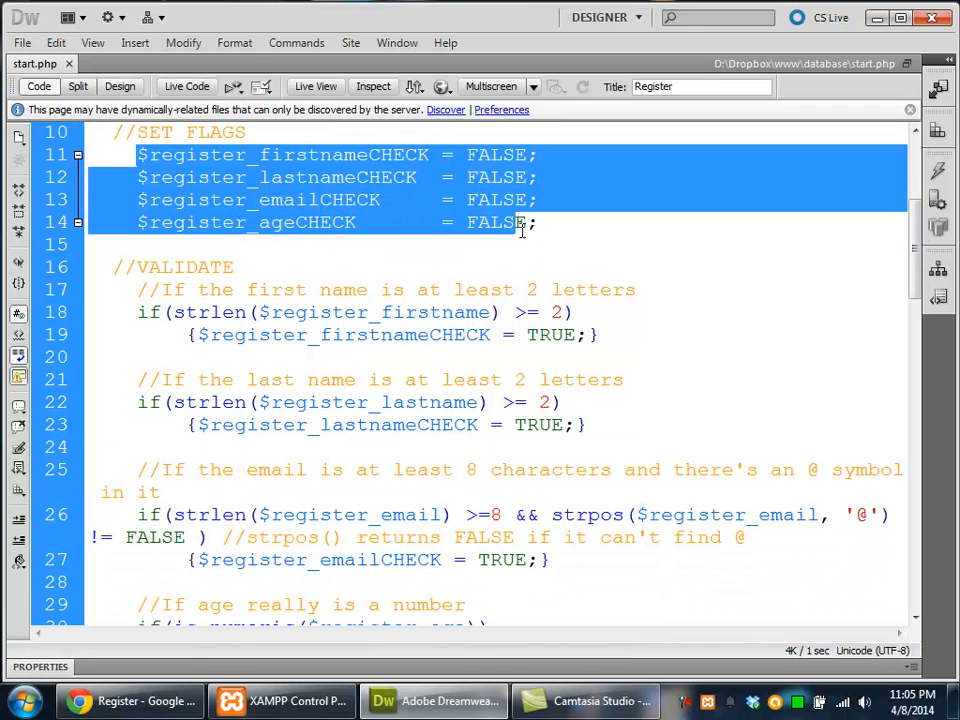
{"action": "scroll", "scroll_direction": "down", "scroll_amount": 3}
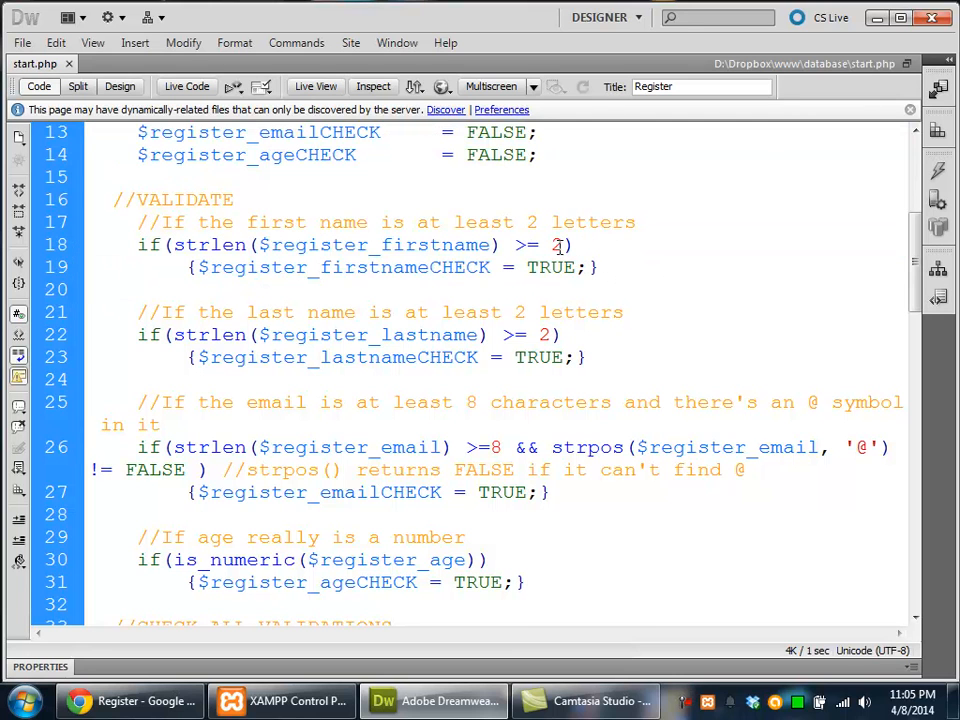
{"action": "double_click", "coordinate": [551, 267]}
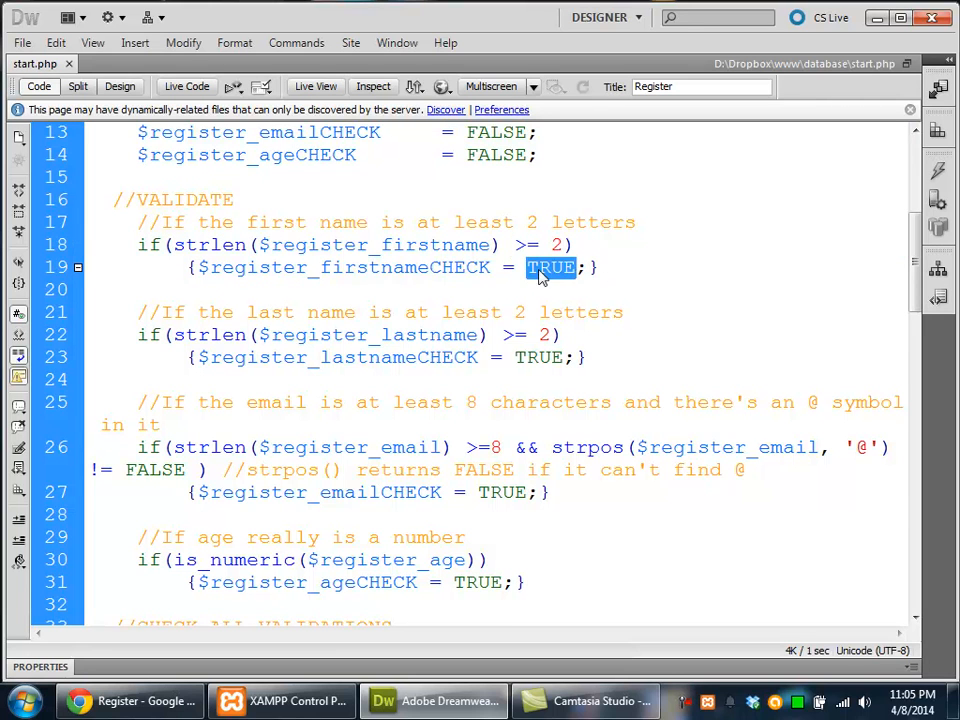
{"action": "scroll", "scroll_direction": "down", "scroll_amount": 3}
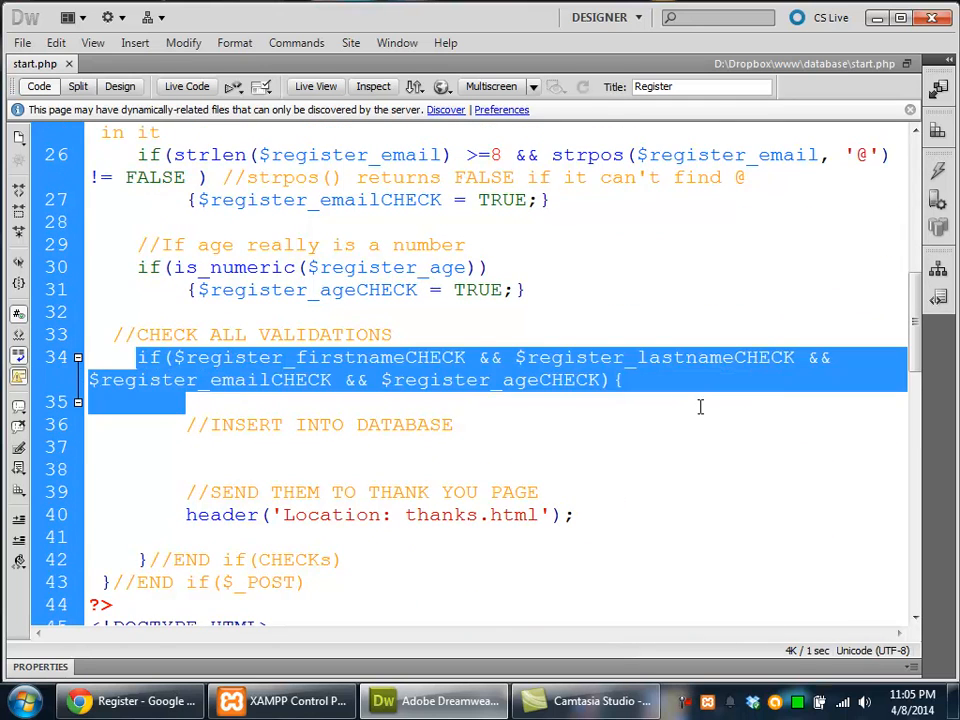
{"action": "double_click", "coordinate": [222, 402]}
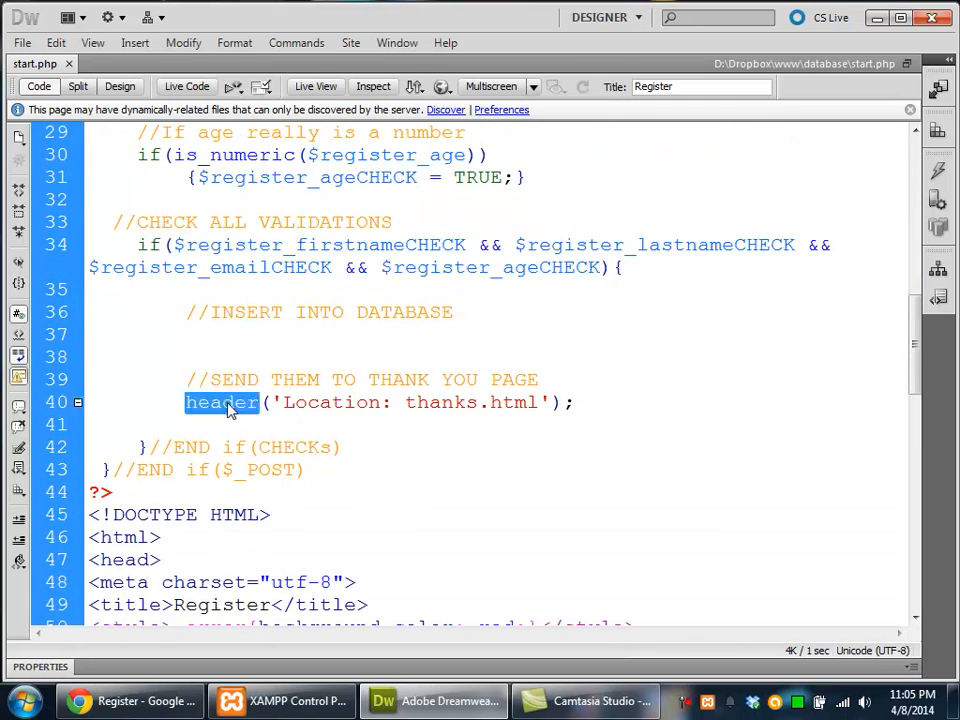
{"action": "double_click", "coordinate": [441, 402]}
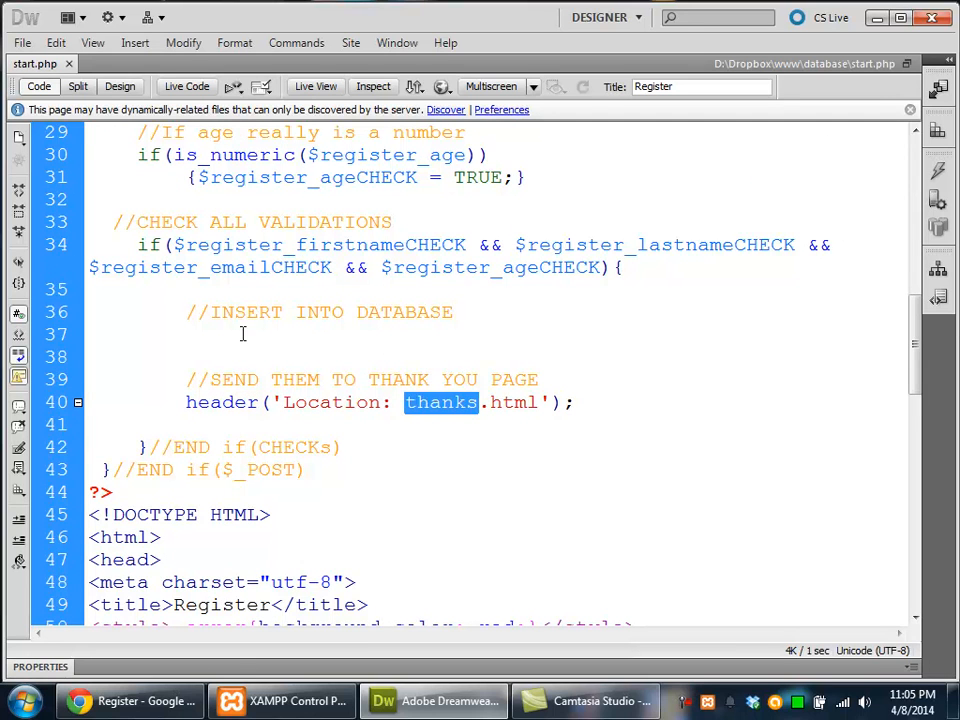
{"action": "left_click", "coordinate": [185, 335]}
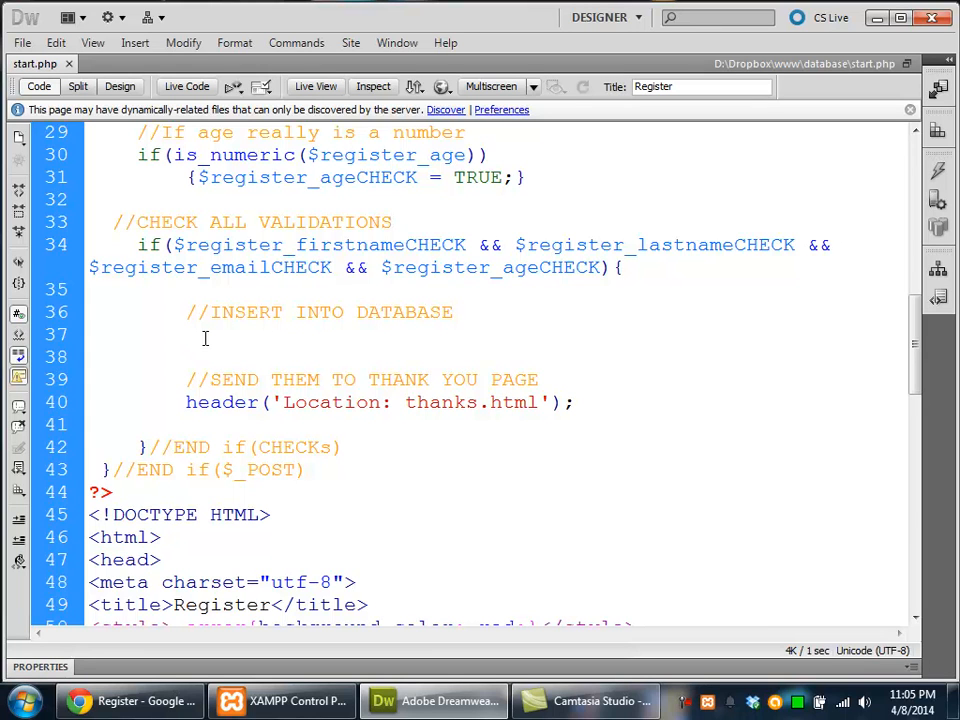
{"action": "left_click", "coordinate": [186, 335]}
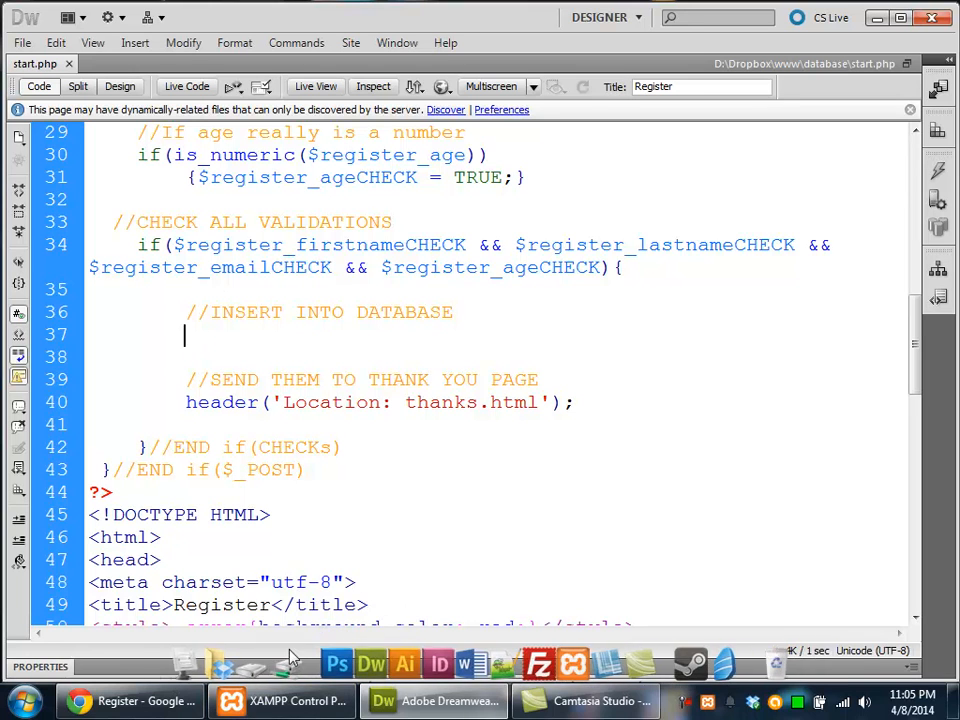
Step: Start MySQL in the XAMPP Control Panel, then return to Chrome
{"action": "left_click", "coordinate": [280, 700]}
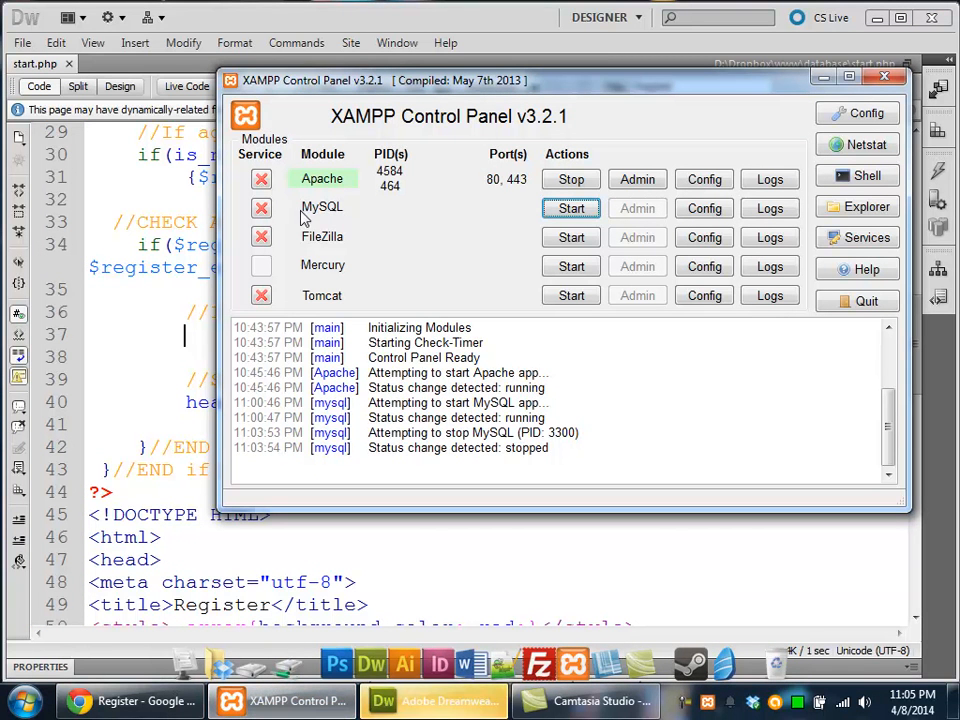
{"action": "left_click", "coordinate": [571, 208]}
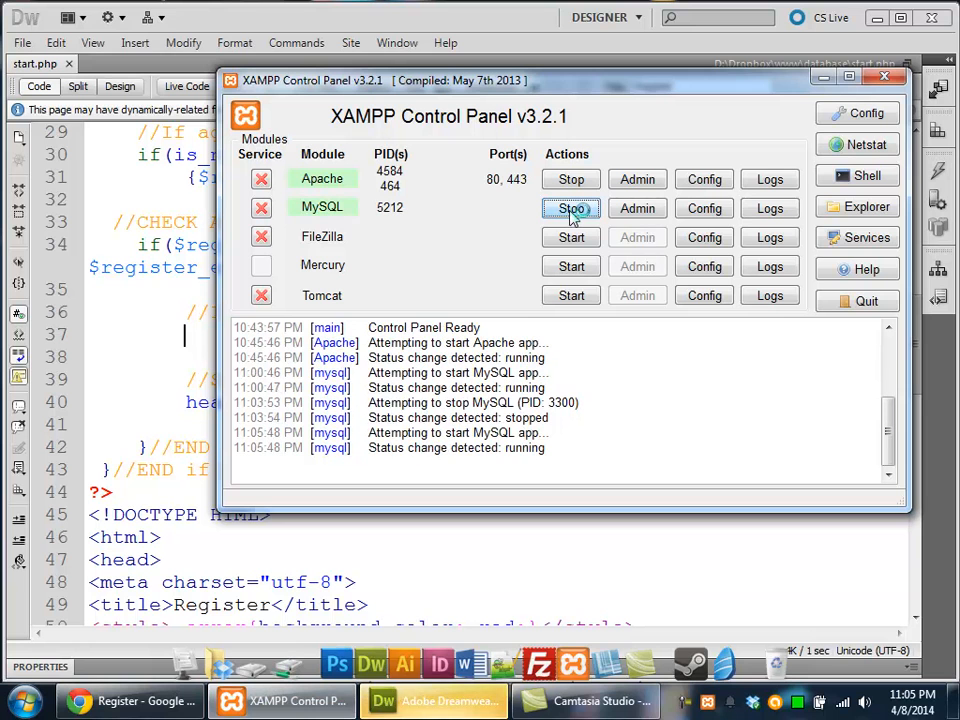
{"action": "left_click", "coordinate": [571, 208]}
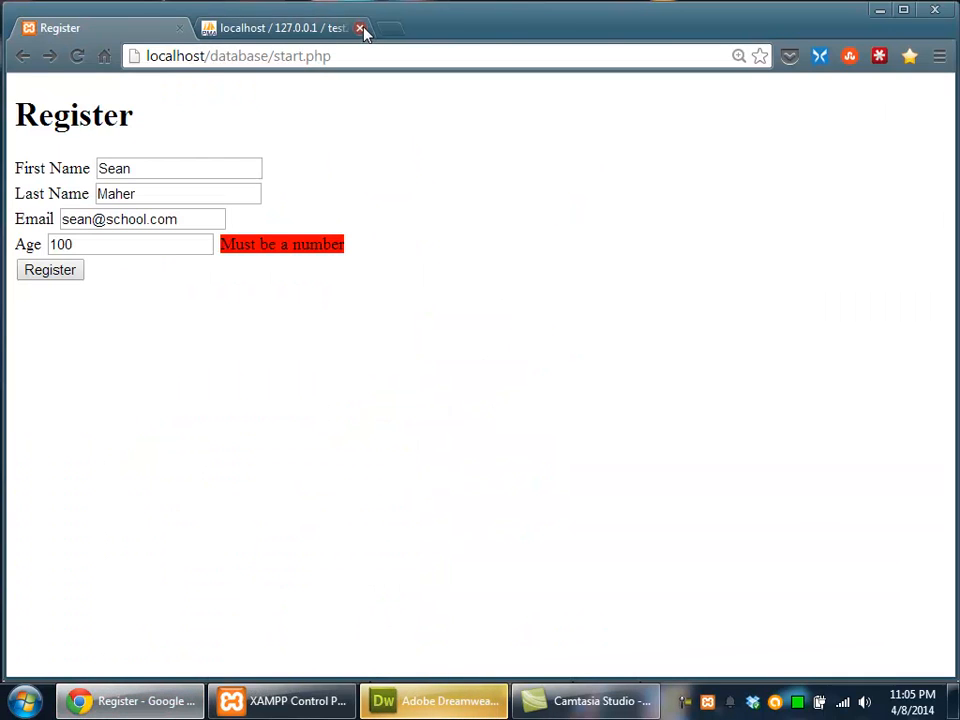
Step: Switch to the phpMyAdmin tab and expand the test database in the navigation tree
{"action": "left_click", "coordinate": [360, 27]}
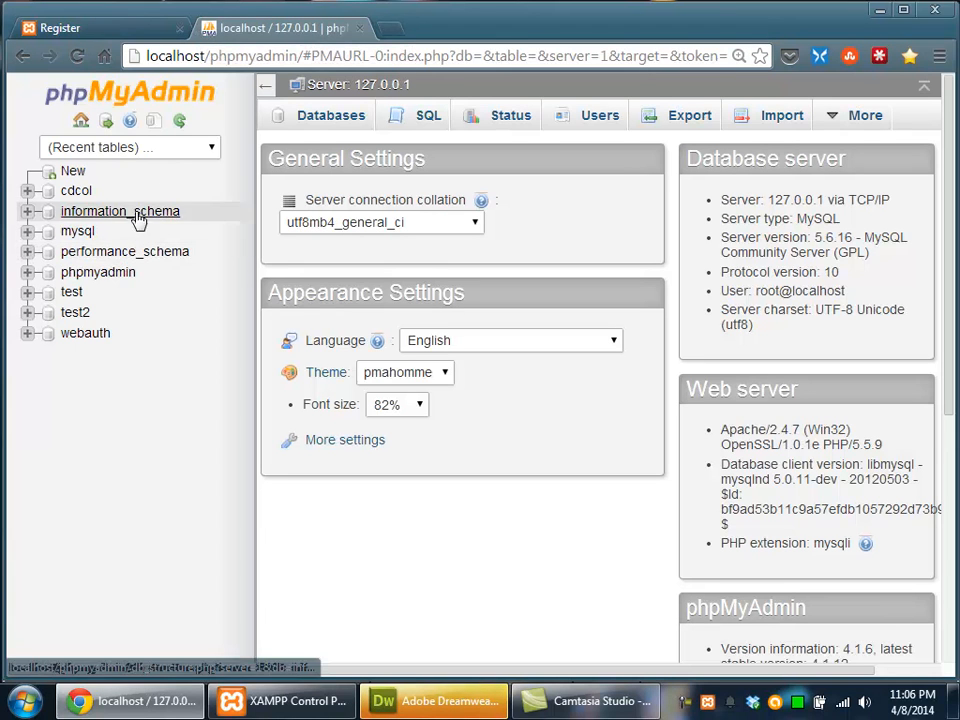
{"action": "mouse_move", "coordinate": [98, 271]}
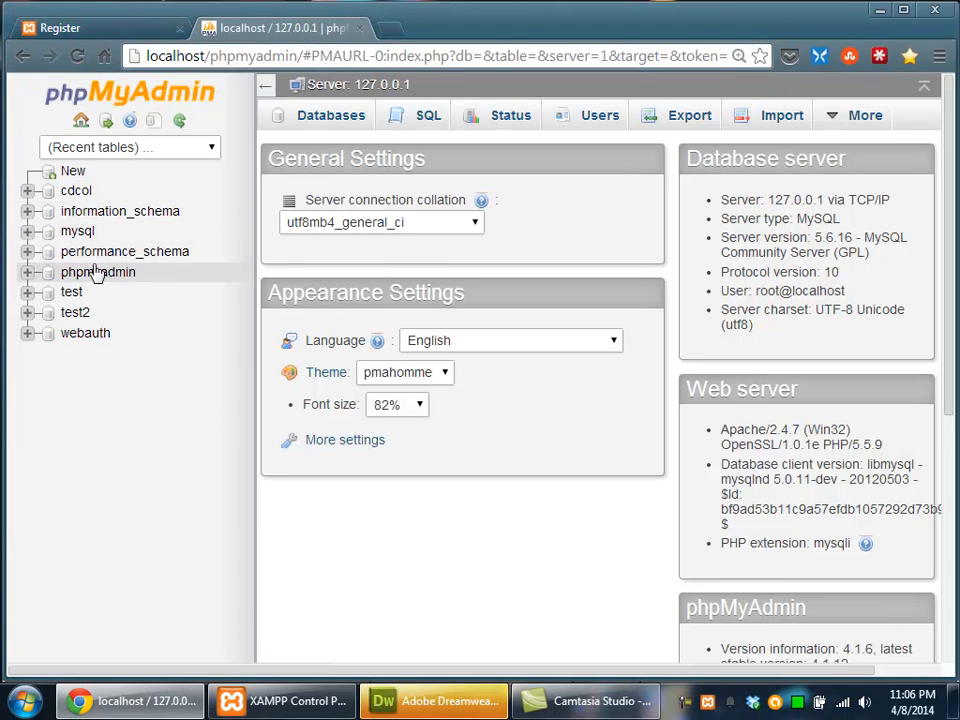
{"action": "mouse_move", "coordinate": [100, 195]}
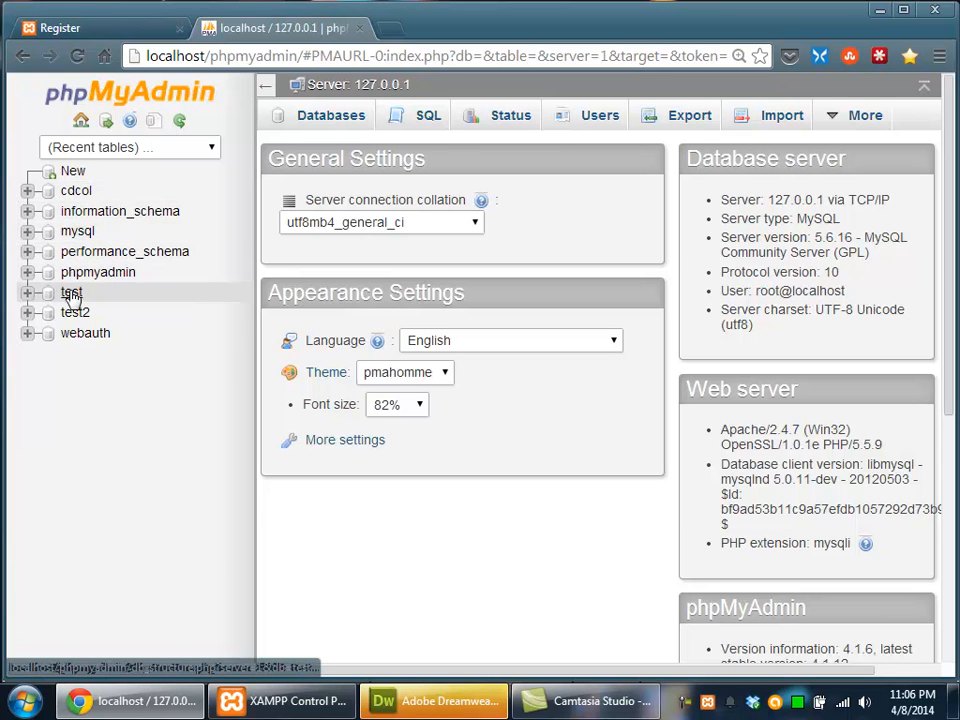
{"action": "mouse_move", "coordinate": [77, 231]}
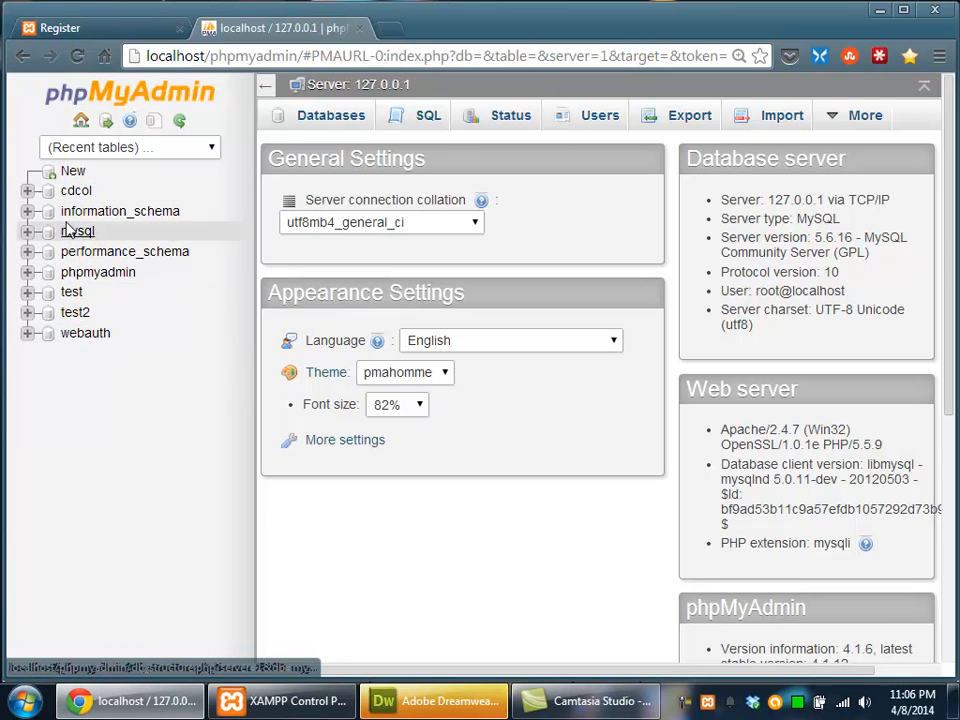
{"action": "left_click", "coordinate": [25, 191]}
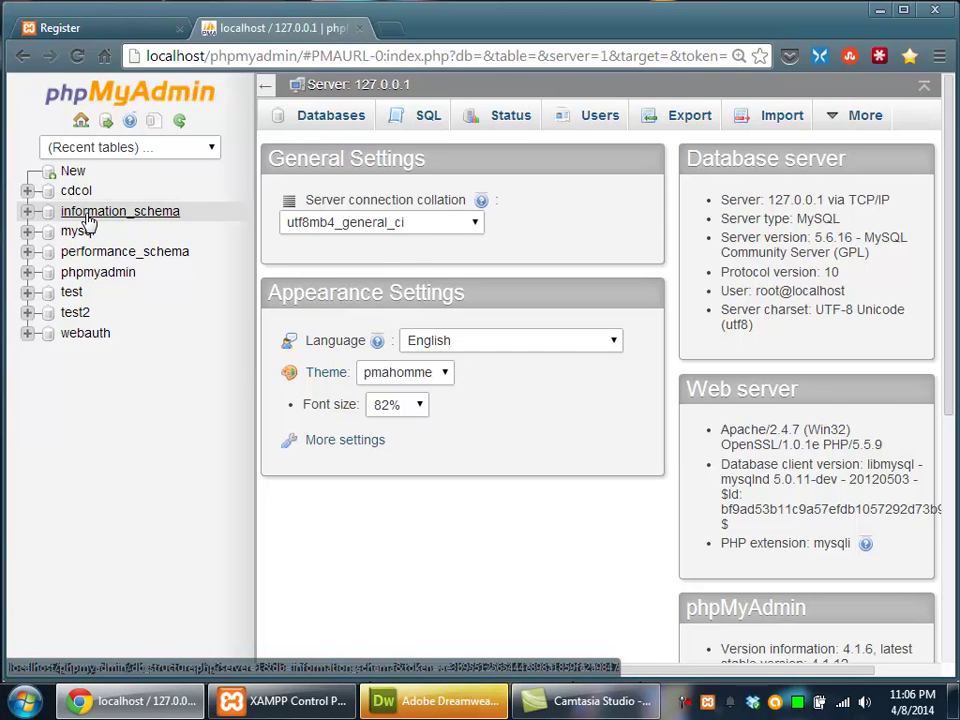
{"action": "mouse_move", "coordinate": [71, 291]}
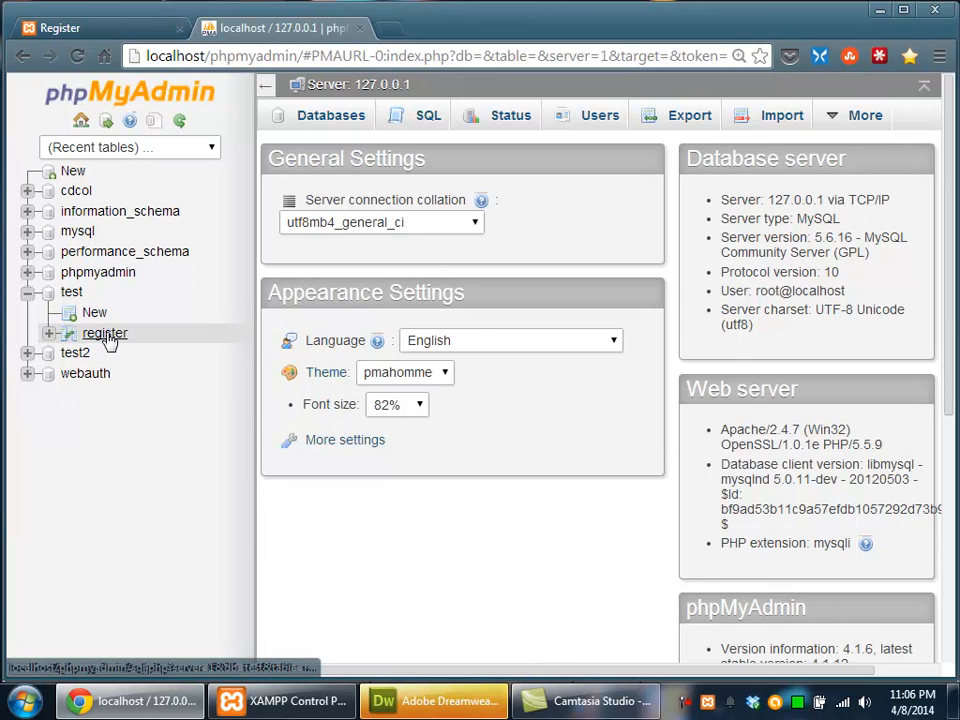
{"action": "left_click", "coordinate": [105, 333]}
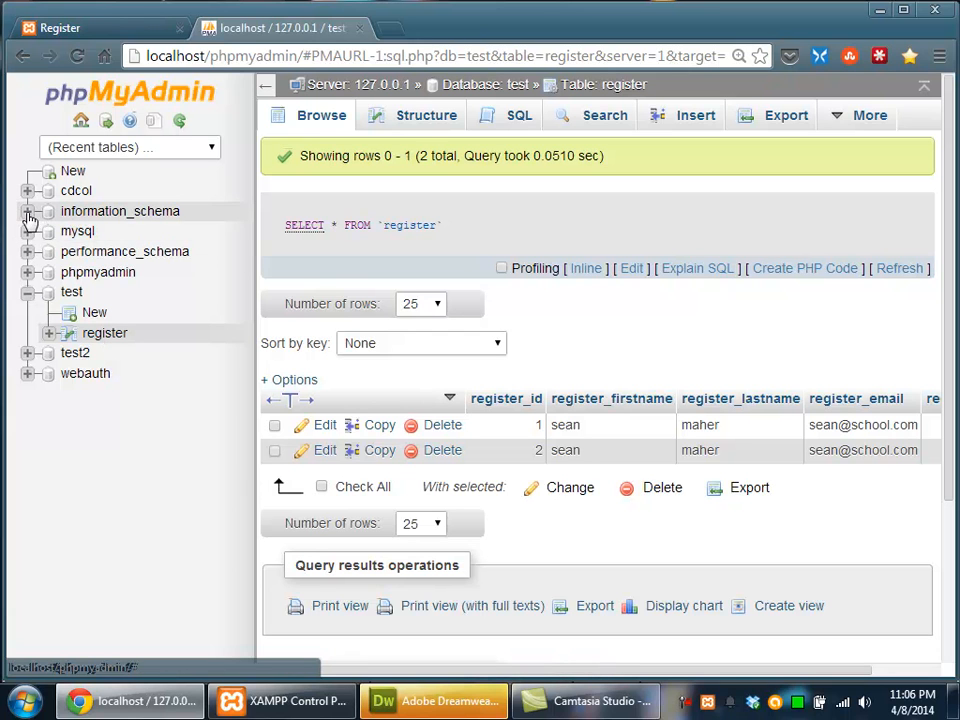
{"action": "left_click", "coordinate": [28, 211]}
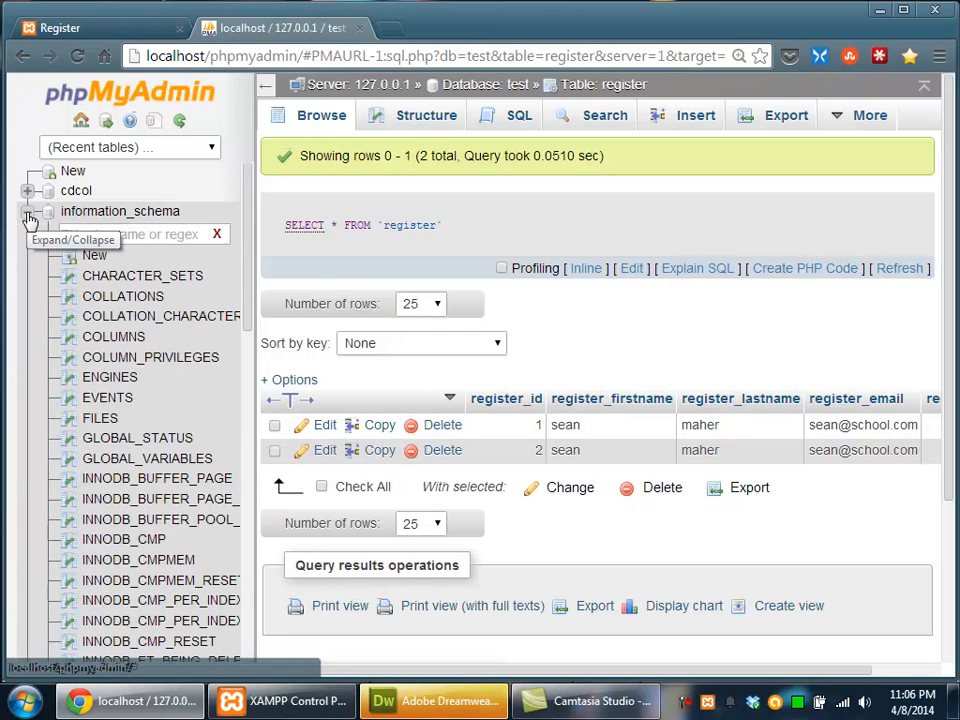
{"action": "scroll", "scroll_direction": "down", "scroll_amount": 3}
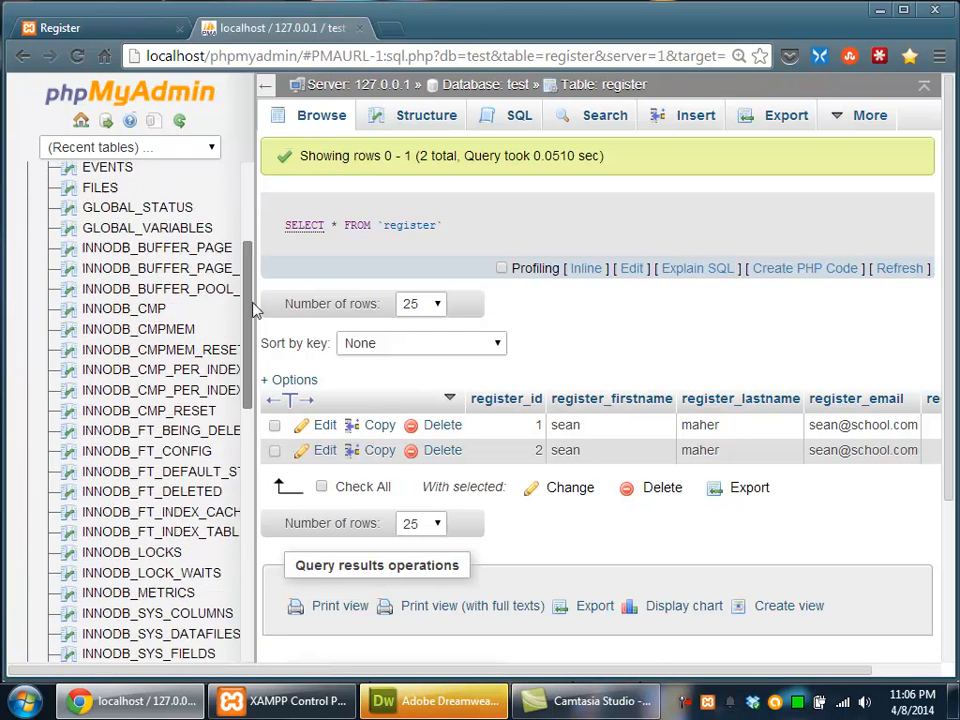
{"action": "scroll", "scroll_direction": "down", "scroll_amount": 3}
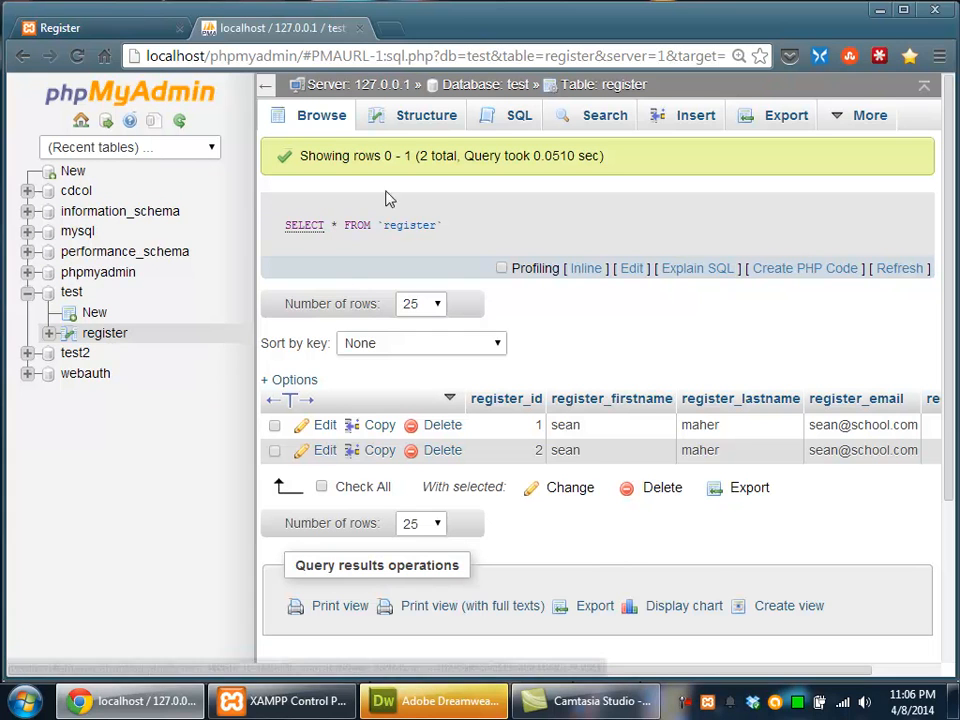
{"action": "left_click", "coordinate": [321, 115]}
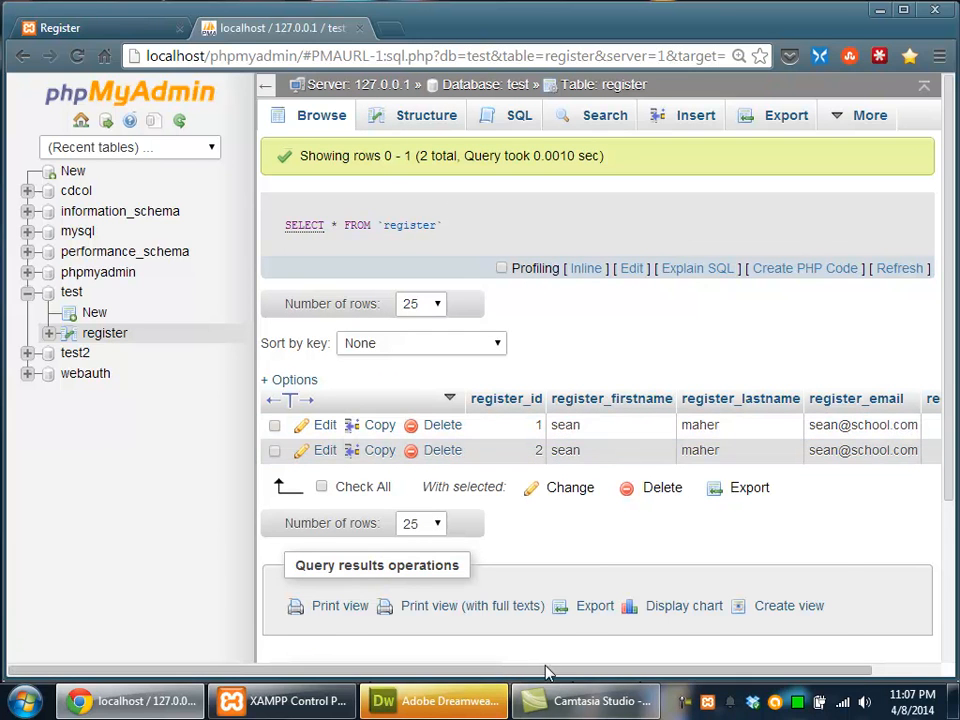
Step: Change row 2's register_age from 100 to 50 and save the edit
{"action": "scroll", "scroll_direction": "right", "scroll_amount": 3}
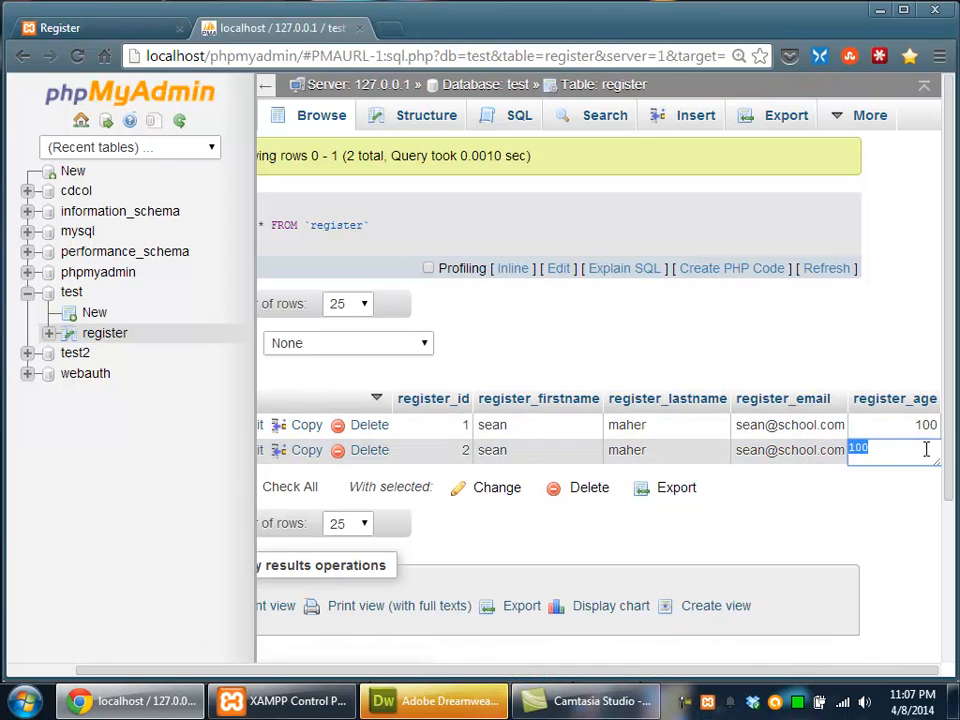
{"action": "type", "text": "50"}
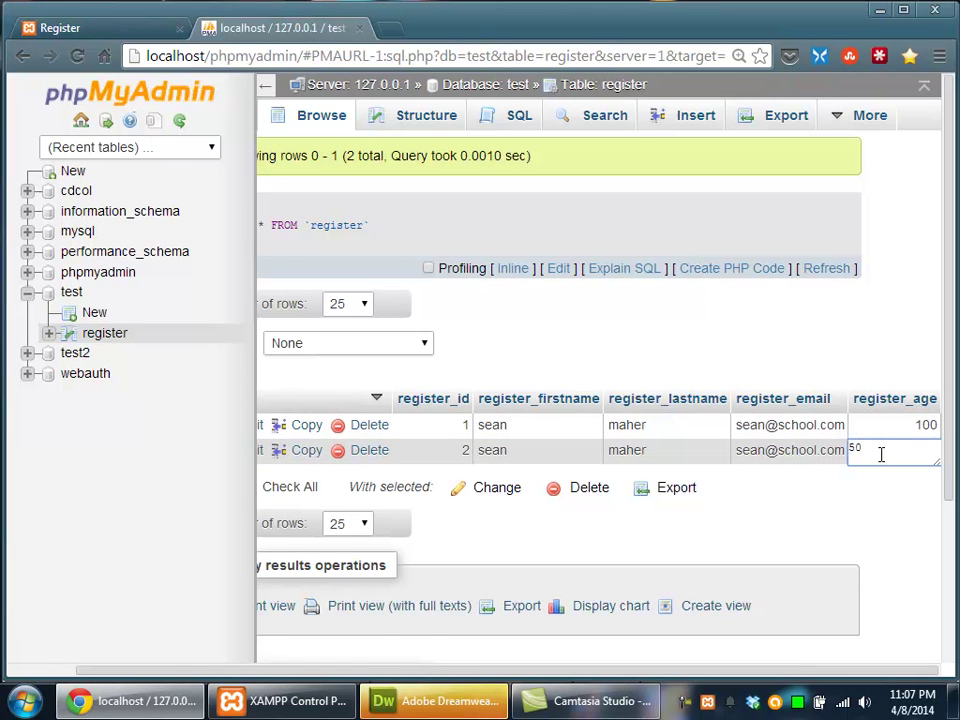
{"action": "key", "text": "Return"}
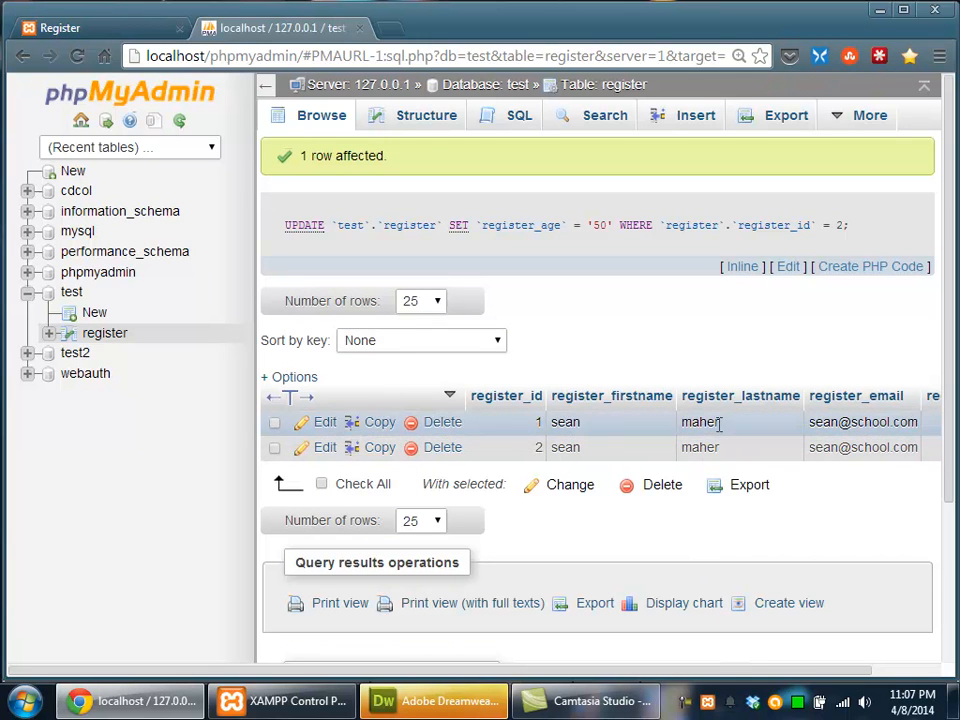
{"action": "double_click", "coordinate": [700, 421]}
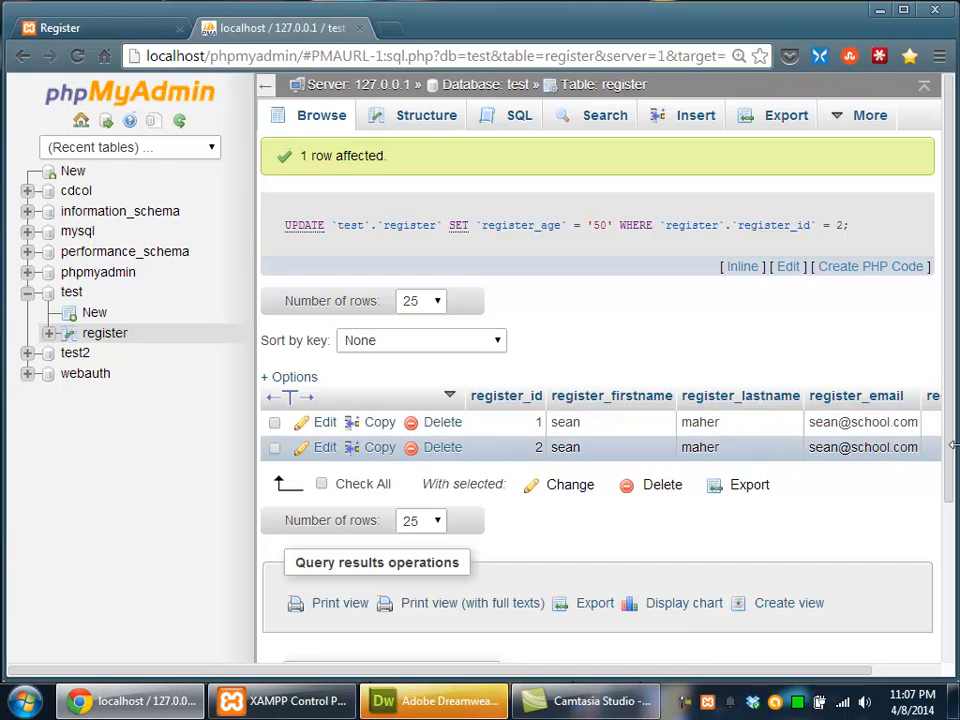
{"action": "mouse_move", "coordinate": [768, 471]}
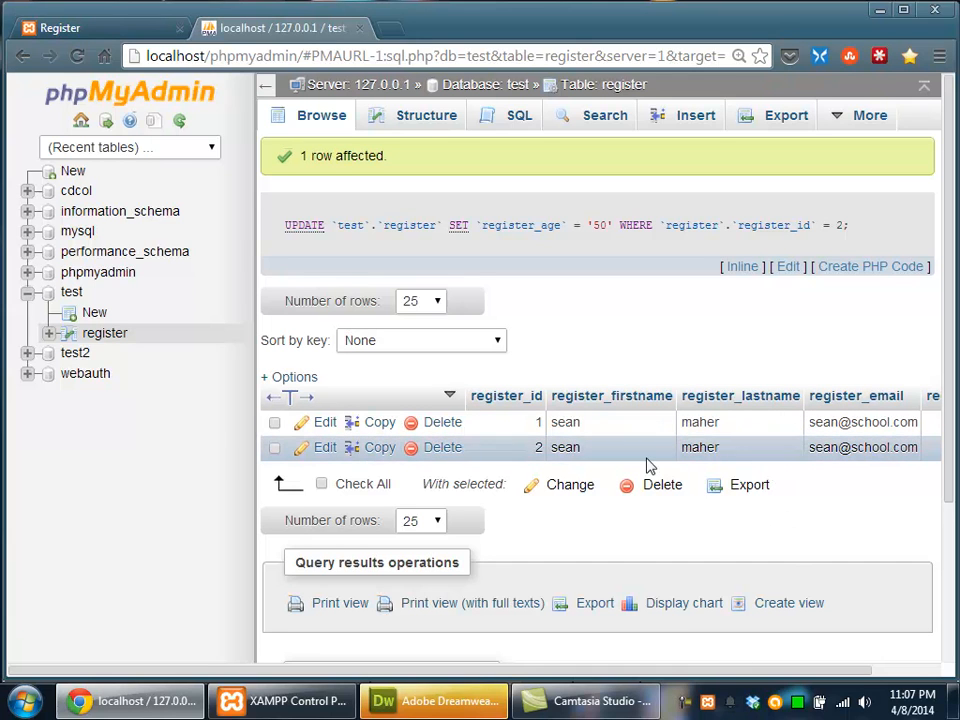
{"action": "mouse_move", "coordinate": [620, 385]}
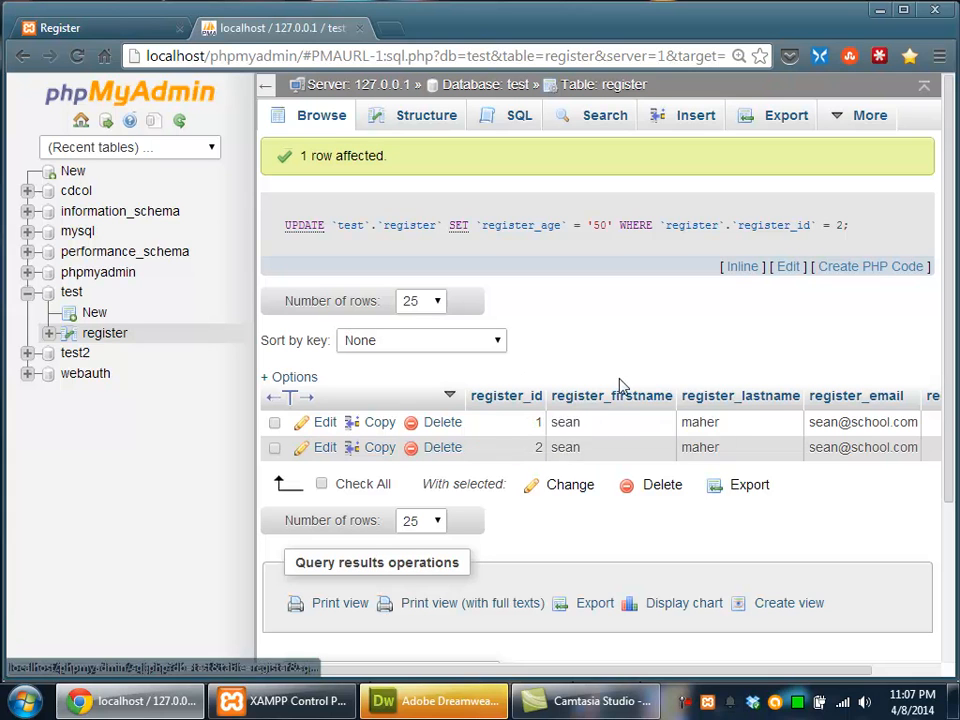
{"action": "mouse_move", "coordinate": [765, 695]}
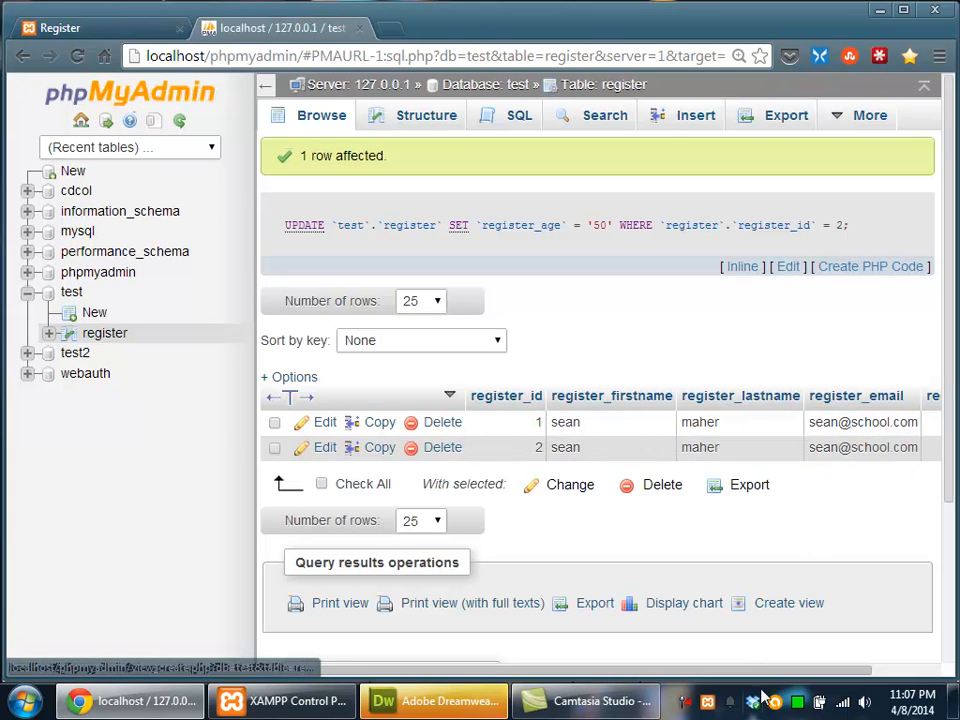
{"action": "scroll", "scroll_direction": "right", "scroll_amount": 3}
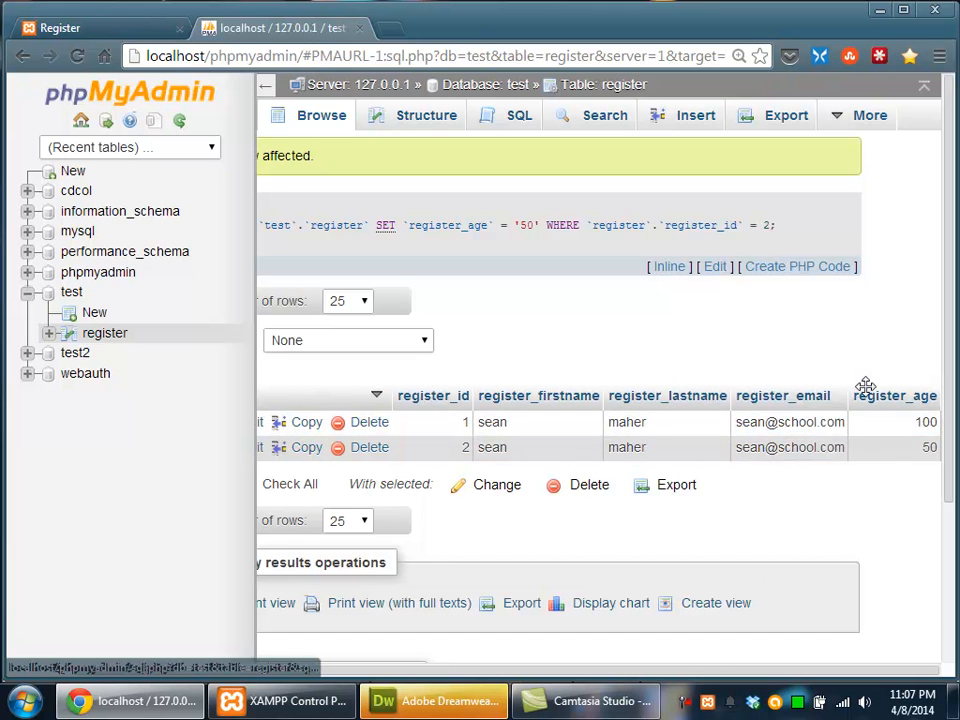
{"action": "mouse_move", "coordinate": [378, 322]}
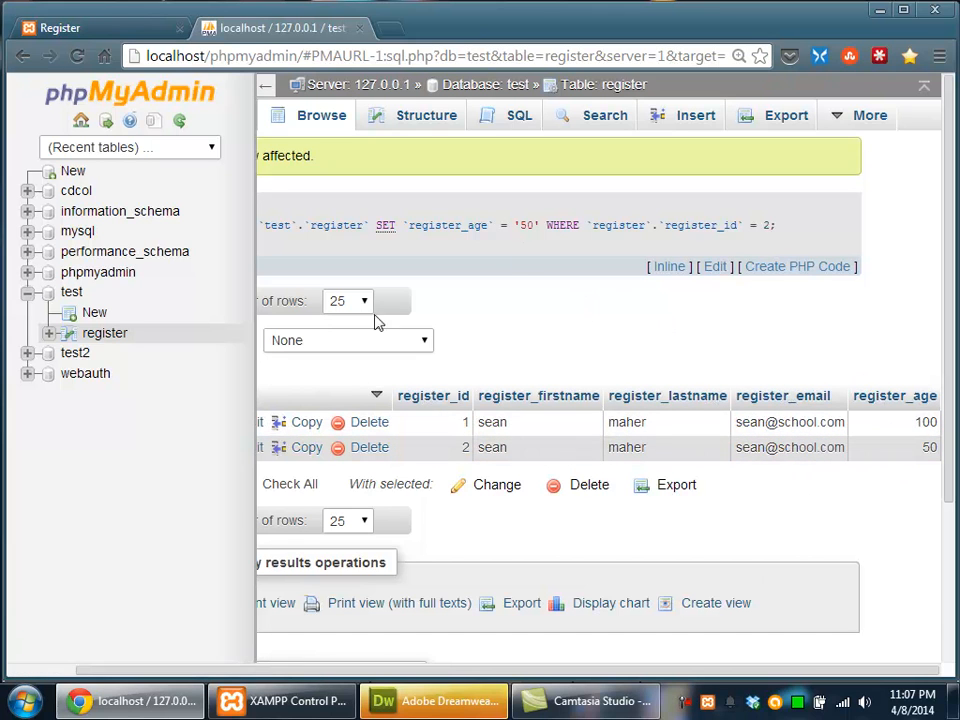
Step: Return to start.php in Dreamweaver, switch to Design view, and select the First Name field
{"action": "left_click", "coordinate": [433, 700]}
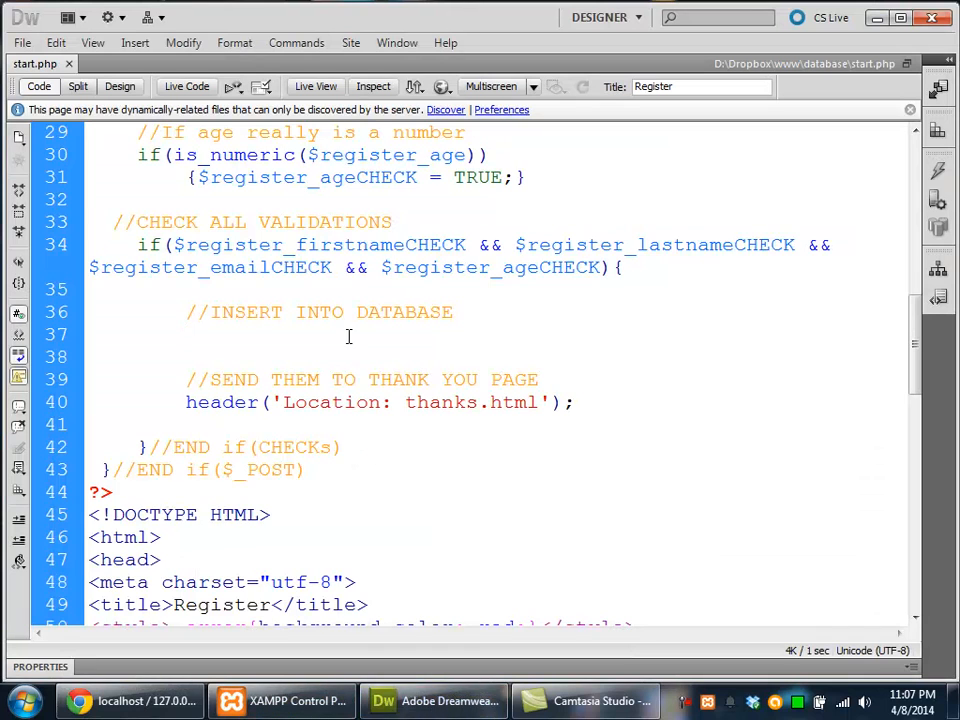
{"action": "scroll", "scroll_direction": "down", "scroll_amount": 3}
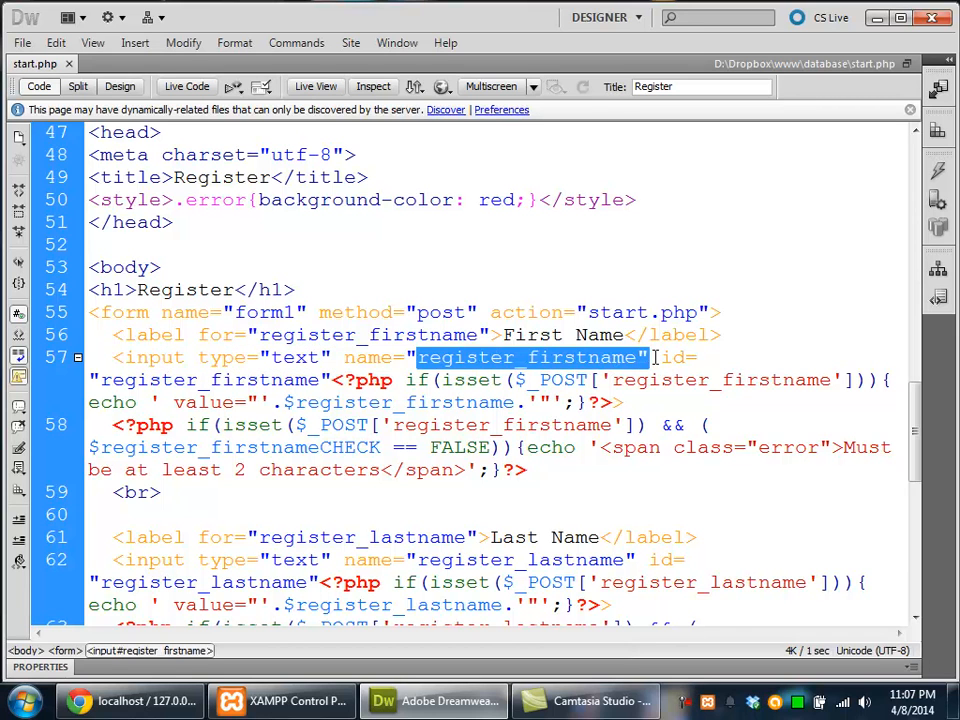
{"action": "left_click", "coordinate": [120, 86]}
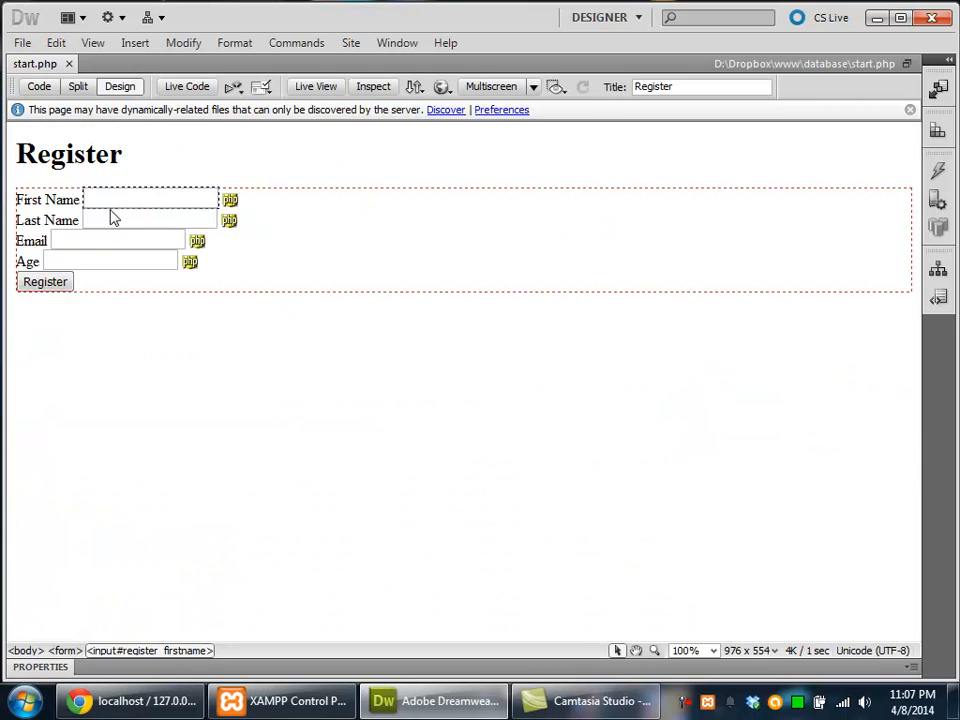
{"action": "left_click", "coordinate": [150, 199]}
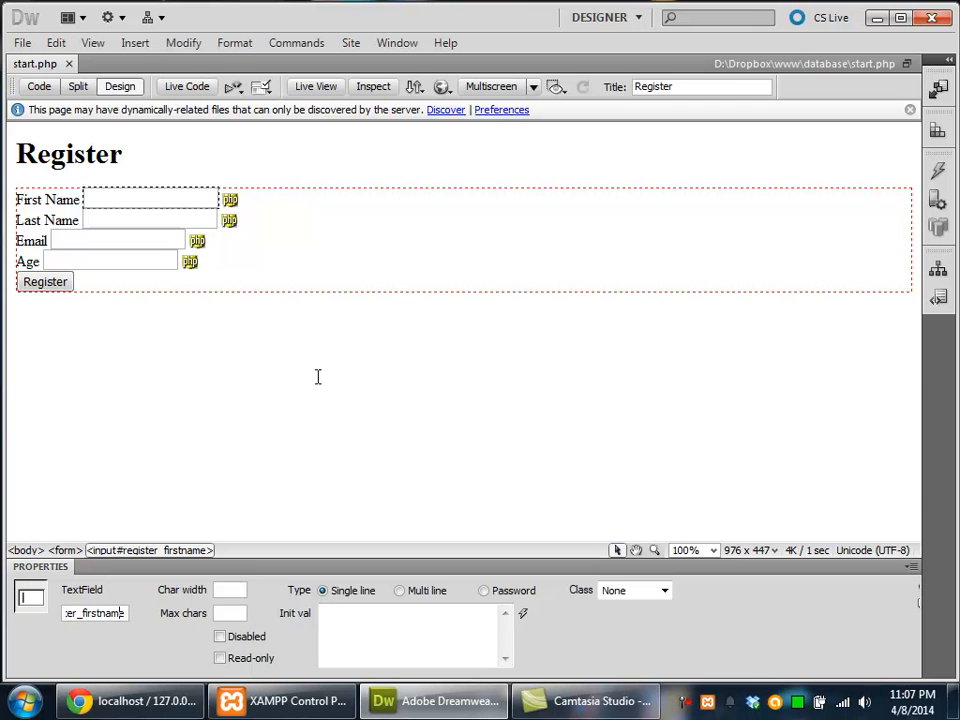
{"action": "mouse_move", "coordinate": [283, 700]}
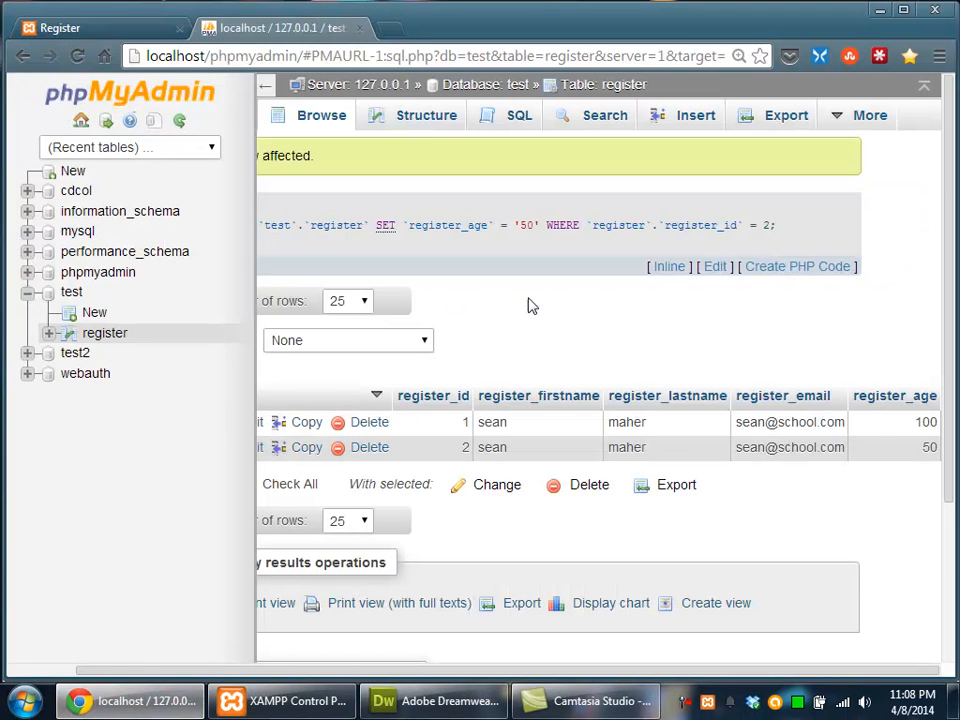
{"action": "mouse_move", "coordinate": [538, 395]}
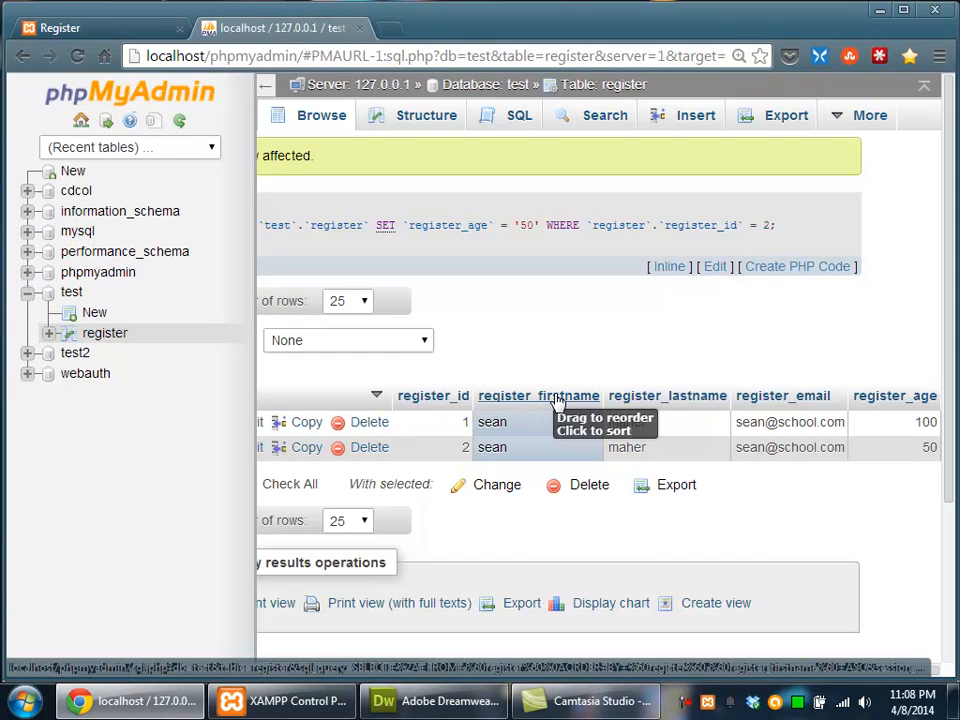
{"action": "mouse_move", "coordinate": [595, 380]}
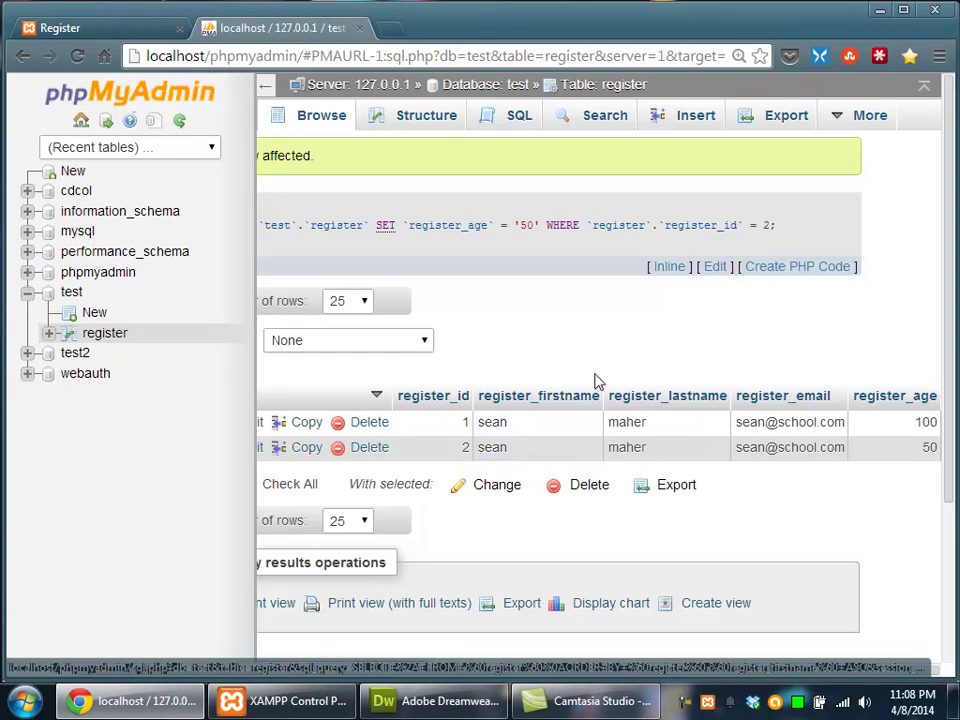
{"action": "mouse_move", "coordinate": [893, 395]}
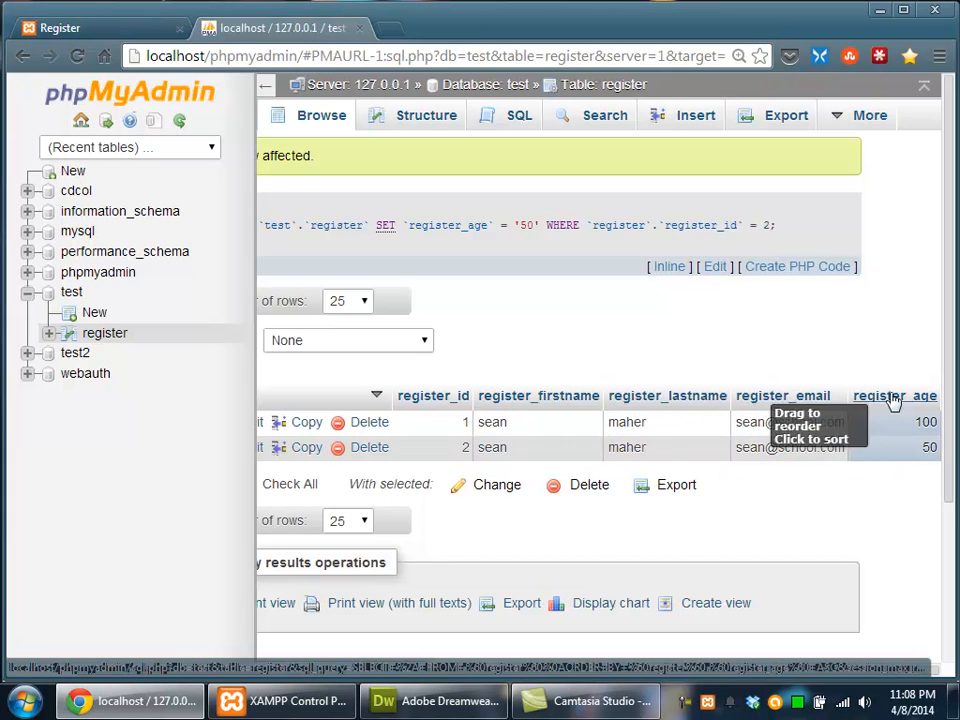
{"action": "mouse_move", "coordinate": [433, 395]}
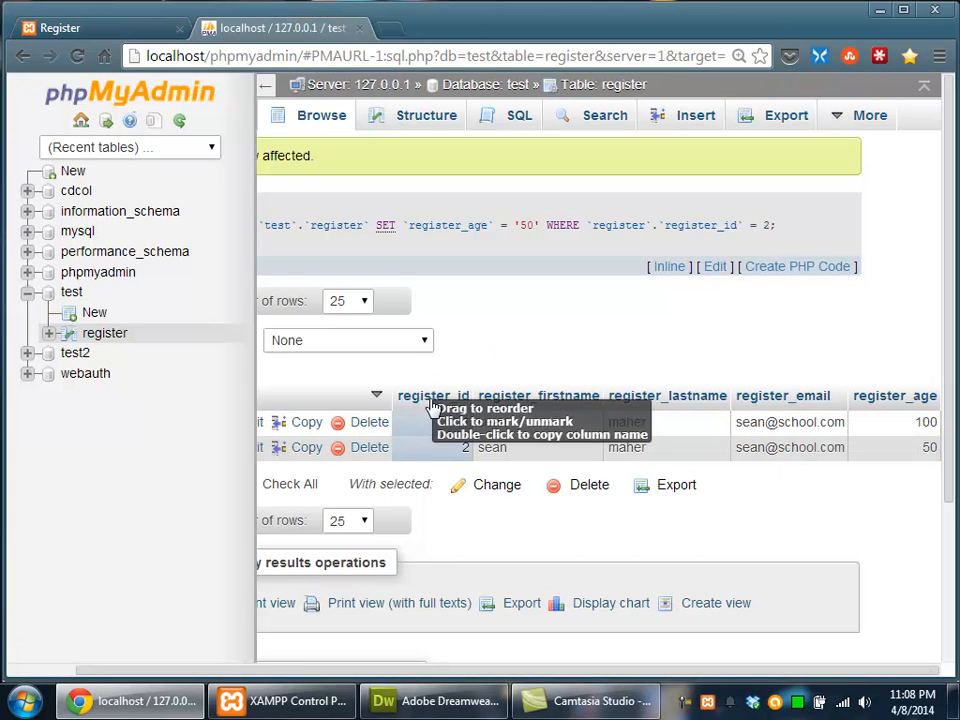
{"action": "mouse_move", "coordinate": [433, 395]}
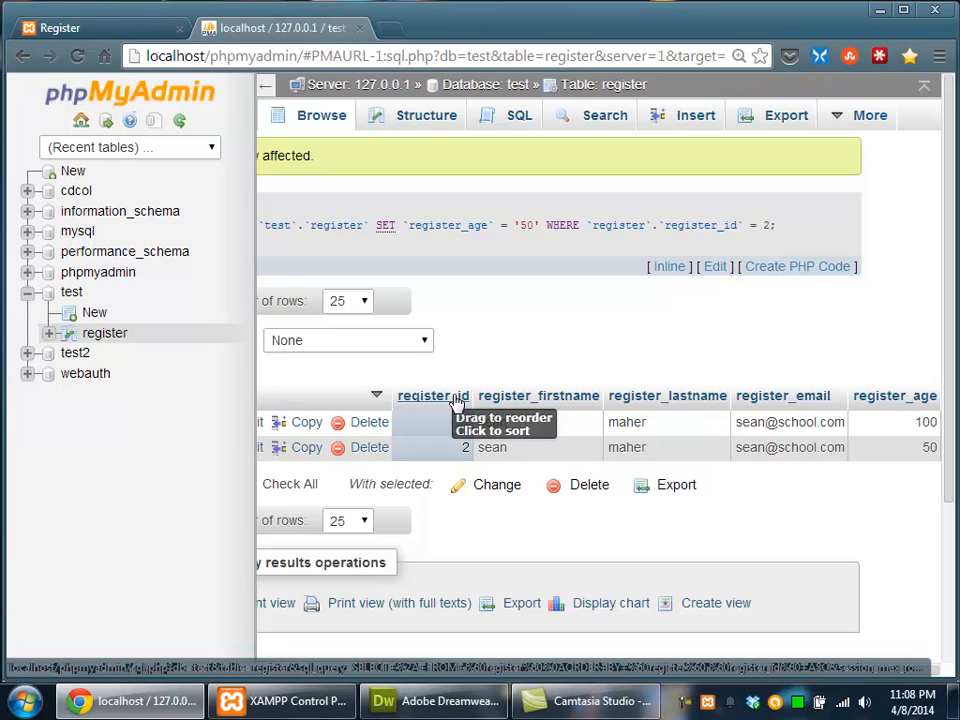
{"action": "mouse_move", "coordinate": [452, 363]}
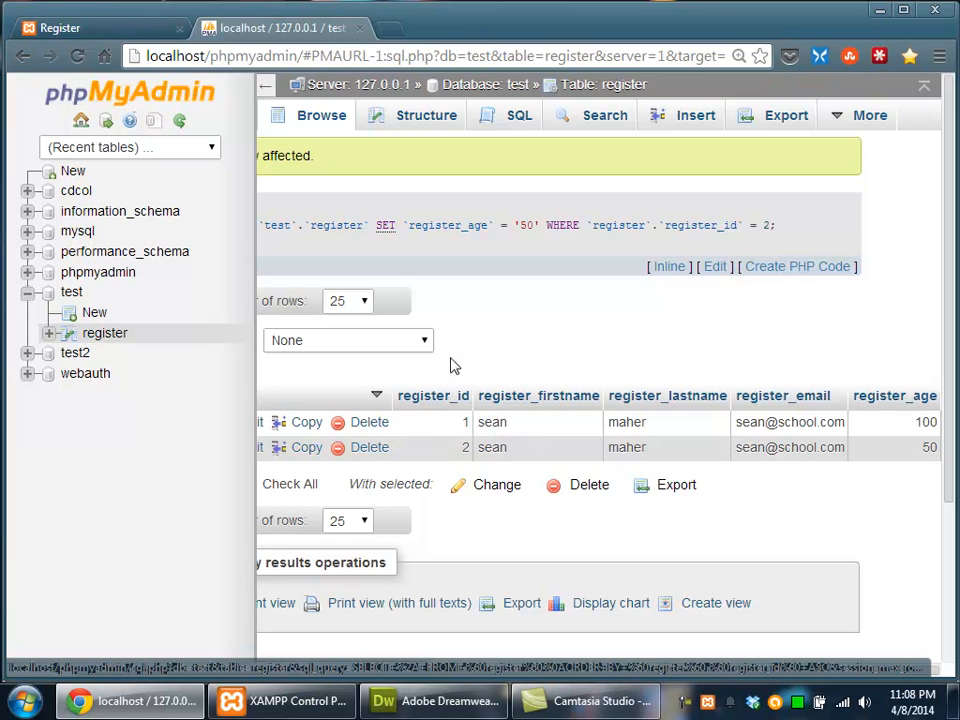
{"action": "mouse_move", "coordinate": [433, 395]}
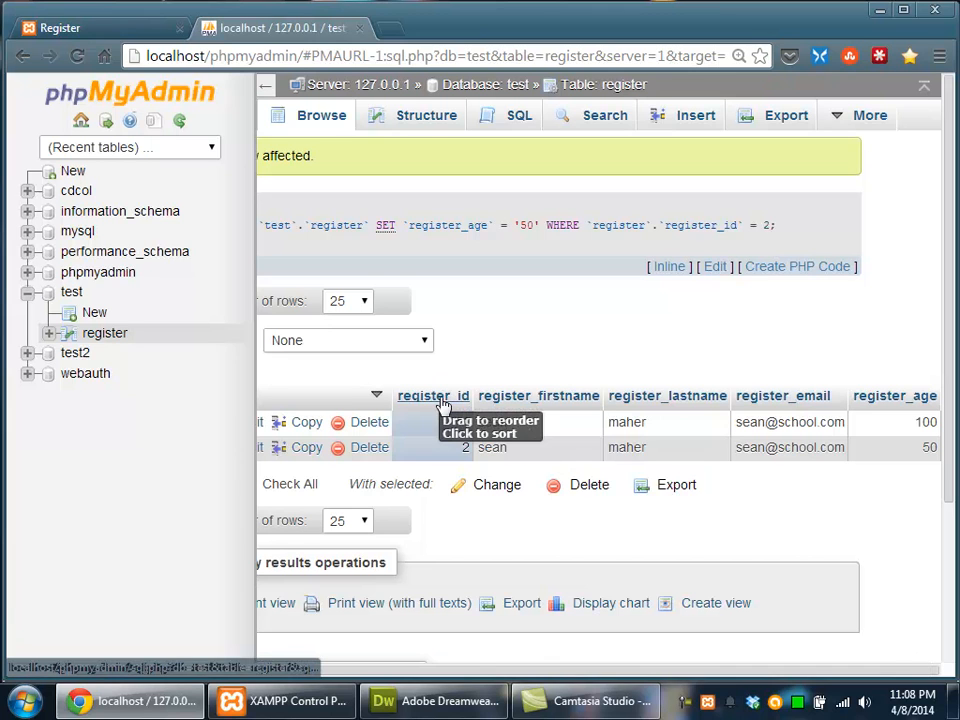
{"action": "mouse_move", "coordinate": [860, 395]}
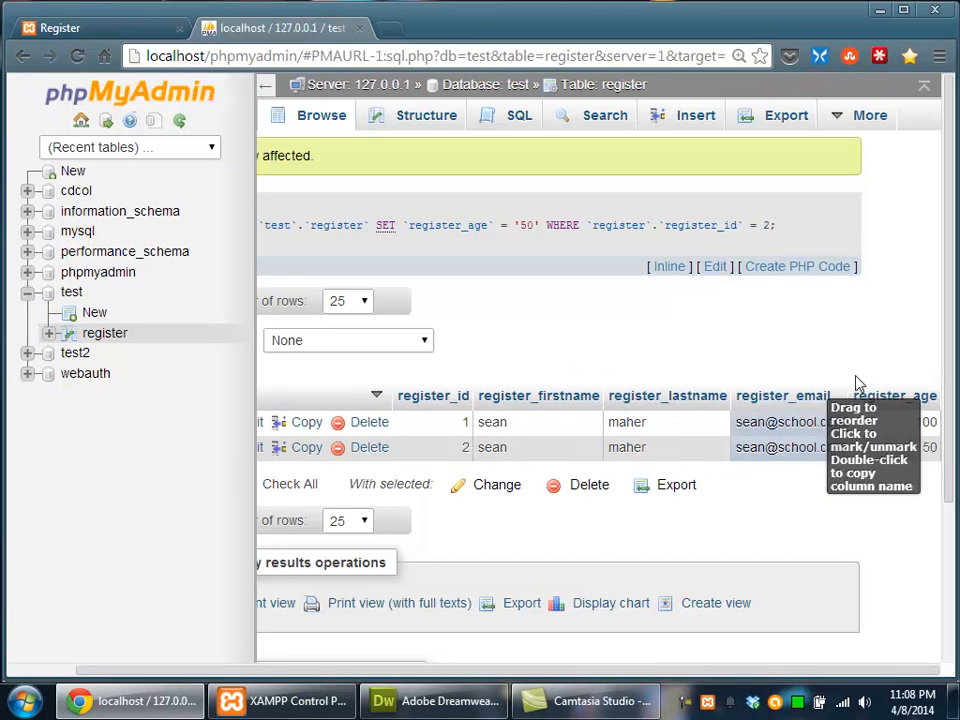
{"action": "mouse_move", "coordinate": [433, 395]}
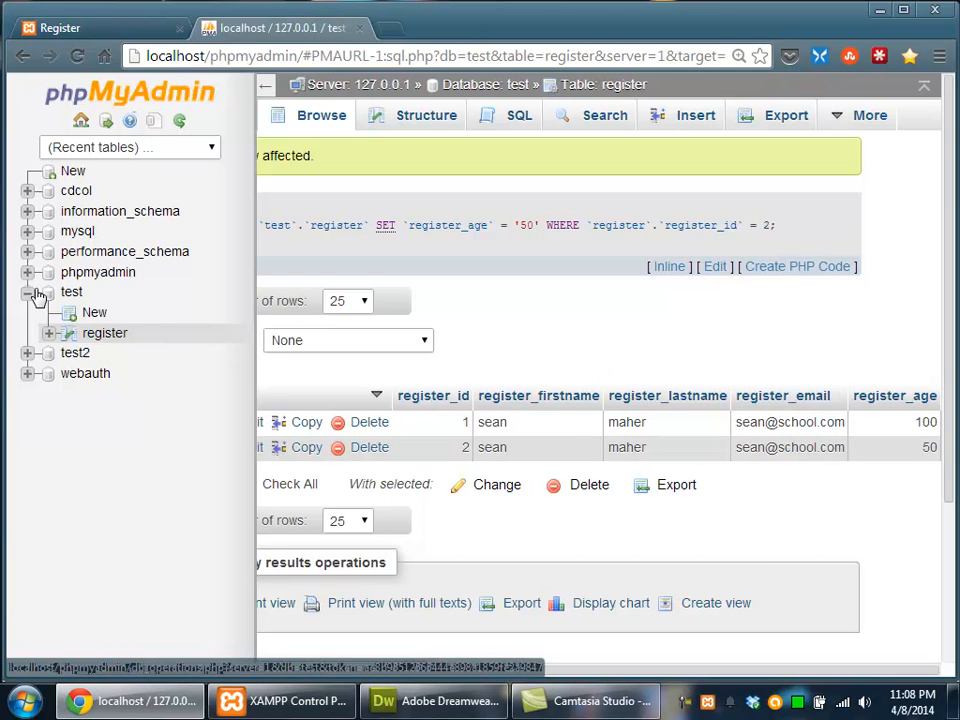
Step: Create a new database named test3 from the phpMyAdmin Databases tab
{"action": "left_click", "coordinate": [27, 291]}
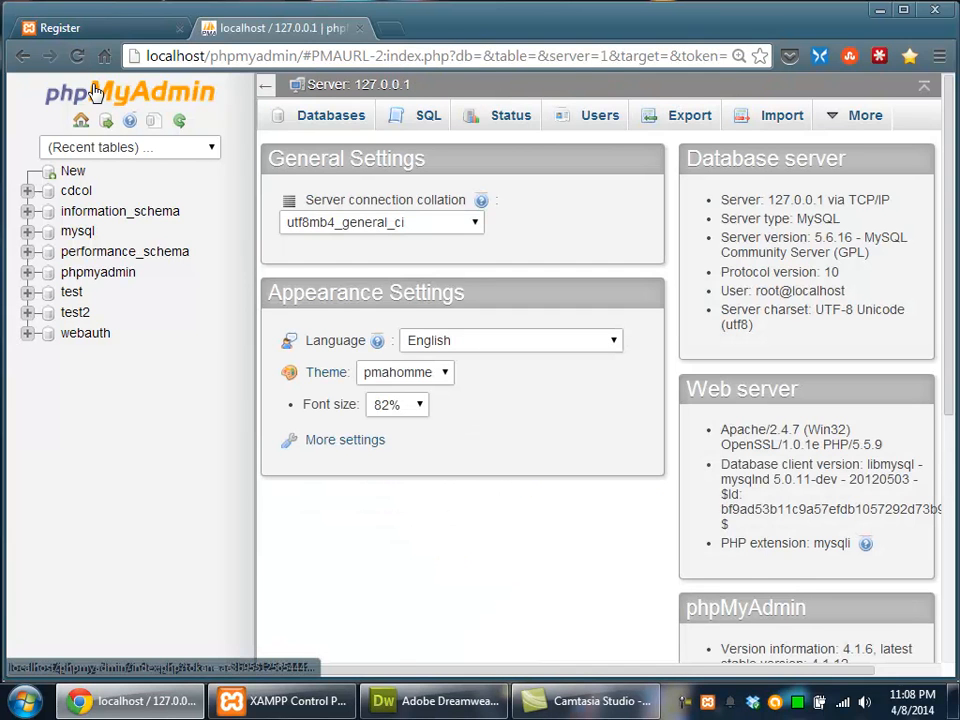
{"action": "left_click", "coordinate": [331, 115]}
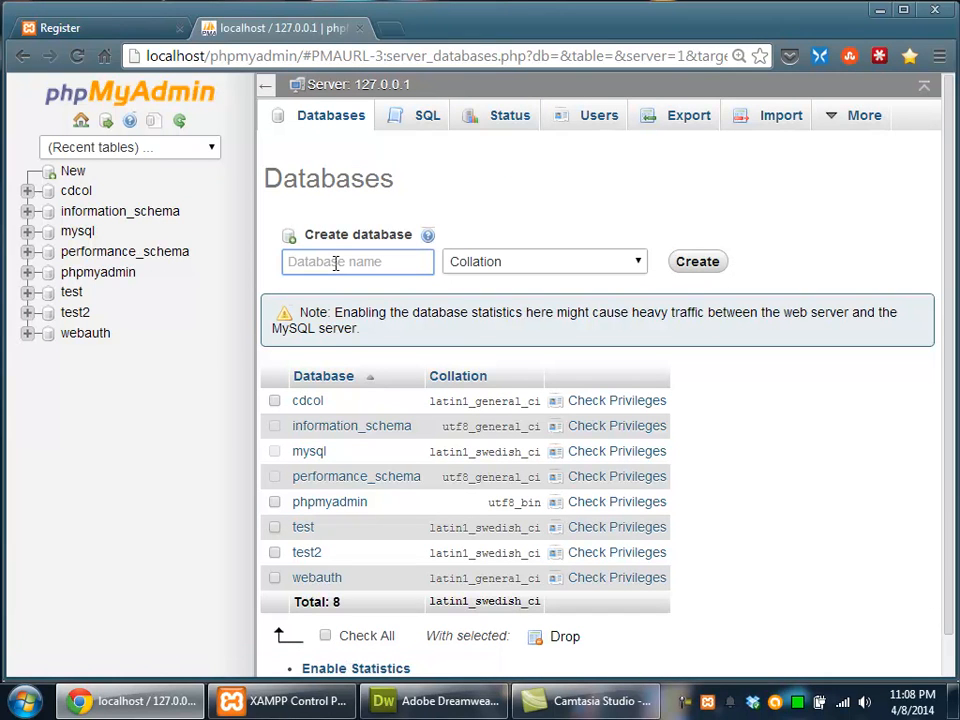
{"action": "type", "text": "test3"}
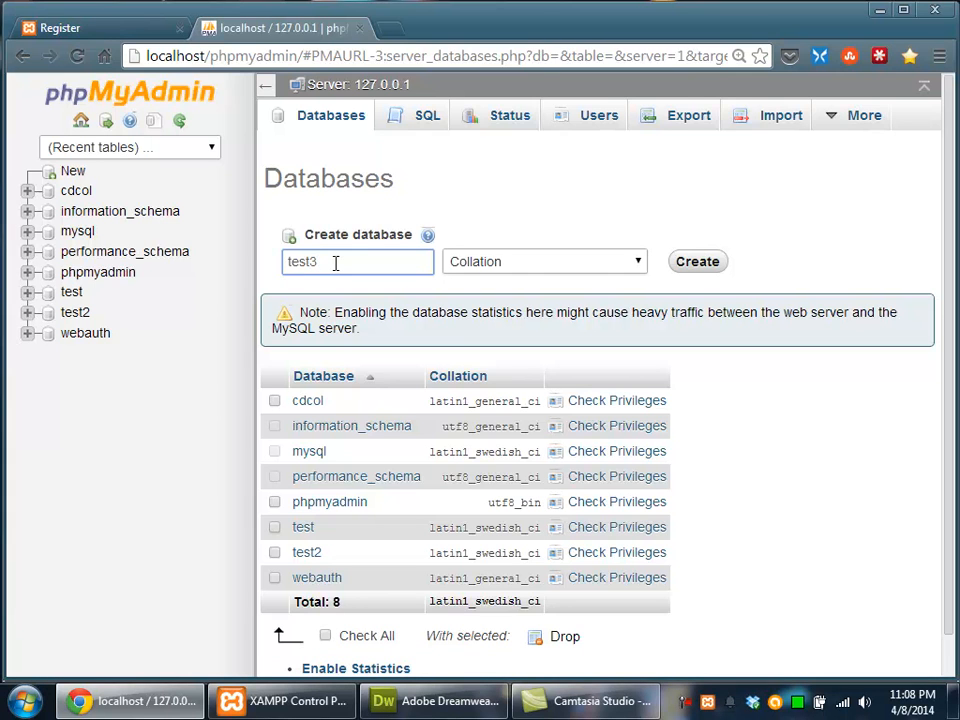
{"action": "left_click", "coordinate": [697, 261]}
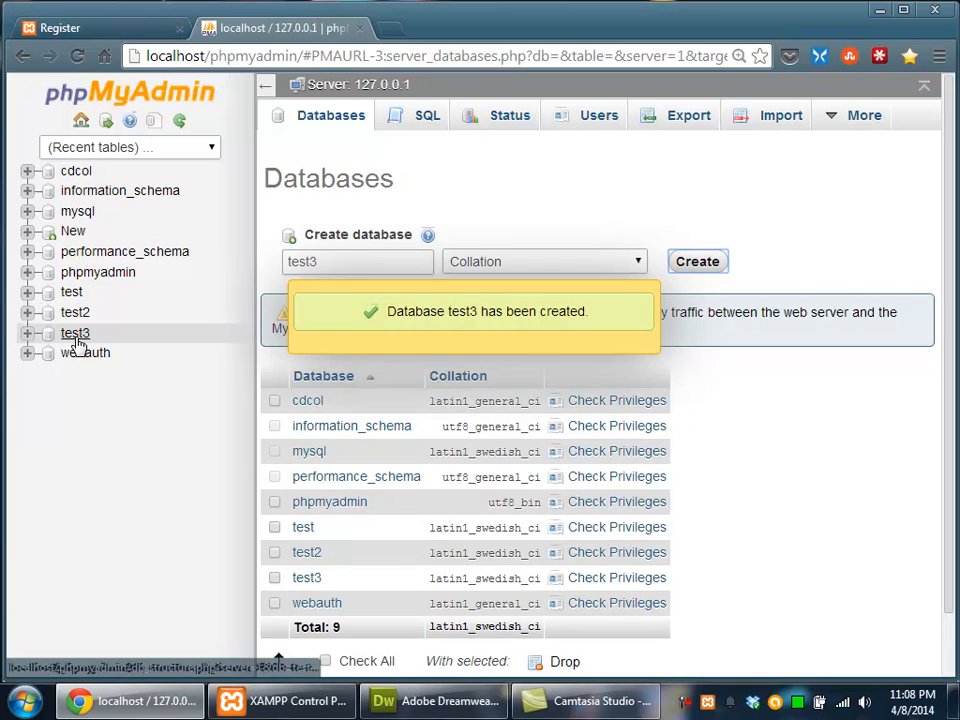
Step: In test3, begin a new table named register with 5 columns
{"action": "left_click", "coordinate": [75, 333]}
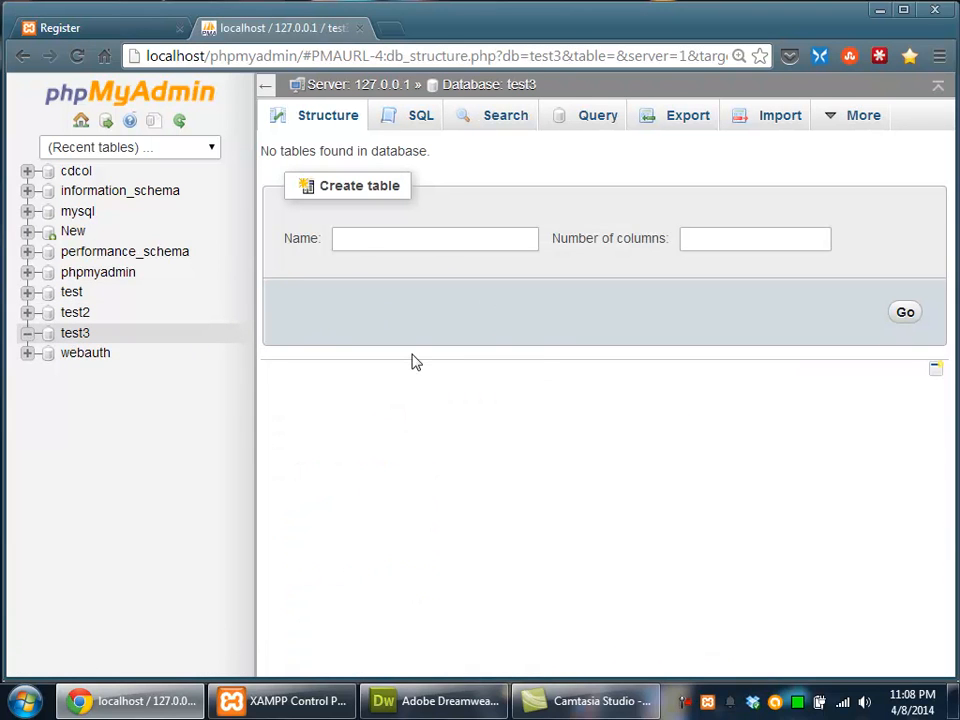
{"action": "mouse_move", "coordinate": [375, 263]}
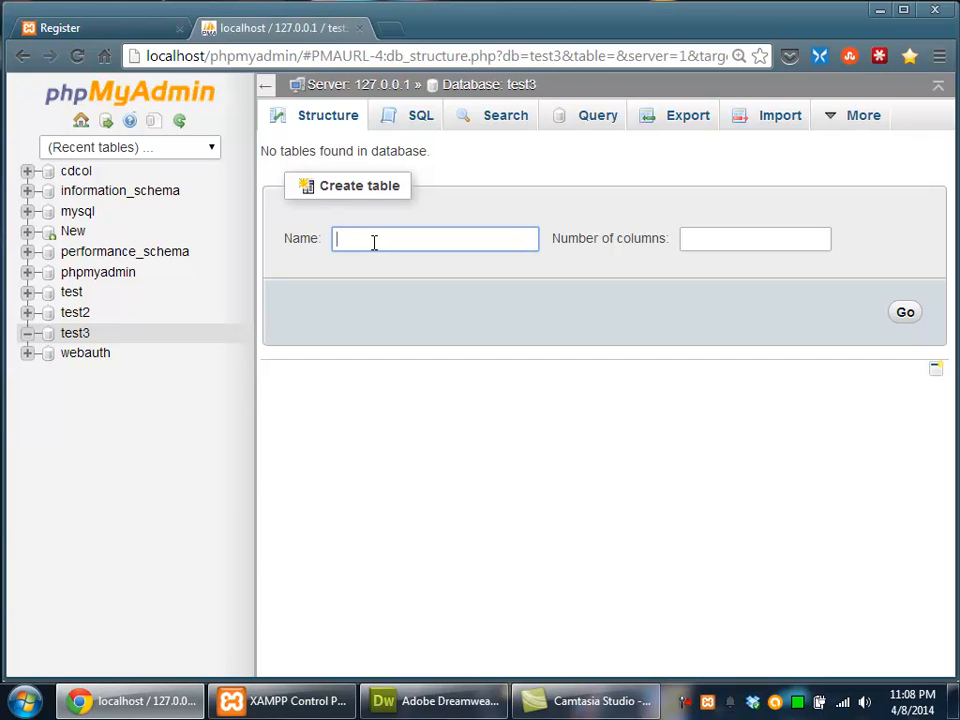
{"action": "type", "text": "regist"}
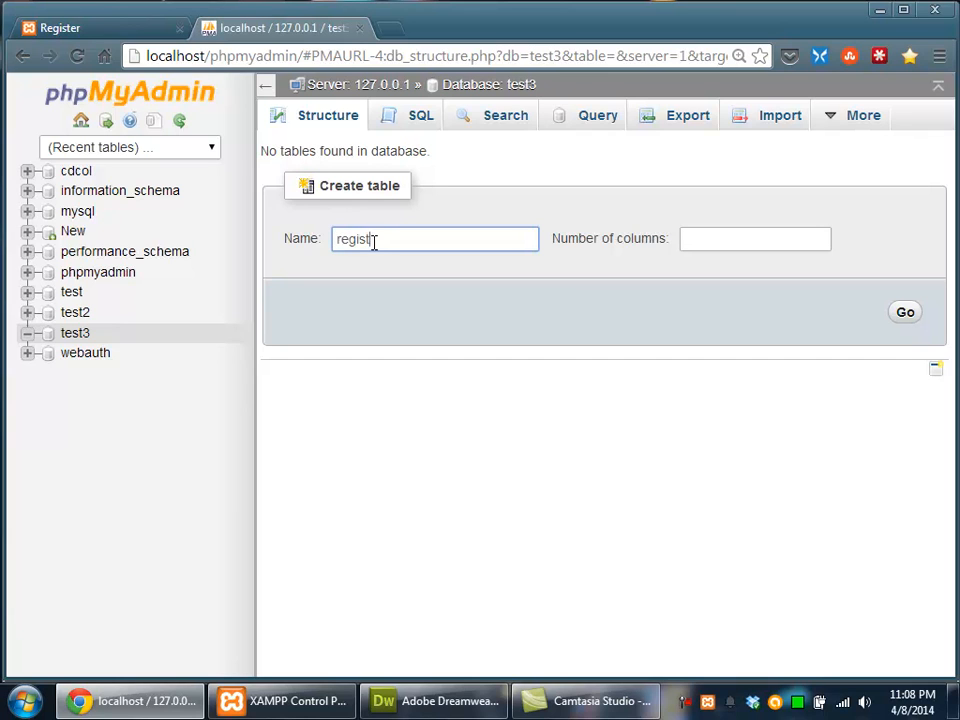
{"action": "left_click", "coordinate": [750, 238]}
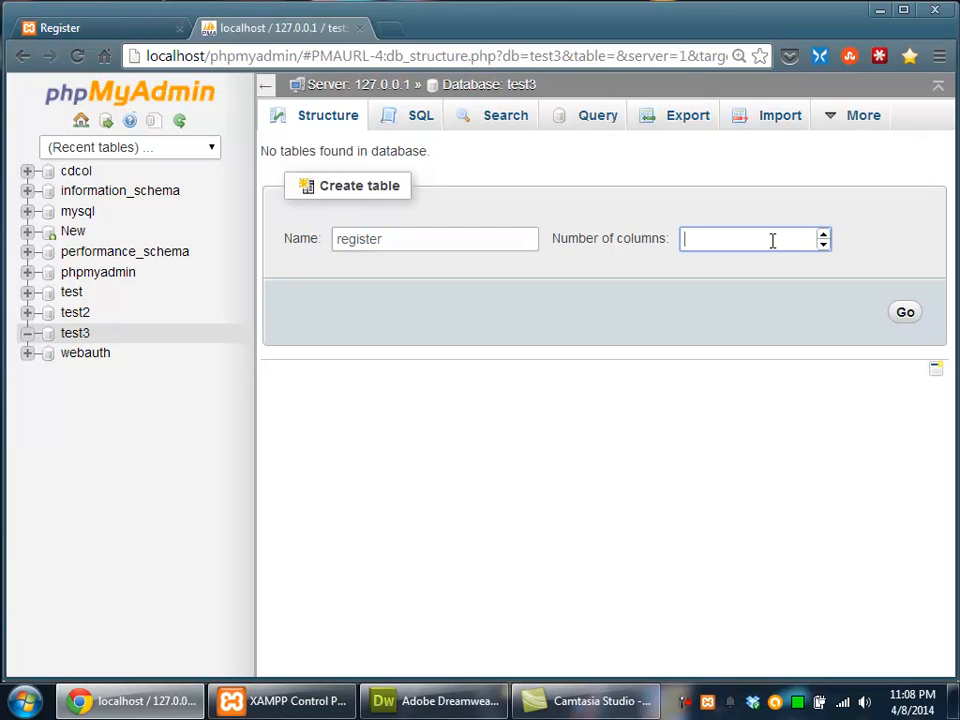
{"action": "mouse_move", "coordinate": [612, 360]}
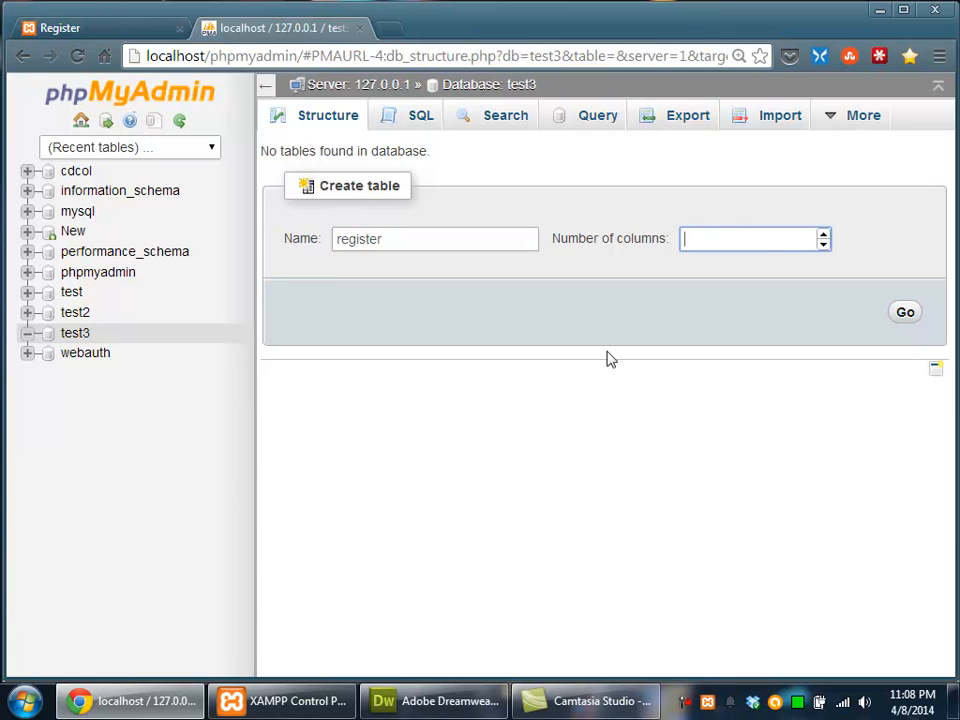
{"action": "left_click", "coordinate": [90, 27]}
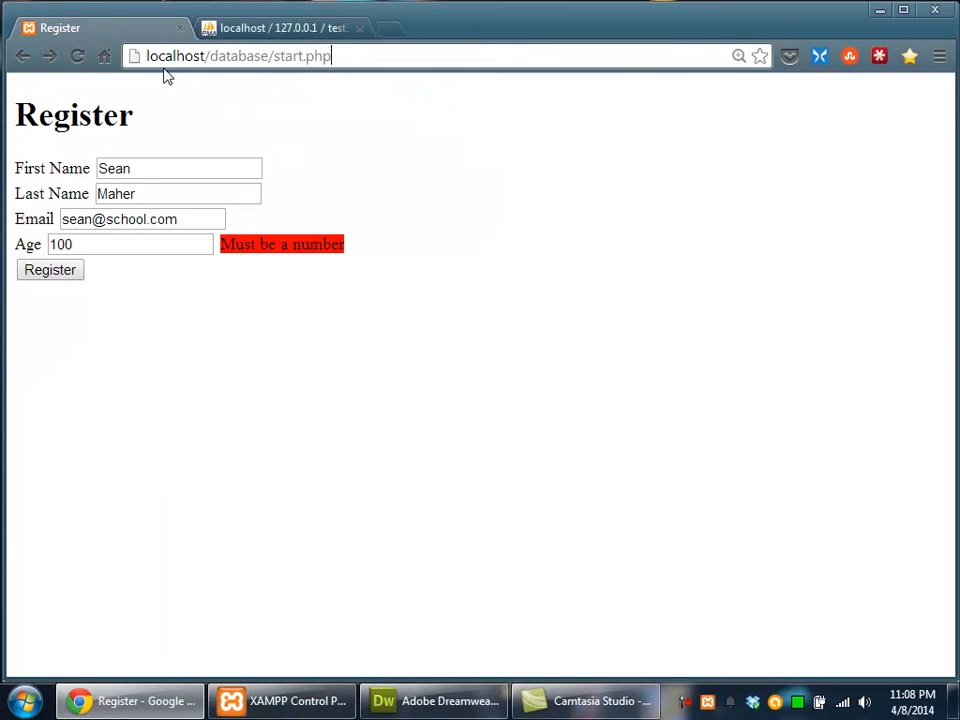
{"action": "left_click", "coordinate": [178, 193]}
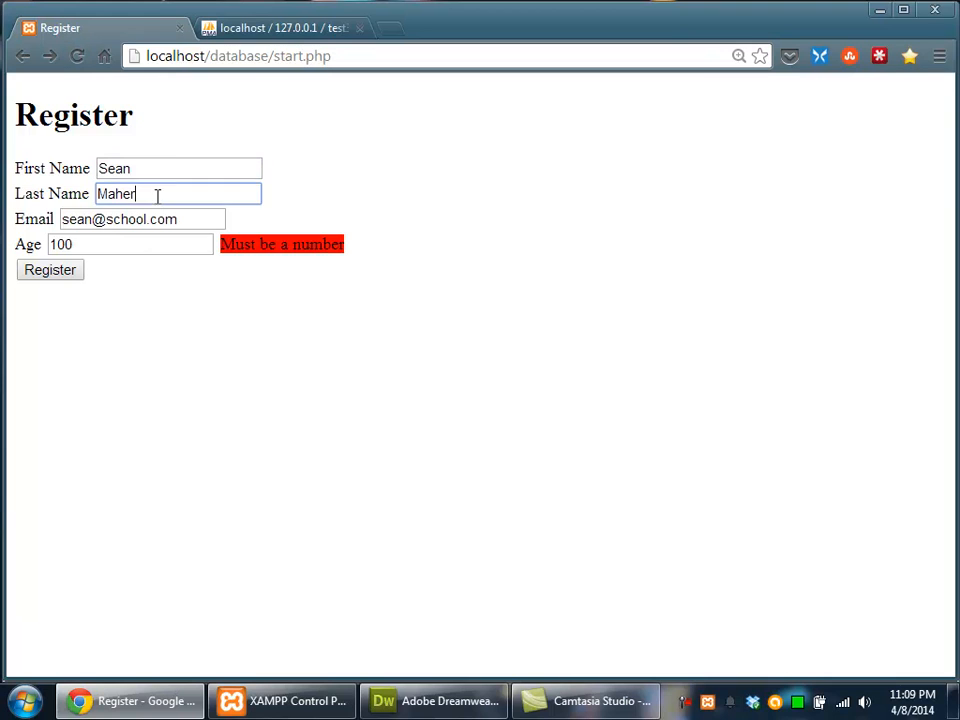
{"action": "left_click", "coordinate": [280, 27]}
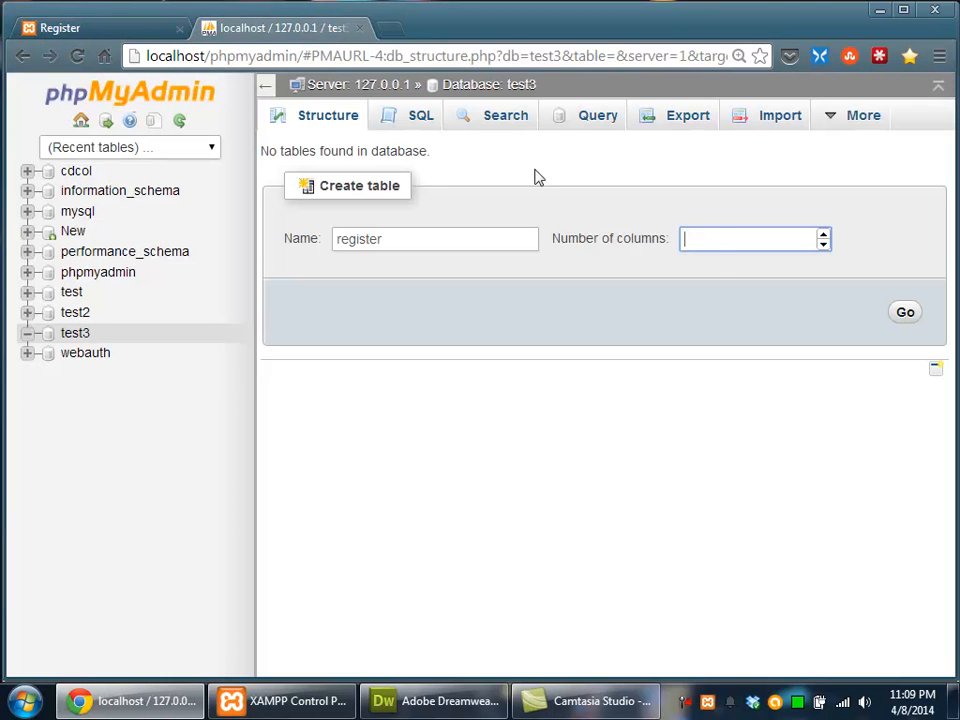
{"action": "type", "text": "5"}
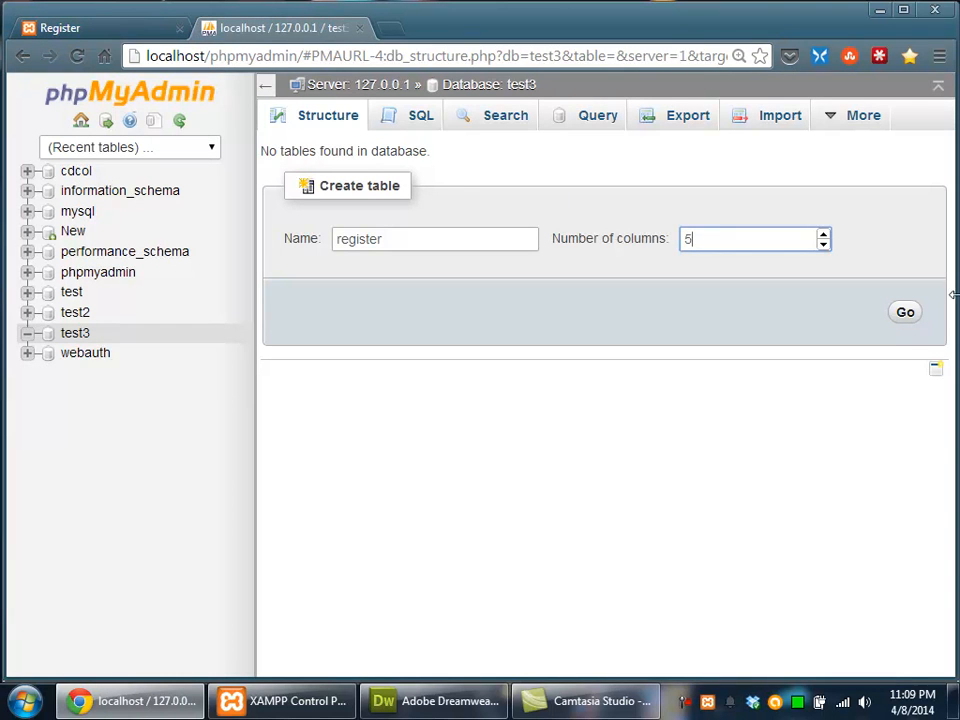
{"action": "left_click", "coordinate": [905, 311]}
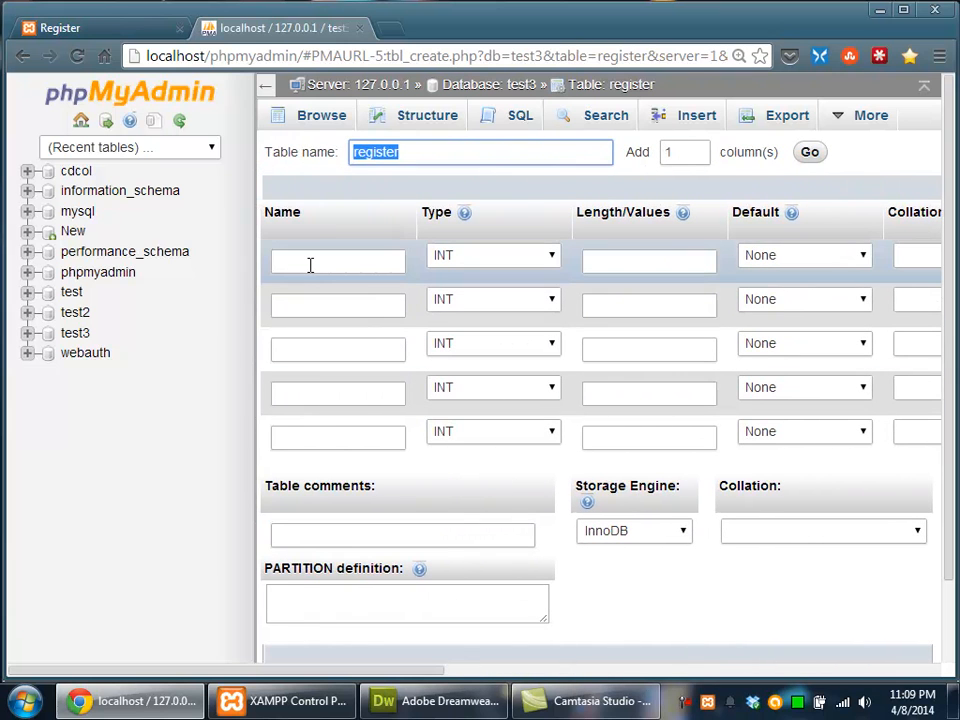
{"action": "mouse_move", "coordinate": [337, 304]}
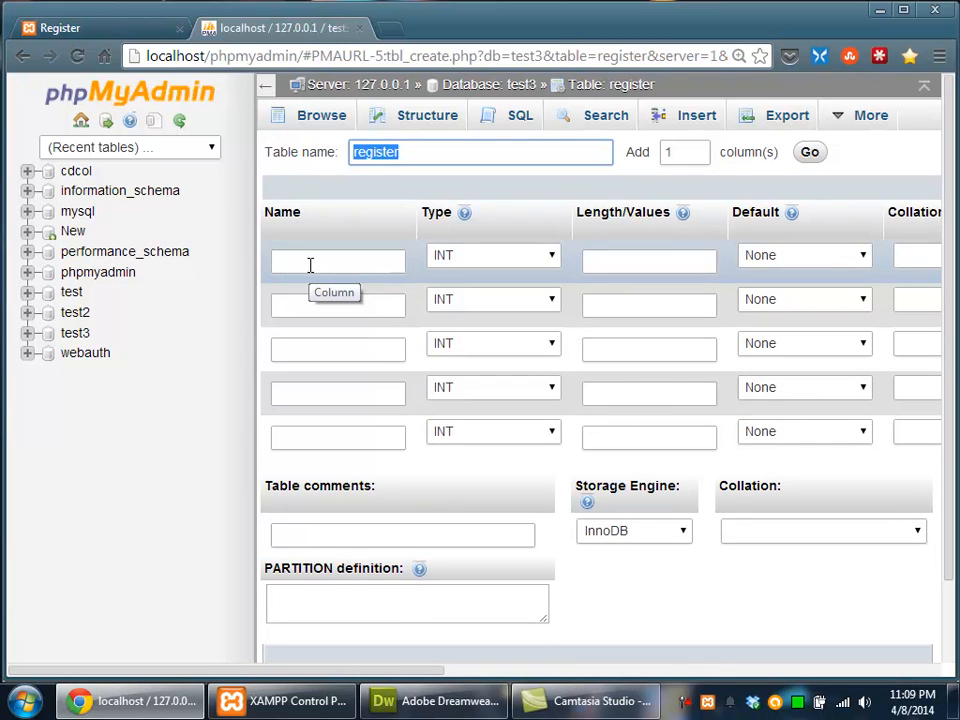
Step: Name the first column register_firstname and scroll through the Type dropdown's data types
{"action": "left_click", "coordinate": [337, 261]}
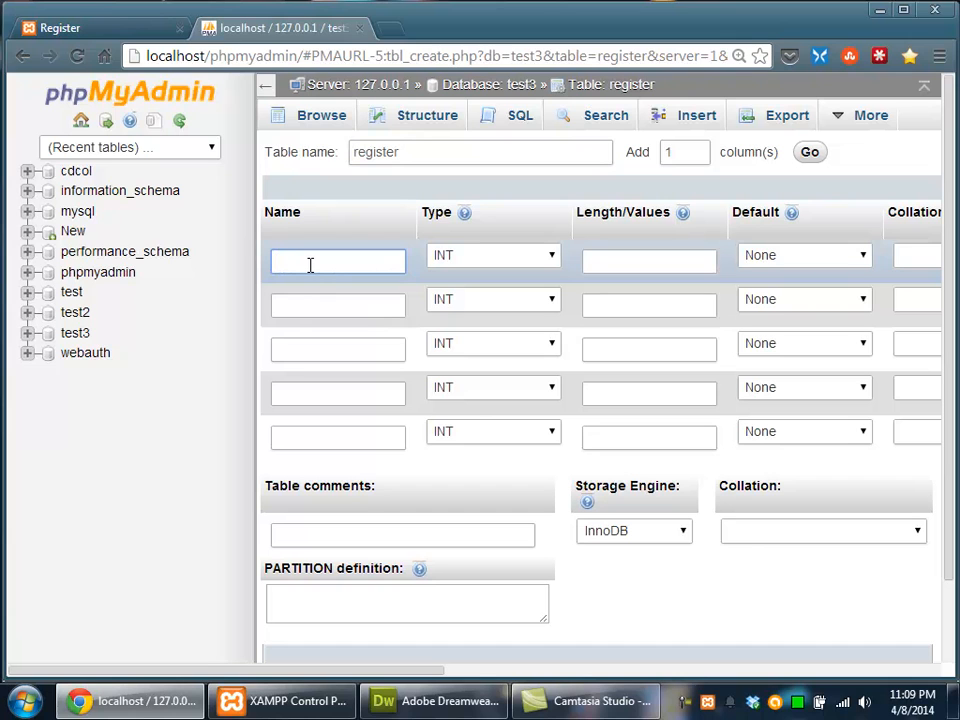
{"action": "type", "text": "register"}
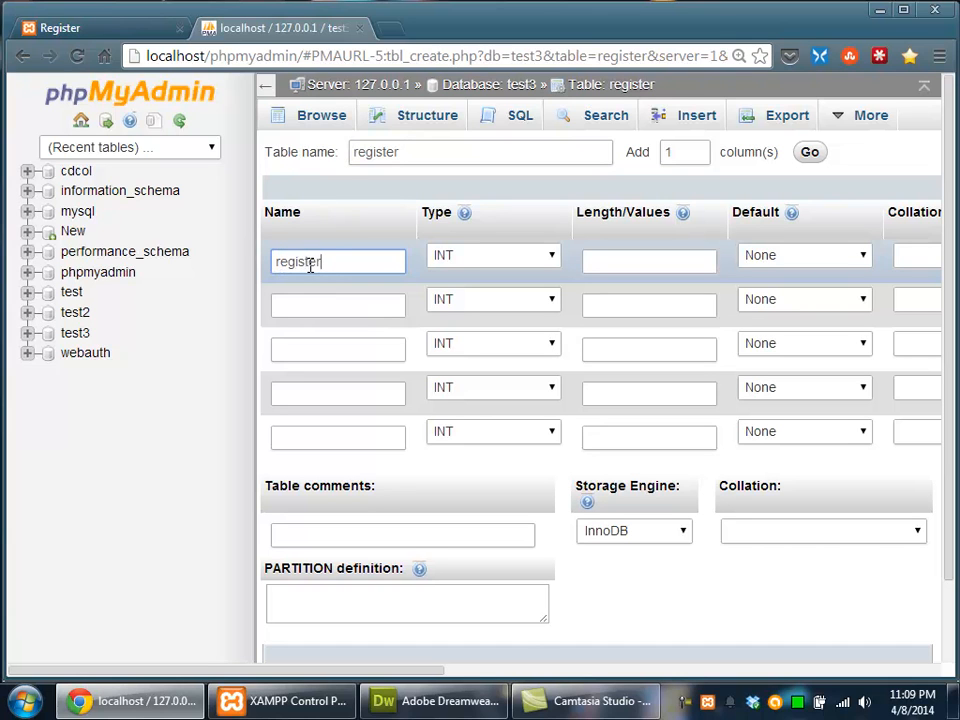
{"action": "type", "text": "_firstname"}
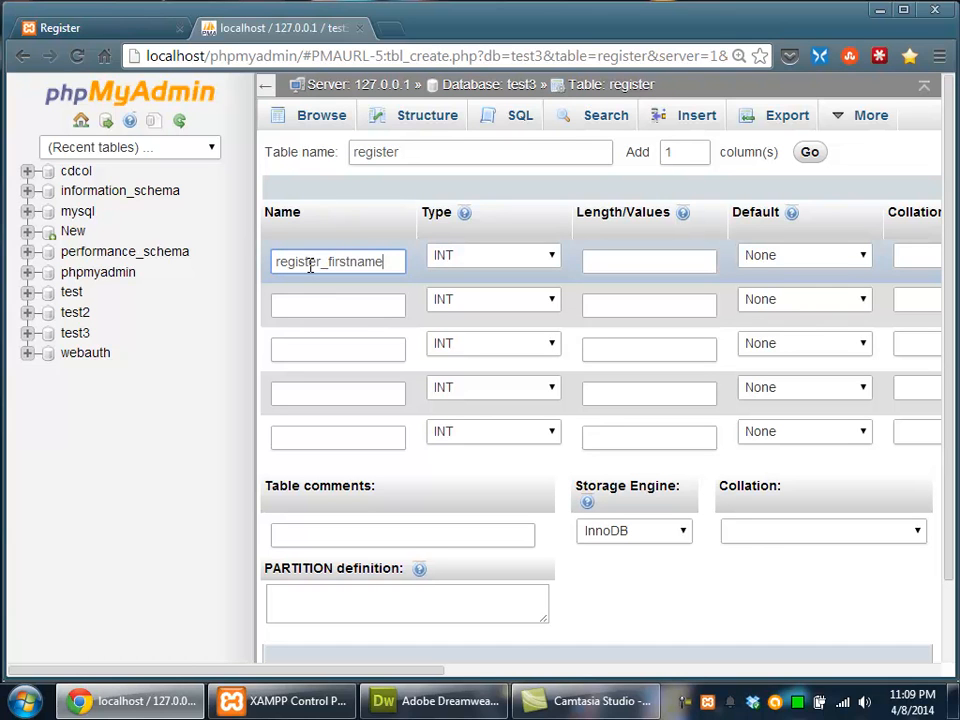
{"action": "mouse_move", "coordinate": [542, 260]}
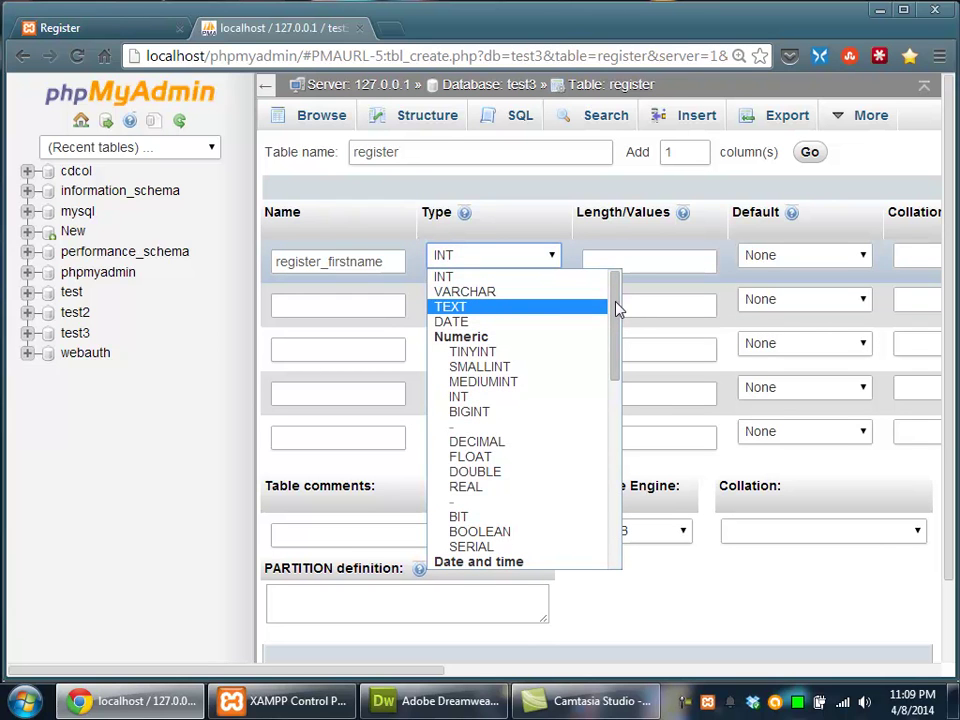
{"action": "scroll", "scroll_direction": "down", "scroll_amount": 3}
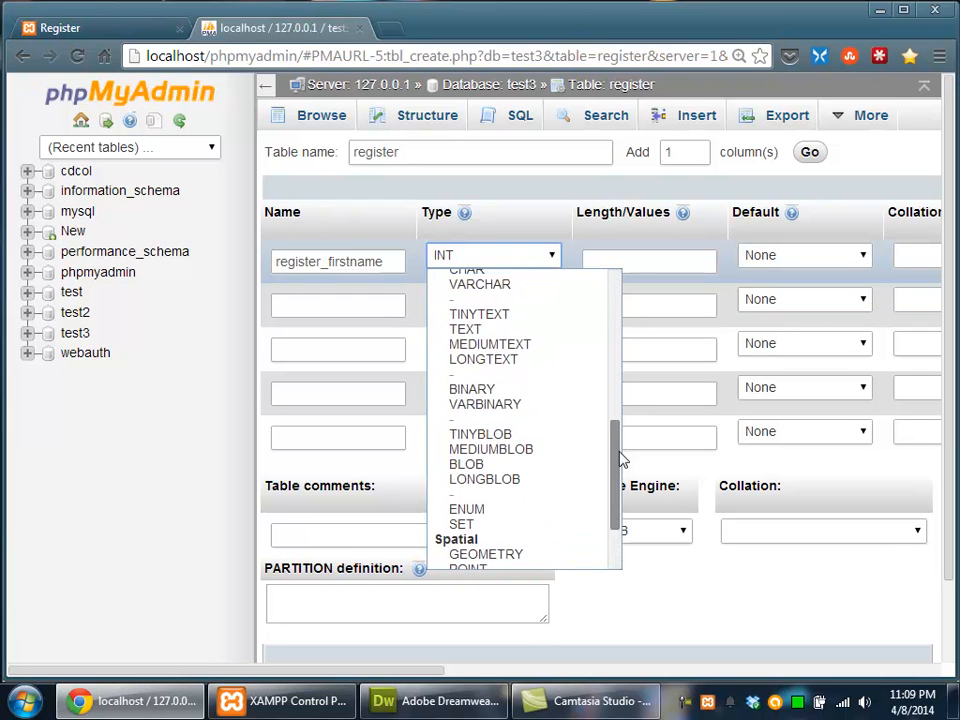
{"action": "scroll", "scroll_direction": "down", "scroll_amount": 3}
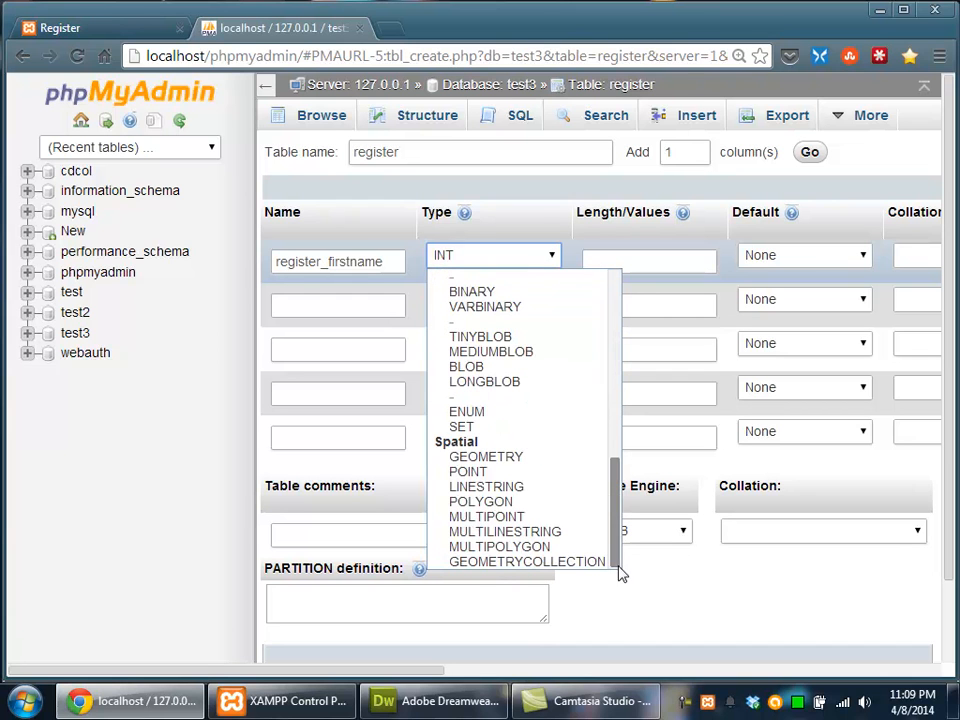
{"action": "mouse_move", "coordinate": [486, 486]}
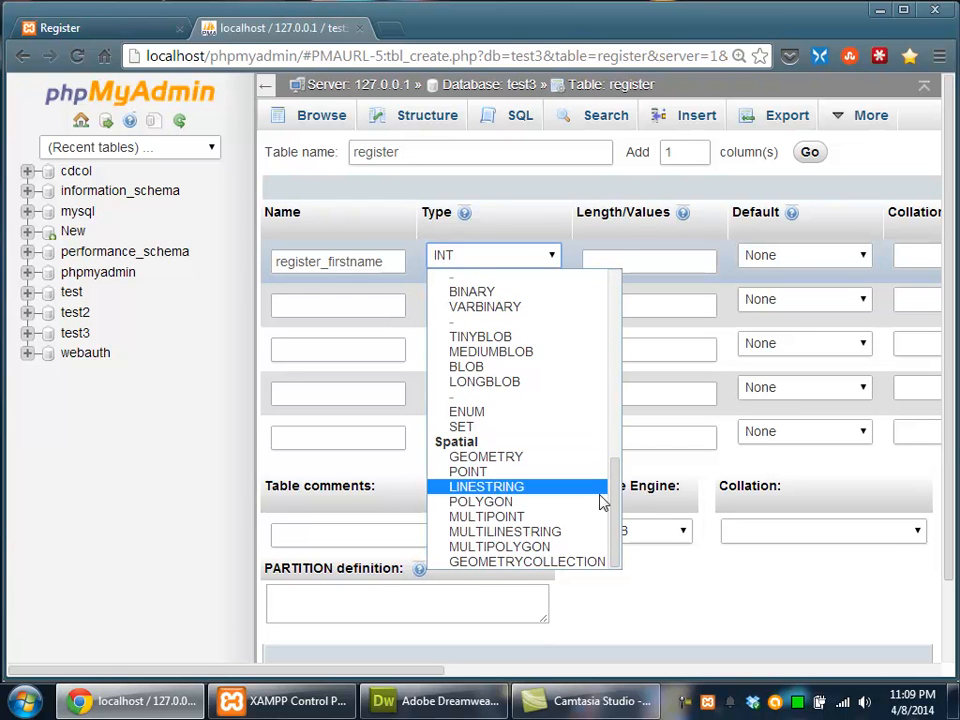
{"action": "mouse_move", "coordinate": [620, 563]}
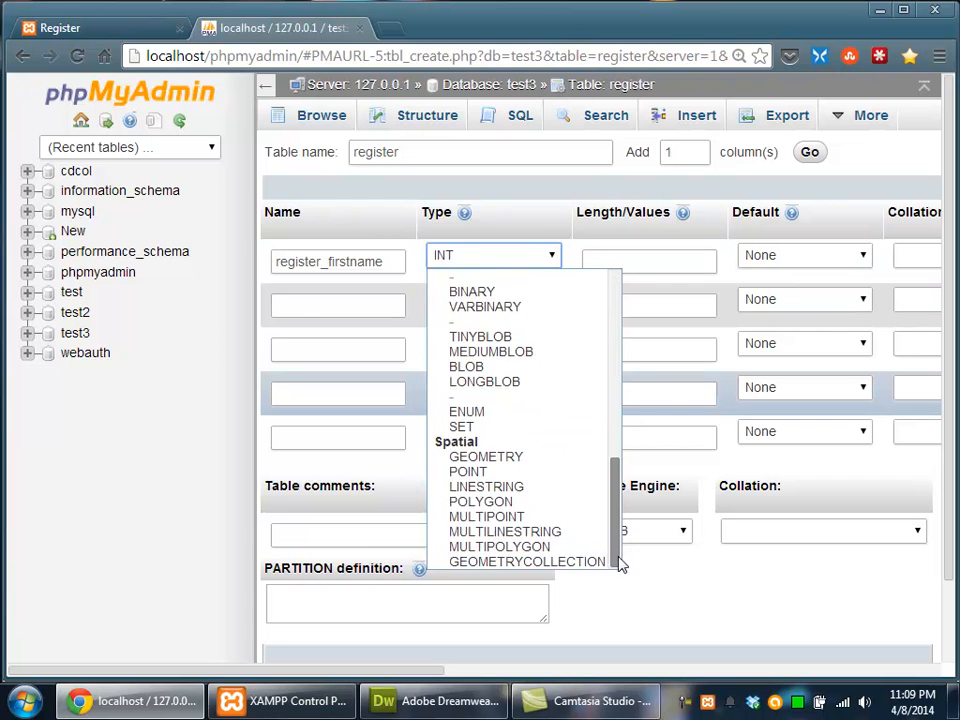
{"action": "scroll", "scroll_direction": "up", "scroll_amount": 3}
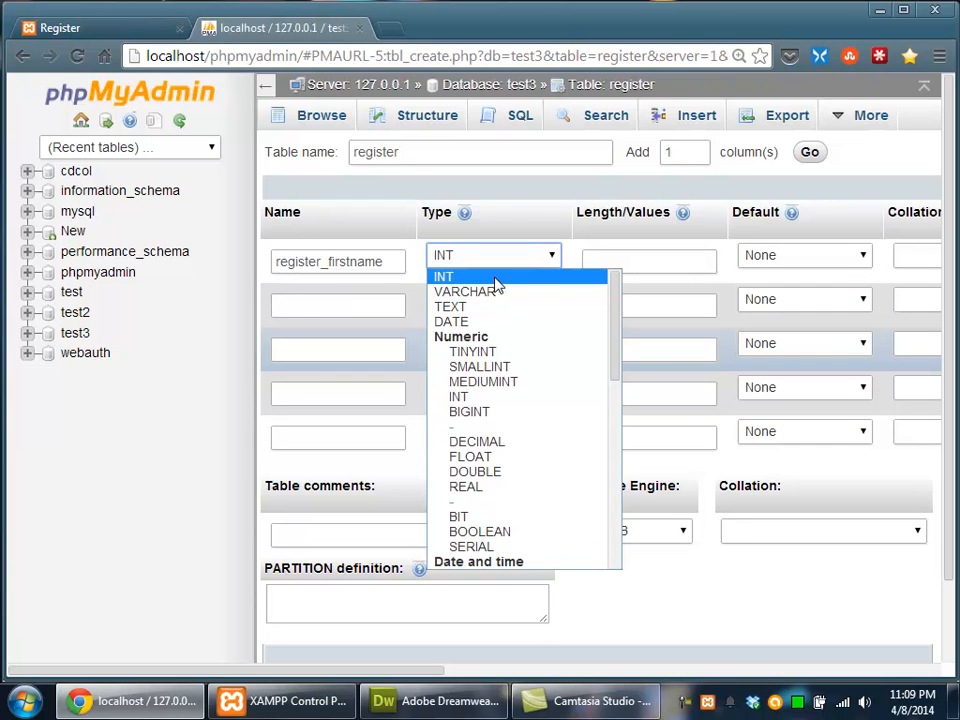
{"action": "mouse_move", "coordinate": [495, 287]}
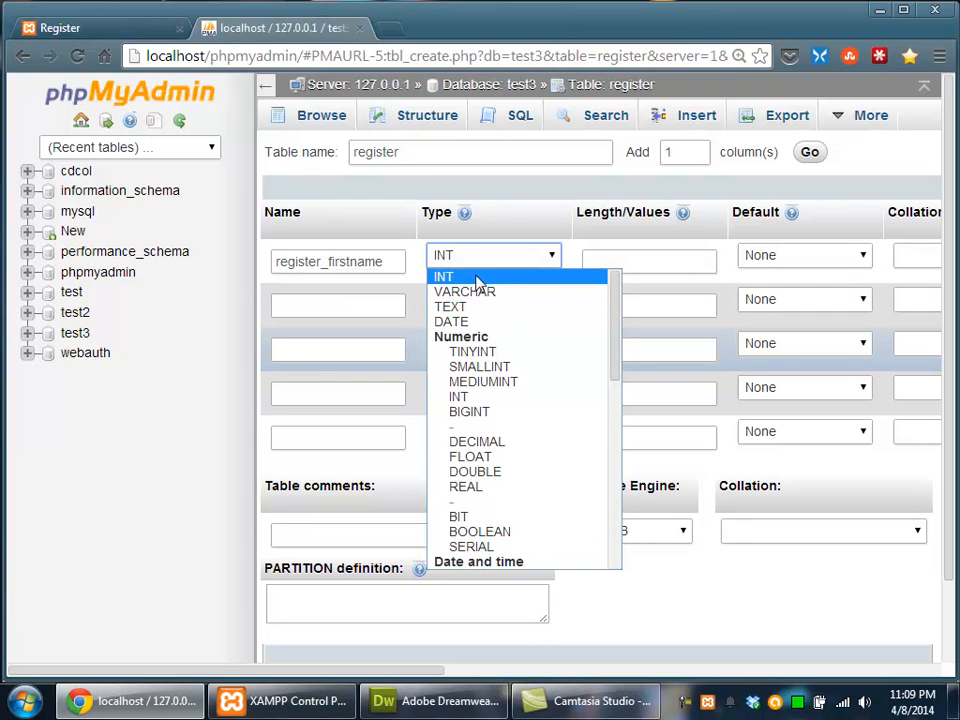
{"action": "mouse_move", "coordinate": [478, 282]}
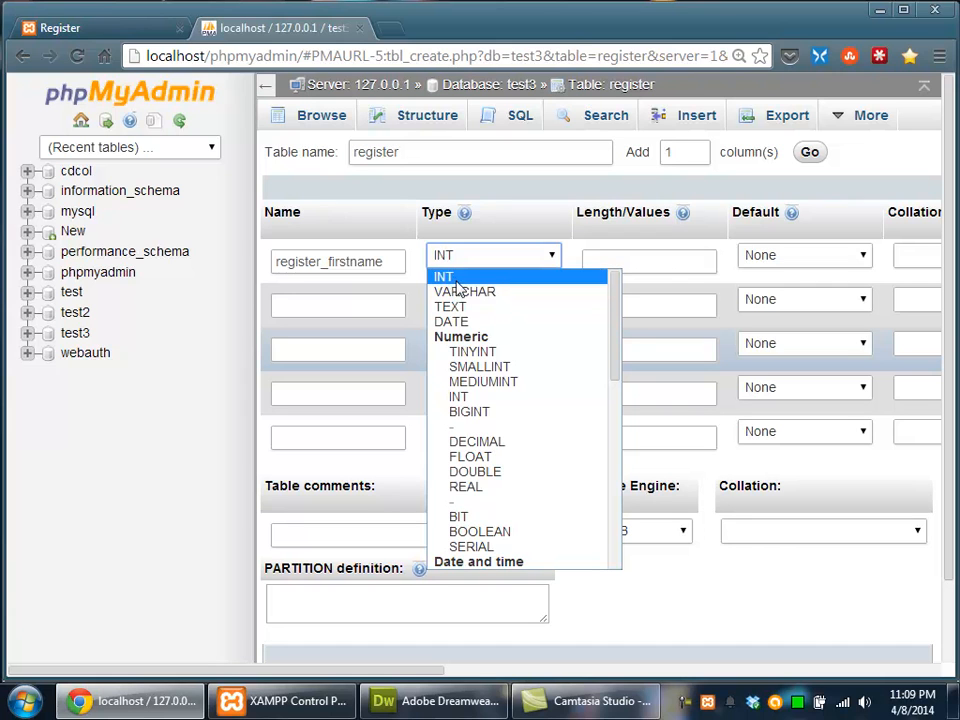
{"action": "mouse_move", "coordinate": [465, 291]}
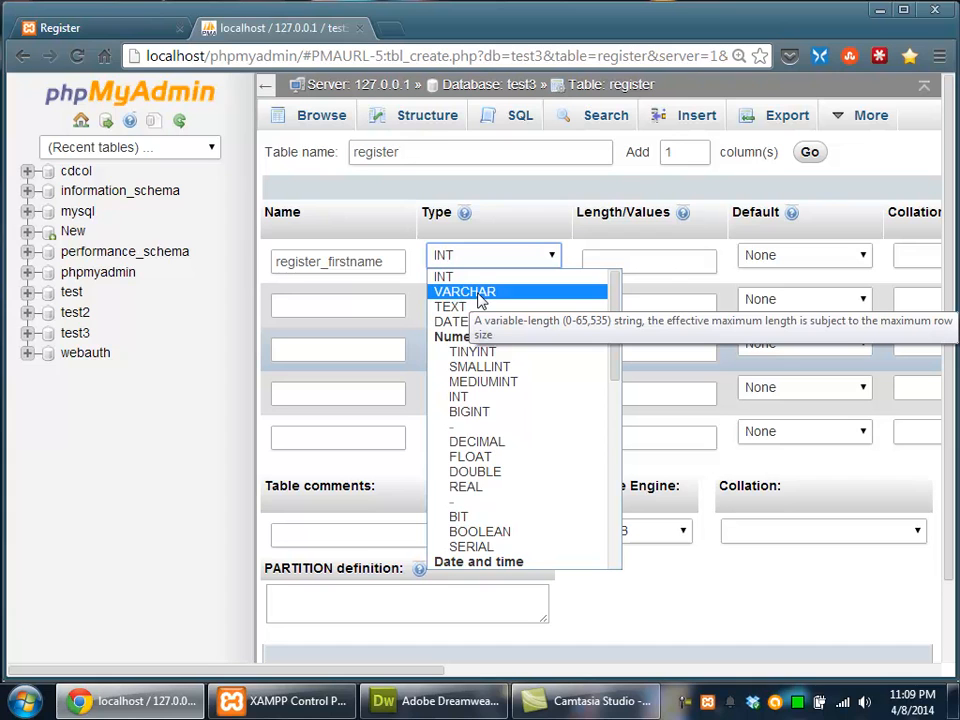
{"action": "mouse_move", "coordinate": [450, 306]}
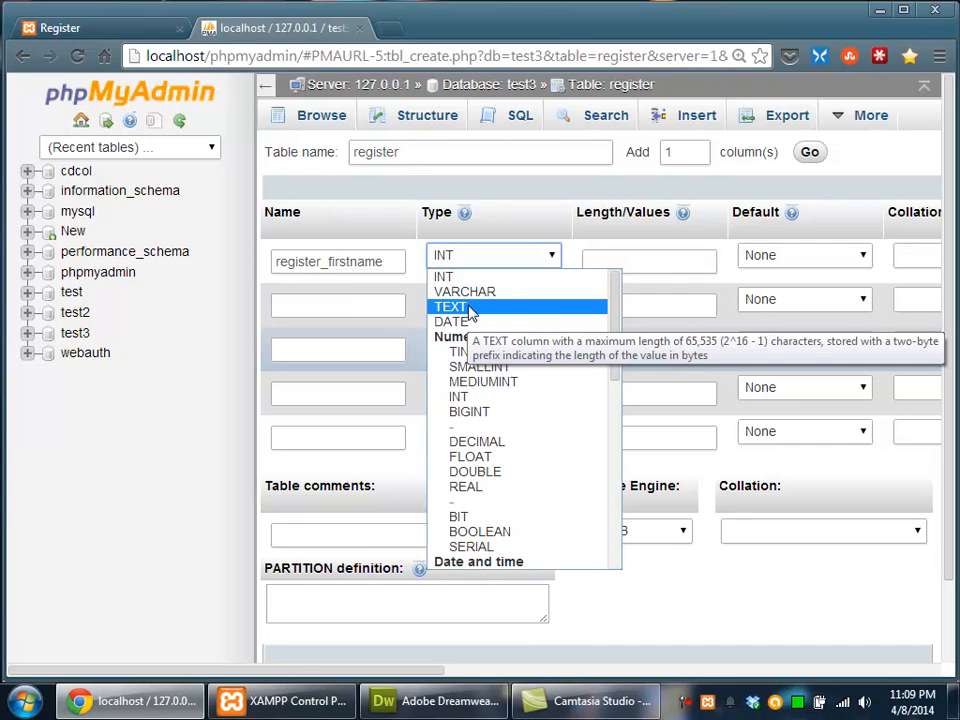
{"action": "mouse_move", "coordinate": [451, 321]}
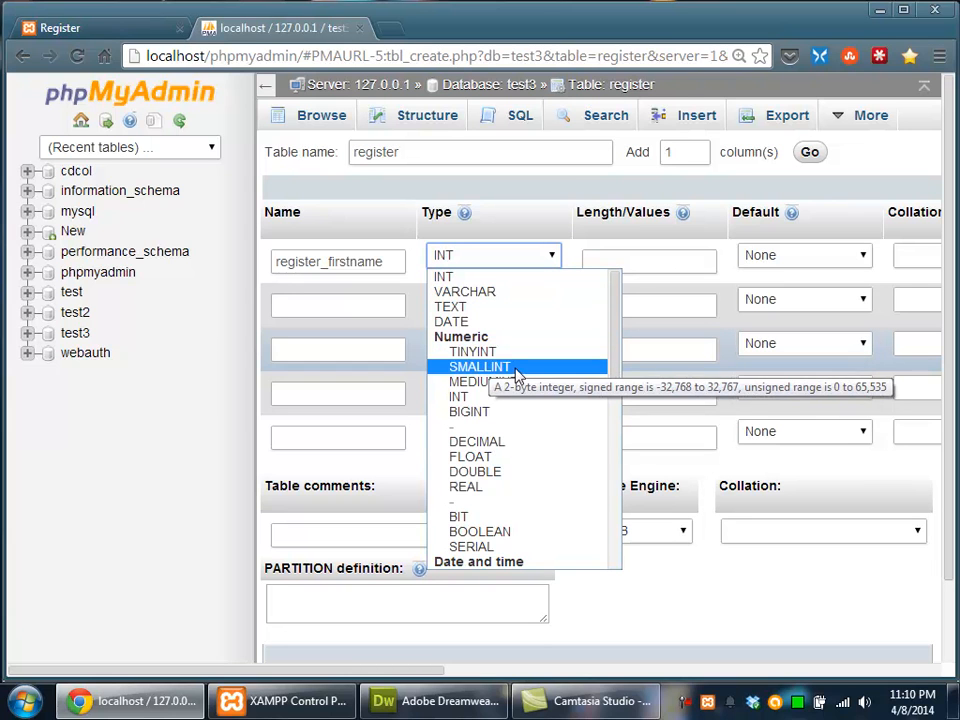
{"action": "mouse_move", "coordinate": [484, 381]}
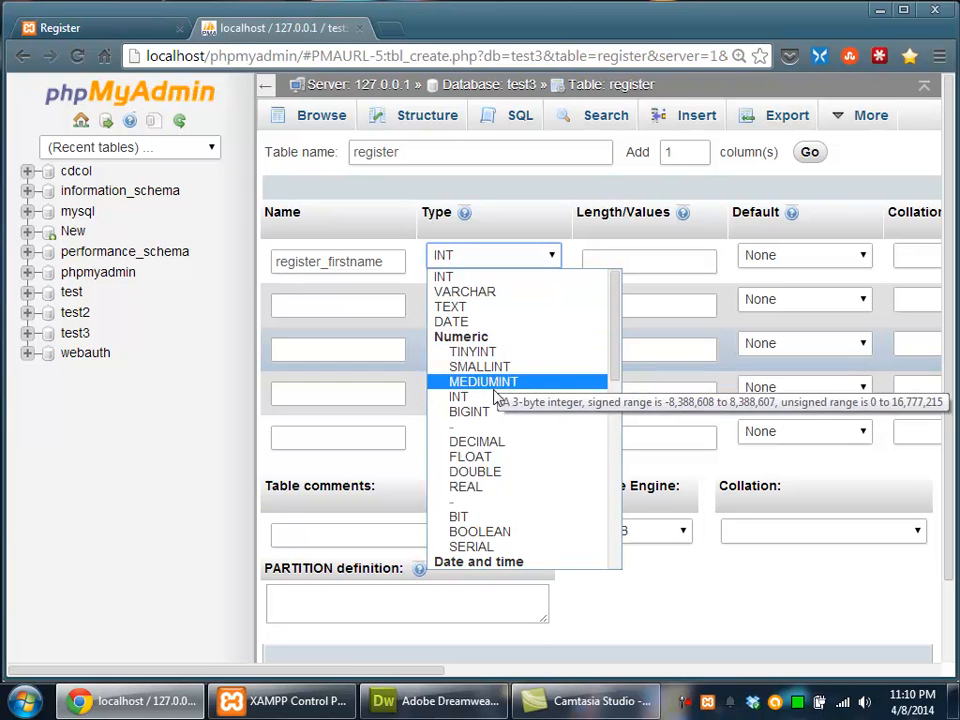
{"action": "mouse_move", "coordinate": [469, 412]}
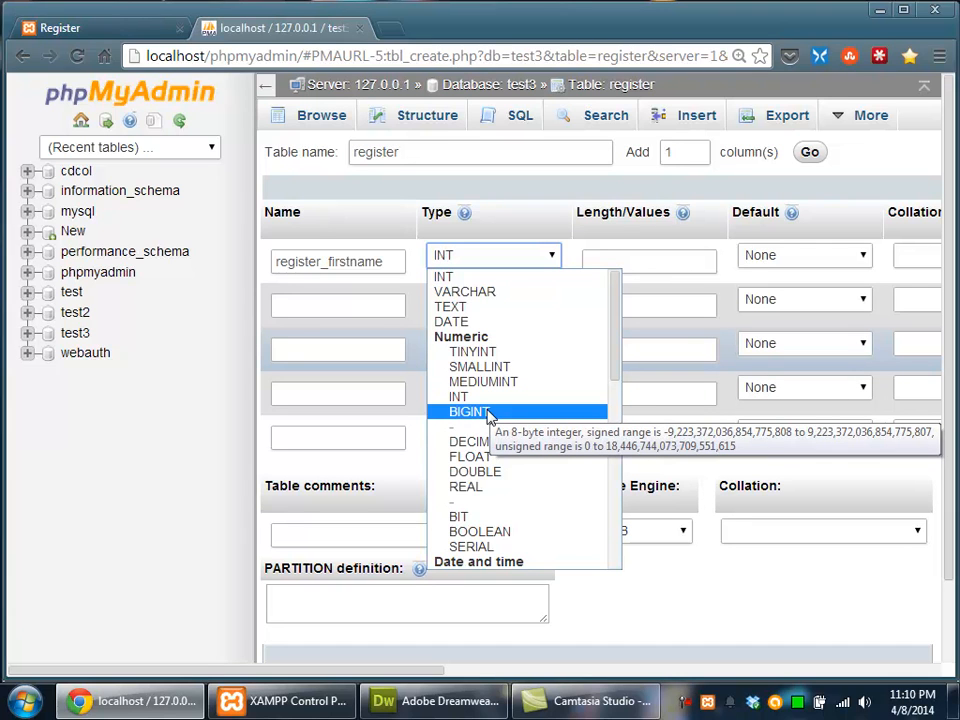
{"action": "mouse_move", "coordinate": [480, 366]}
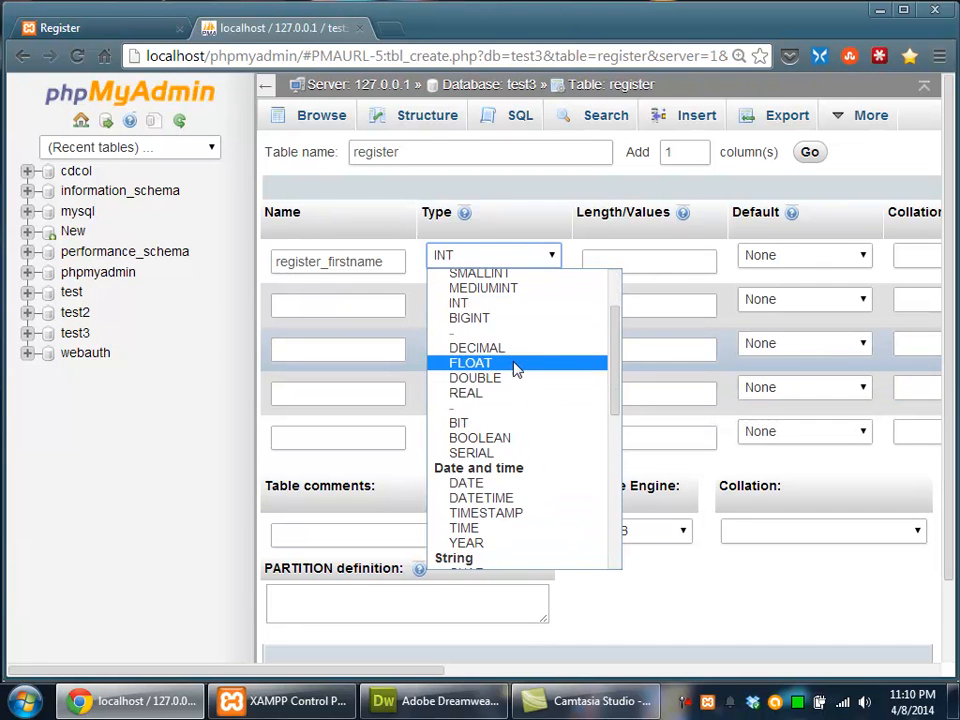
{"action": "mouse_move", "coordinate": [505, 378]}
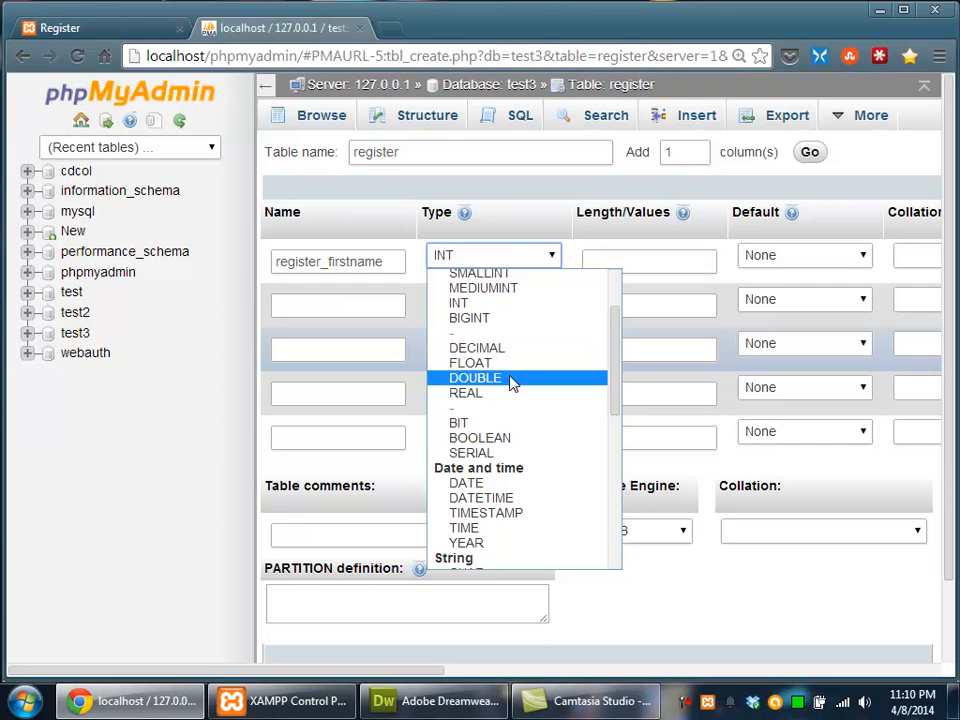
{"action": "mouse_move", "coordinate": [590, 381]}
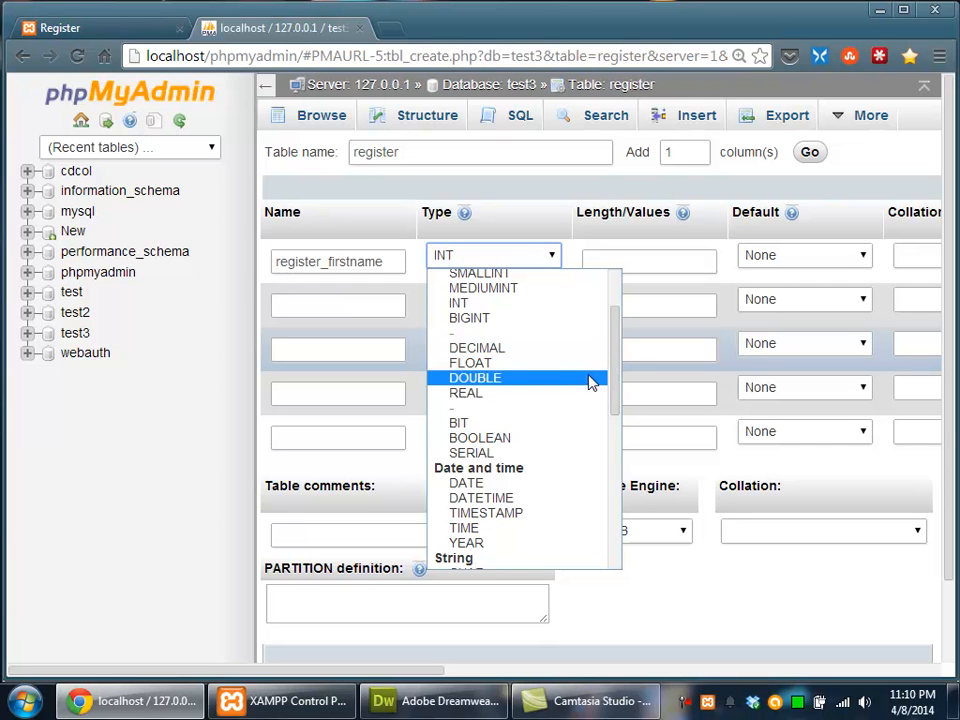
{"action": "scroll", "scroll_direction": "down", "scroll_amount": 3}
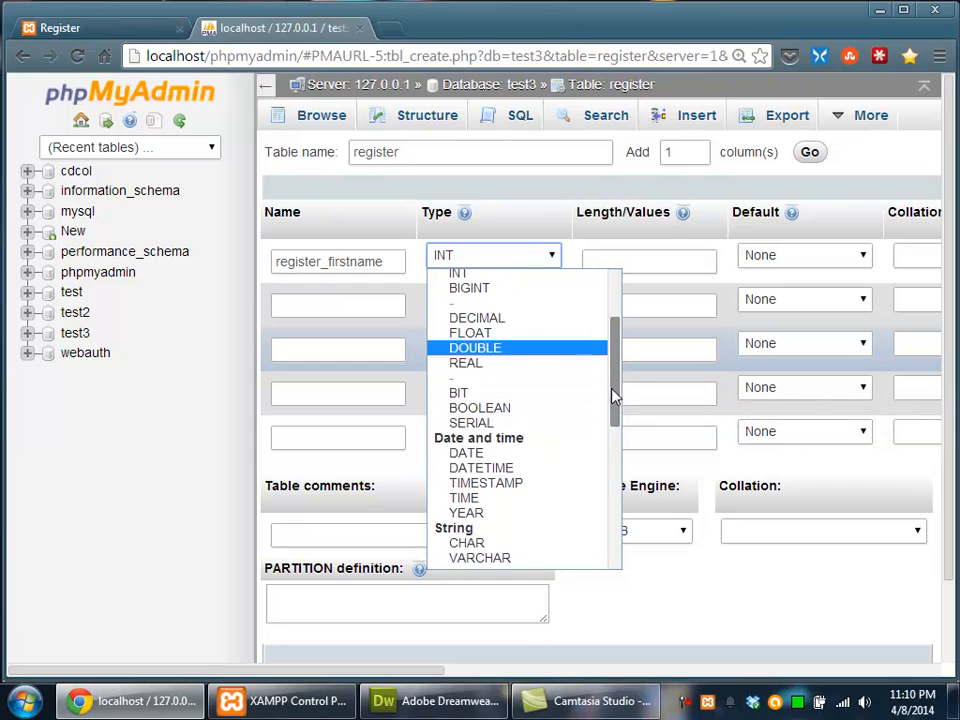
{"action": "scroll", "scroll_direction": "down", "scroll_amount": 3}
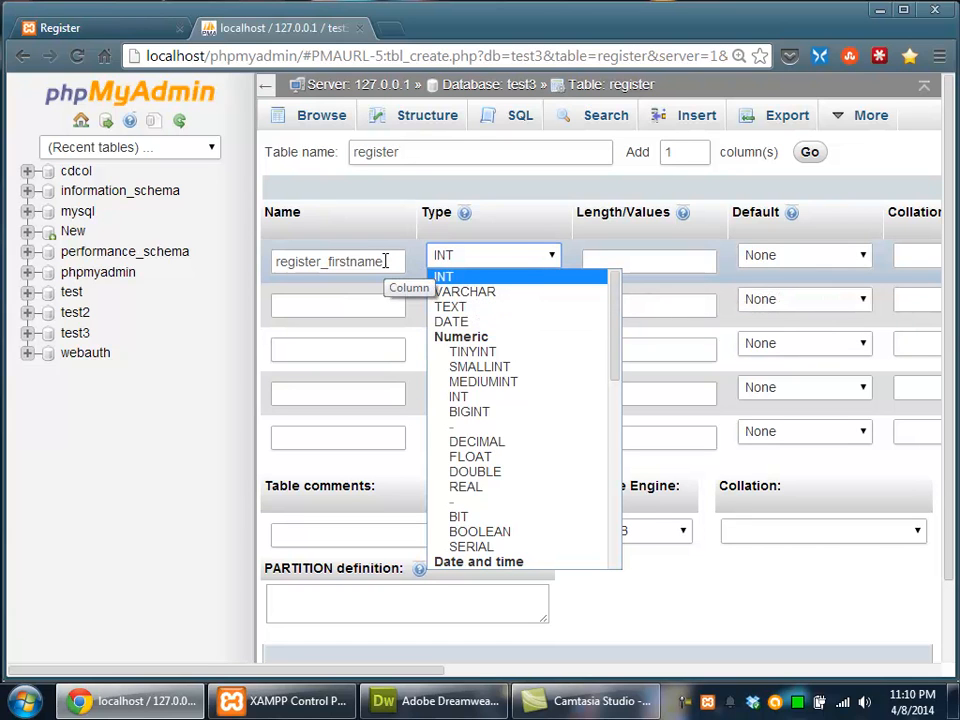
{"action": "mouse_move", "coordinate": [465, 291]}
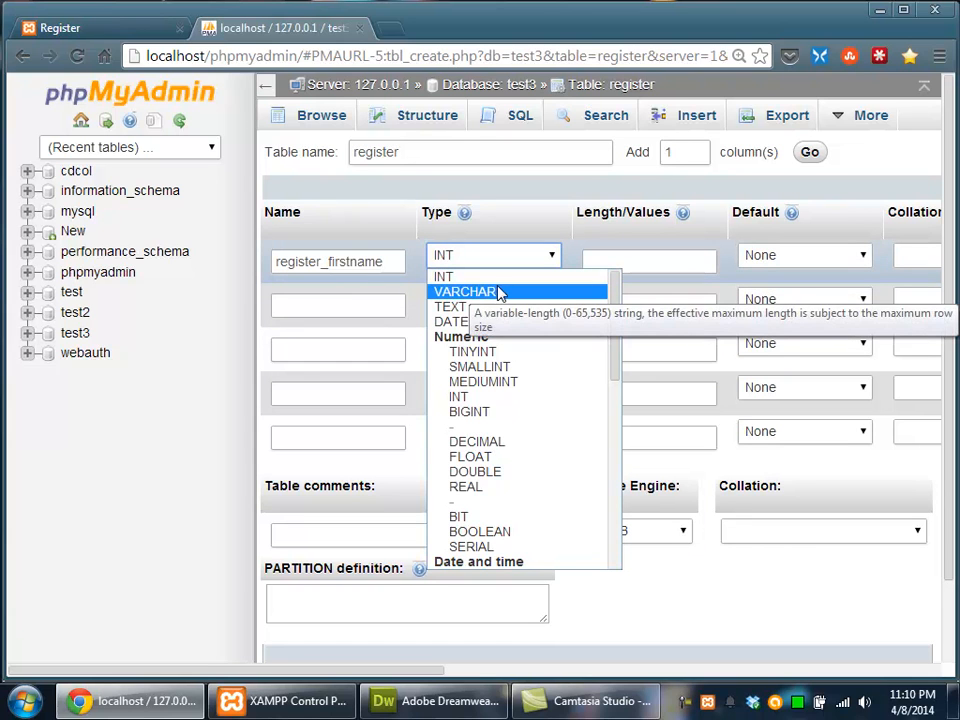
Step: Make register_firstname and register_lastname VARCHAR columns of length 20
{"action": "left_click", "coordinate": [463, 291]}
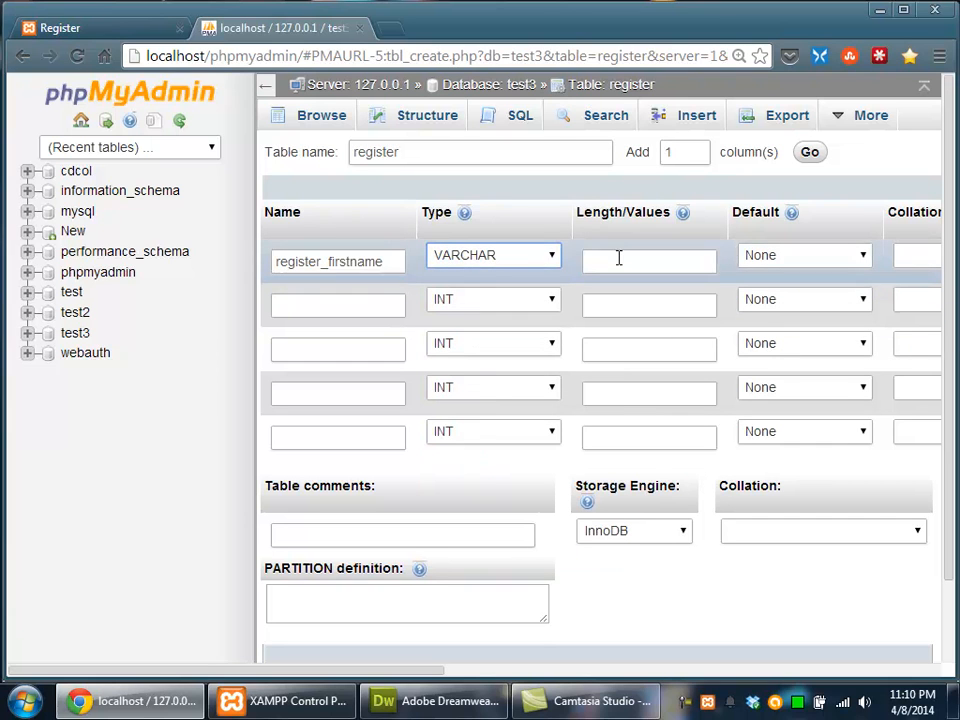
{"action": "left_click", "coordinate": [648, 261]}
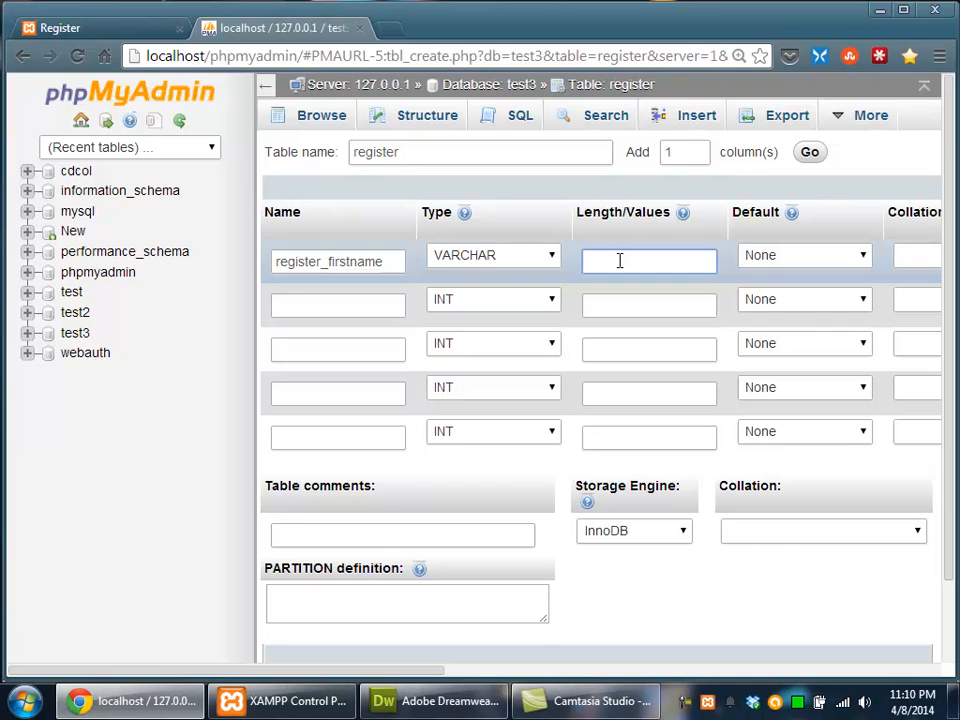
{"action": "type", "text": "20"}
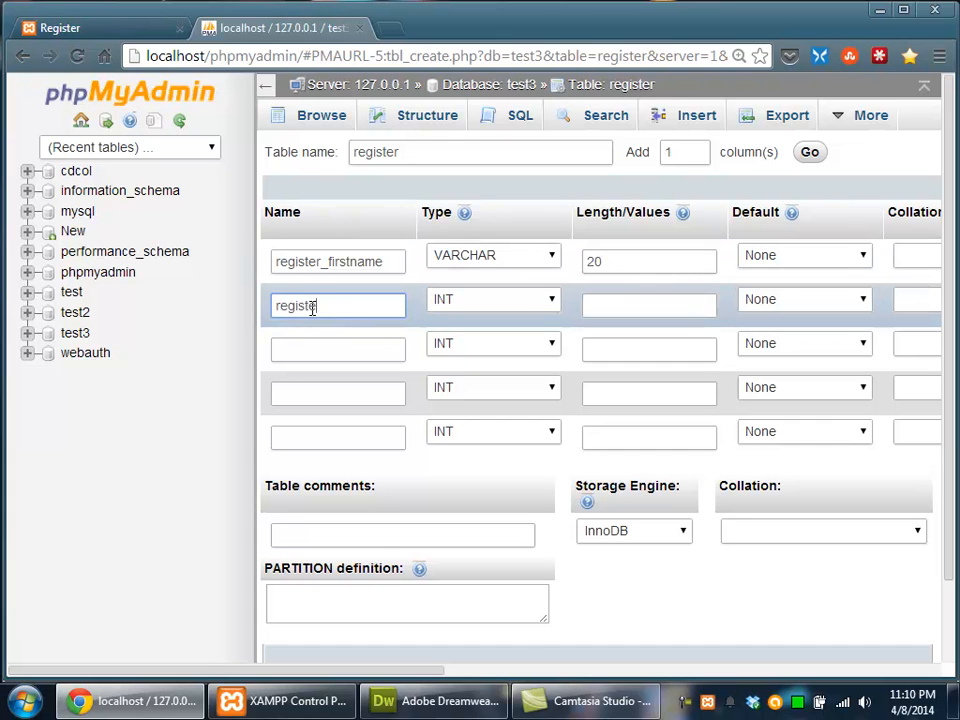
{"action": "type", "text": "r_lastname"}
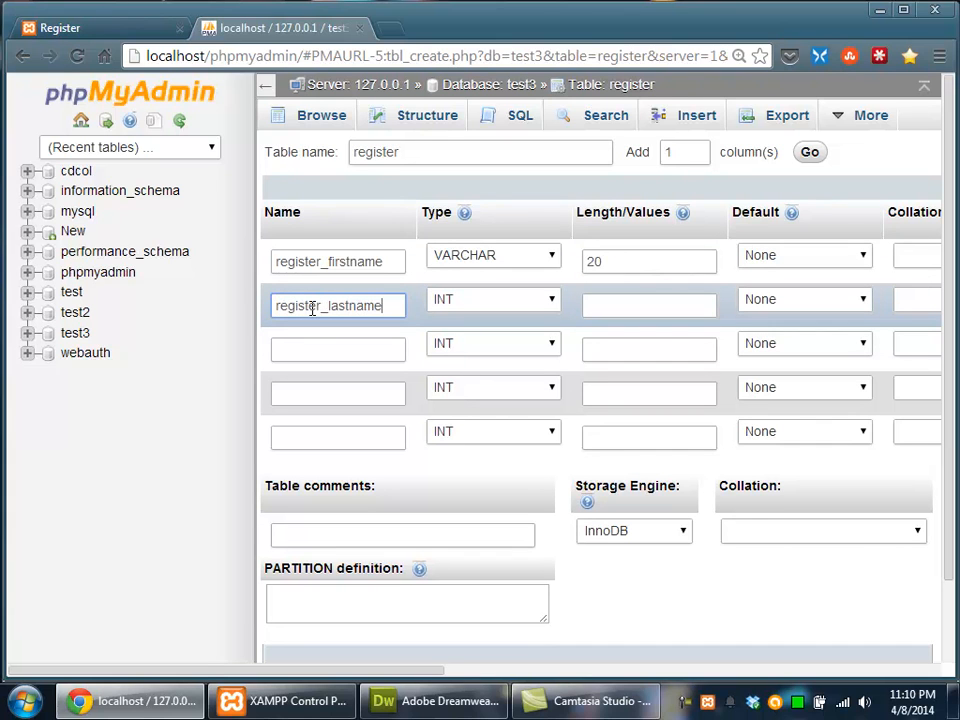
{"action": "left_click", "coordinate": [492, 298]}
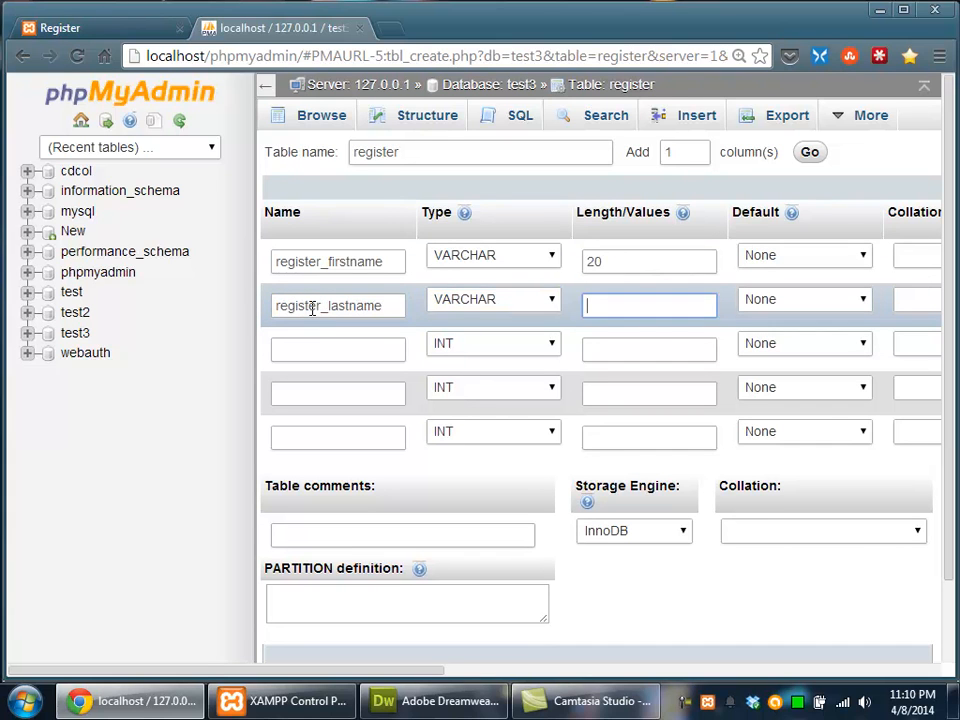
{"action": "type", "text": "20"}
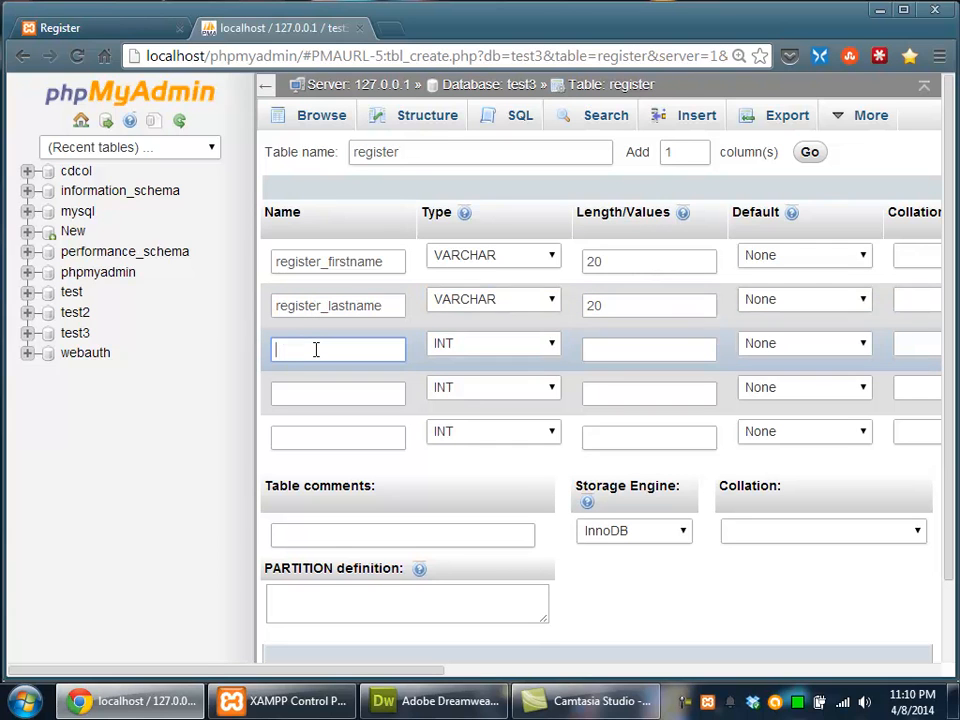
Step: Add register_email as VARCHAR 60 and register_age as INT 3
{"action": "type", "text": "register"}
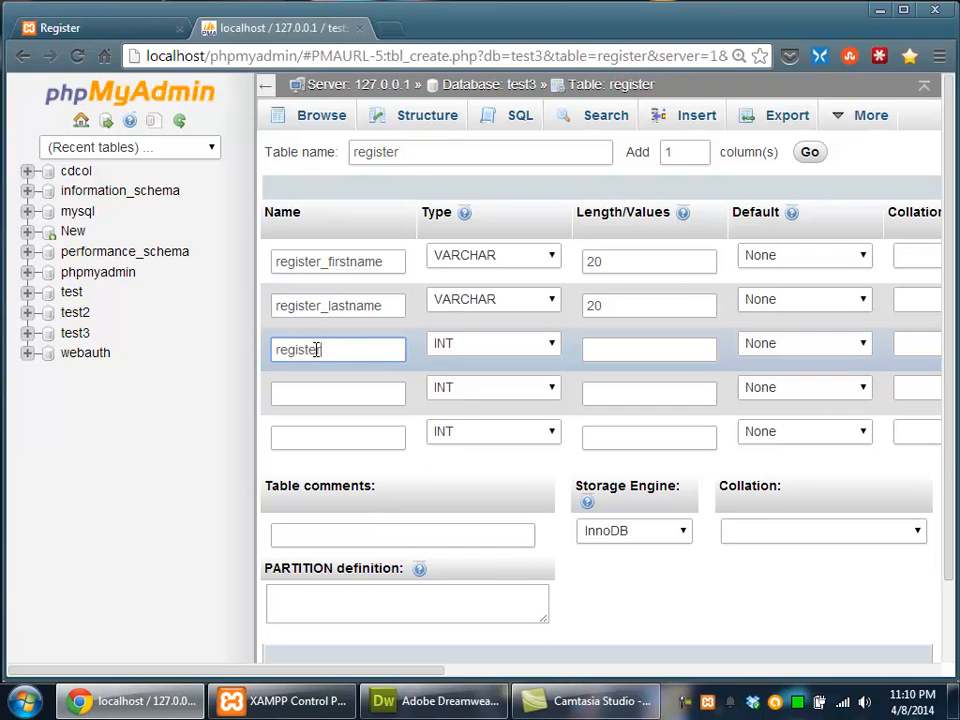
{"action": "type", "text": "_email"}
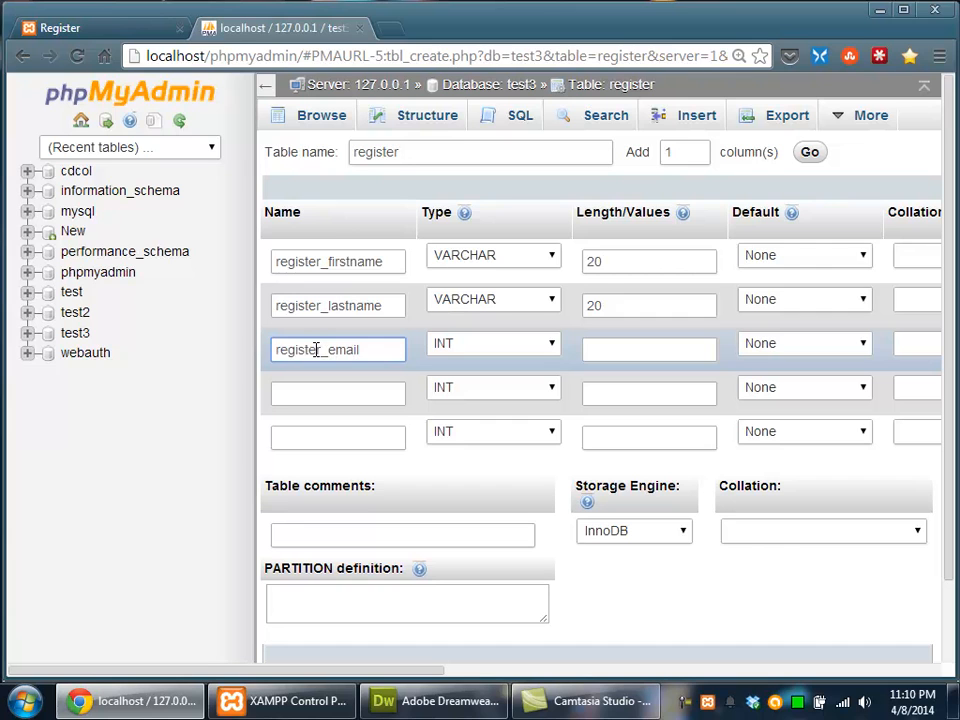
{"action": "left_click", "coordinate": [493, 343]}
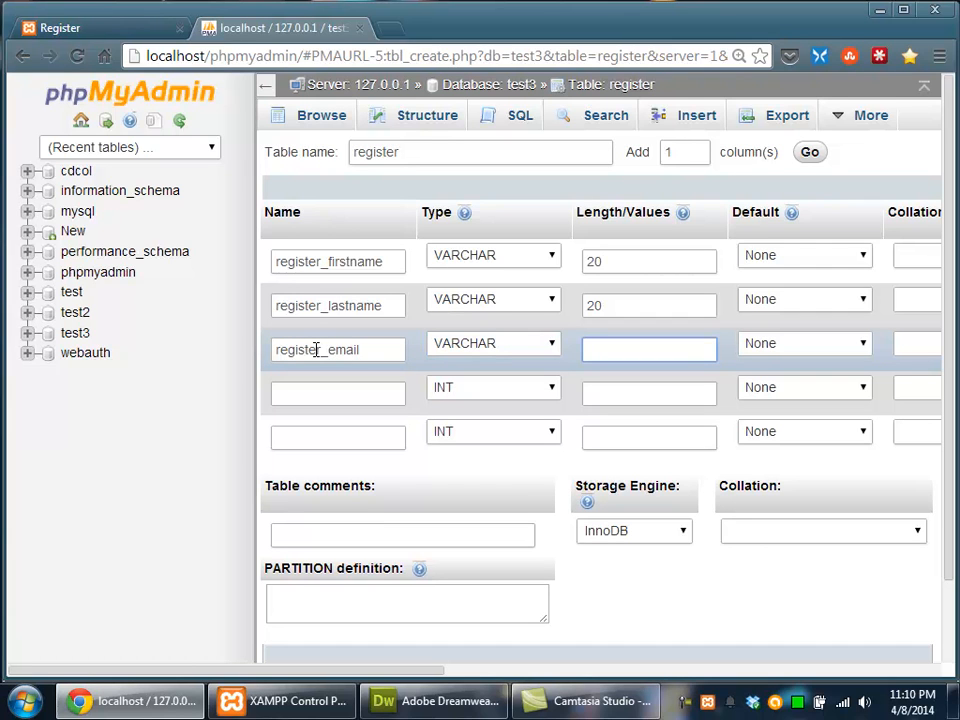
{"action": "type", "text": "60"}
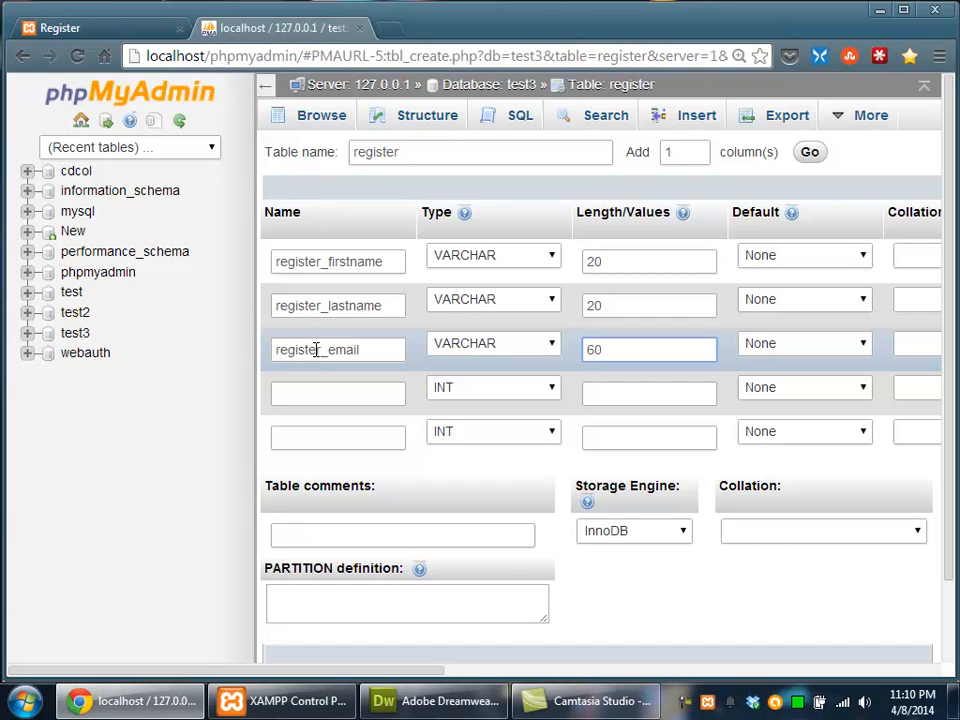
{"action": "left_click", "coordinate": [337, 393]}
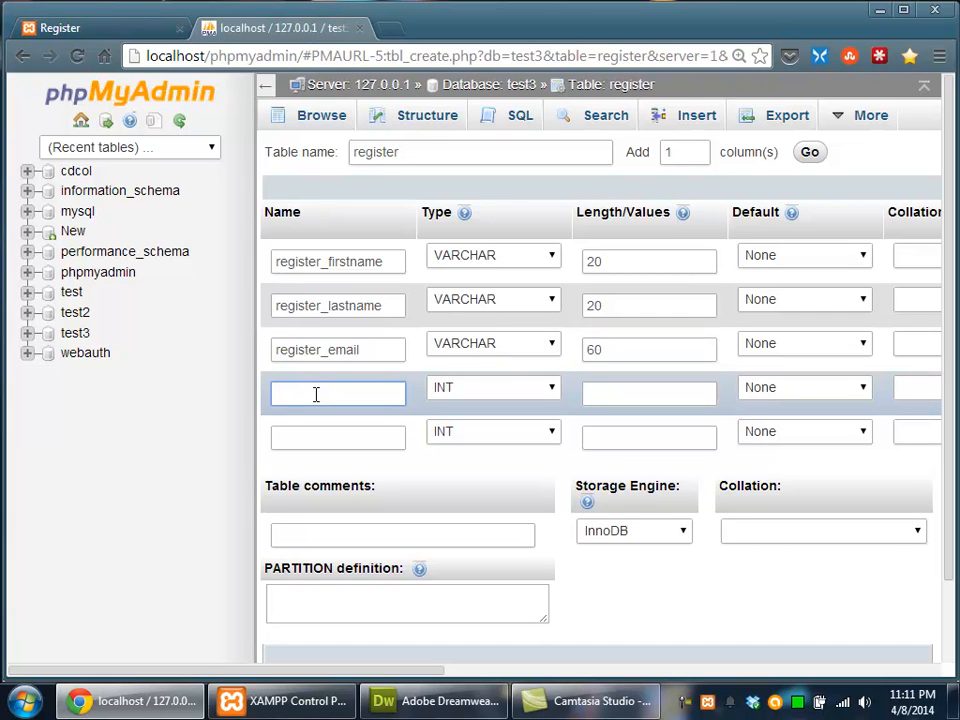
{"action": "type", "text": "register_a"}
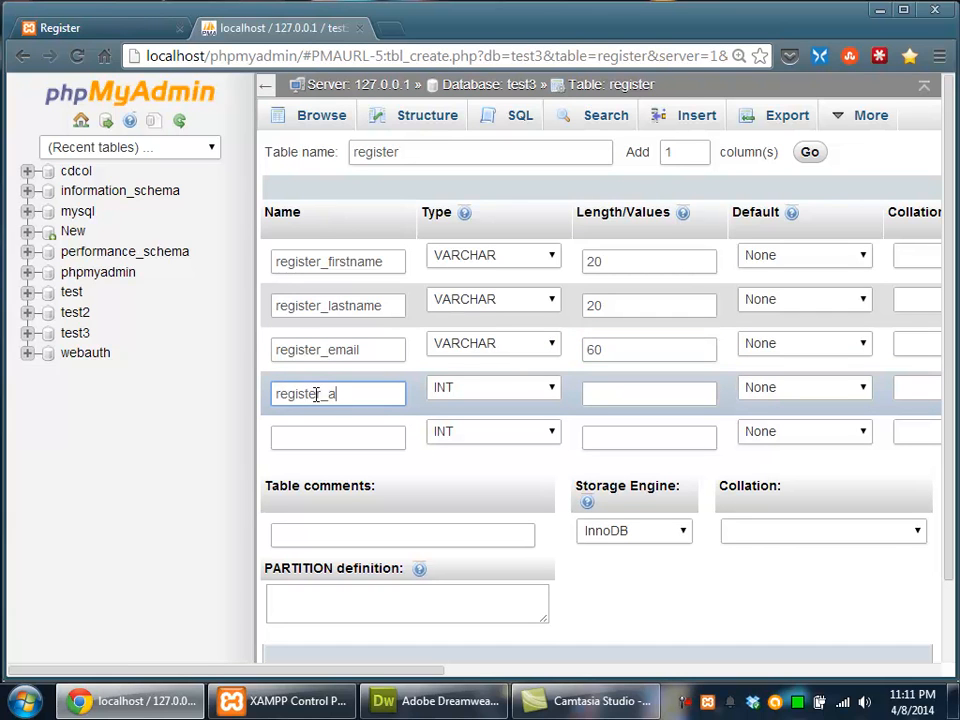
{"action": "type", "text": "ge"}
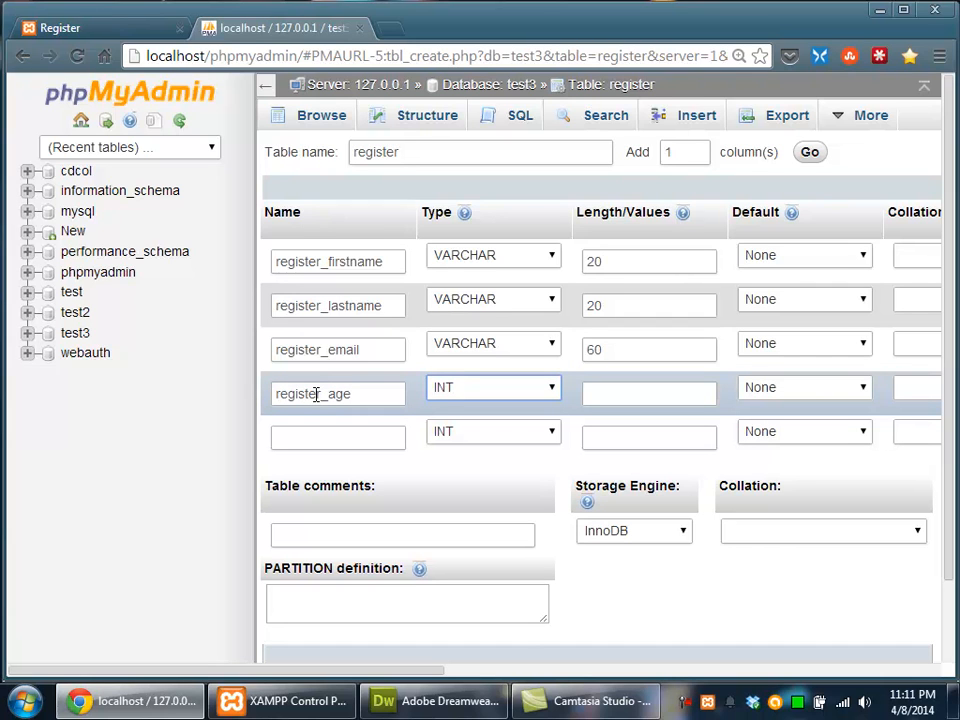
{"action": "mouse_move", "coordinate": [478, 390]}
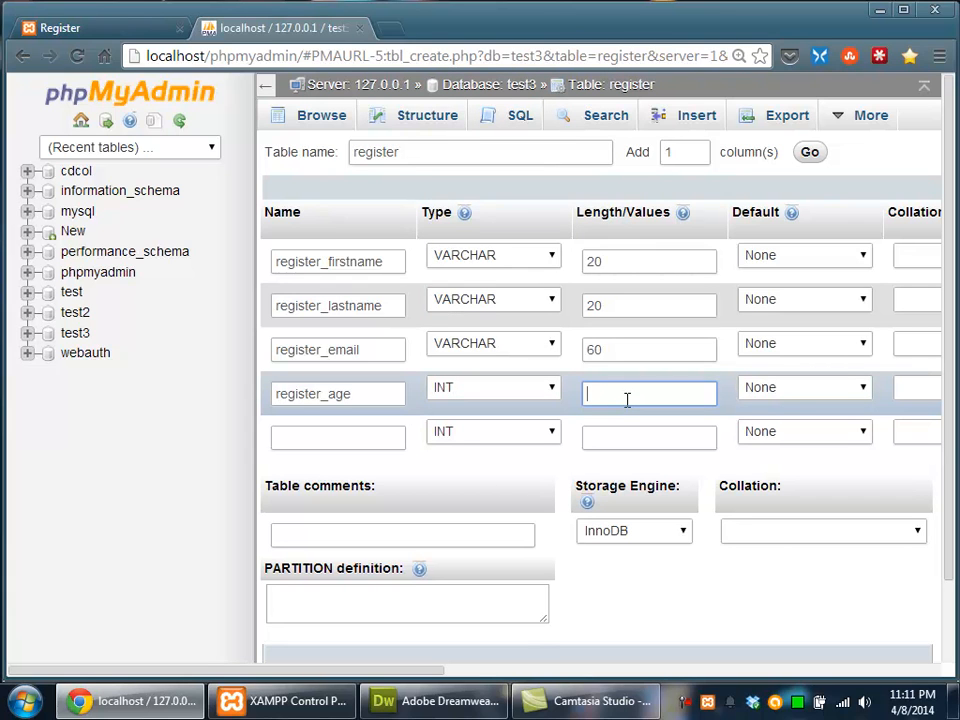
{"action": "type", "text": "3"}
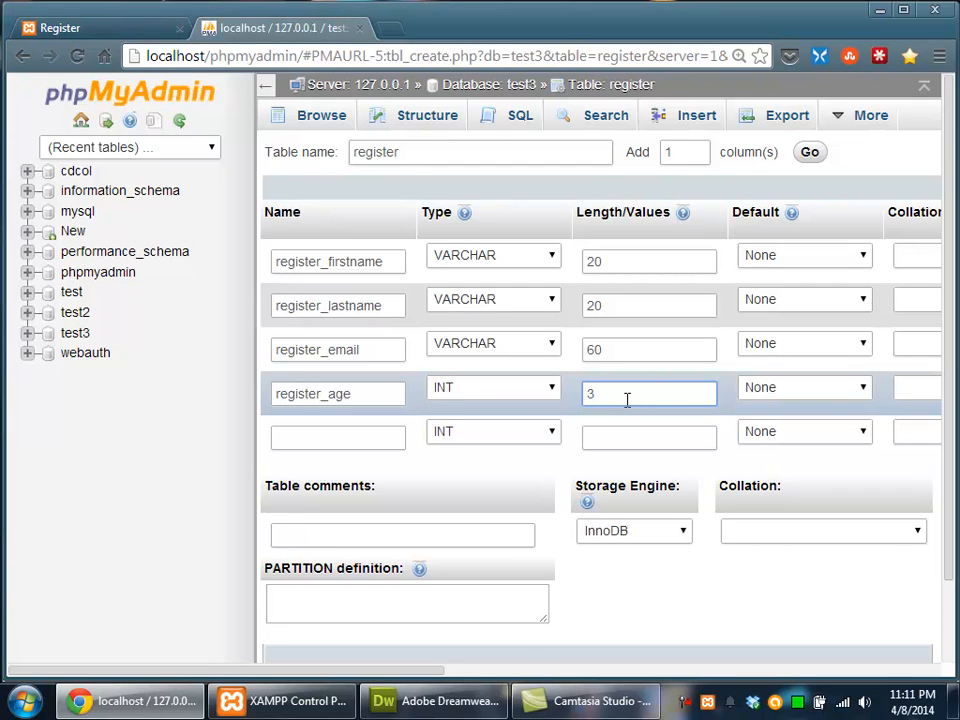
{"action": "left_click", "coordinate": [337, 437]}
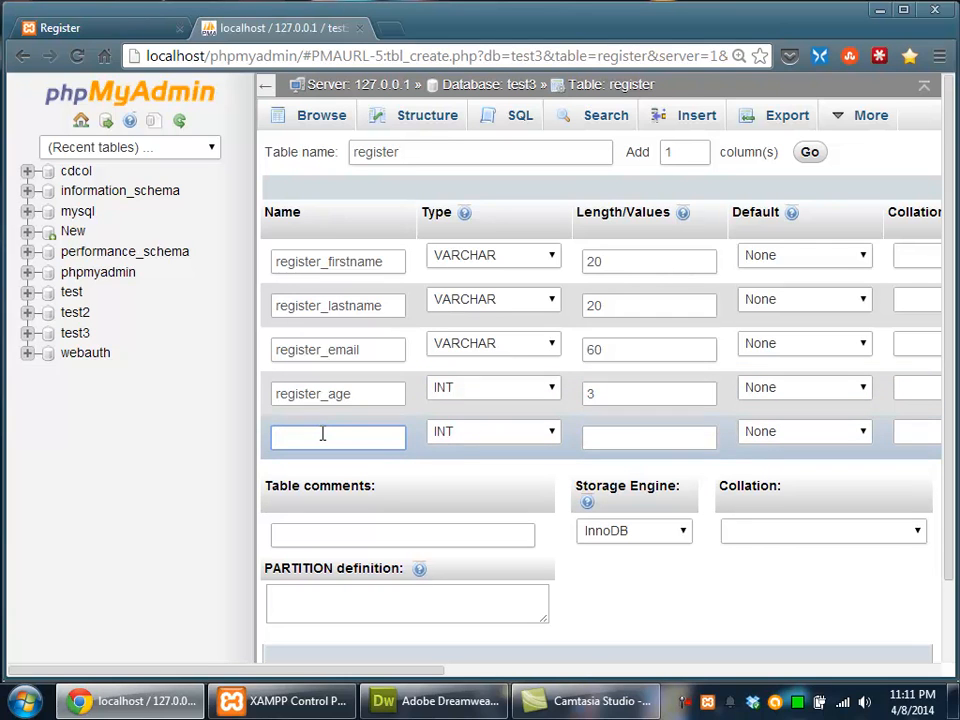
Step: Name the fifth column register_id and give it length 4
{"action": "type", "text": "register_id"}
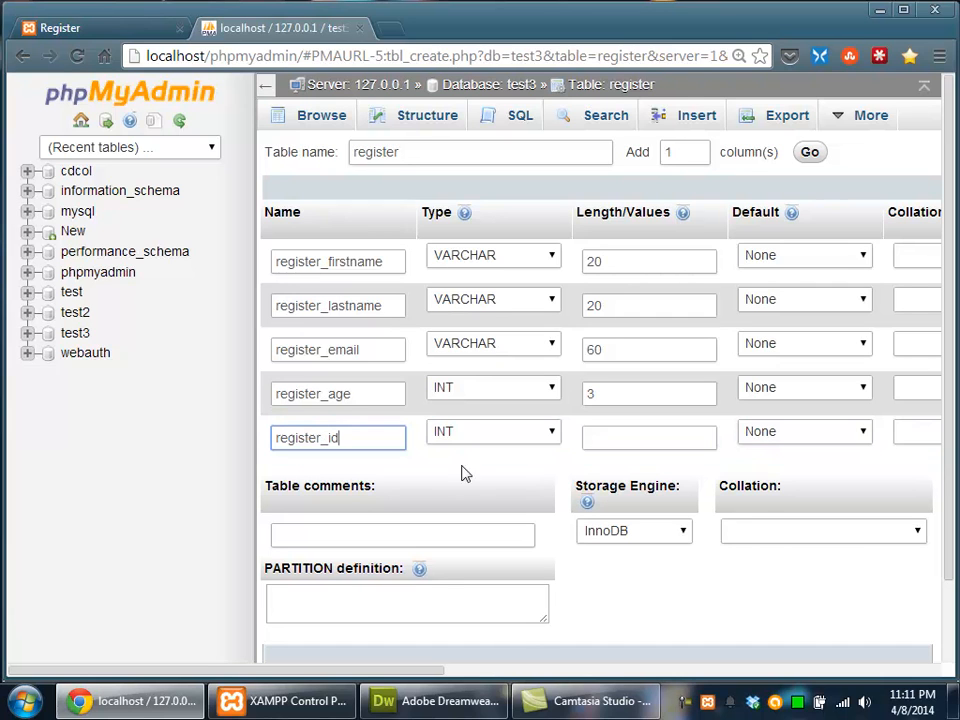
{"action": "mouse_move", "coordinate": [420, 448]}
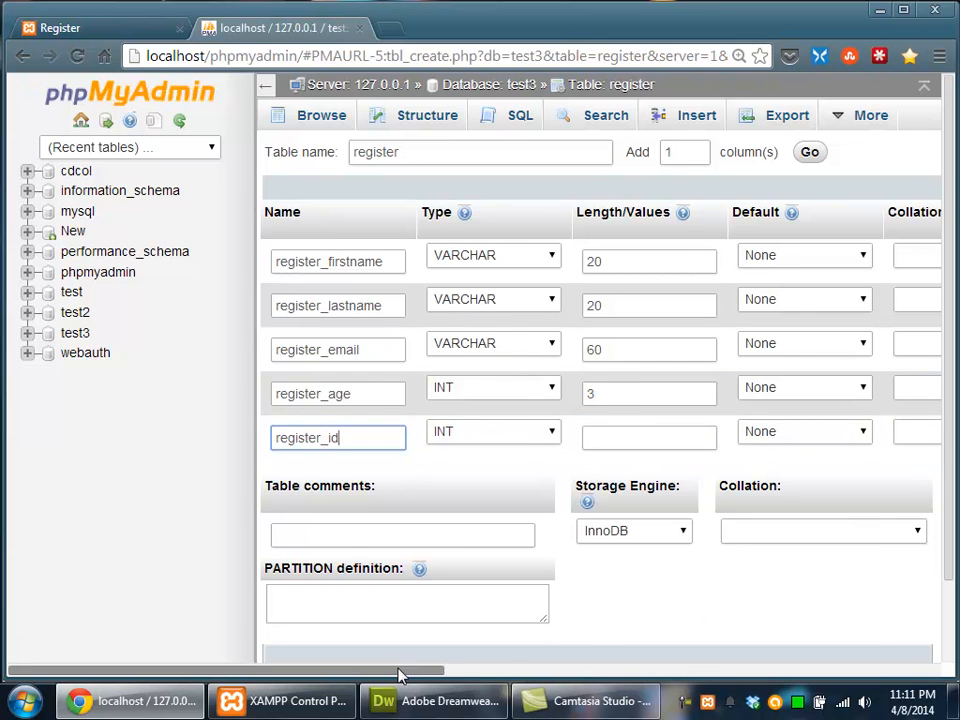
{"action": "scroll", "scroll_direction": "right", "scroll_amount": 3}
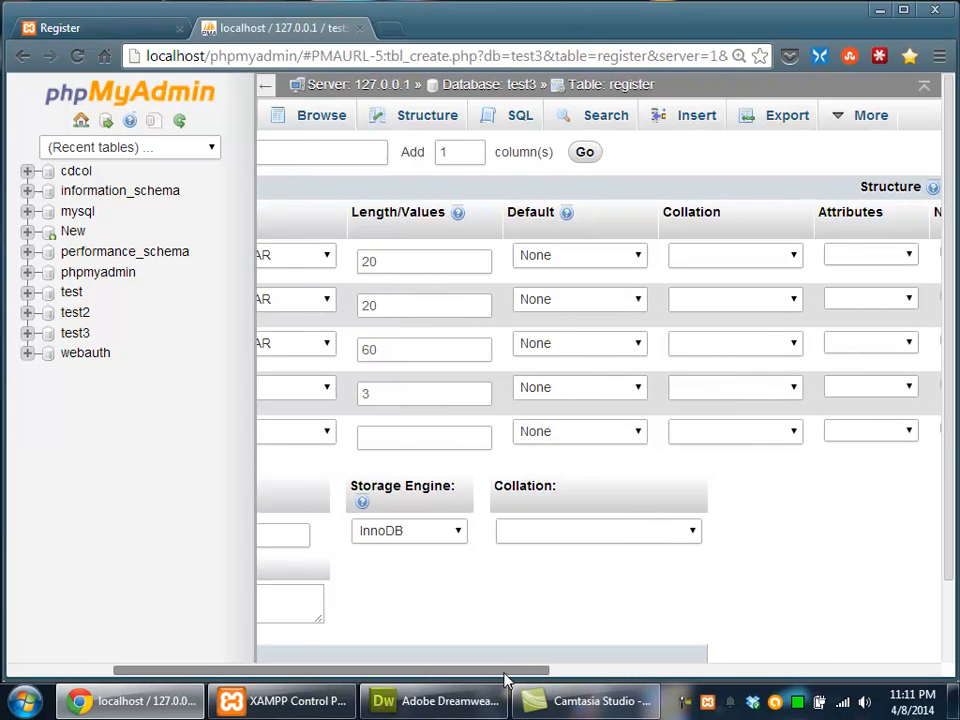
{"action": "scroll", "scroll_direction": "left", "scroll_amount": 3}
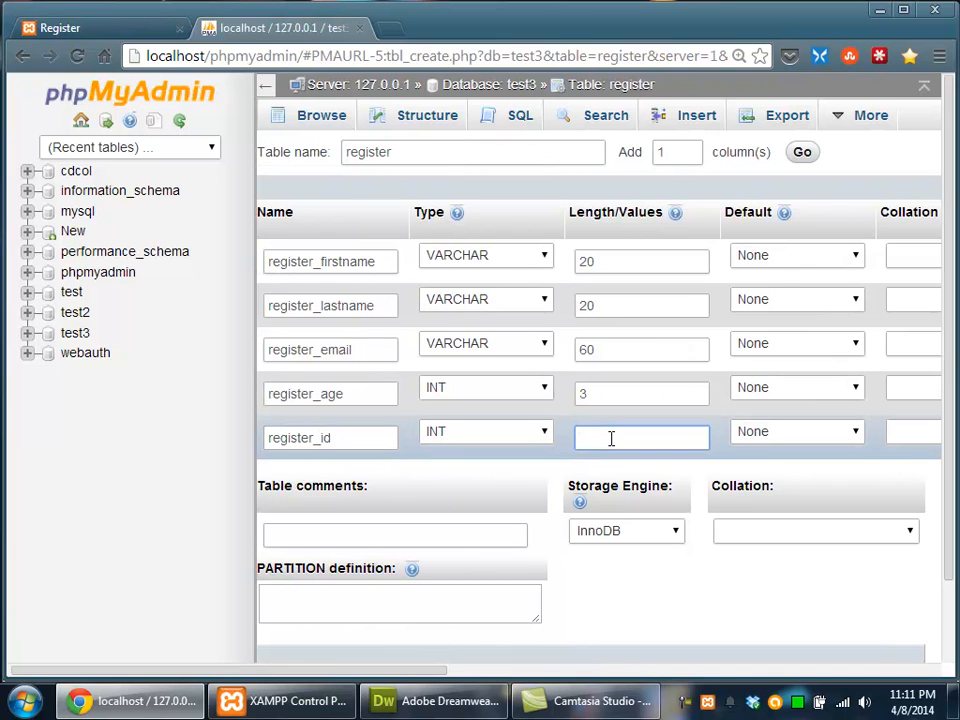
{"action": "type", "text": "4"}
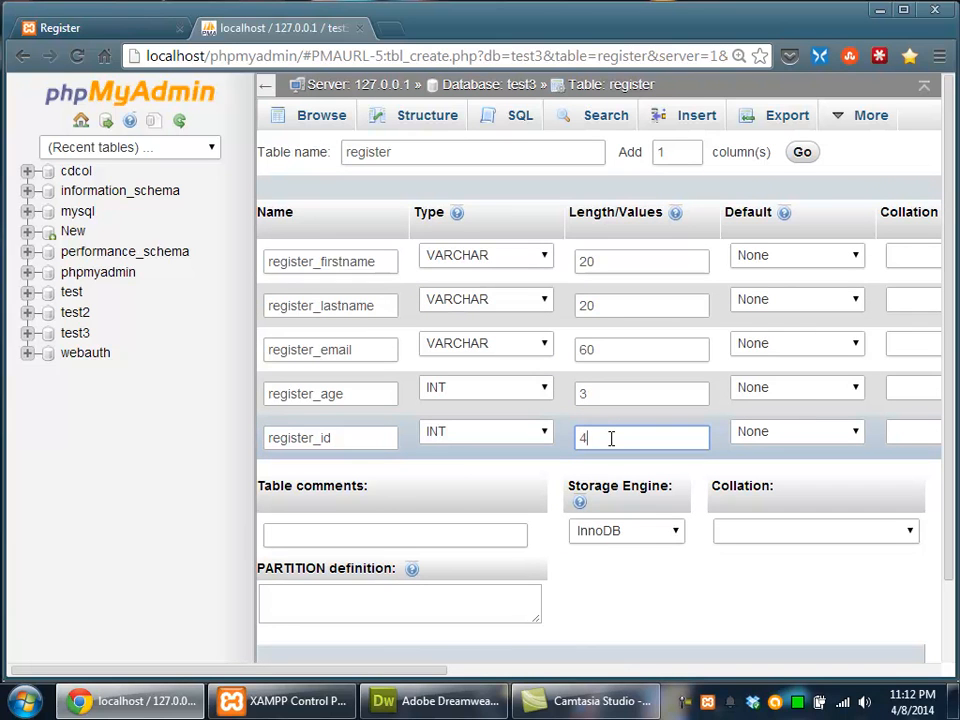
{"action": "mouse_move", "coordinate": [575, 632]}
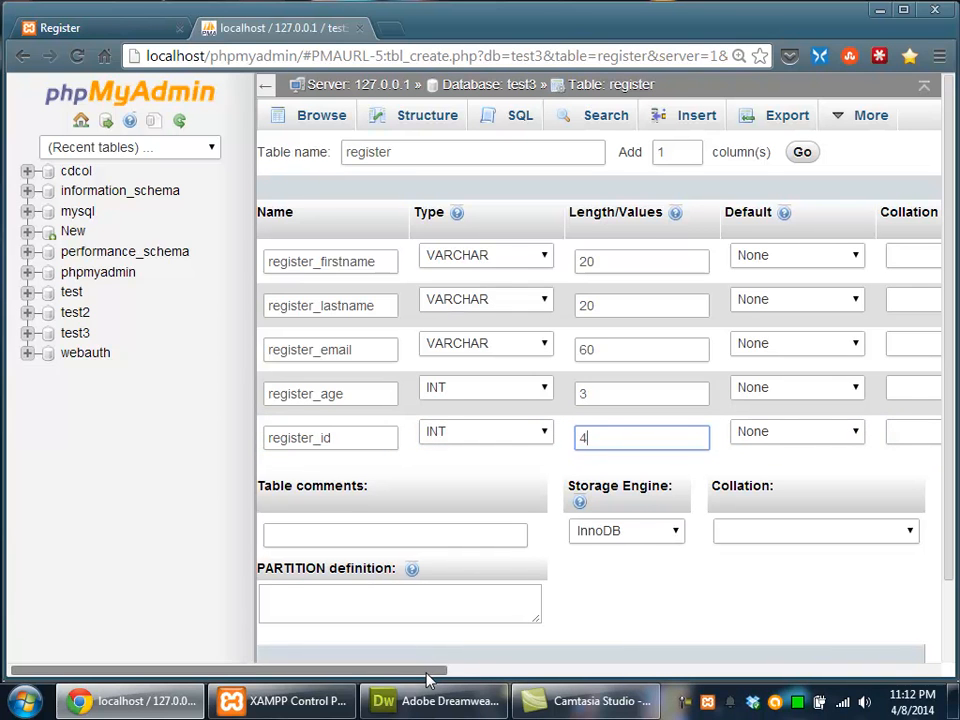
Step: Make register_id the PRIMARY key with auto-increment
{"action": "scroll", "scroll_direction": "right", "scroll_amount": 3}
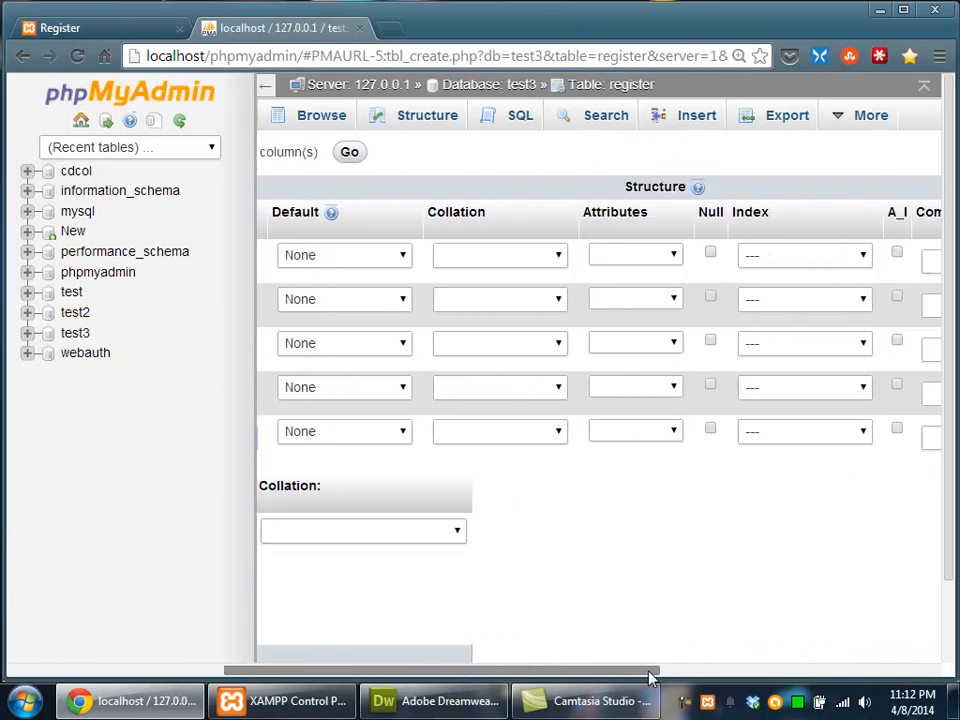
{"action": "scroll", "scroll_direction": "right", "scroll_amount": 3}
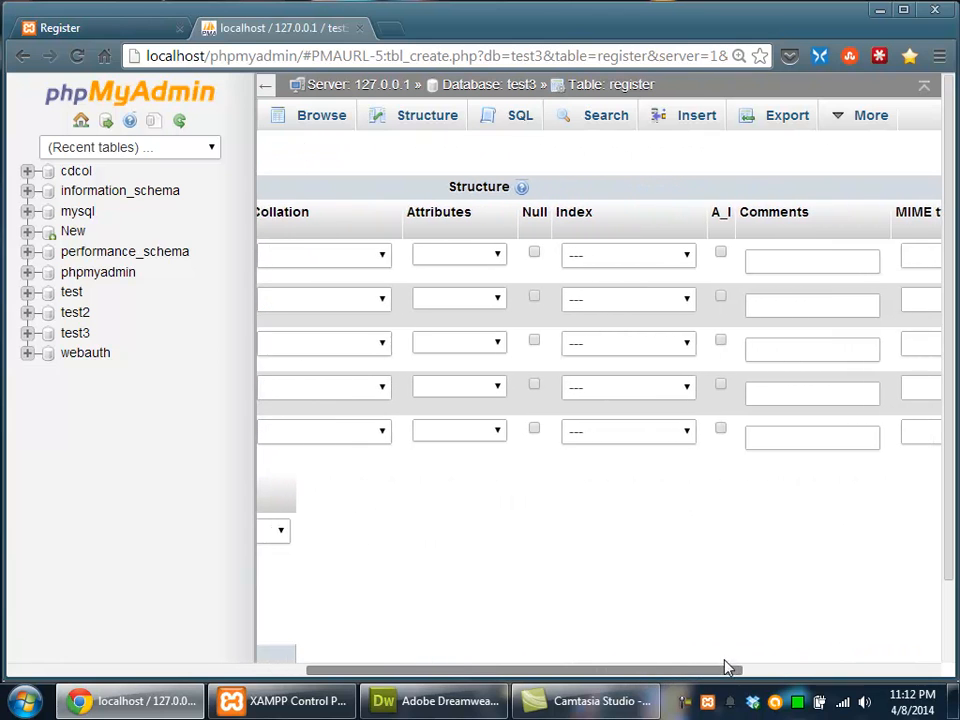
{"action": "scroll", "scroll_direction": "right", "scroll_amount": 3}
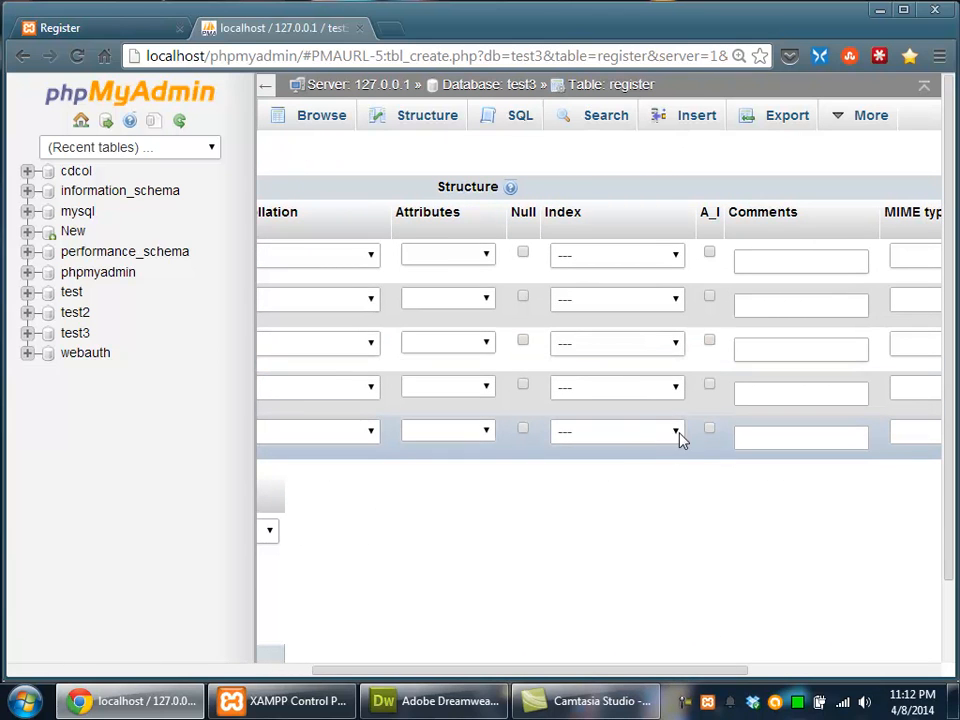
{"action": "left_click", "coordinate": [675, 431]}
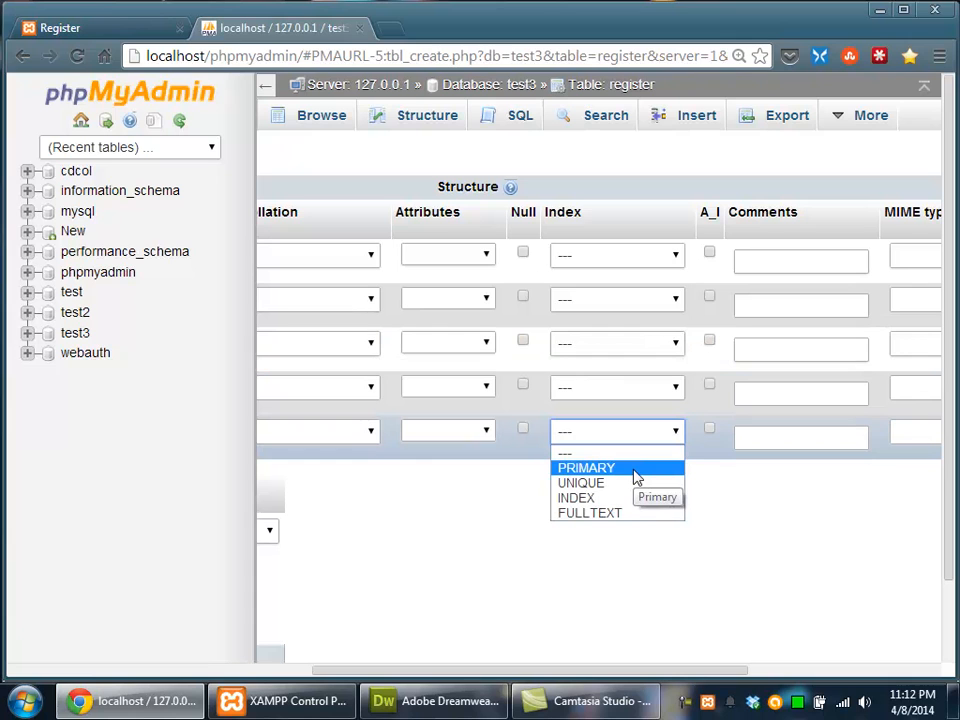
{"action": "left_click", "coordinate": [585, 467]}
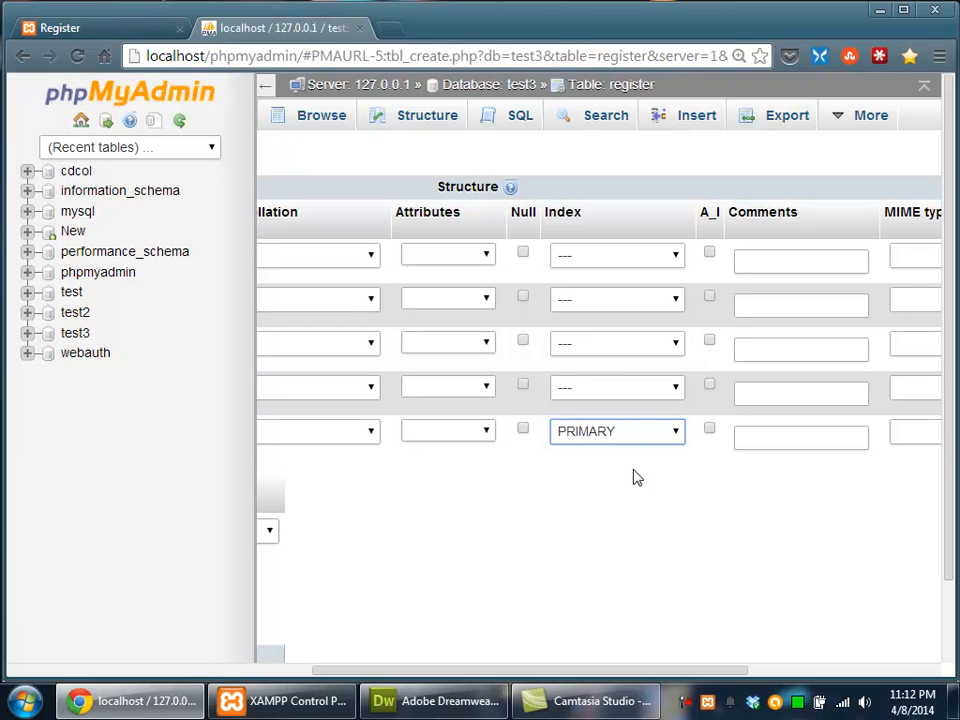
{"action": "mouse_move", "coordinate": [688, 386]}
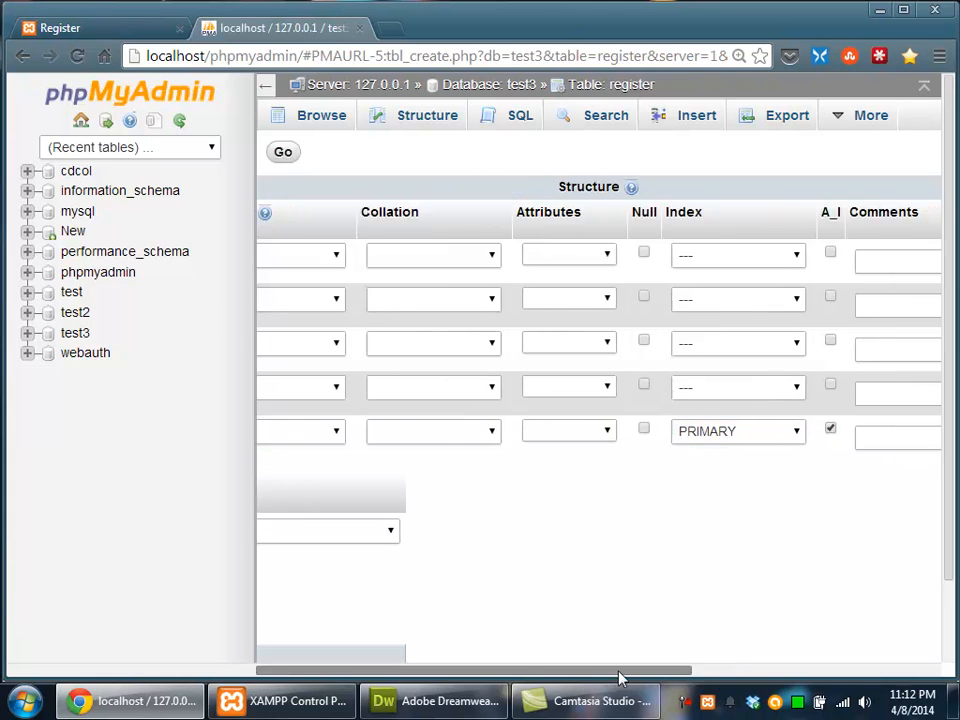
{"action": "scroll", "scroll_direction": "left", "scroll_amount": 3}
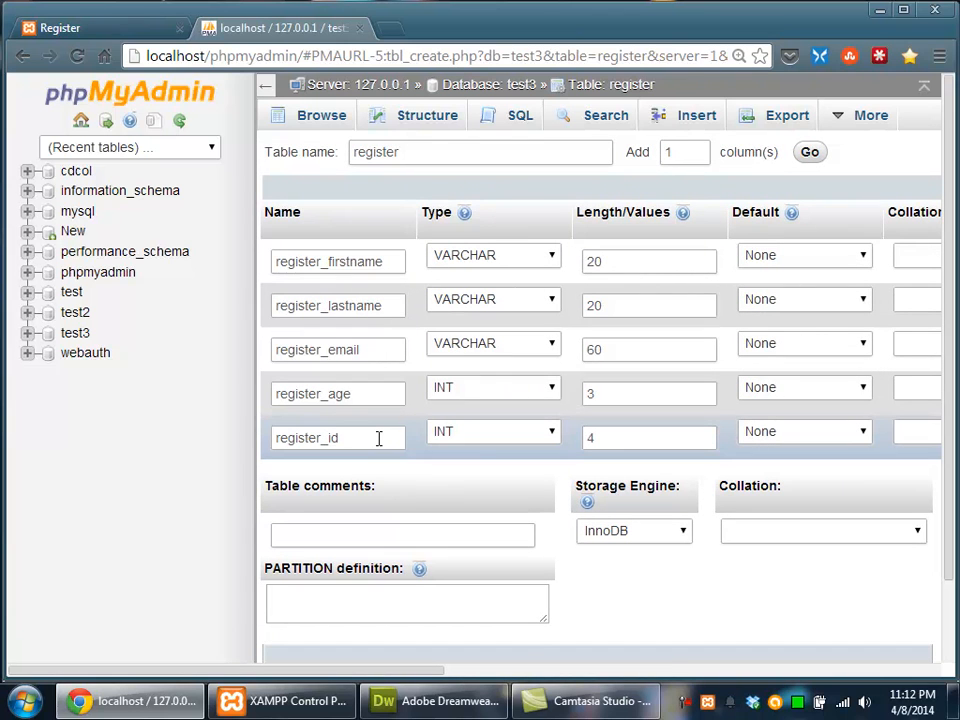
{"action": "mouse_move", "coordinate": [378, 438]}
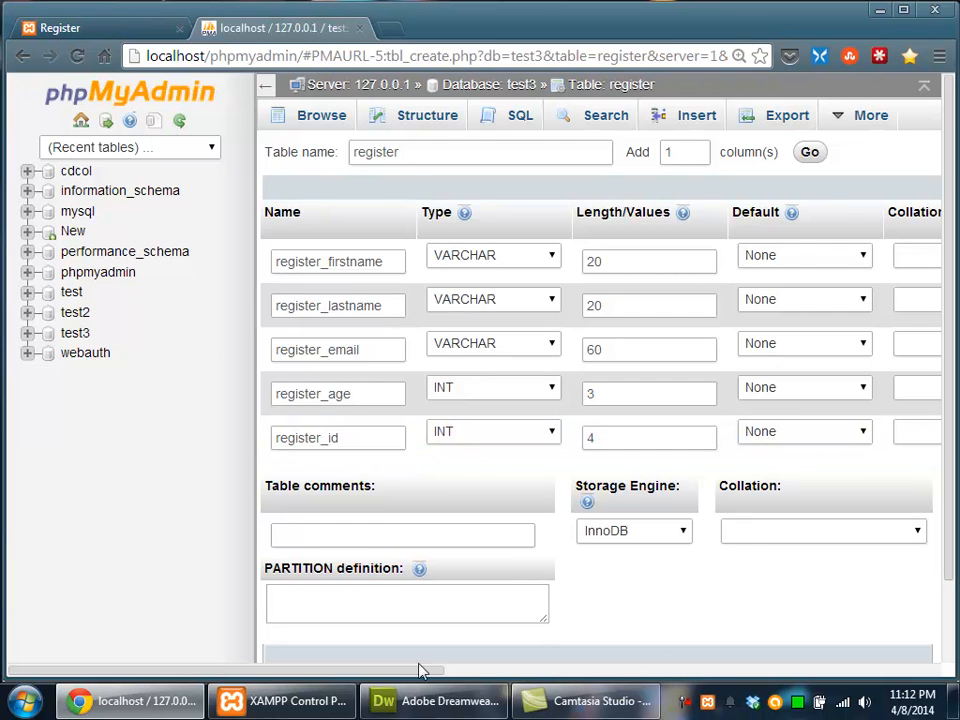
{"action": "scroll", "scroll_direction": "right", "scroll_amount": 3}
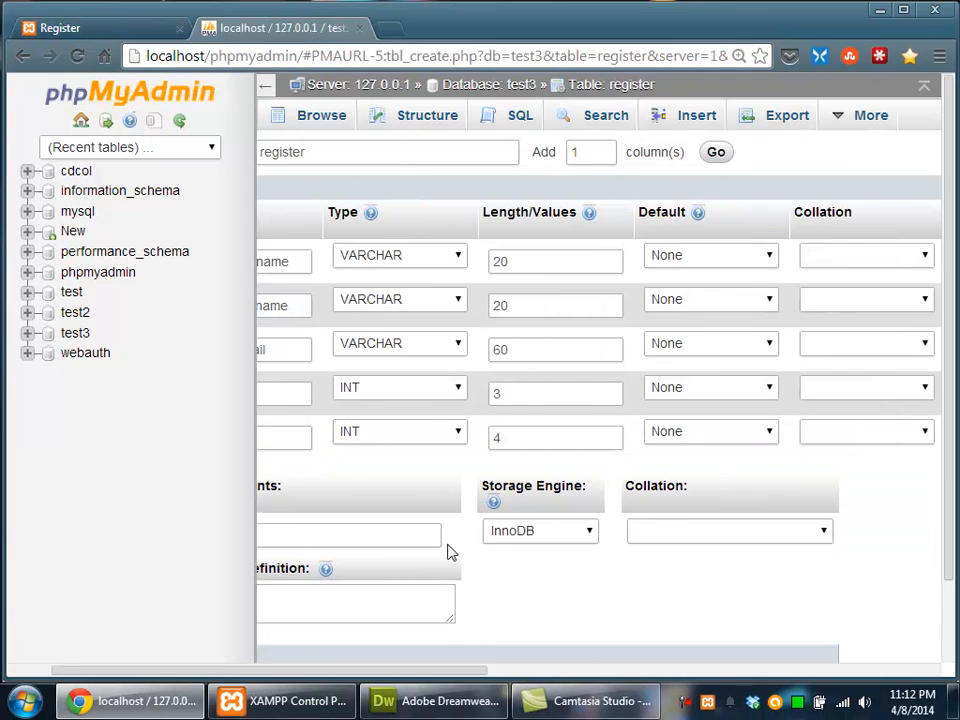
{"action": "scroll", "scroll_direction": "down", "scroll_amount": 3}
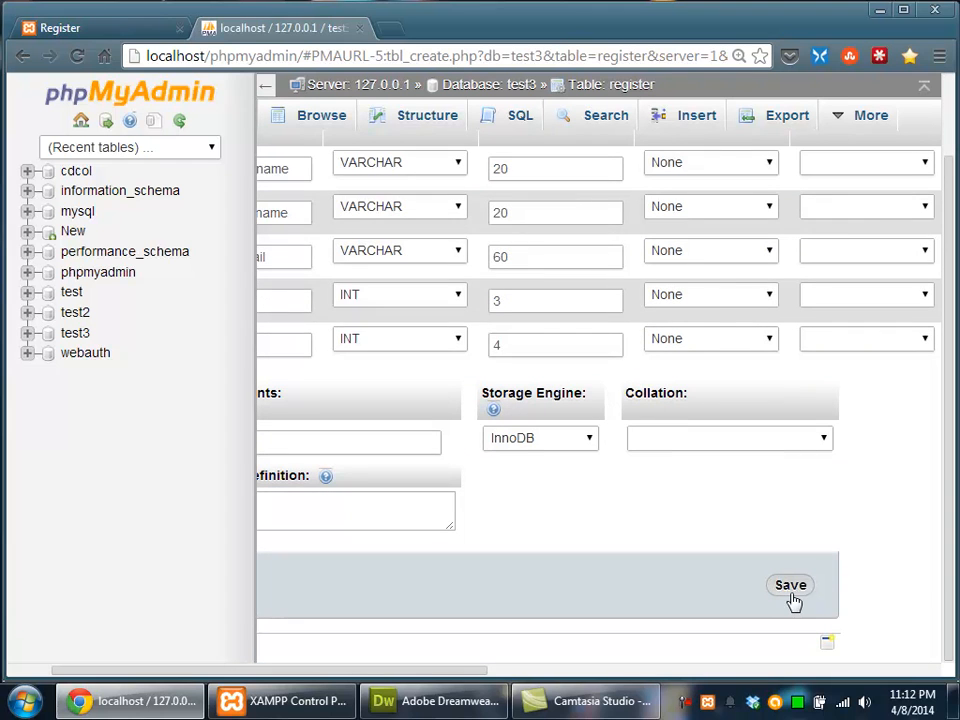
Step: Save the register table, review its five-column structure, and browse its empty contents
{"action": "left_click", "coordinate": [790, 585]}
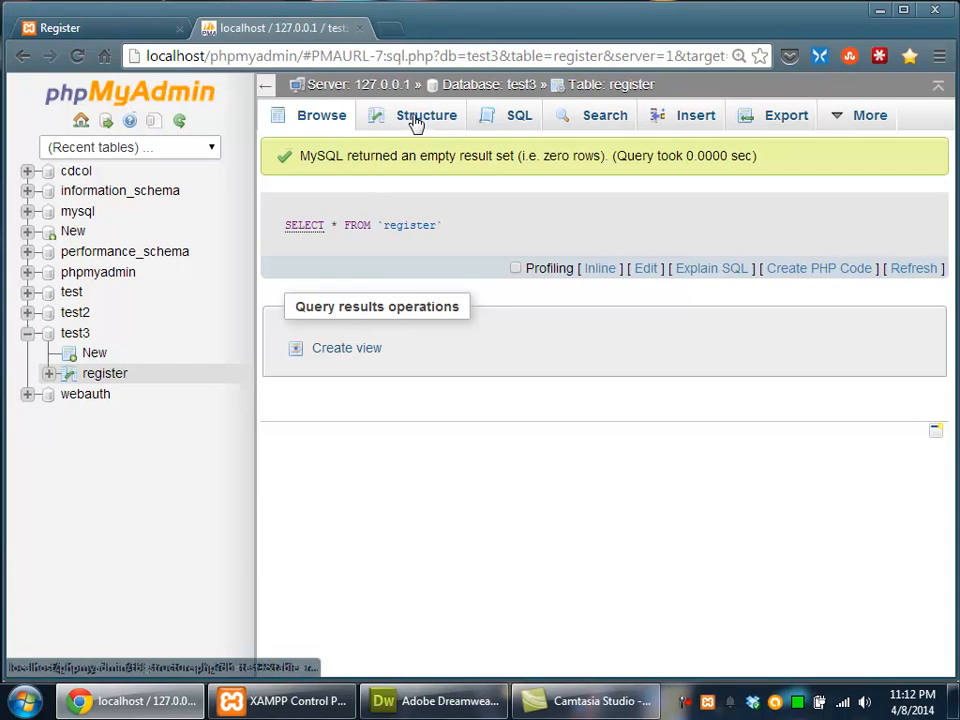
{"action": "left_click", "coordinate": [426, 114]}
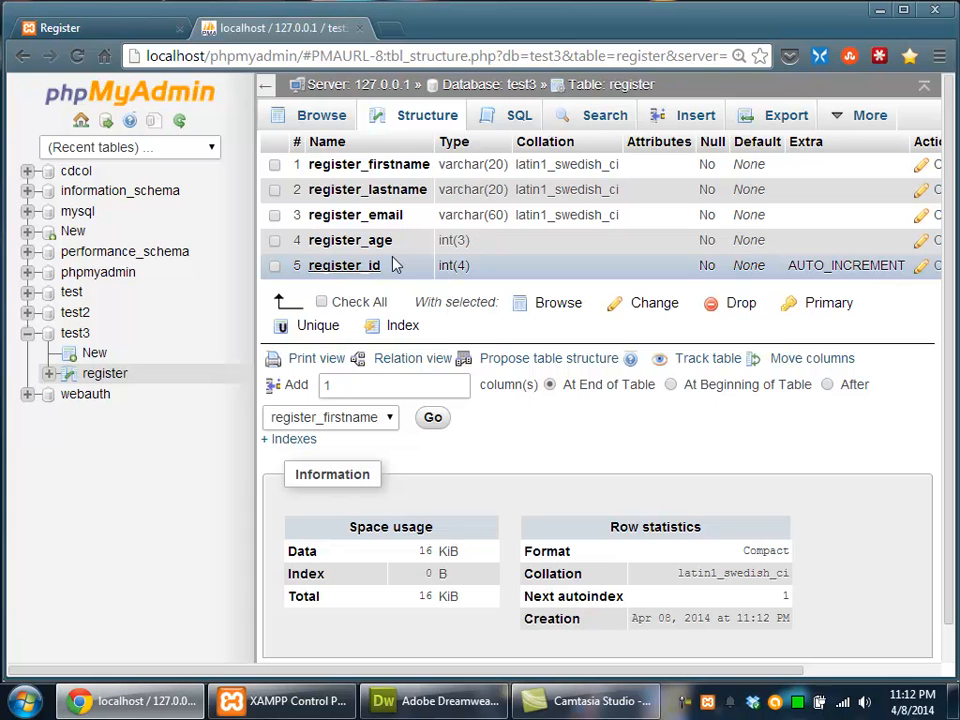
{"action": "mouse_move", "coordinate": [408, 189]}
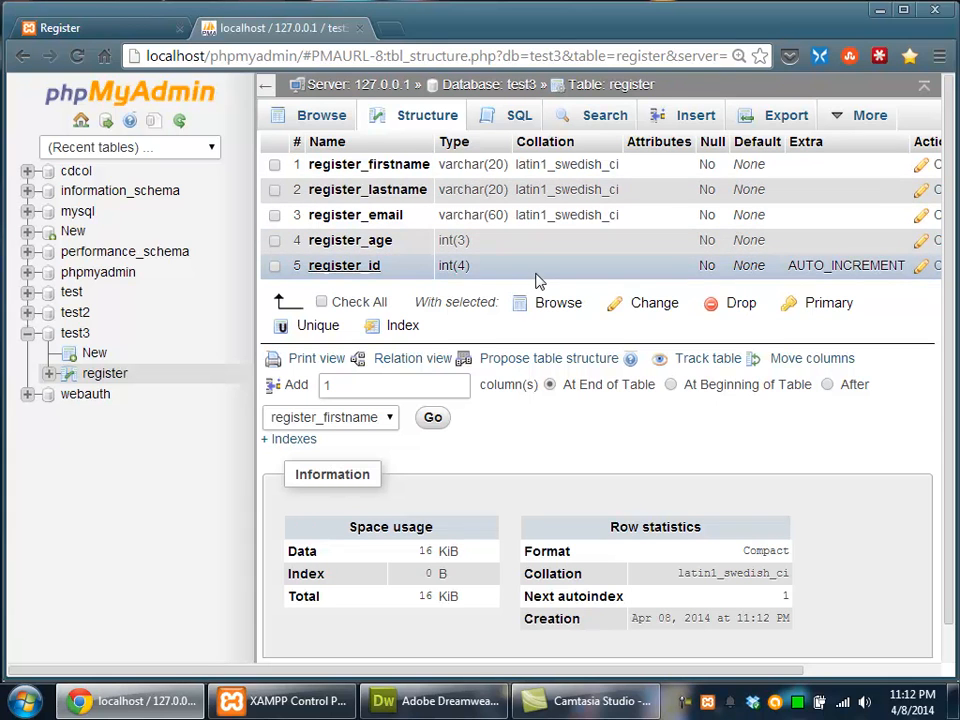
{"action": "left_click", "coordinate": [321, 115]}
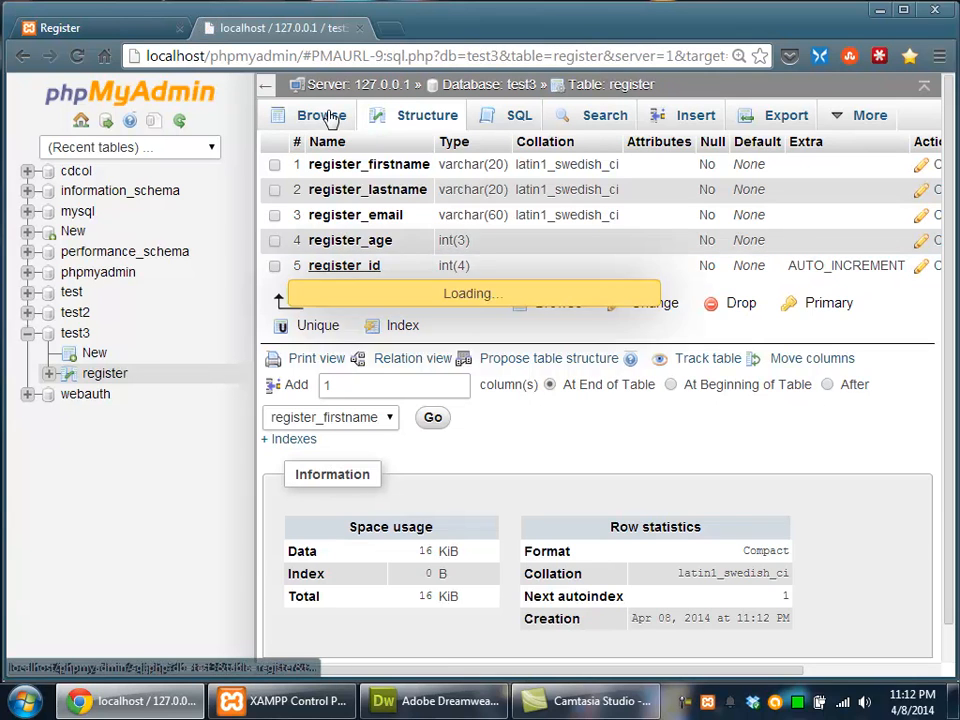
{"action": "left_click", "coordinate": [321, 115]}
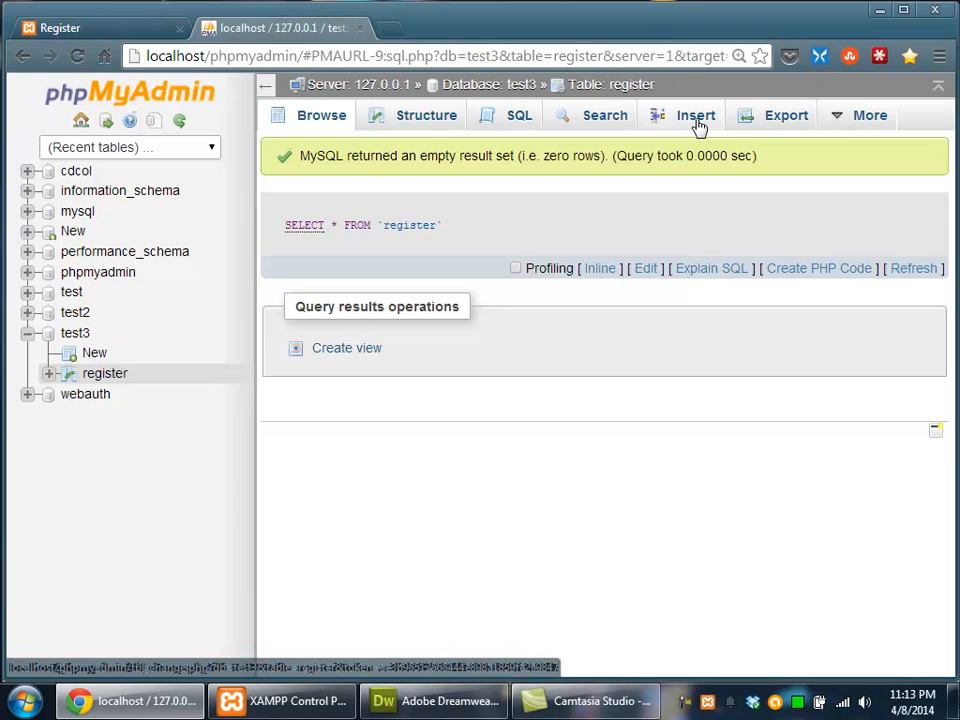
Step: Insert a row for Sean with email sean@school and age 101
{"action": "left_click", "coordinate": [696, 115]}
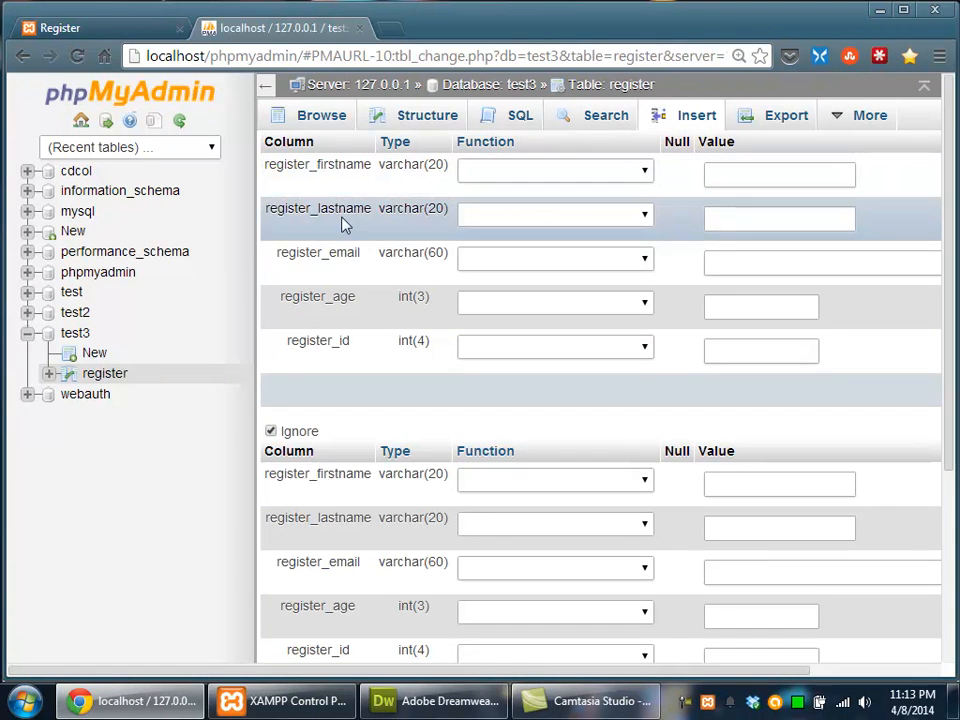
{"action": "mouse_move", "coordinate": [528, 234]}
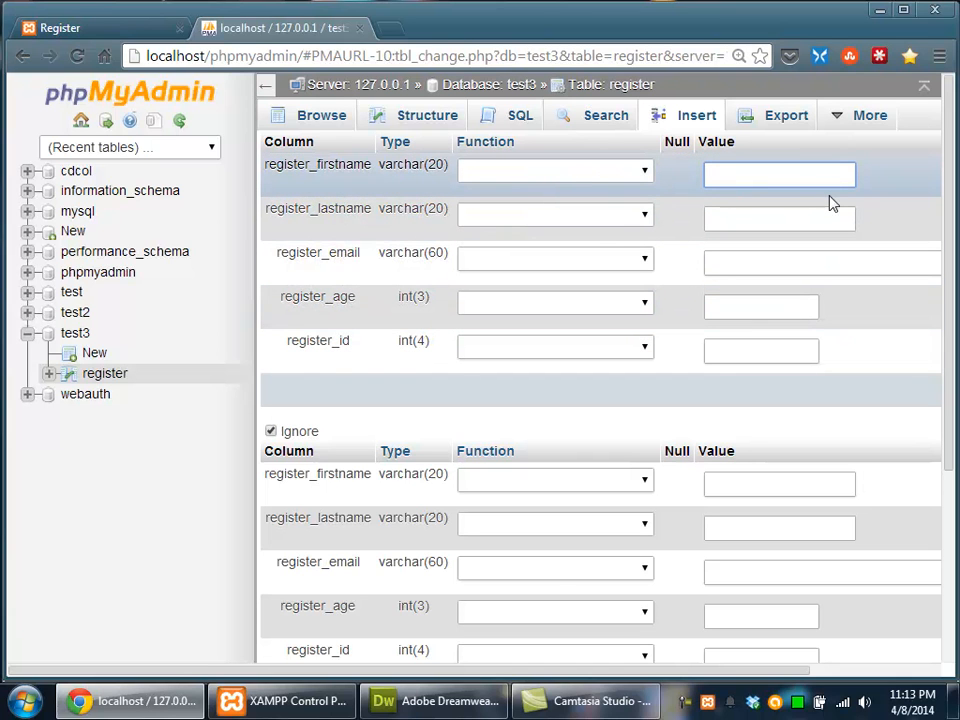
{"action": "type", "text": "Sean"}
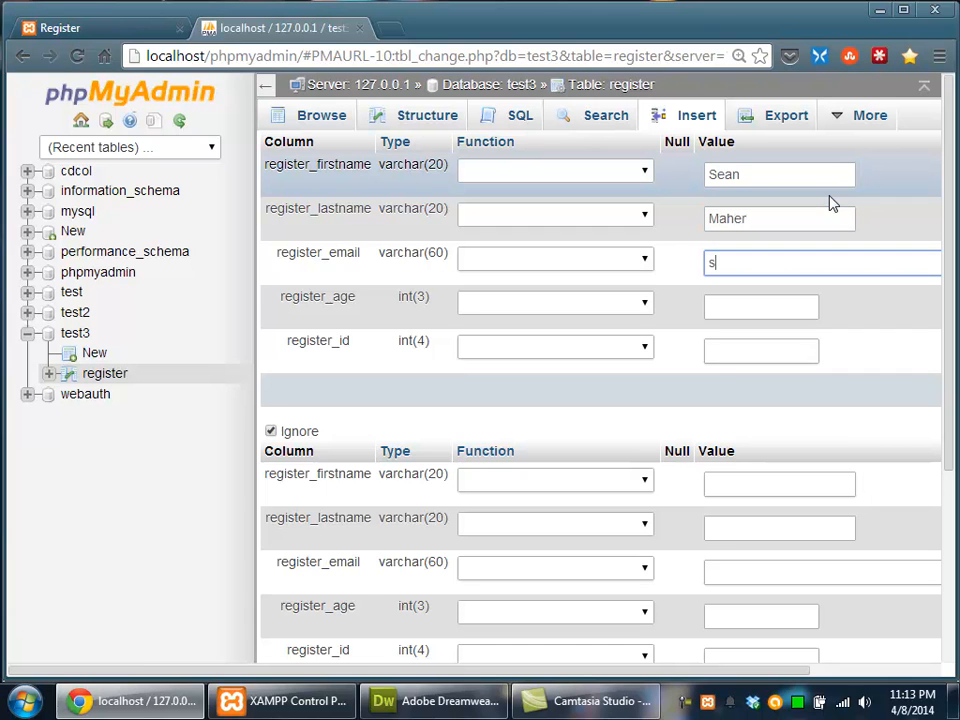
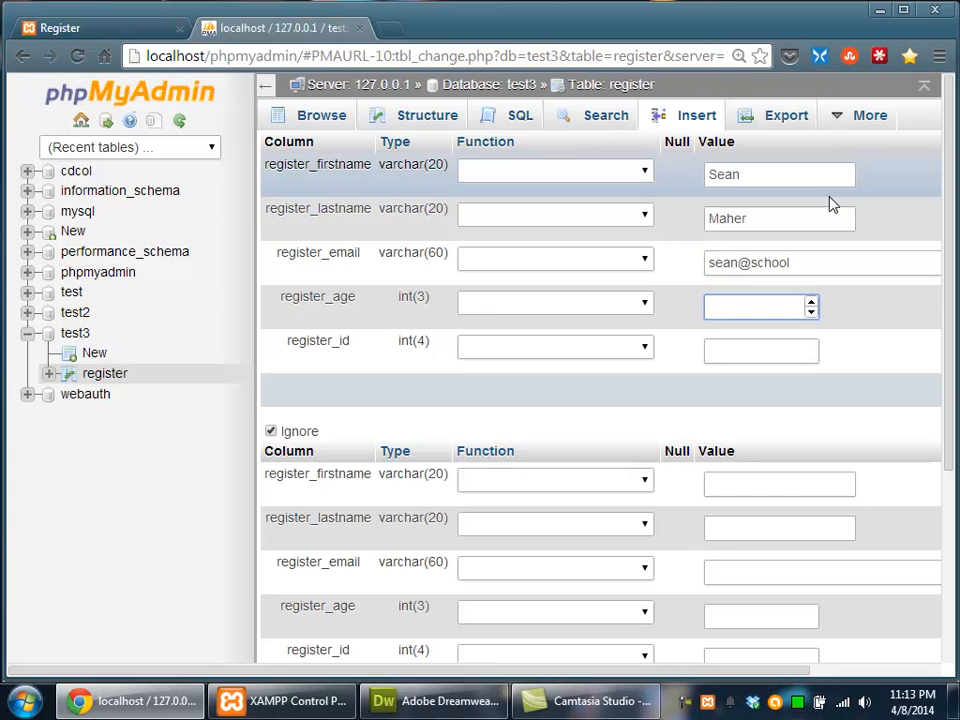
{"action": "type", "text": "101"}
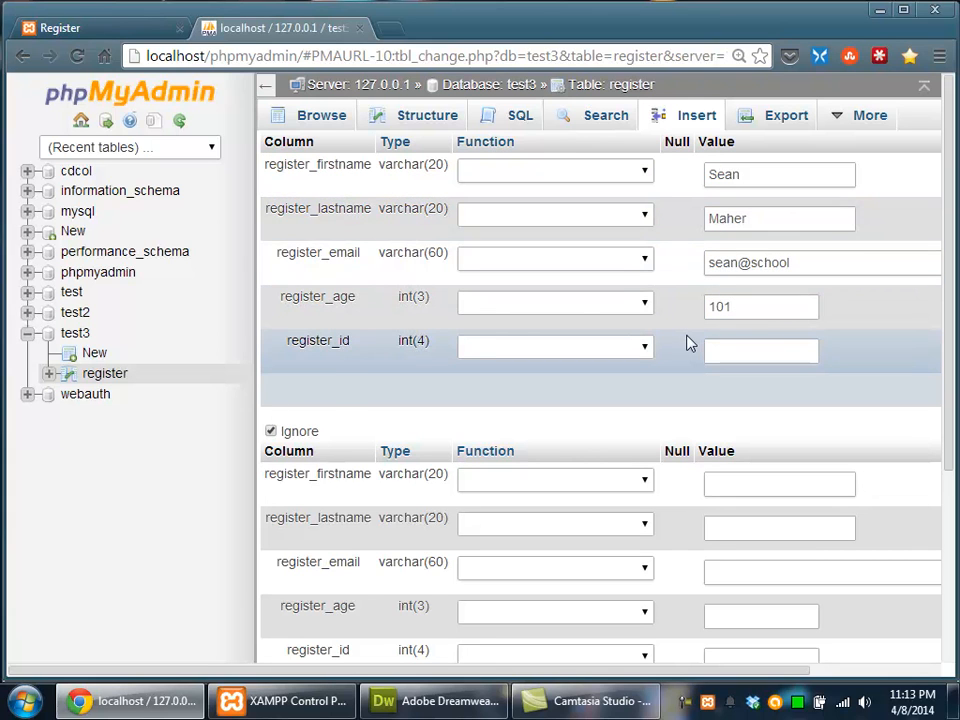
{"action": "scroll", "scroll_direction": "down", "scroll_amount": 3}
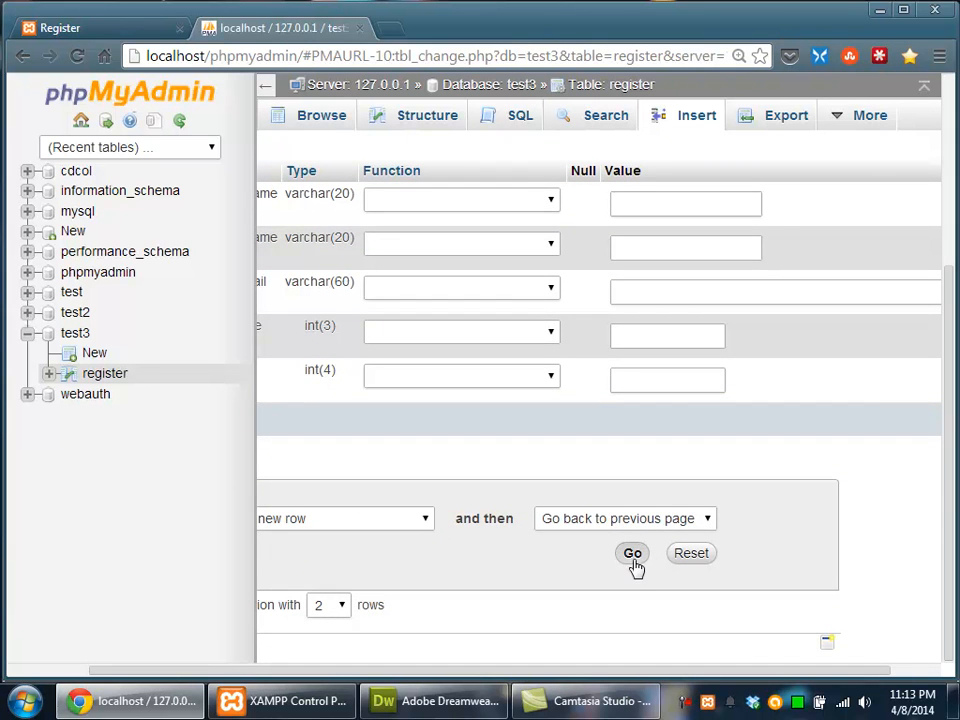
{"action": "left_click", "coordinate": [632, 553]}
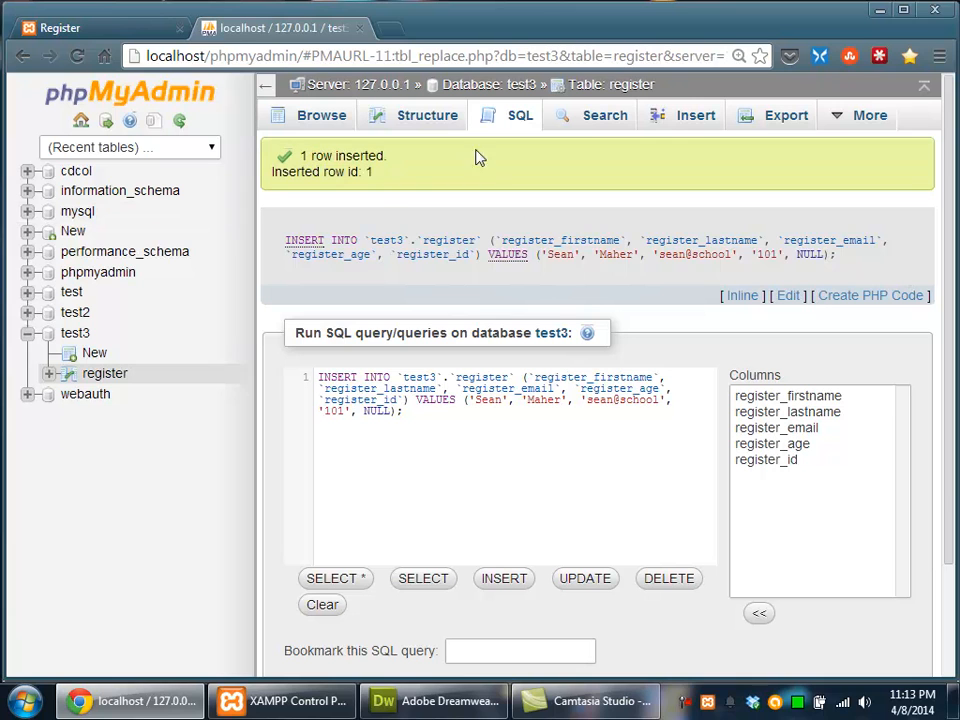
{"action": "mouse_move", "coordinate": [798, 191]}
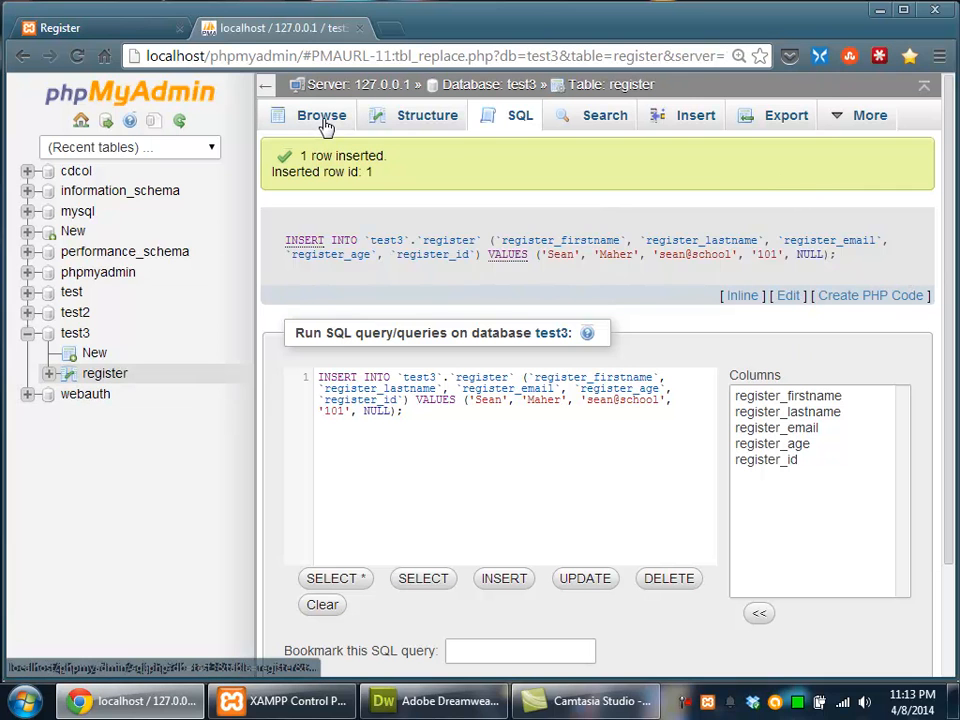
Step: Browse register to see the stored row with register_id 1
{"action": "left_click", "coordinate": [321, 115]}
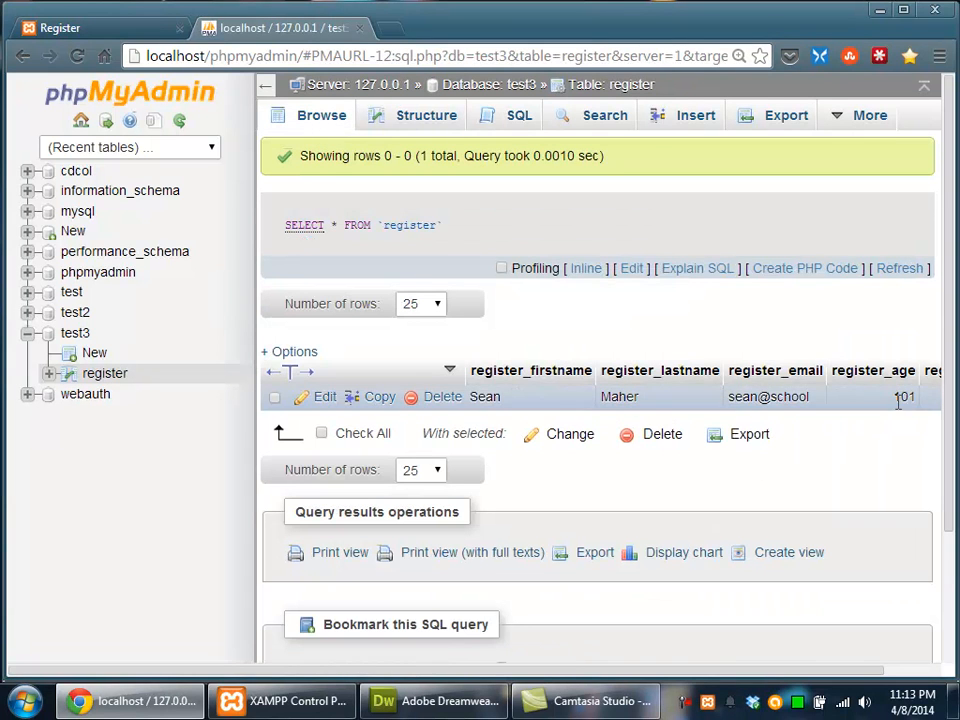
{"action": "scroll", "scroll_direction": "right", "scroll_amount": 3}
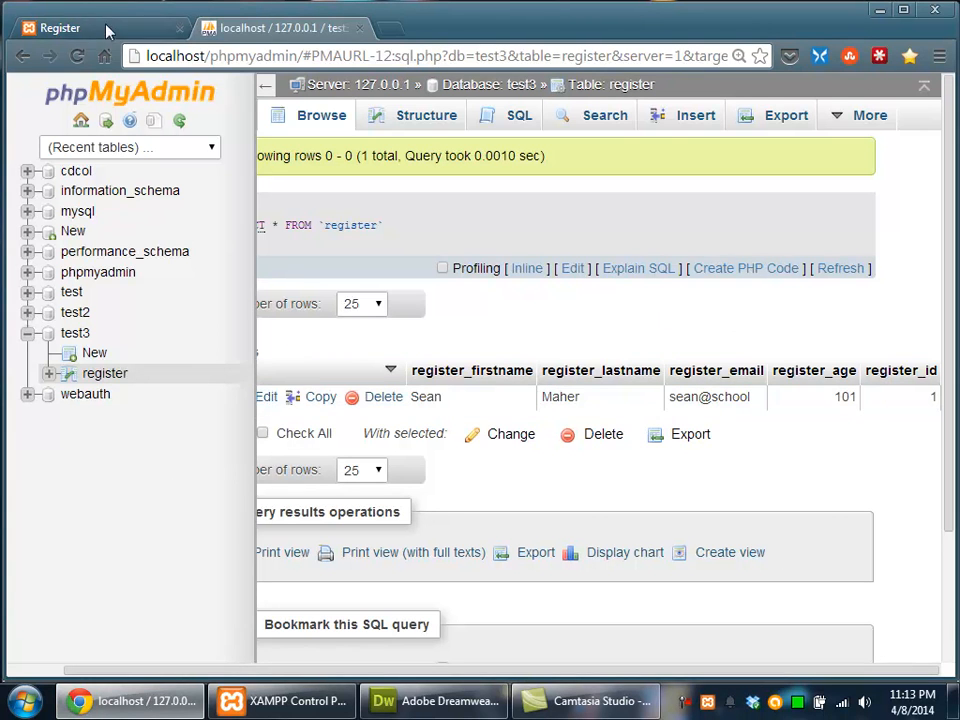
{"action": "left_click", "coordinate": [60, 27]}
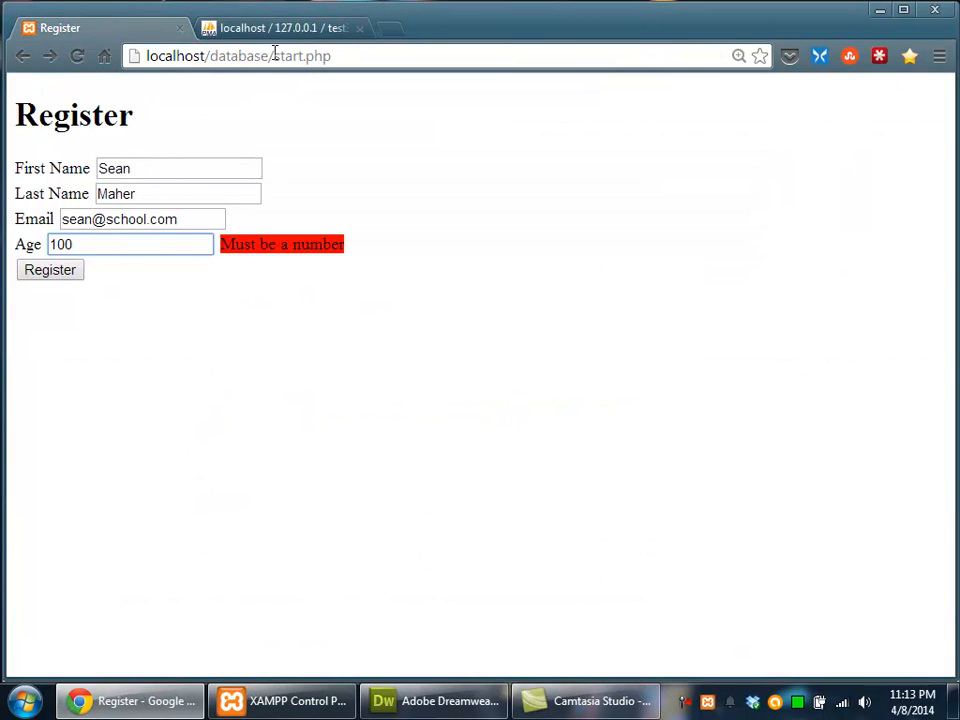
{"action": "left_click", "coordinate": [280, 27]}
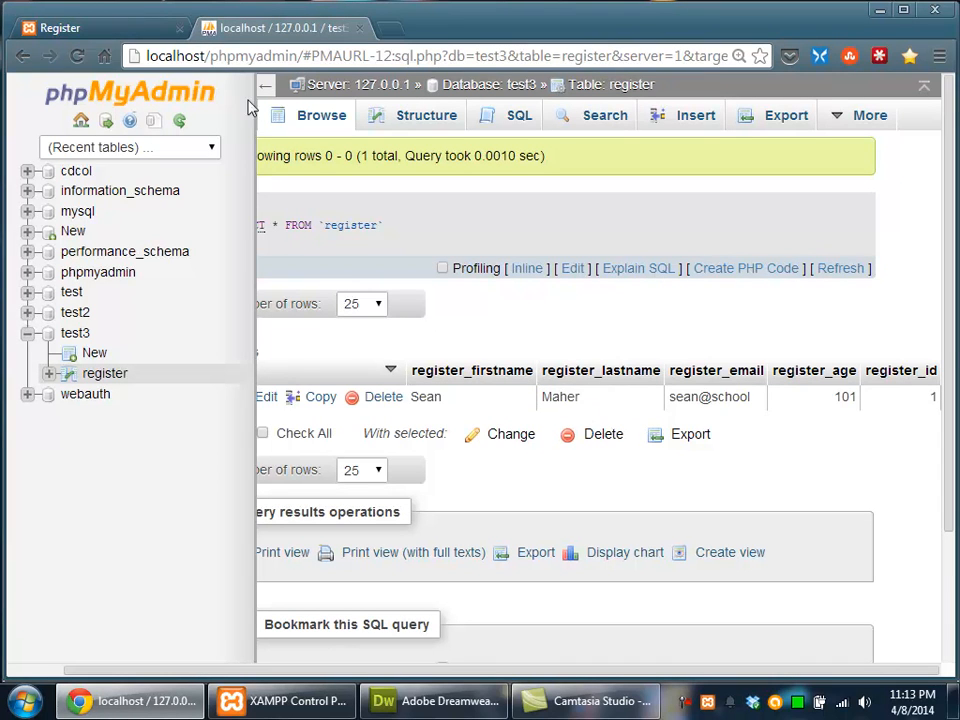
{"action": "mouse_move", "coordinate": [925, 549]}
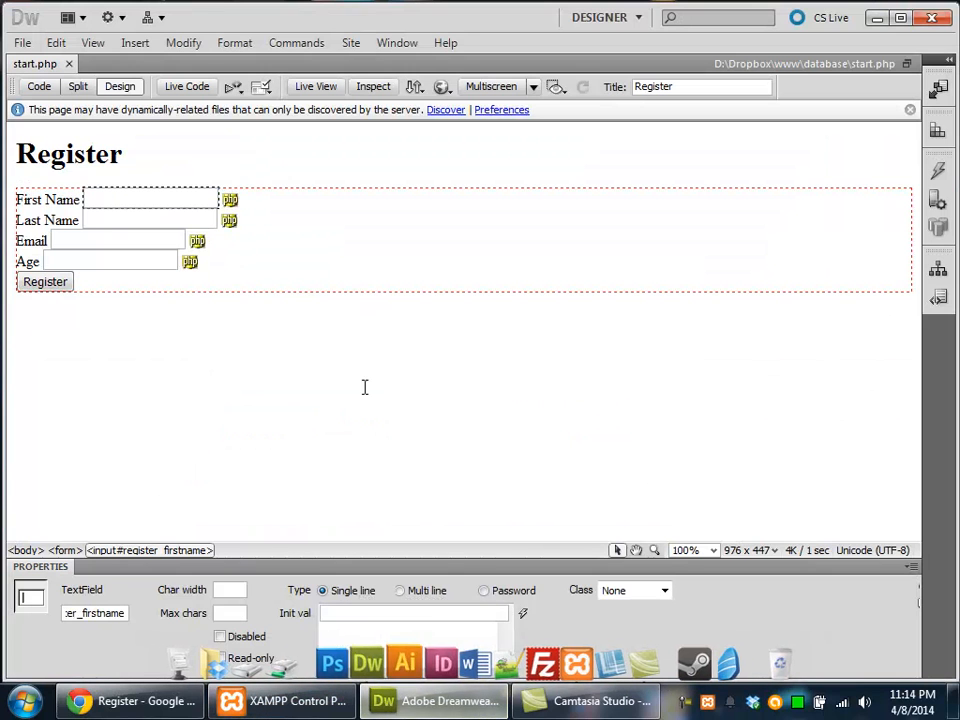
Step: Show start.php's source and place the cursor under //INSERT INTO DATABASE
{"action": "left_click", "coordinate": [39, 86]}
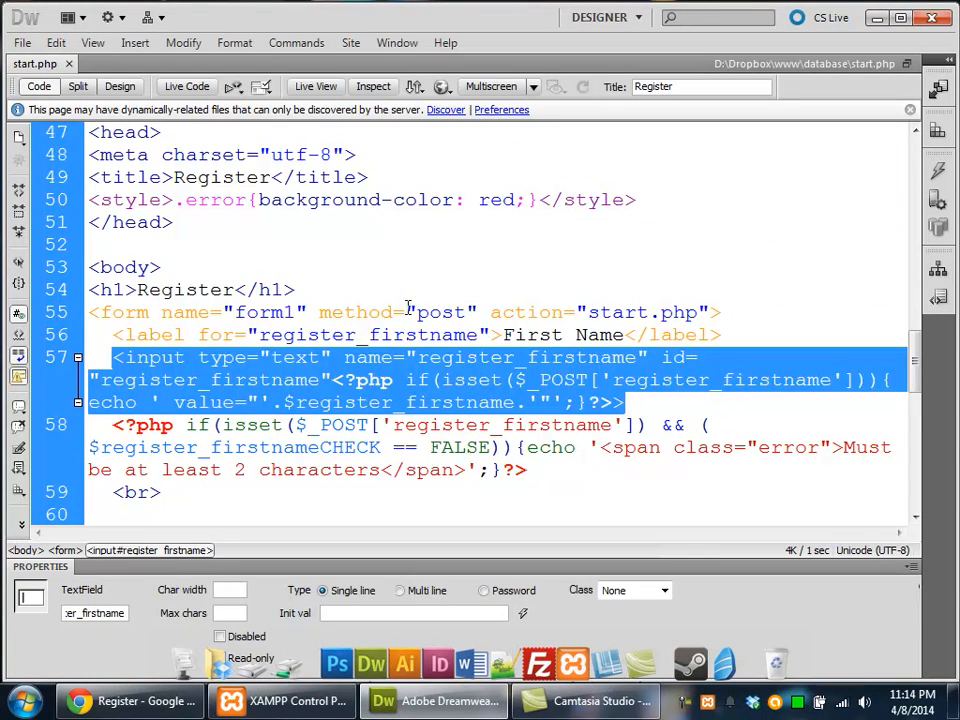
{"action": "scroll", "scroll_direction": "up", "scroll_amount": 3}
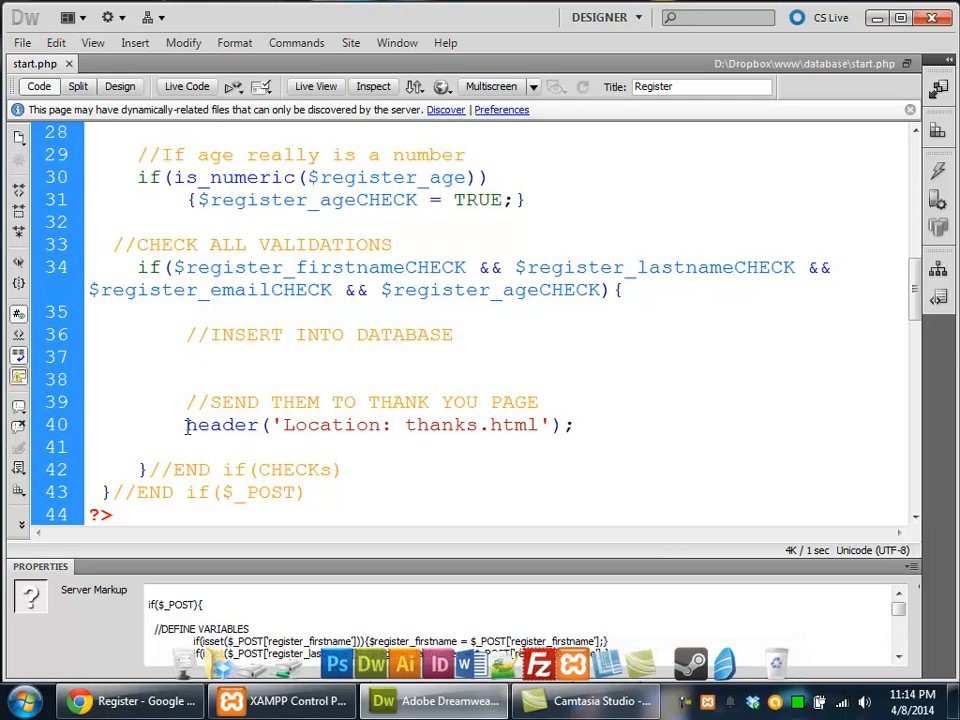
{"action": "triple_click", "coordinate": [380, 425]}
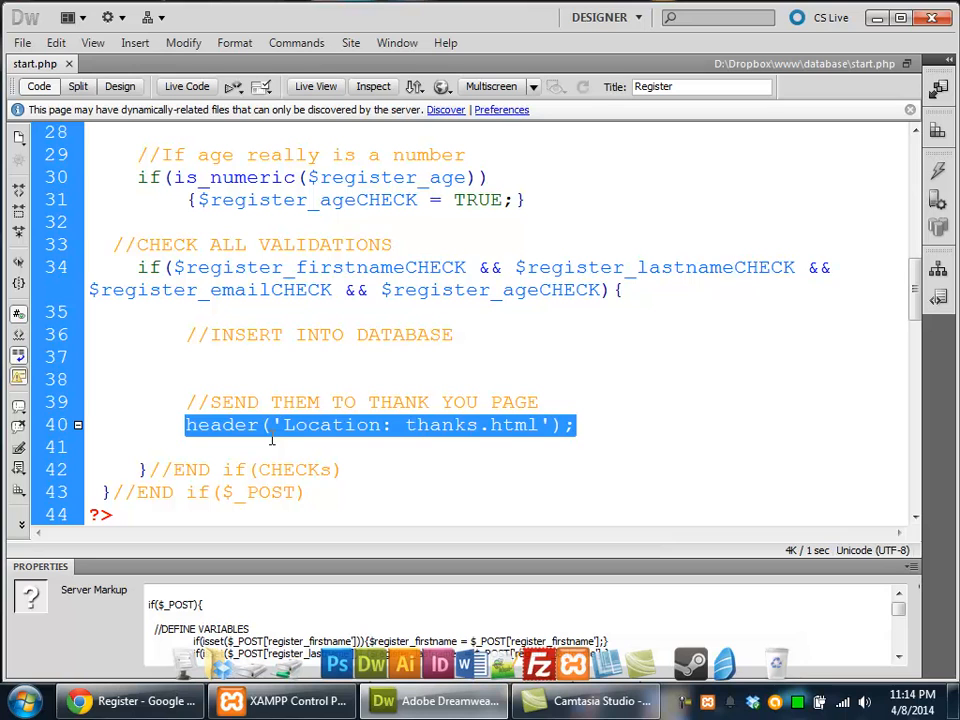
{"action": "left_click", "coordinate": [184, 357]}
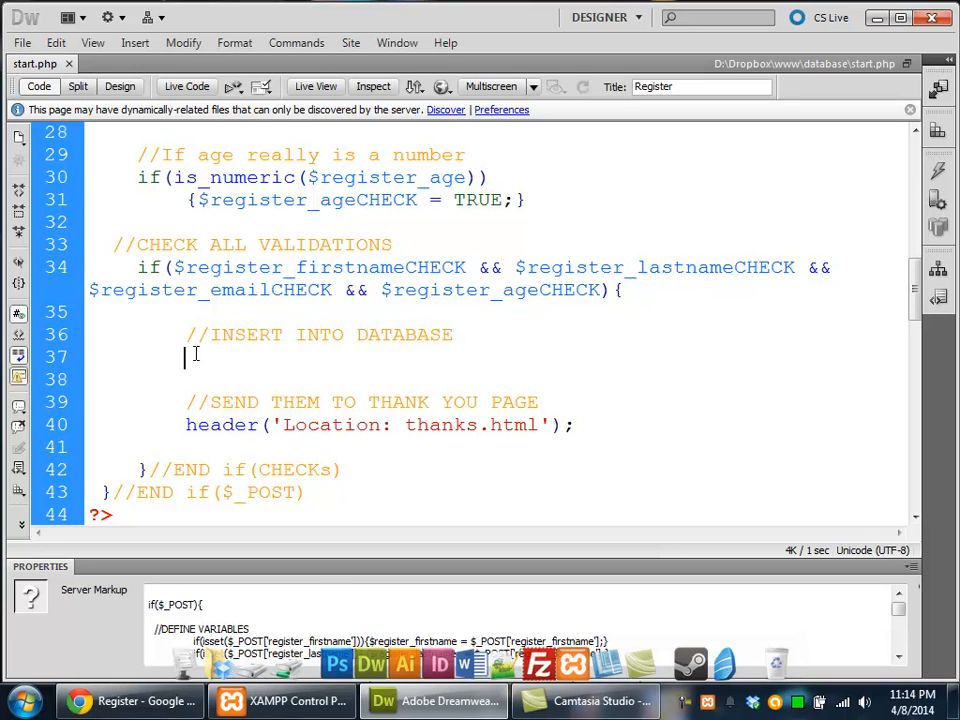
Step: Add comments '//1. Connect to Database' and '//2. Select a specific database'
{"action": "type", "text": "//1"}
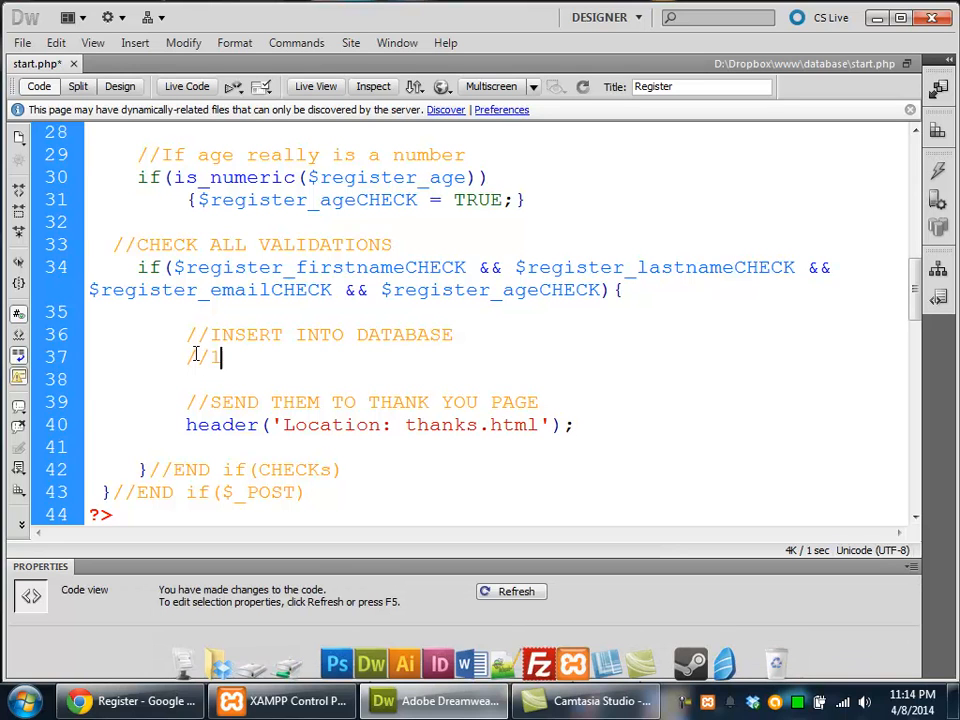
{"action": "type", "text": ". Co"}
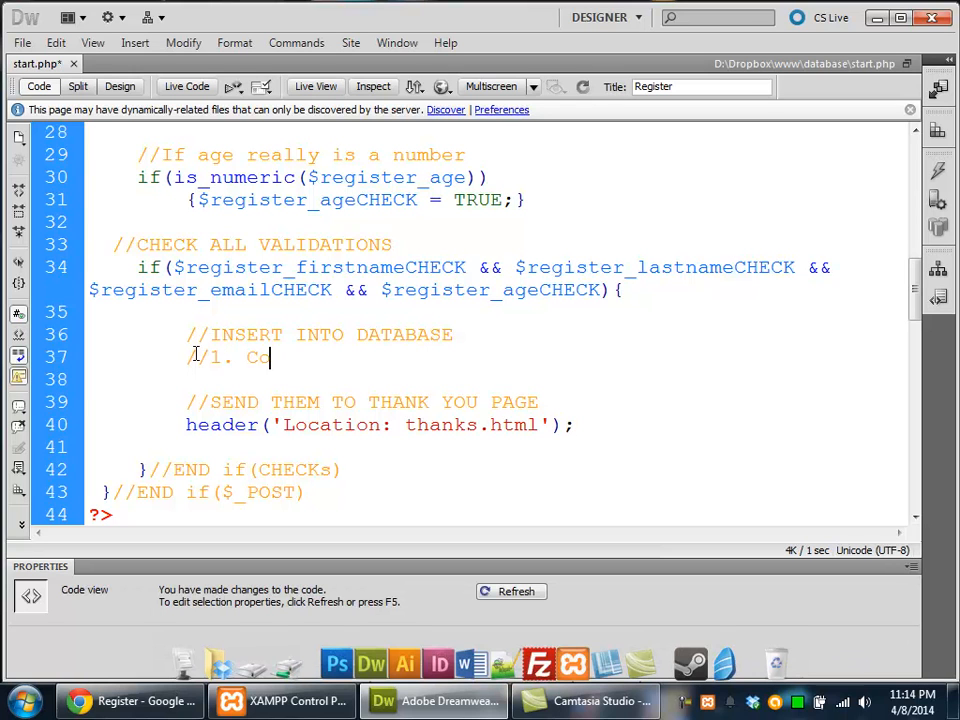
{"action": "type", "text": "nnect"}
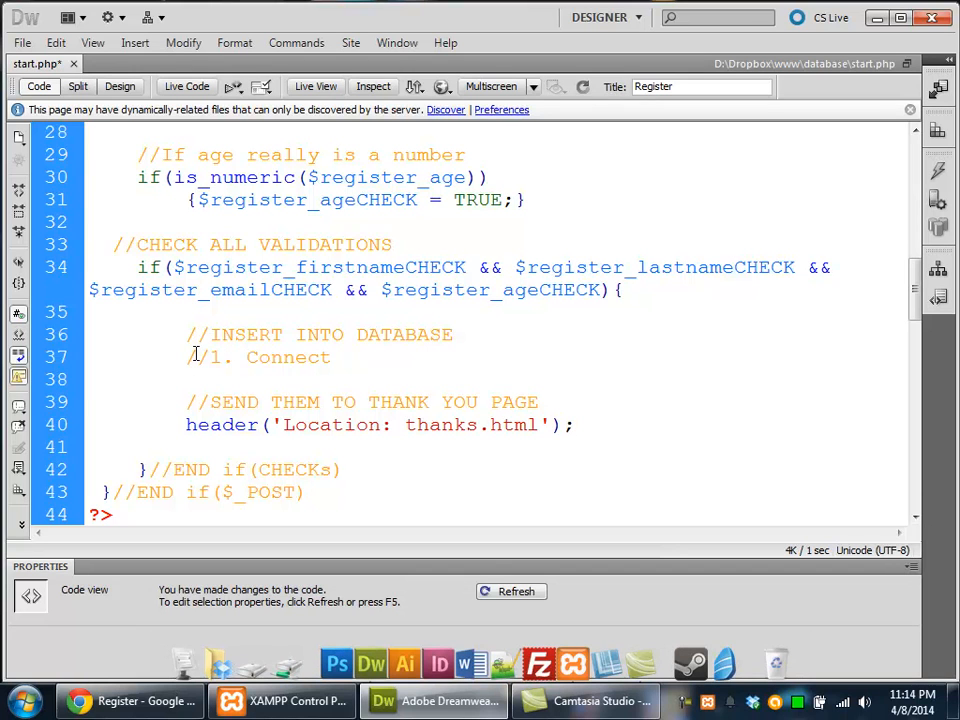
{"action": "type", "text": "to Database Server"}
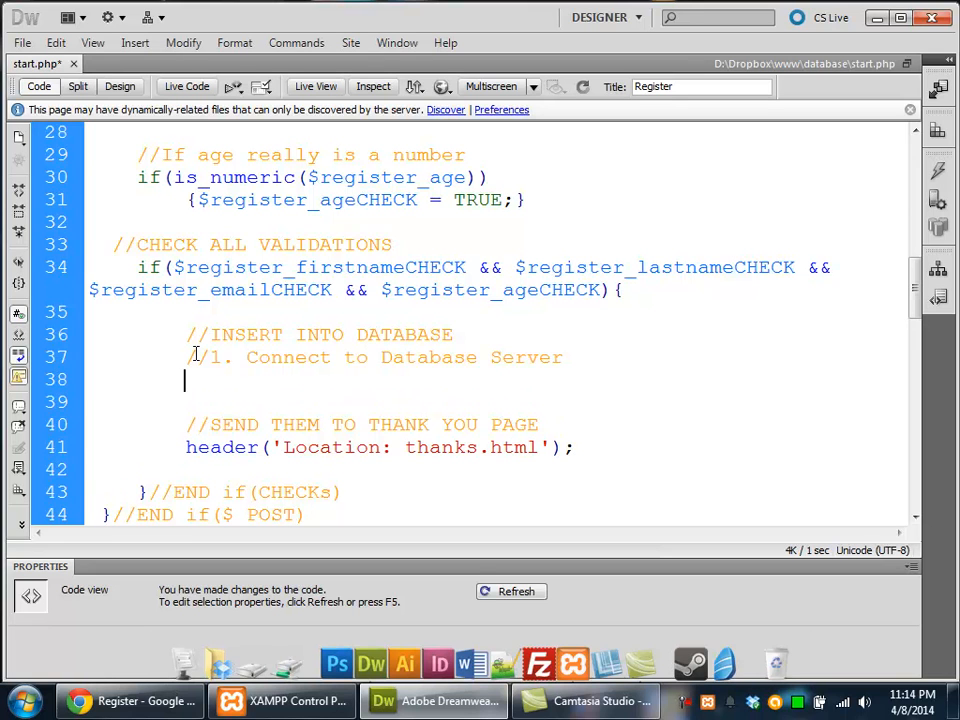
{"action": "type", "text": "//2."}
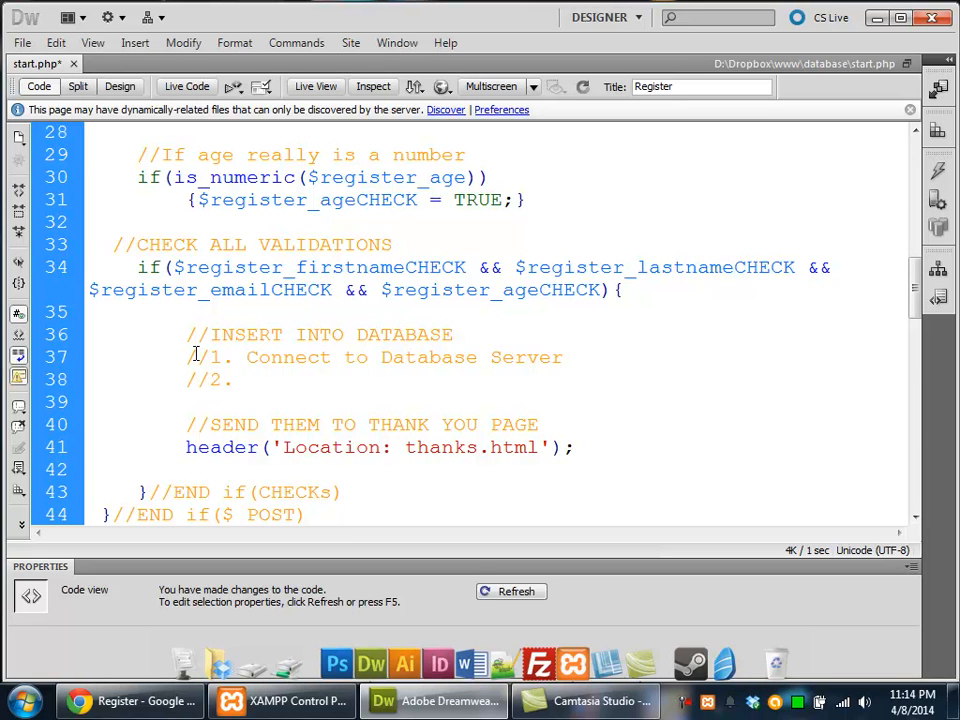
{"action": "type", "text": "Select"}
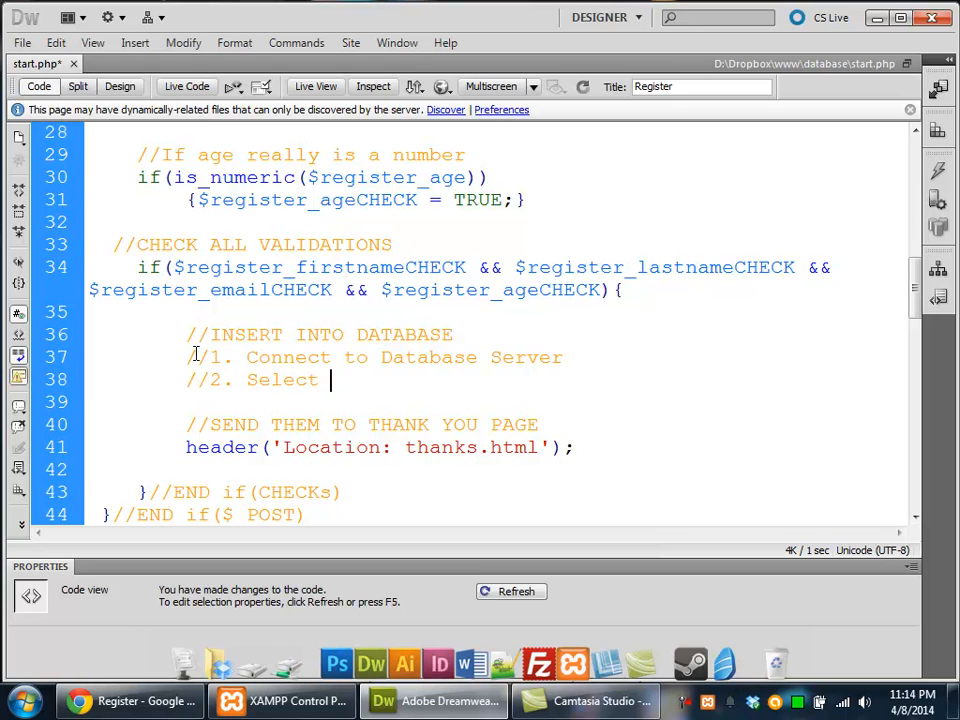
{"action": "type", "text": "a speci"}
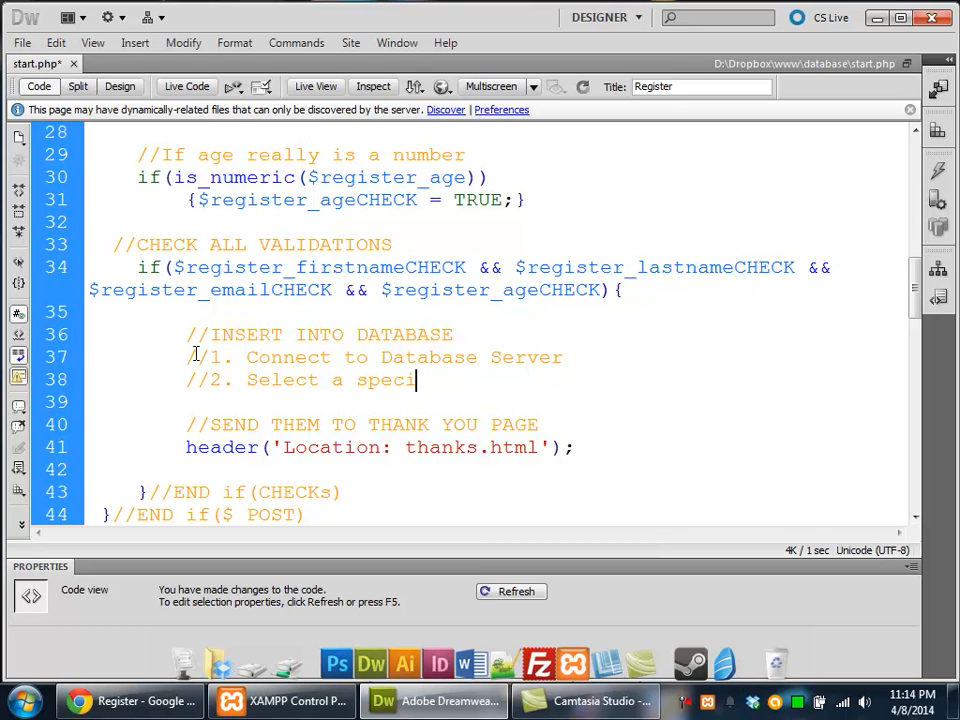
{"action": "type", "text": "fic database"}
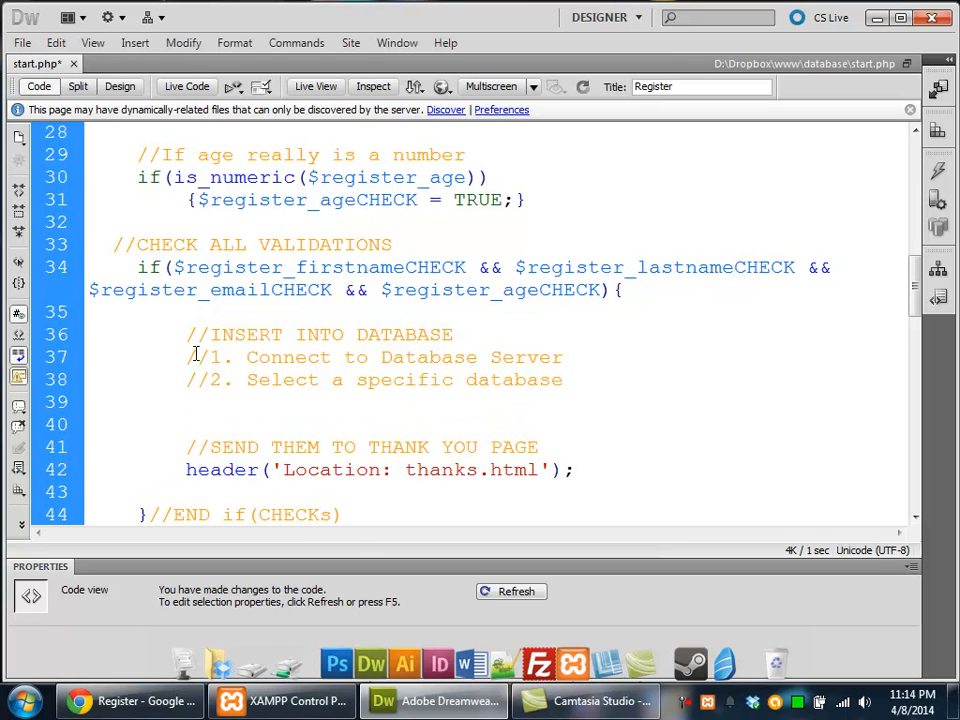
Step: Add comments '//3. Create and send an SQL command' and '//4. Close the database connection'
{"action": "type", "text": "//3."}
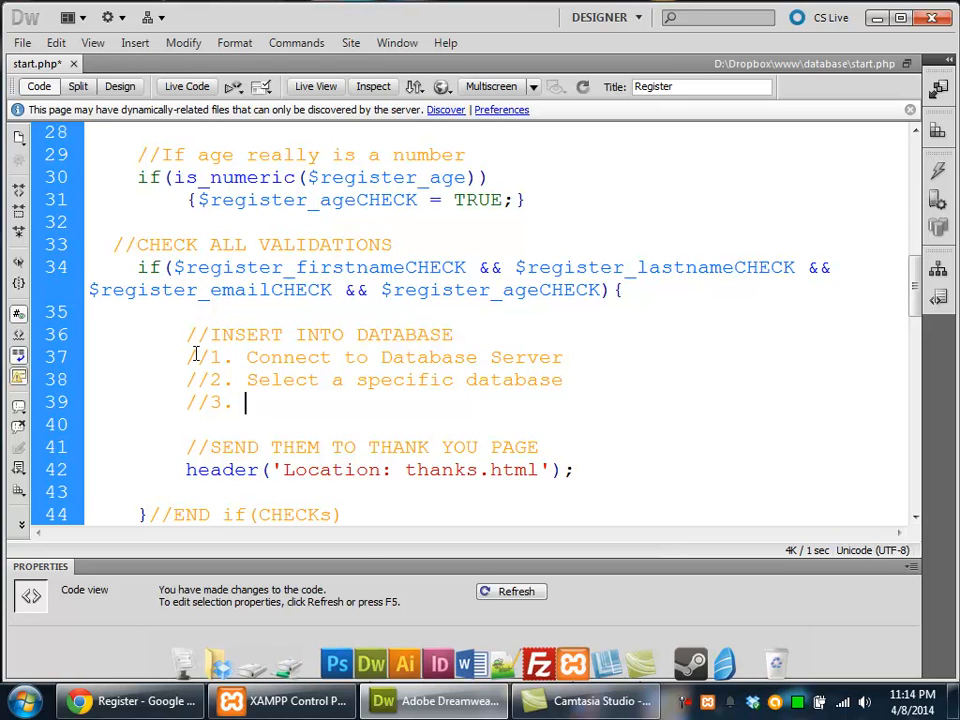
{"action": "type", "text": "Create and se"}
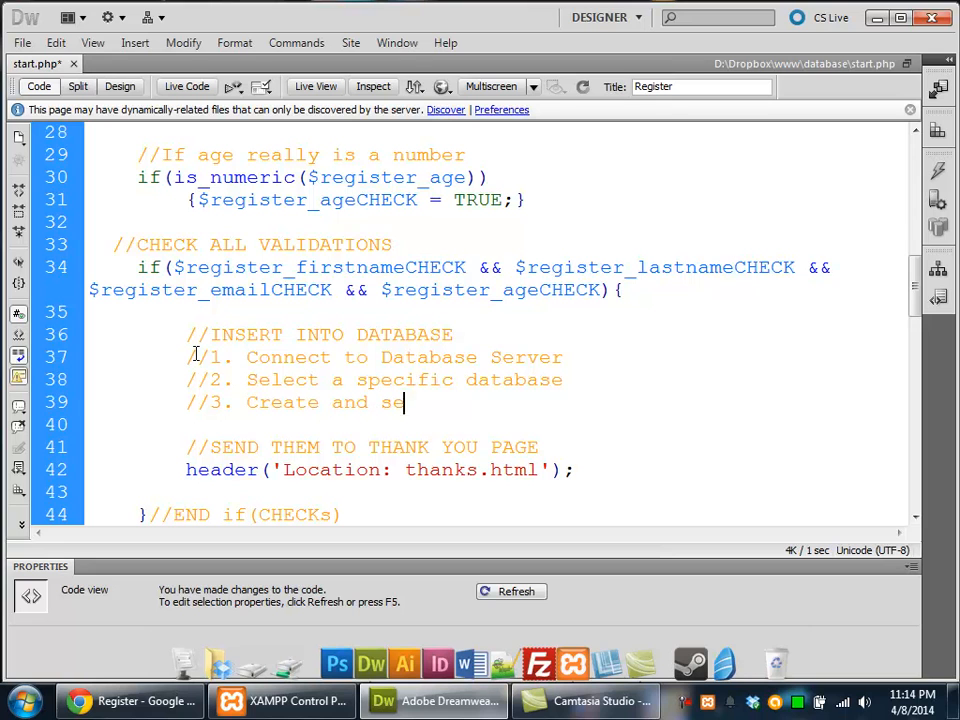
{"action": "type", "text": "nd an S"}
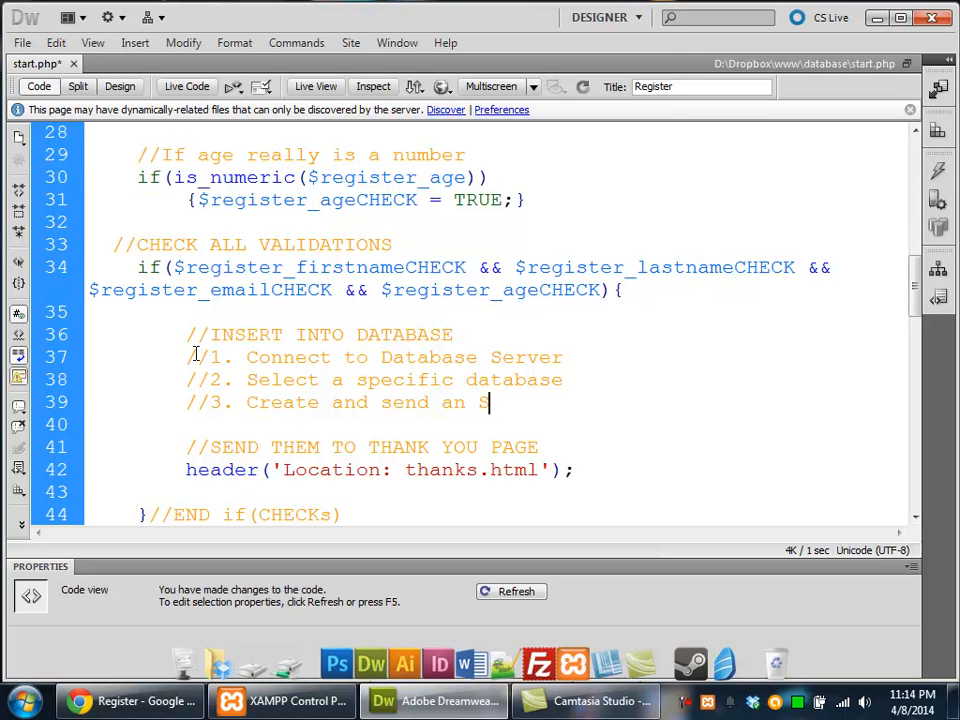
{"action": "type", "text": "QL command"}
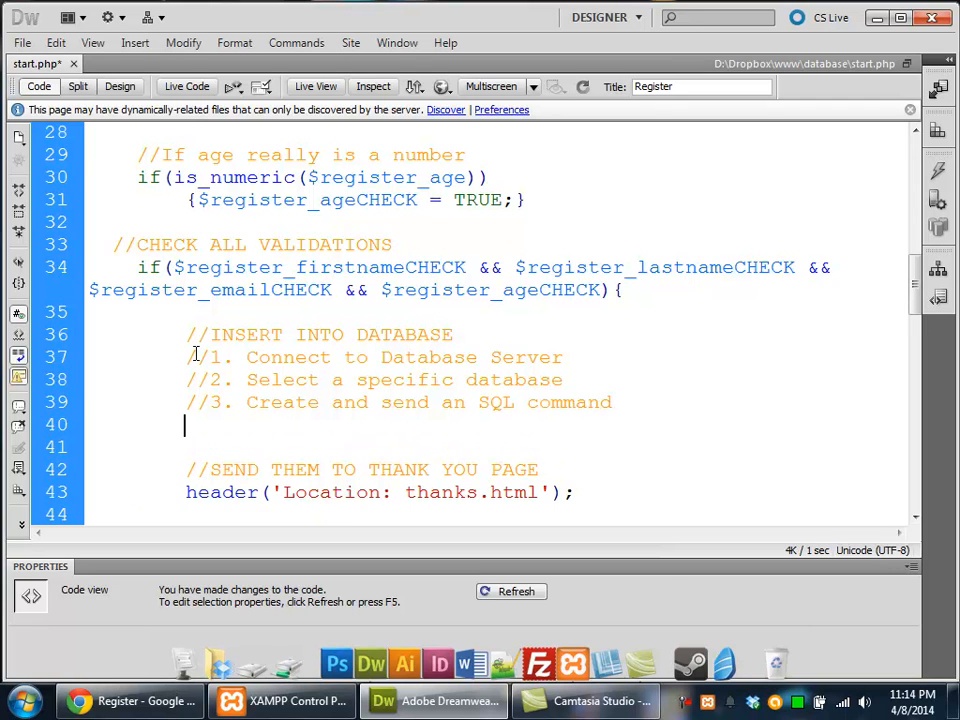
{"action": "type", "text": "//"}
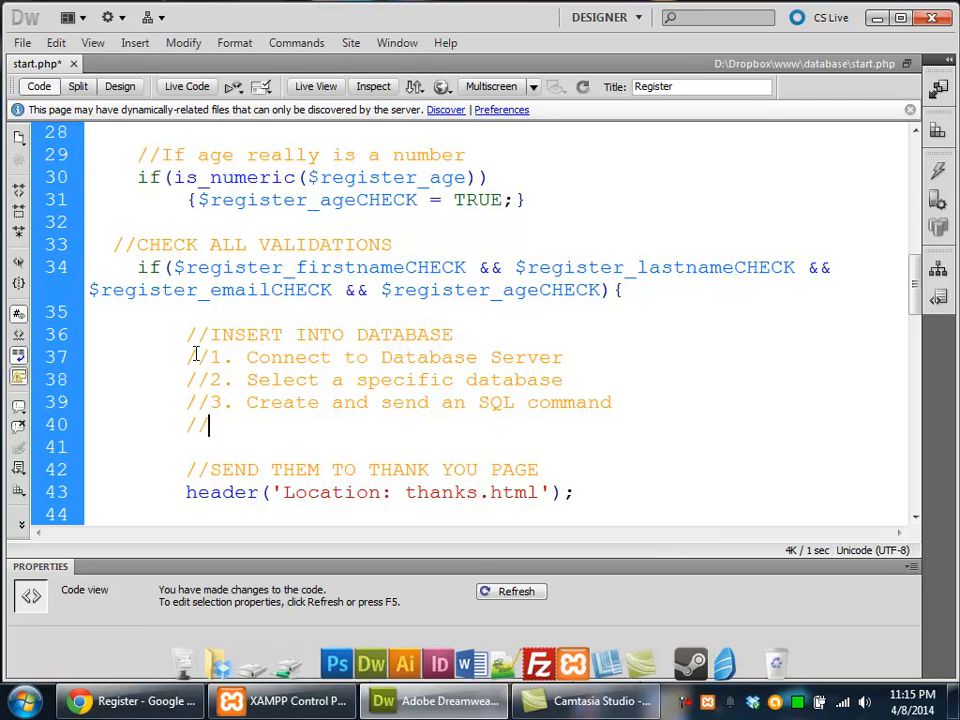
{"action": "type", "text": "4. Cl"}
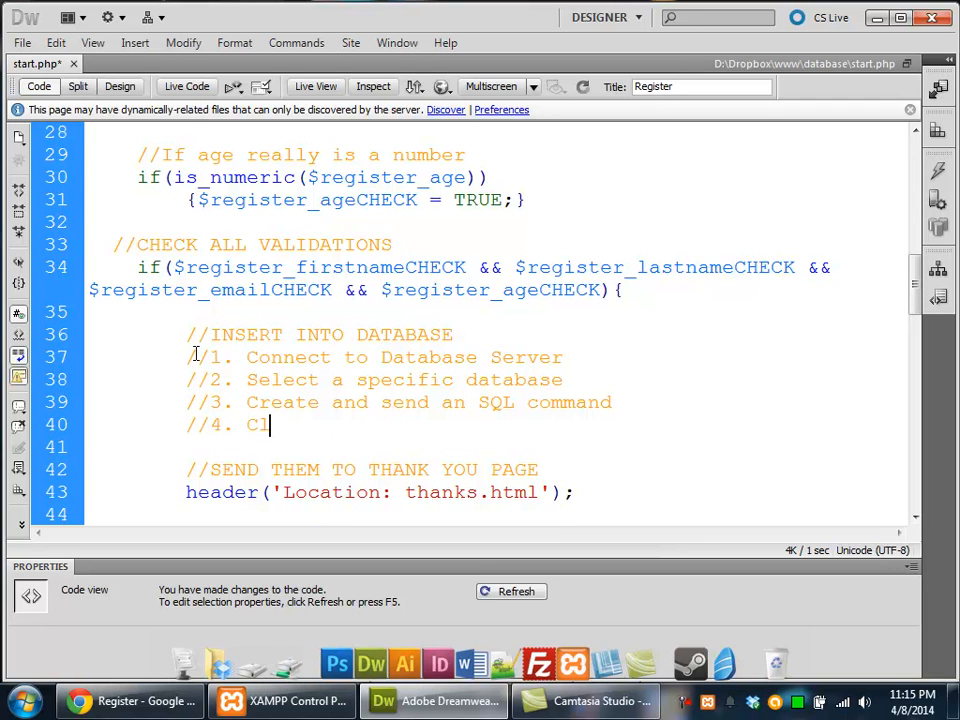
{"action": "type", "text": "ose the dat"}
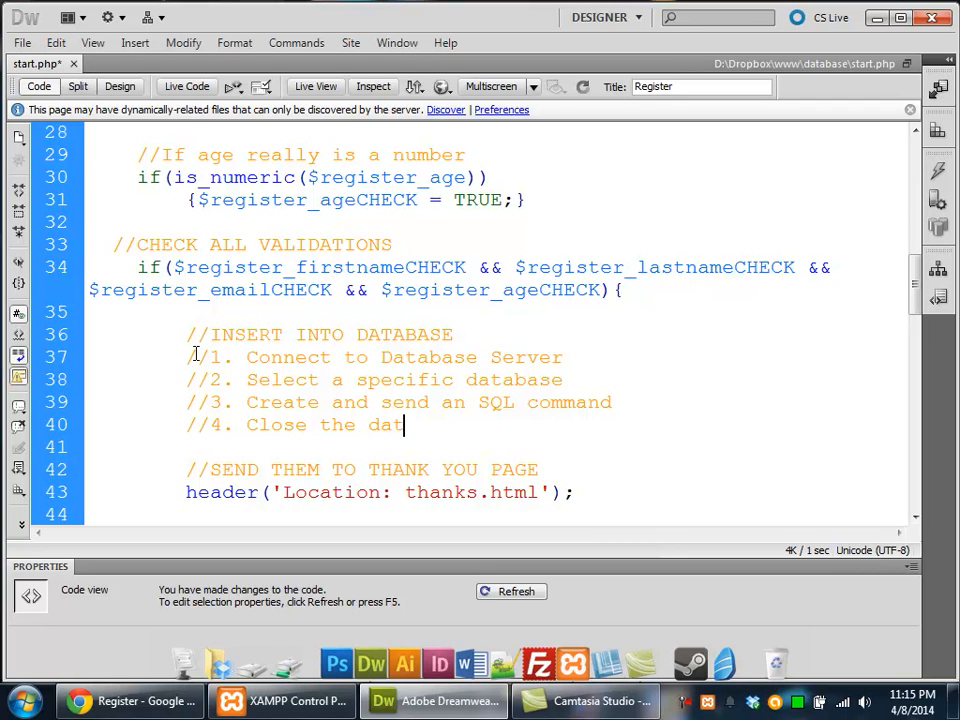
{"action": "type", "text": "base conne"}
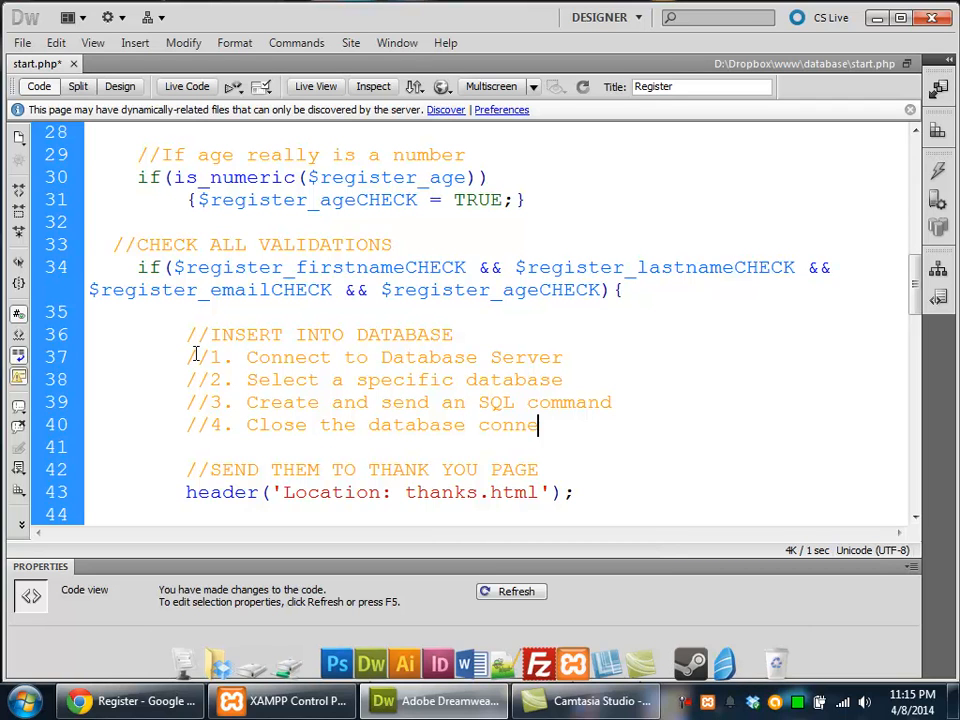
{"action": "type", "text": "ction"}
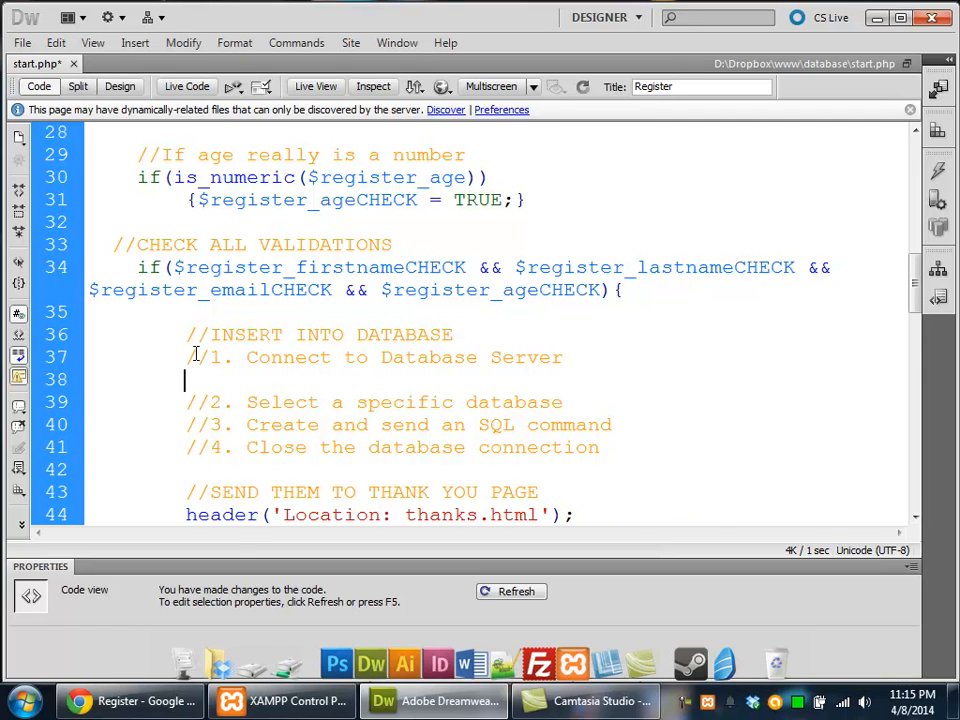
Step: Write $dbc = mysqli_connect with three empty string arguments
{"action": "type", "text": "$dbc"}
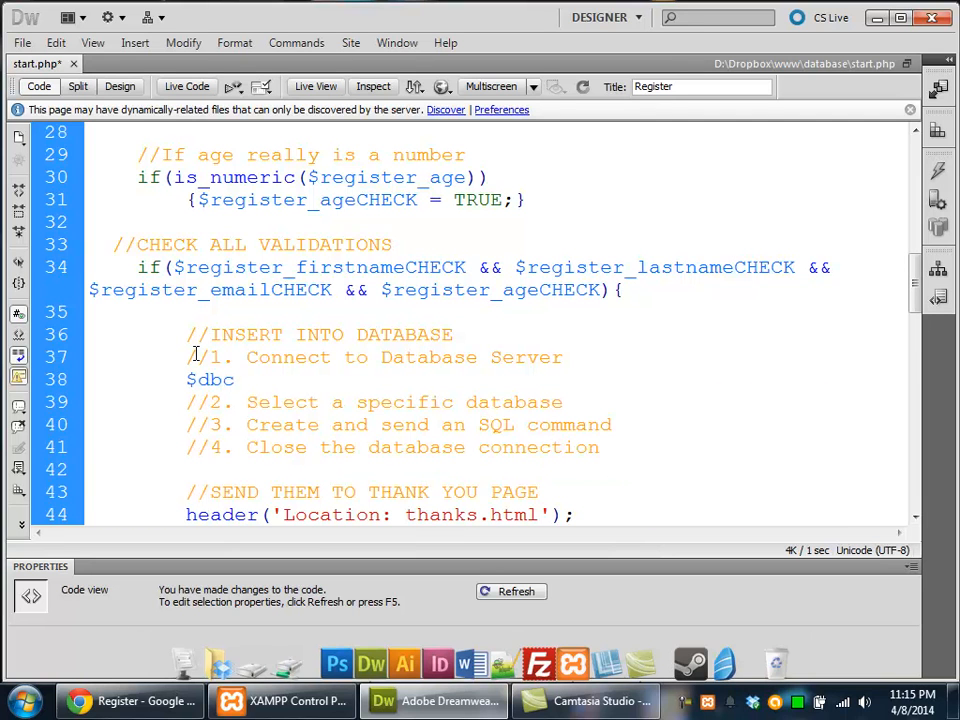
{"action": "type", "text": "="}
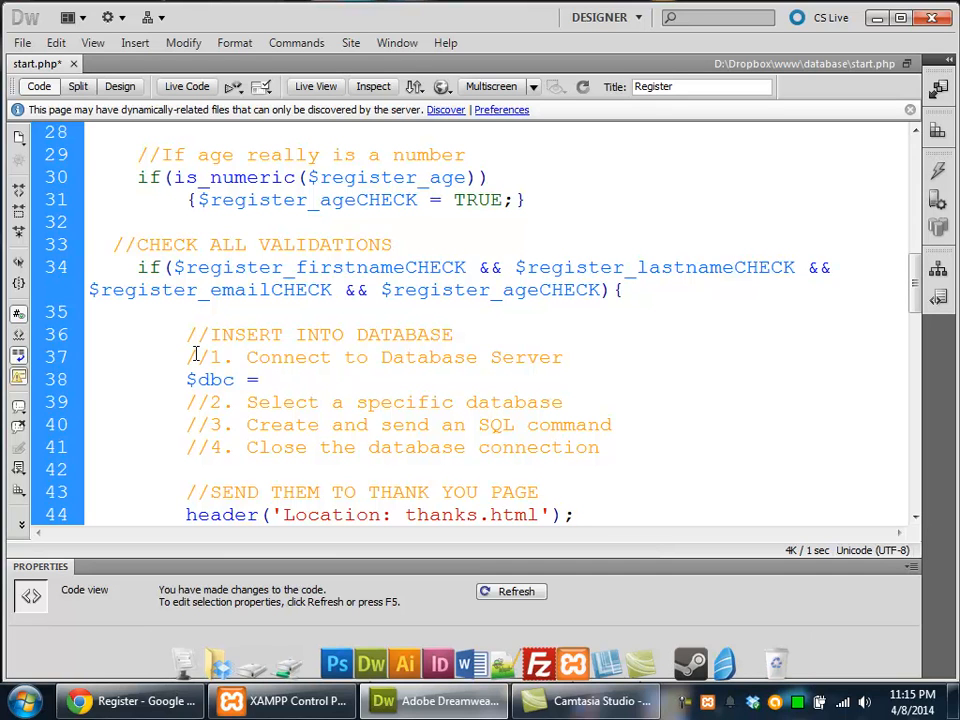
{"action": "left_click", "coordinate": [265, 379]}
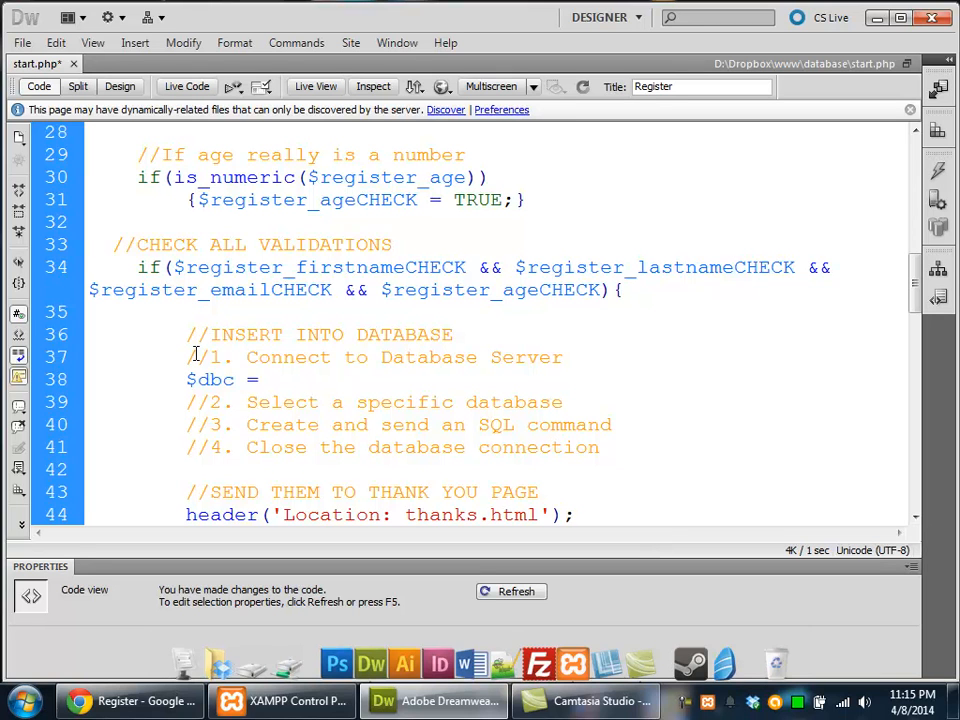
{"action": "left_click", "coordinate": [268, 380]}
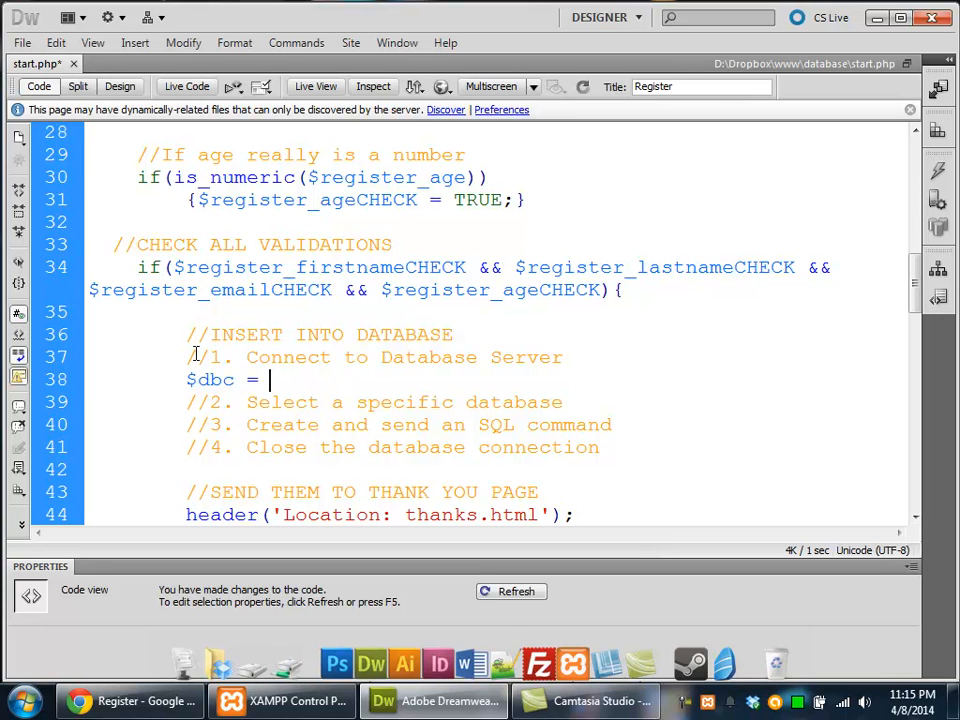
{"action": "type", "text": "my"}
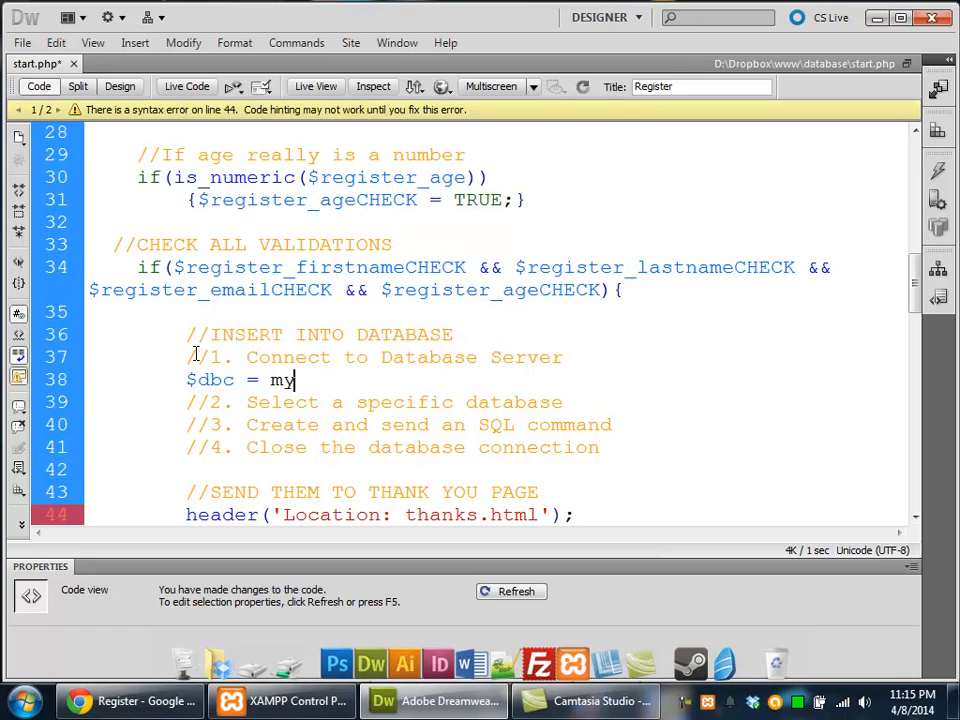
{"action": "type", "text": "sqli_"}
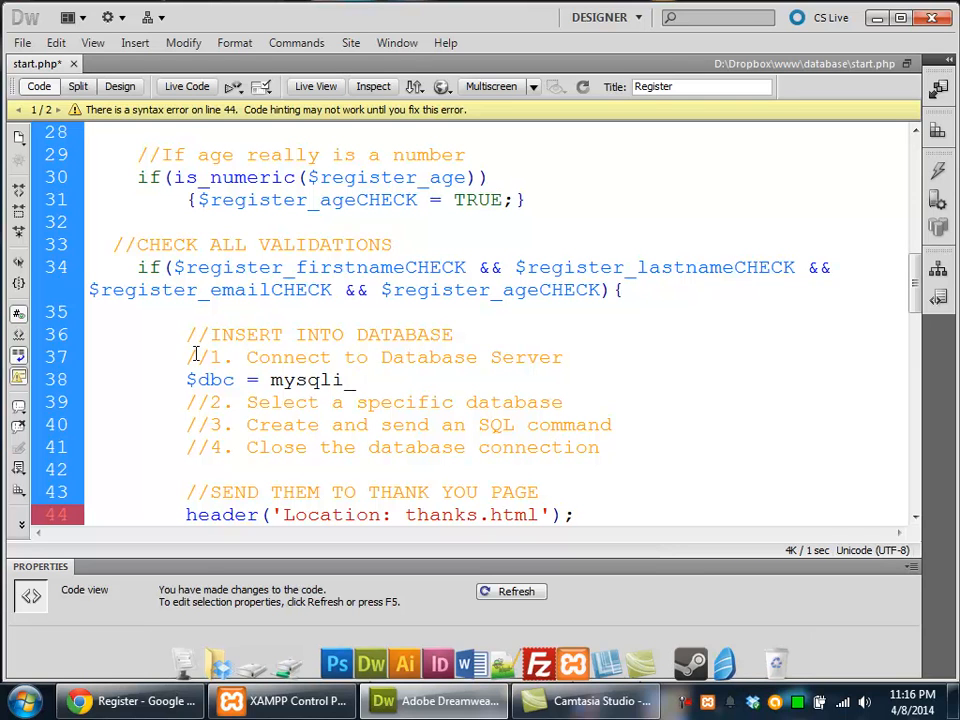
{"action": "type", "text": "connect("}
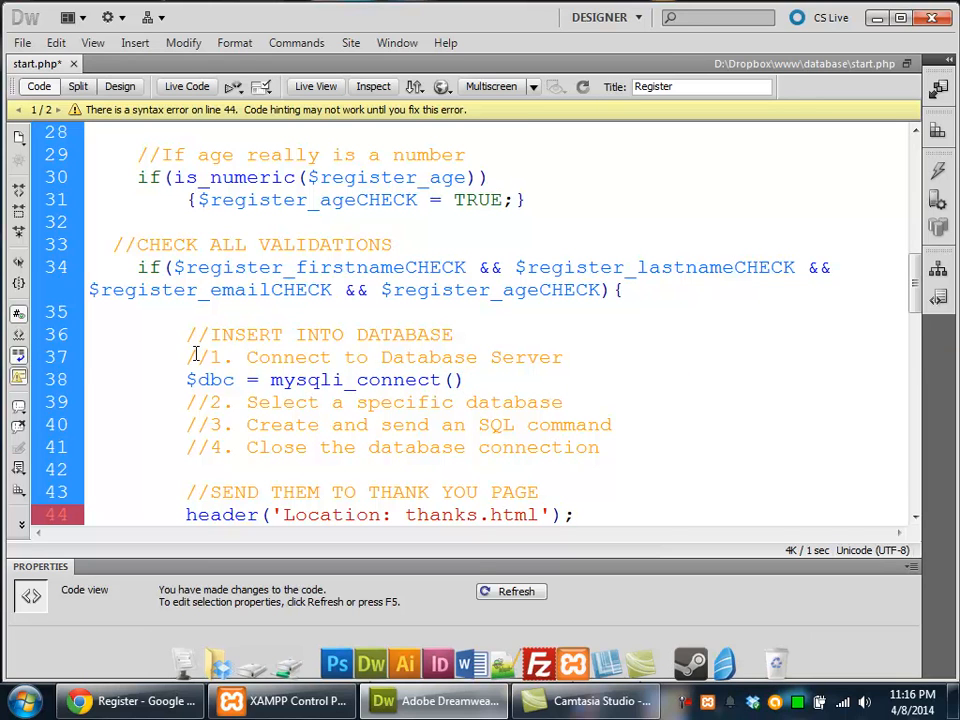
{"action": "type", "text": "'','','"}
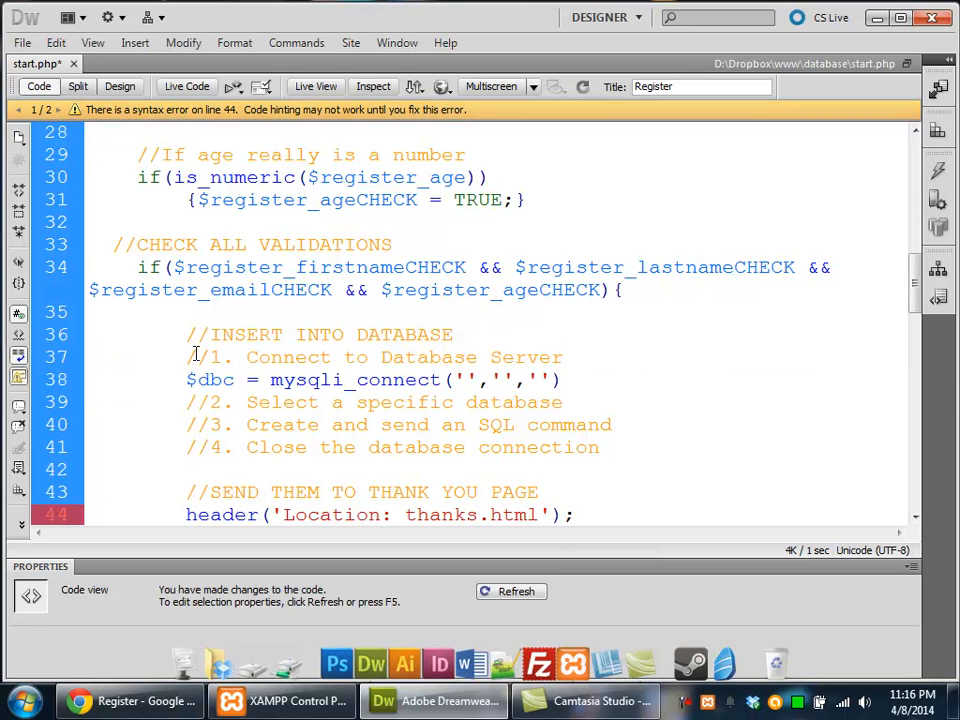
Step: Fill in host 'localhost' and user 'root' as mysqli_connect arguments
{"action": "left_click", "coordinate": [463, 379]}
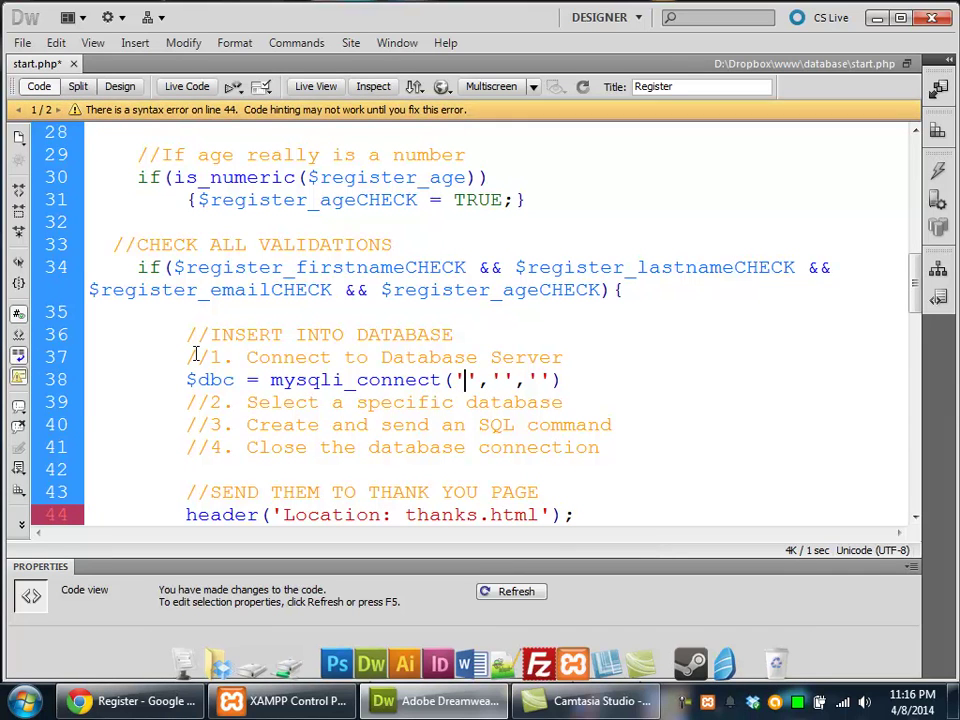
{"action": "type", "text": "l"}
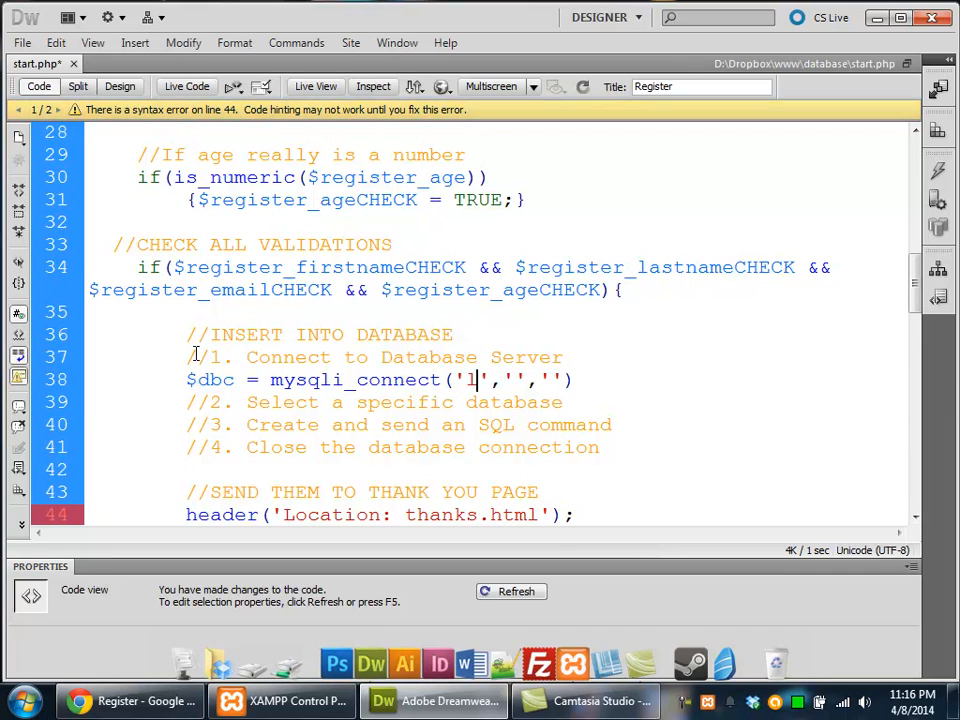
{"action": "type", "text": "ocalhost"}
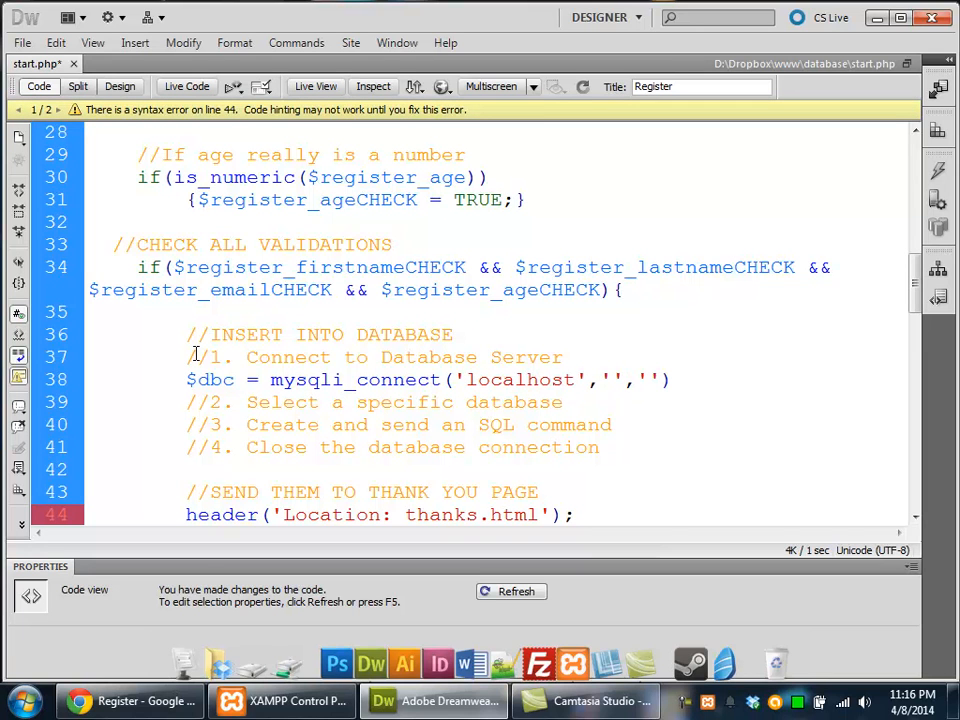
{"action": "left_click", "coordinate": [577, 379]}
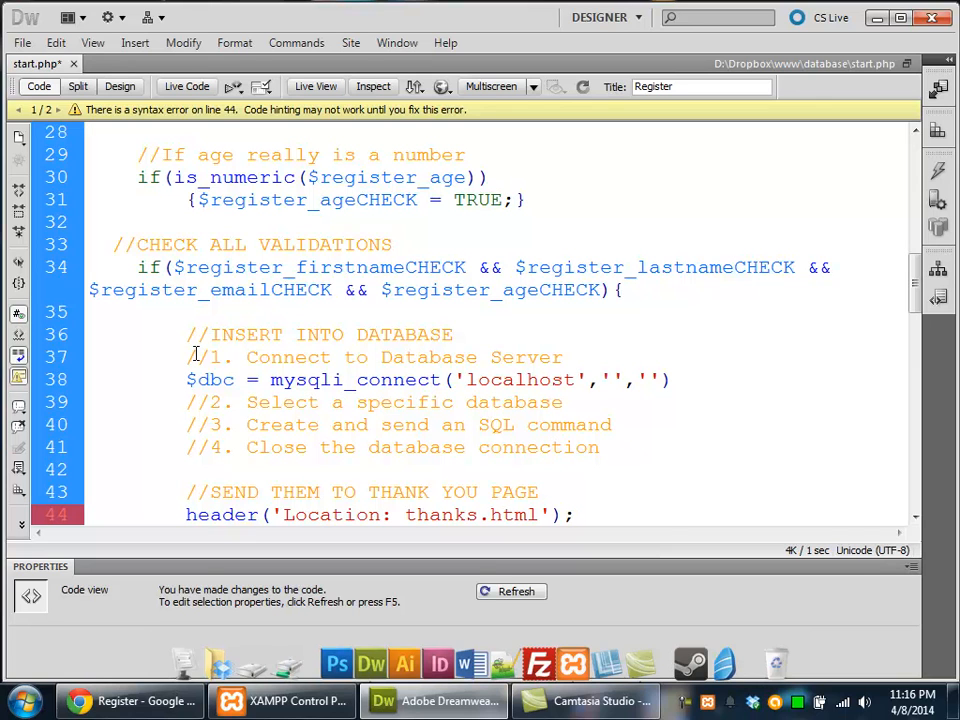
{"action": "left_click", "coordinate": [610, 379]}
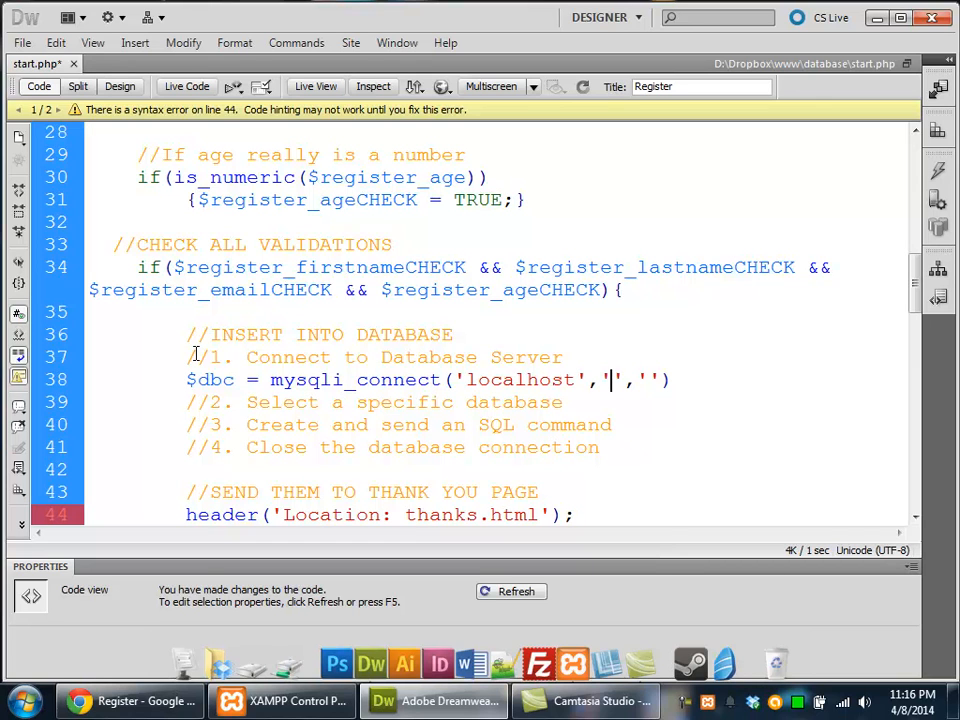
{"action": "type", "text": "root"}
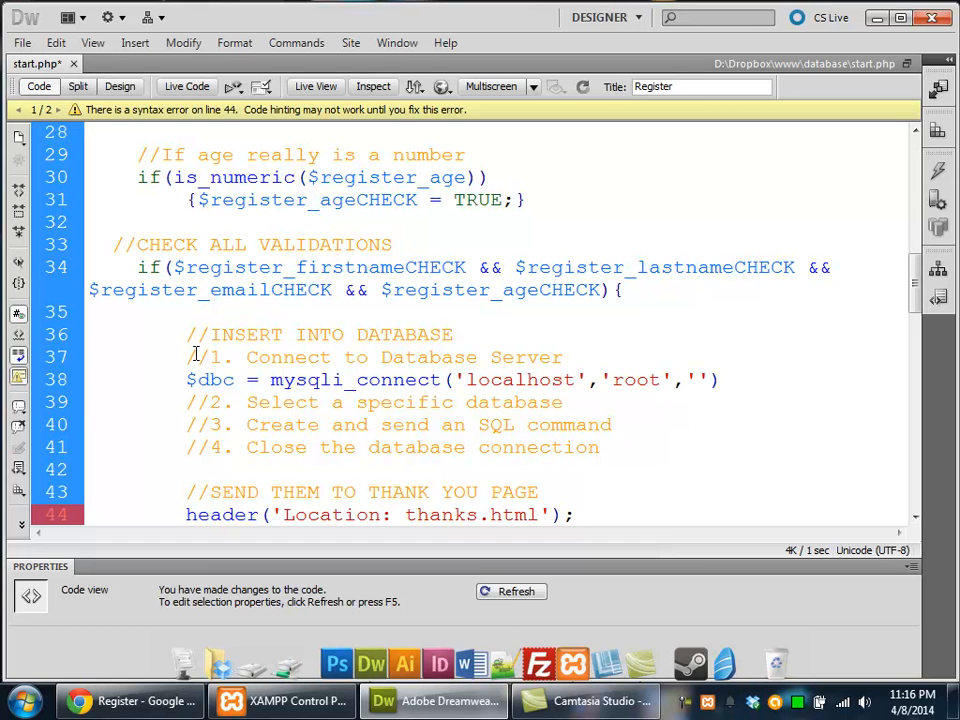
{"action": "left_click", "coordinate": [693, 379]}
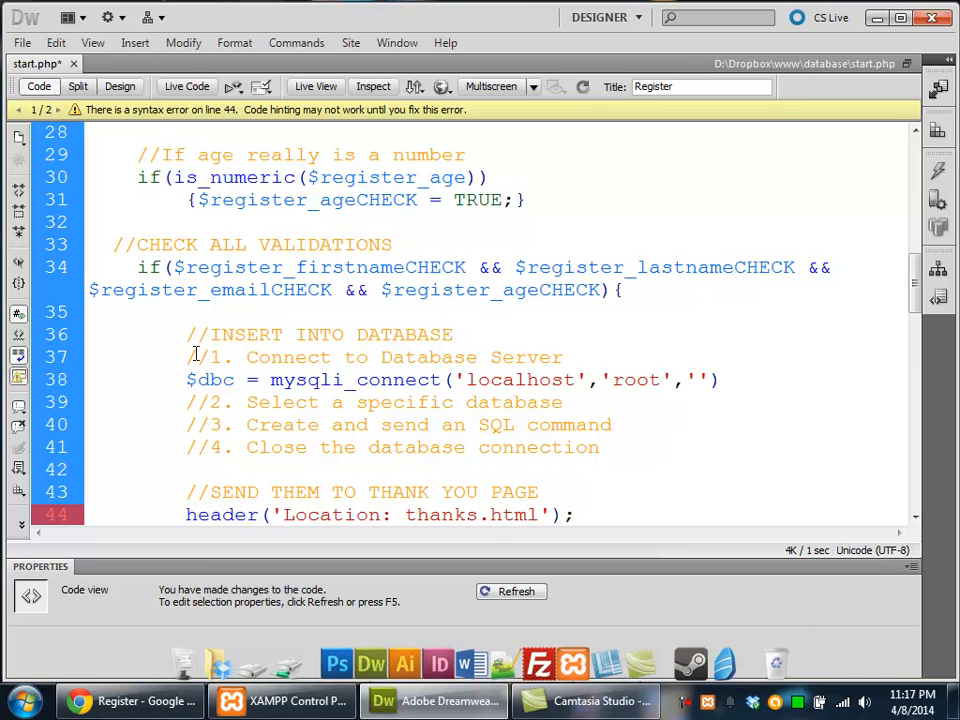
Step: Append 'or trigger_error(mysqli_error(), E_USER_ERROR)' to the connect line and highlight it
{"action": "left_click", "coordinate": [732, 379]}
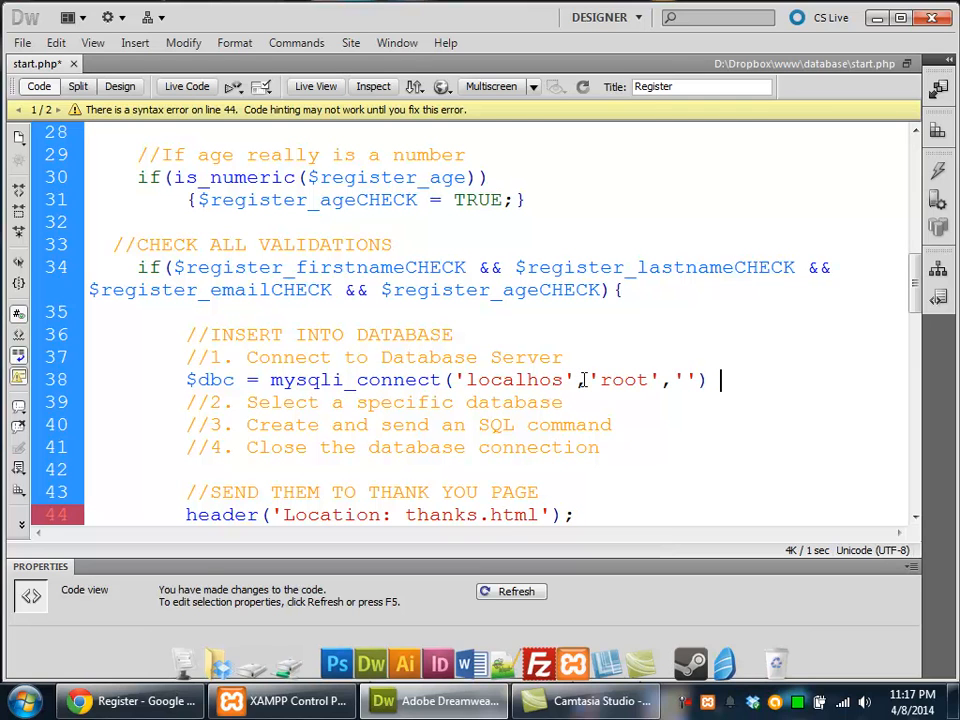
{"action": "type", "text": "or"}
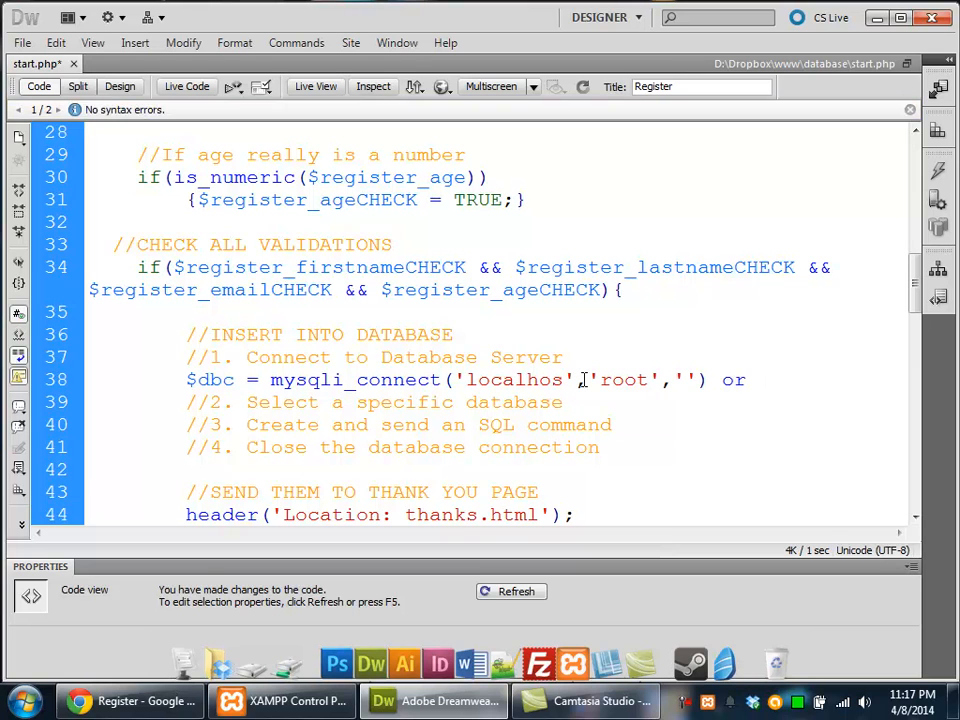
{"action": "type", "text": "tig"}
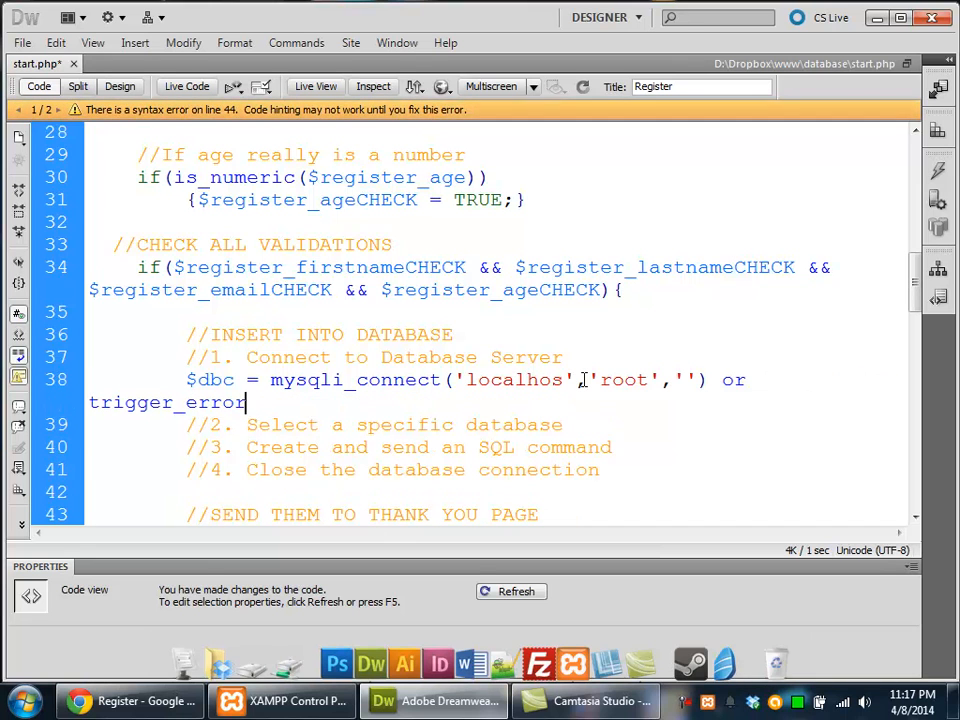
{"action": "type", "text": "(mys"}
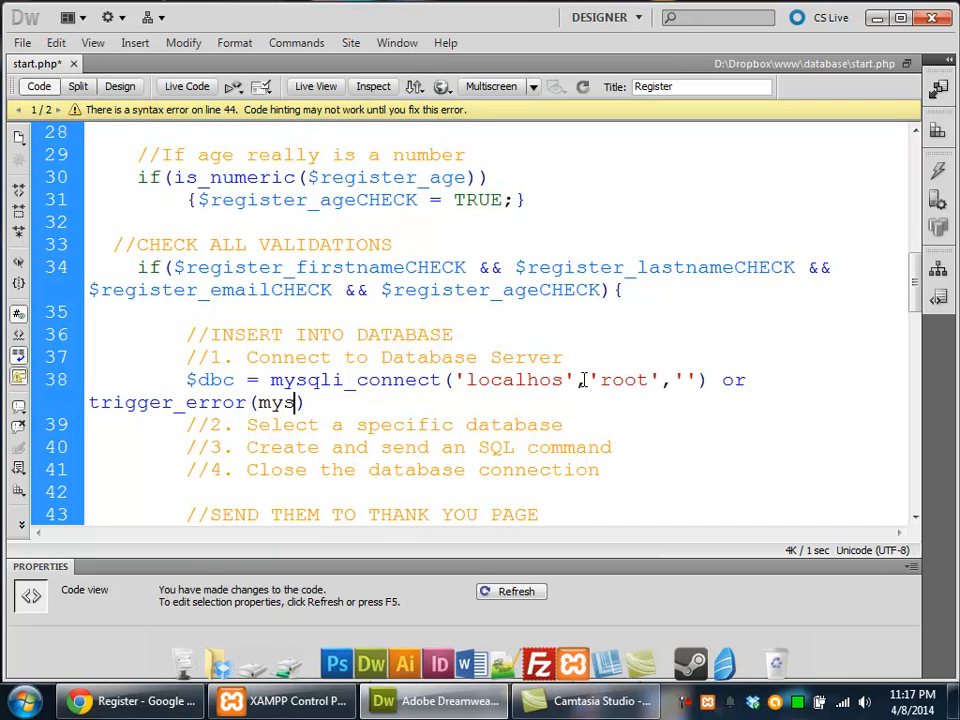
{"action": "type", "text": "qli_error("}
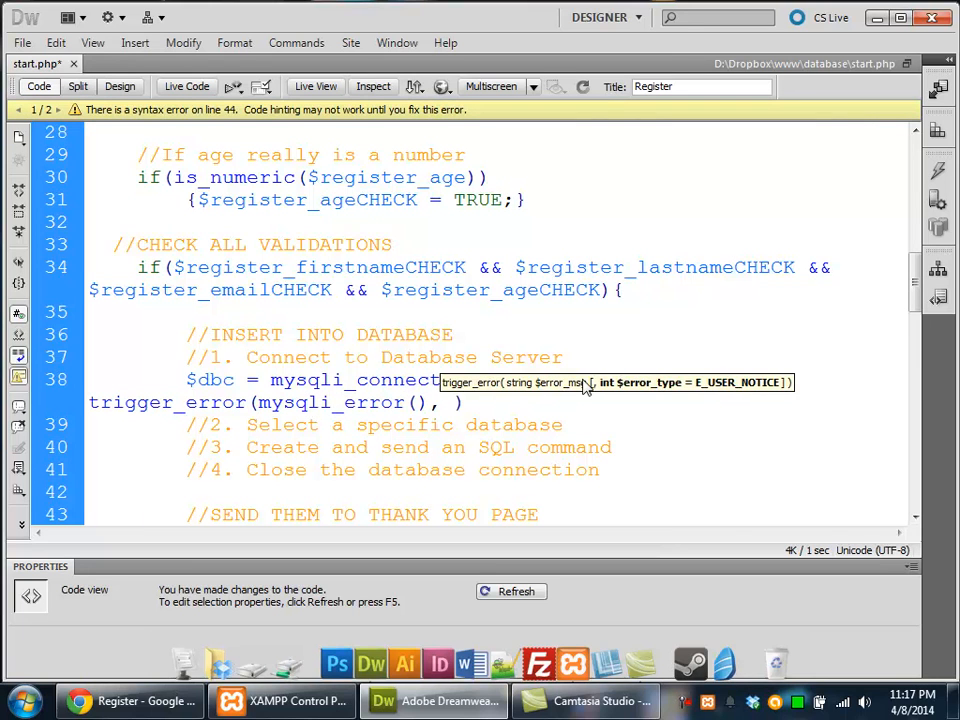
{"action": "type", "text": "E_USER"}
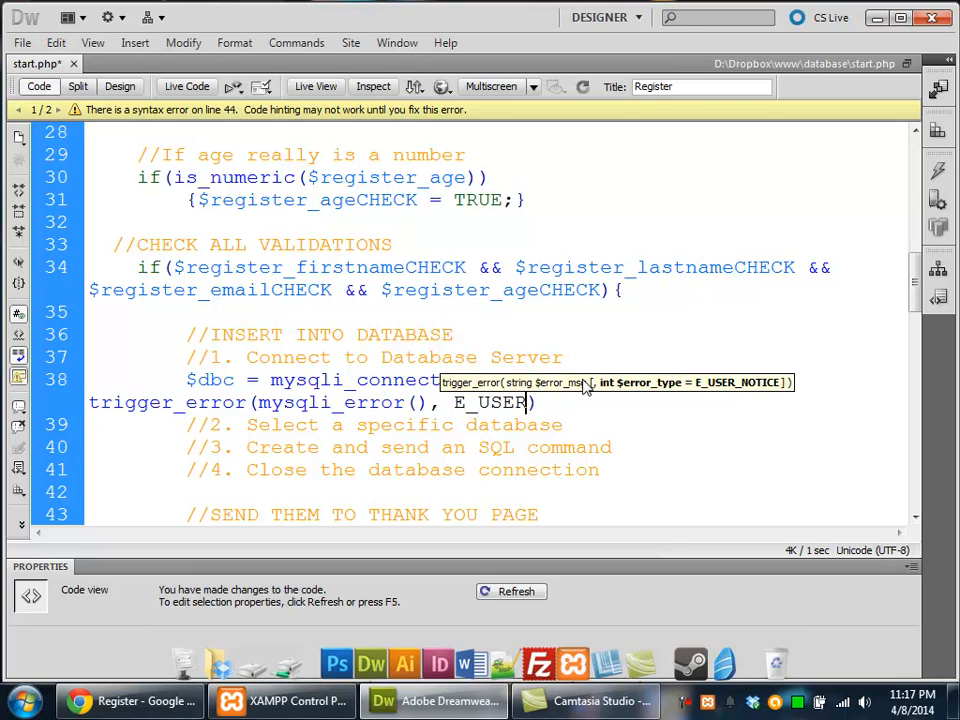
{"action": "type", "text": "_ERROR"}
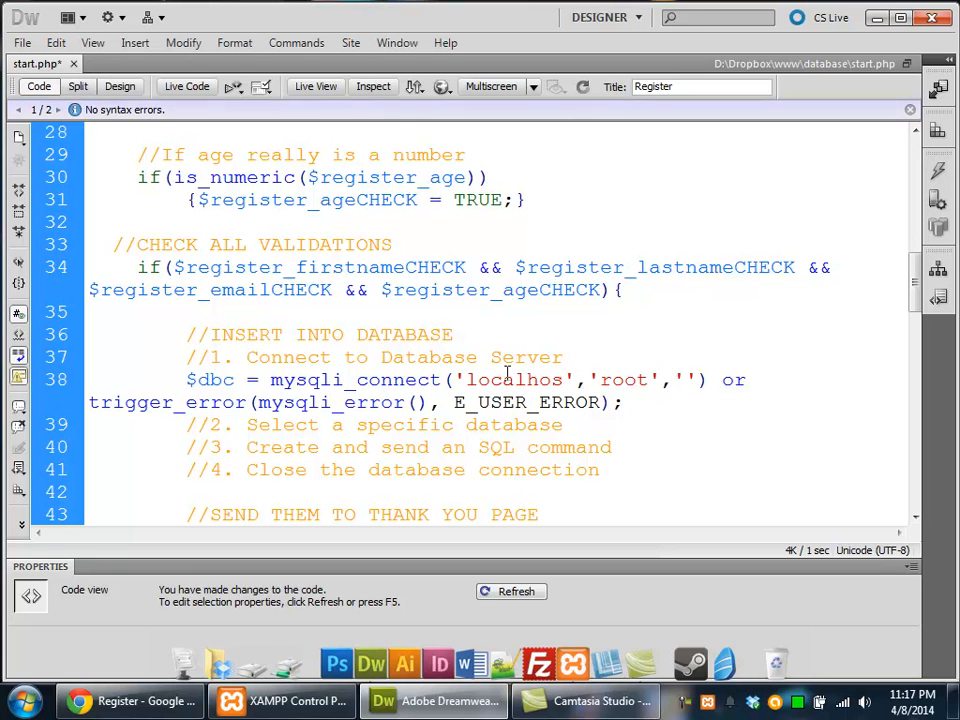
{"action": "left_click_drag", "start_coordinate": [270, 379], "coordinate": [740, 379]}
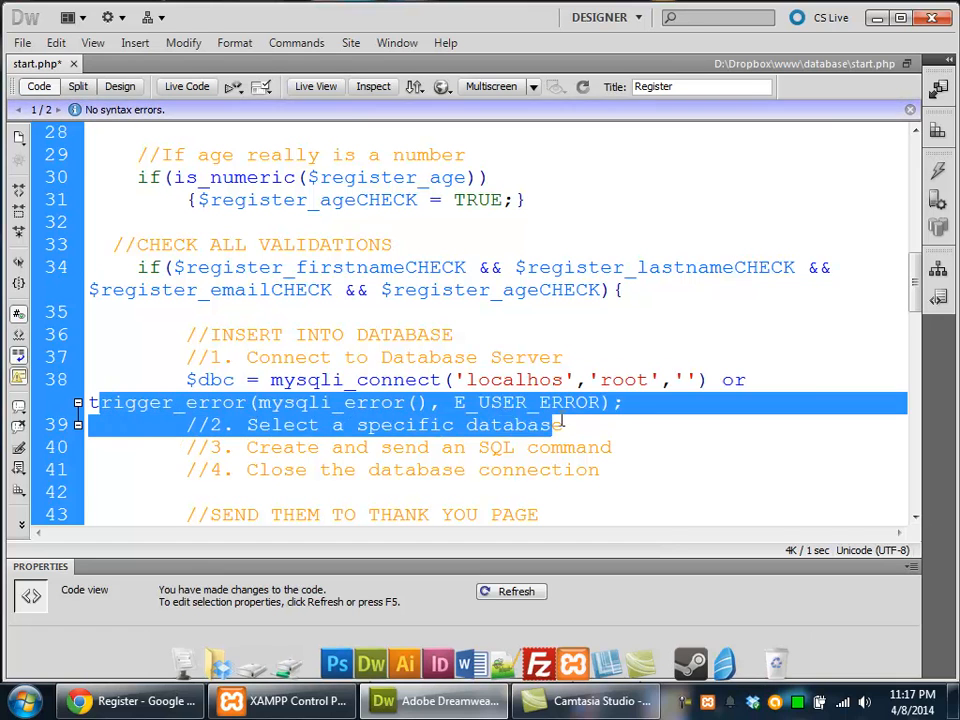
{"action": "left_click", "coordinate": [620, 402]}
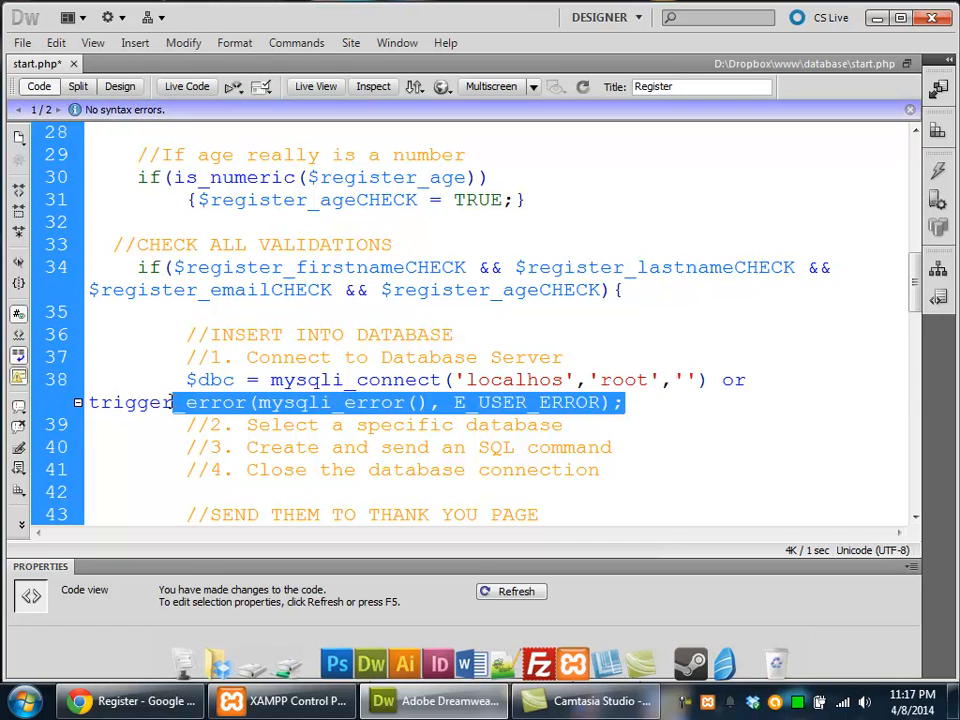
{"action": "left_click", "coordinate": [372, 402]}
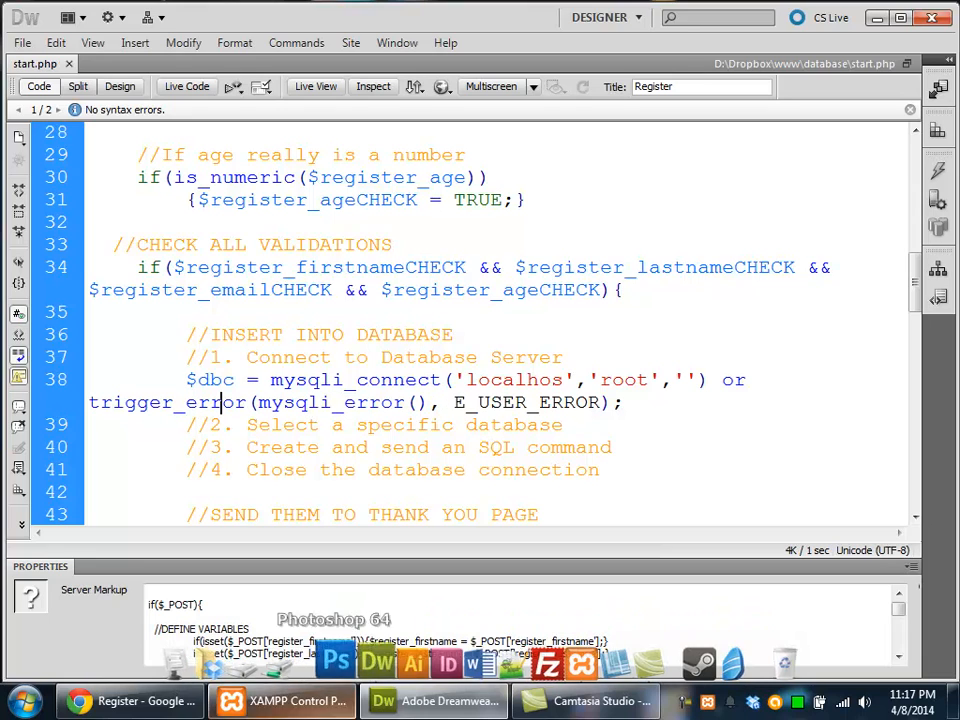
Step: Resubmit the registration form in Chrome to reveal the connection warnings
{"action": "left_click", "coordinate": [130, 700]}
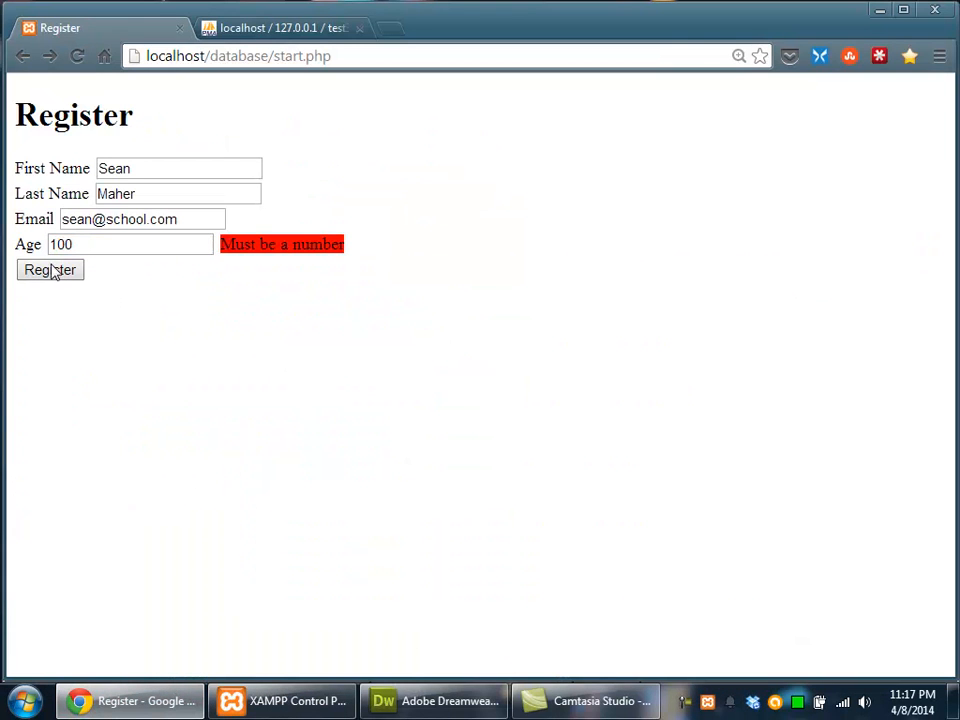
{"action": "left_click", "coordinate": [49, 269]}
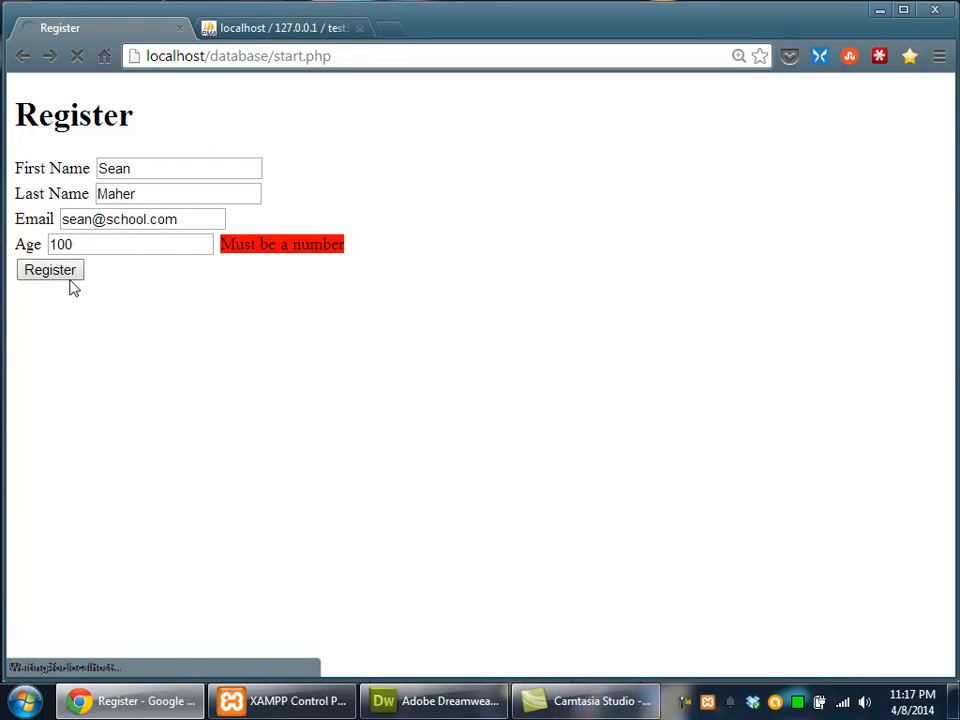
{"action": "left_click", "coordinate": [49, 269]}
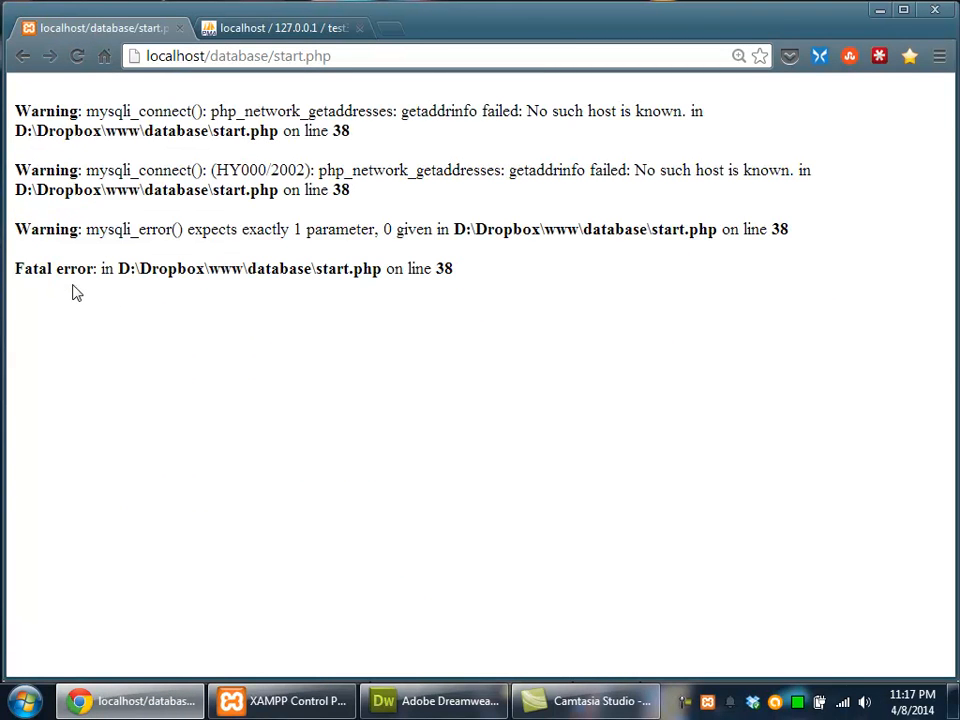
{"action": "mouse_move", "coordinate": [273, 123]}
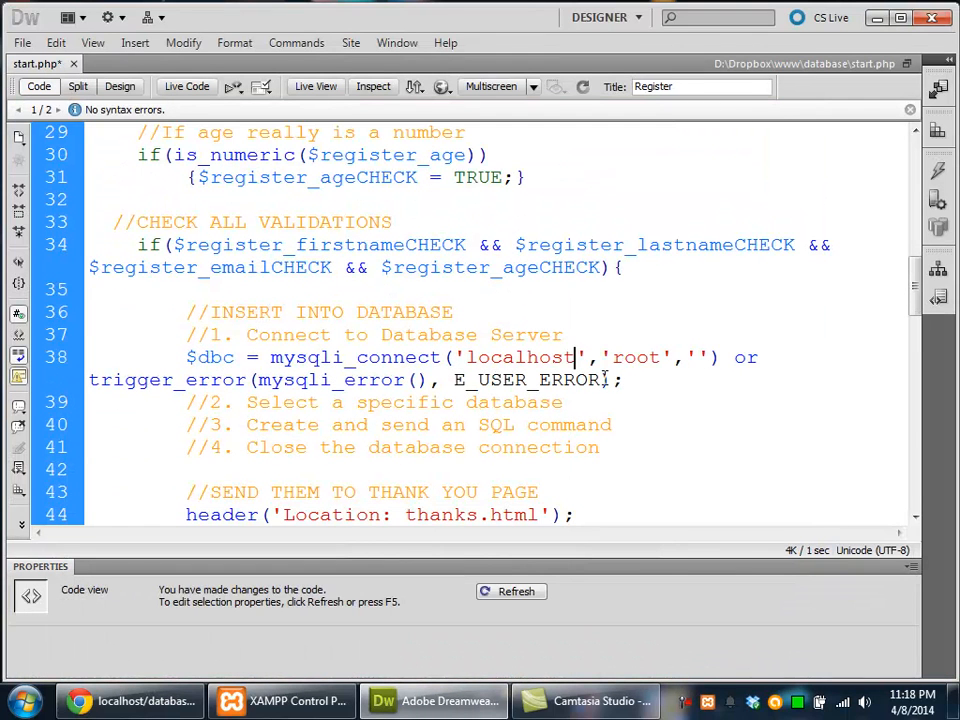
Step: Correct the host to localhost, comment out the redirect, and echo 'success'
{"action": "scroll", "scroll_direction": "down", "scroll_amount": 3}
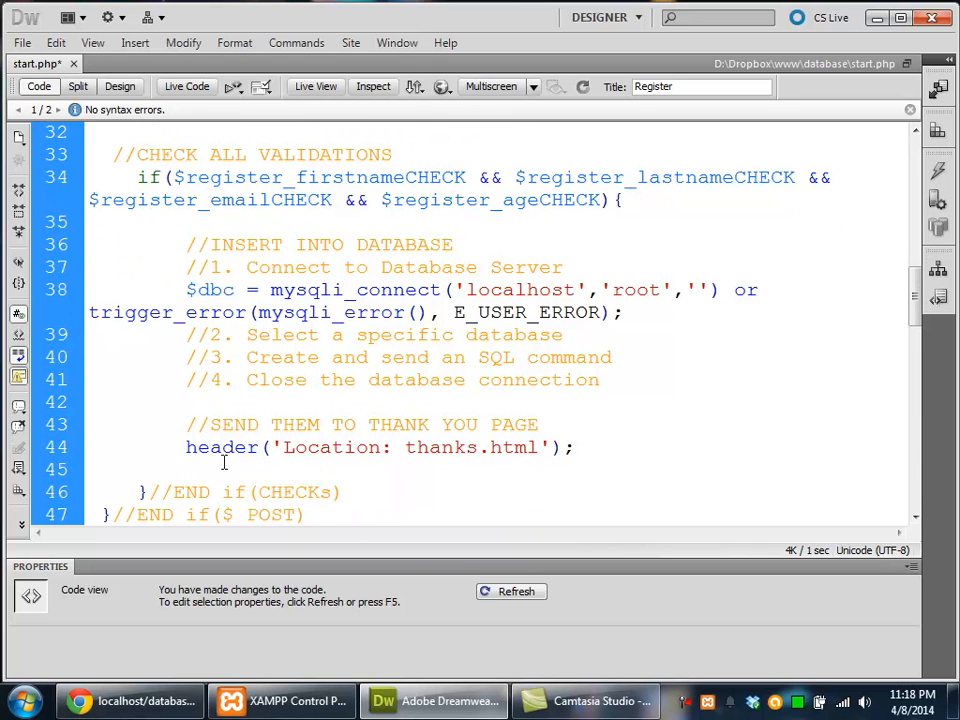
{"action": "type", "text": "//"}
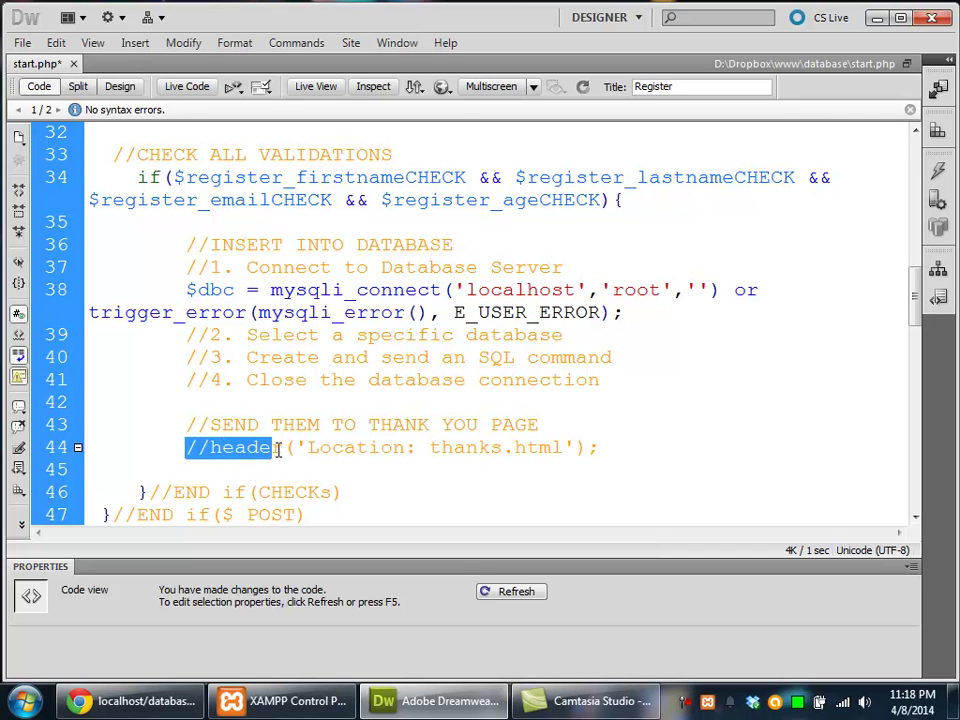
{"action": "left_click", "coordinate": [596, 447]}
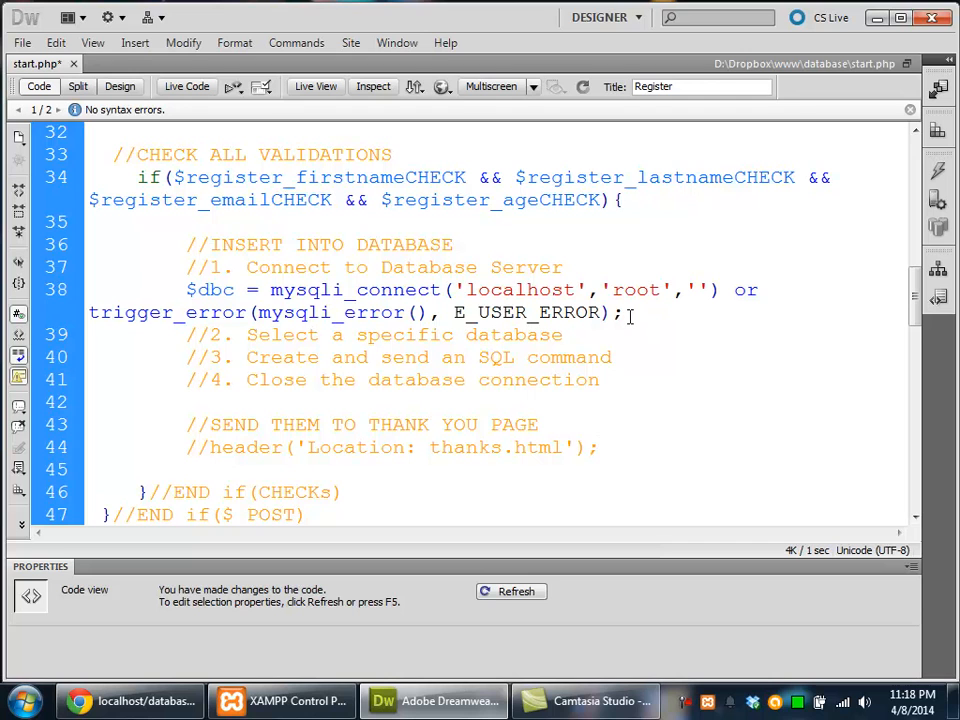
{"action": "type", "text": "echo '"}
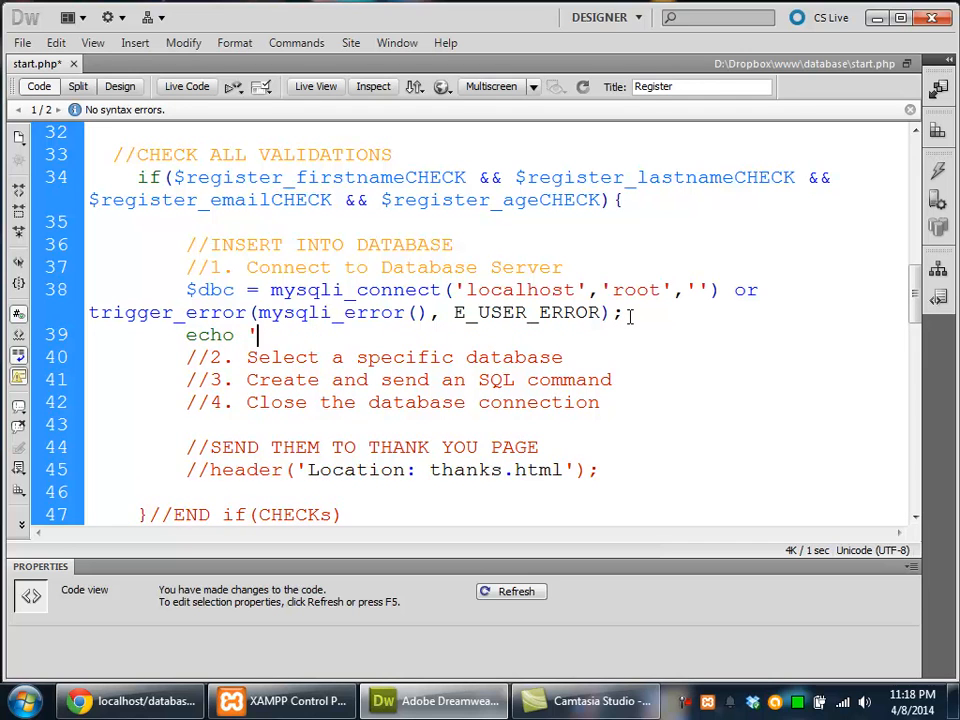
{"action": "type", "text": "success';"}
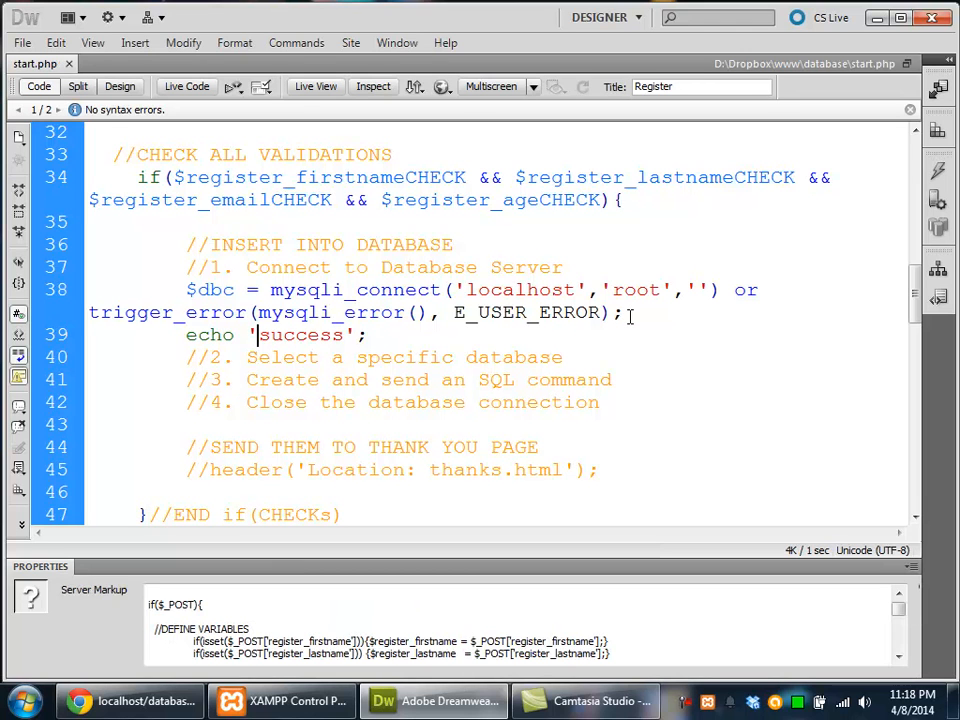
{"action": "left_click", "coordinate": [130, 700]}
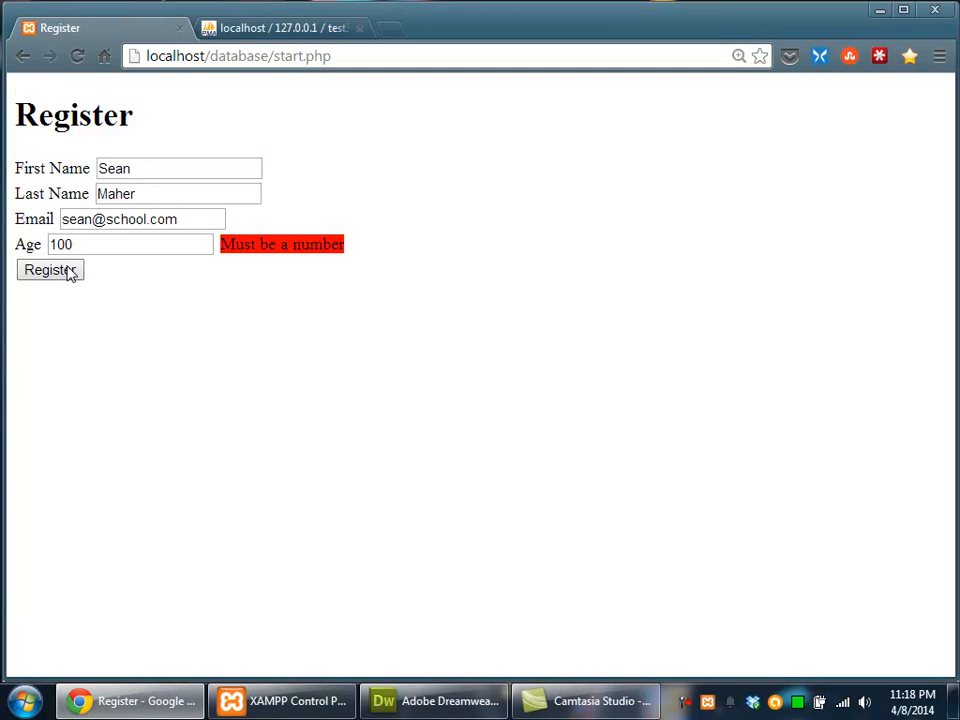
Step: Resubmit the form to test, check phpMyAdmin's register table, then return to Dreamweaver
{"action": "left_click", "coordinate": [49, 270]}
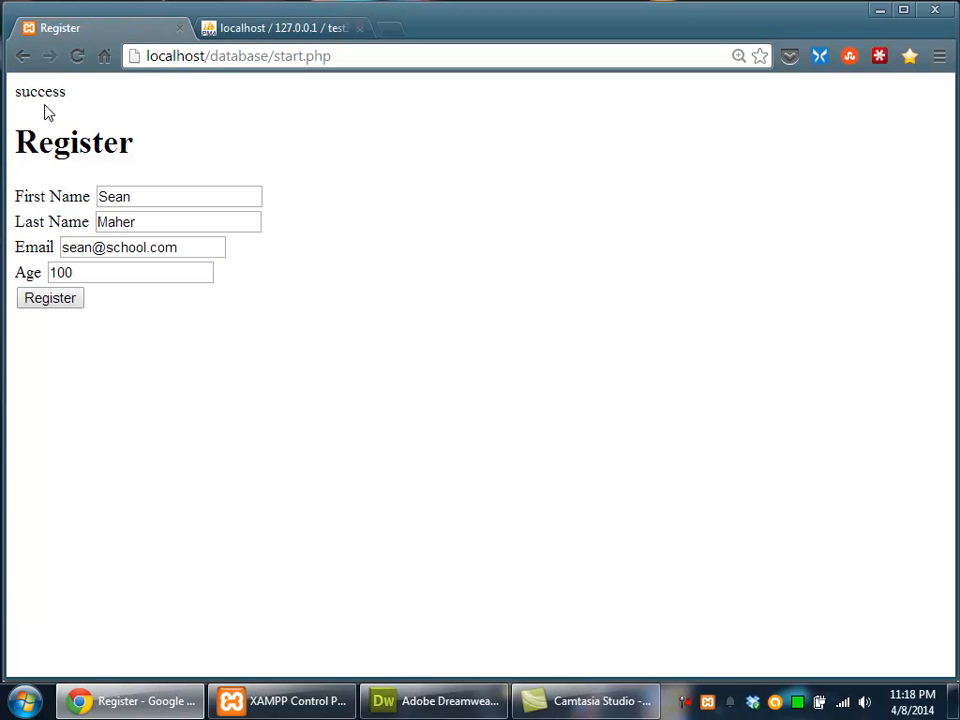
{"action": "left_click", "coordinate": [432, 700]}
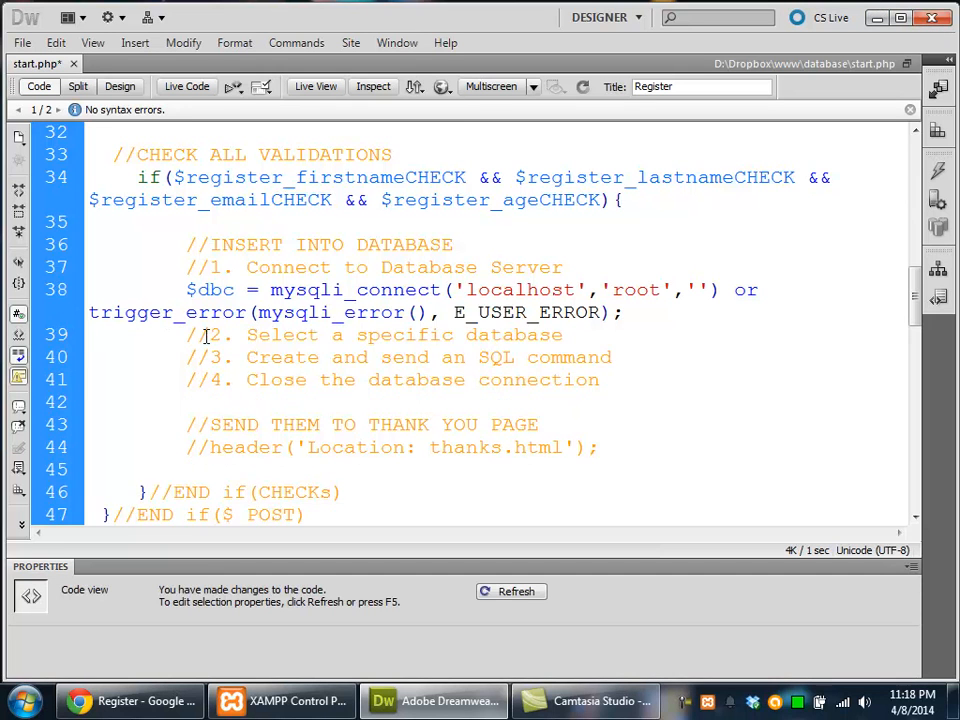
{"action": "left_click", "coordinate": [130, 700]}
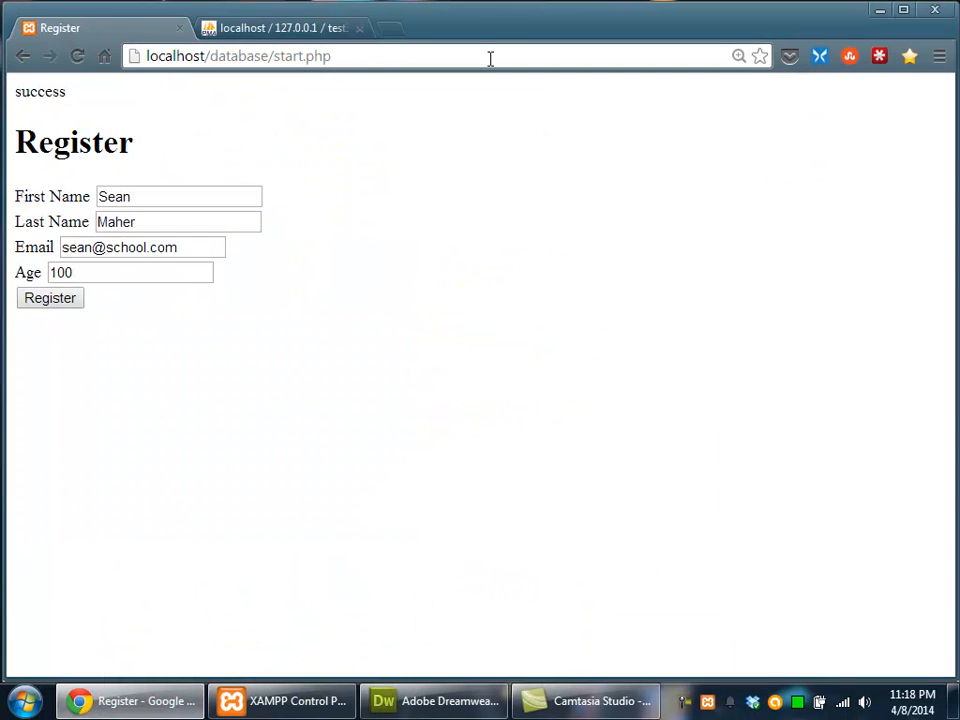
{"action": "left_click", "coordinate": [290, 27]}
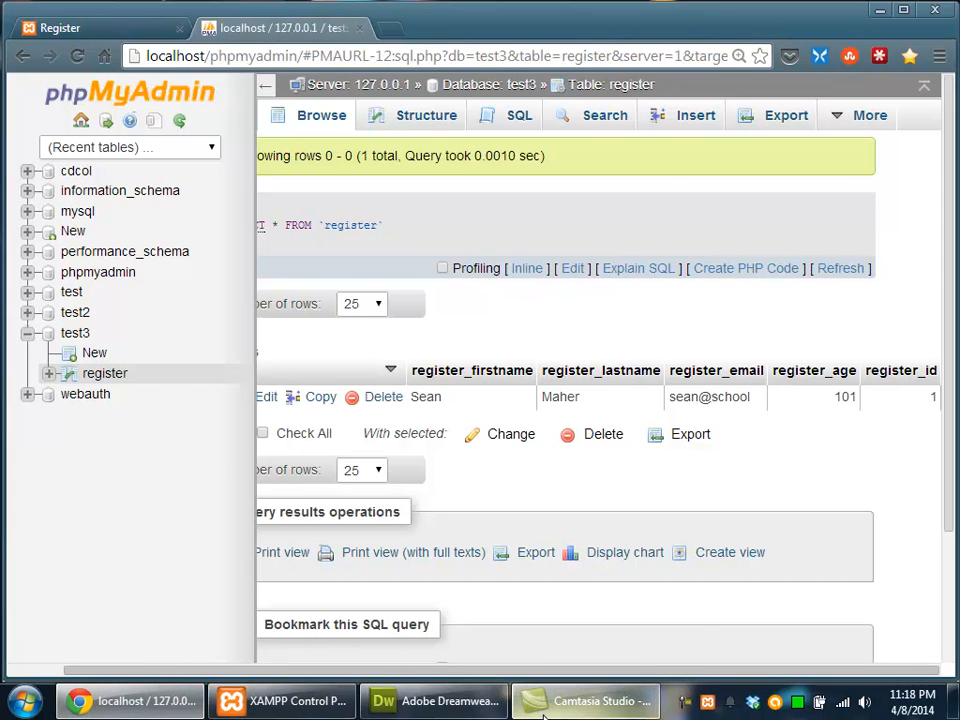
{"action": "left_click", "coordinate": [432, 700]}
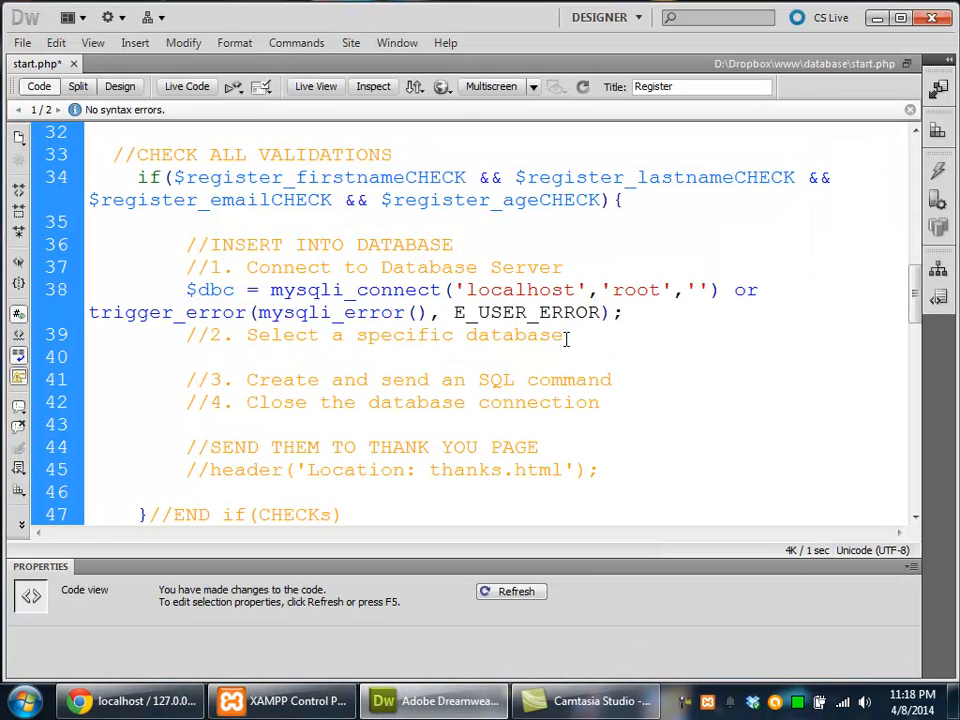
Step: Add mysqli_select_db($dbc, 'test3'); on line 40, echo 'success'; below it, and save
{"action": "type", "text": "mysqli"}
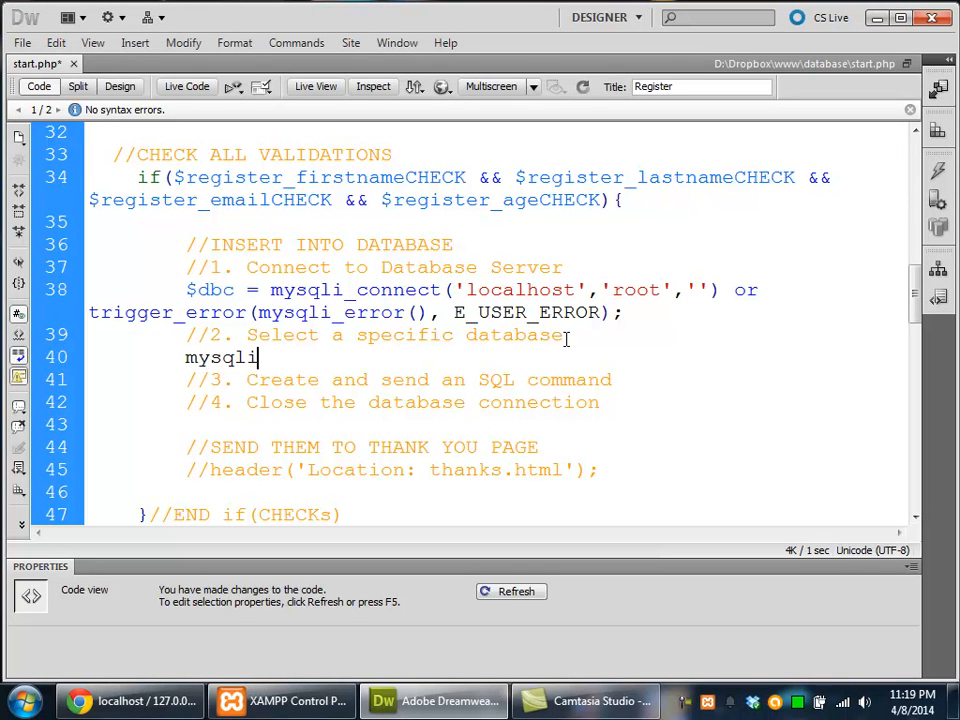
{"action": "type", "text": "_s"}
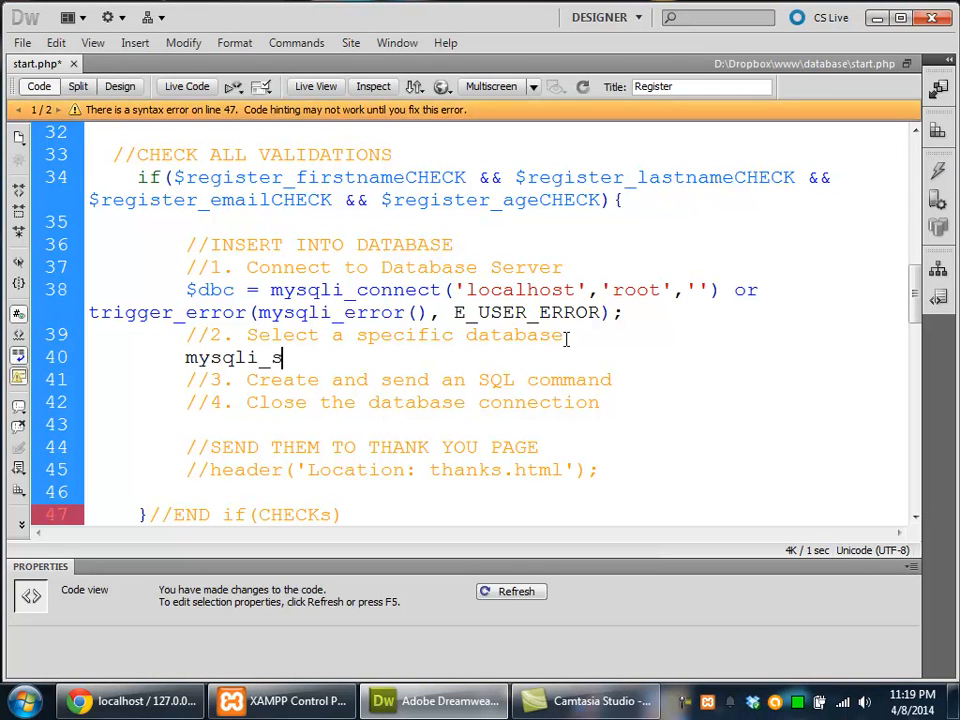
{"action": "type", "text": "elect_db"}
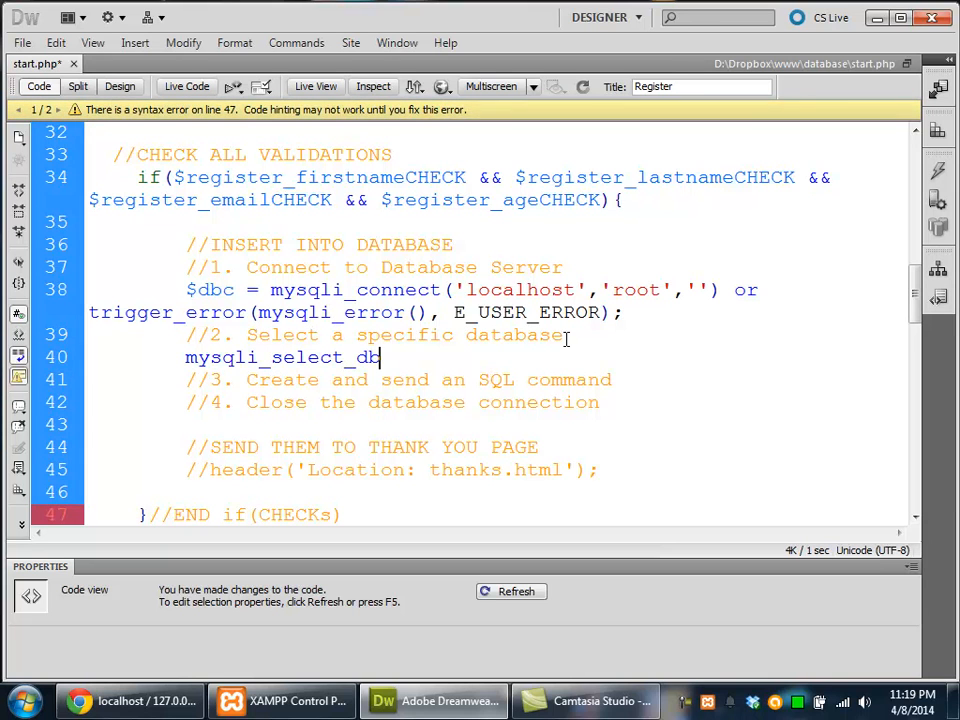
{"action": "type", "text": "();"}
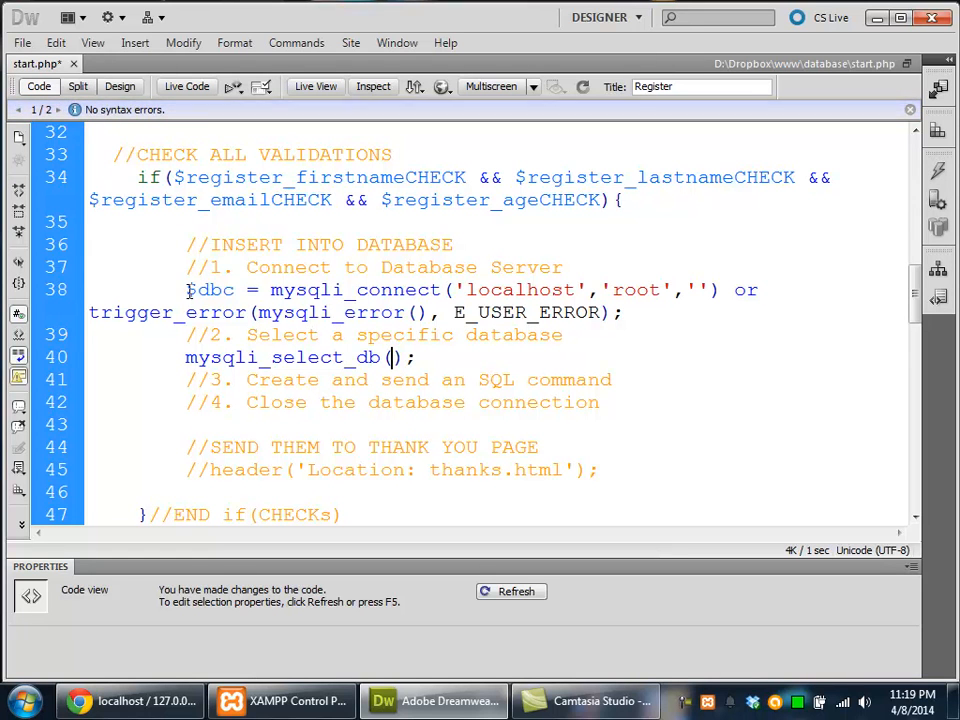
{"action": "double_click", "coordinate": [209, 289]}
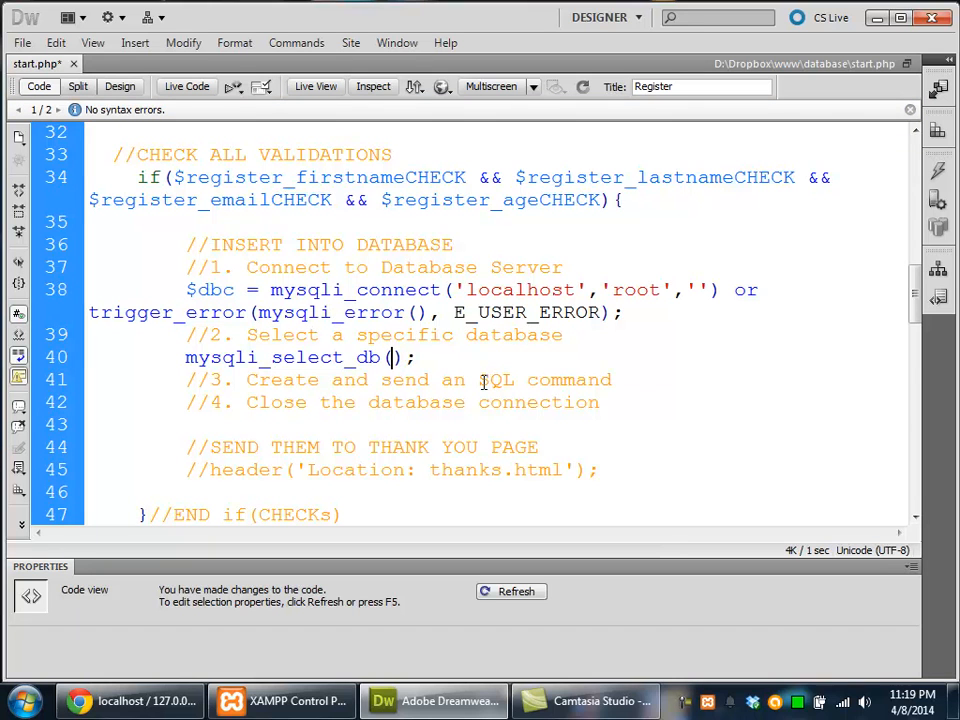
{"action": "type", "text": "$dbc, 'test"}
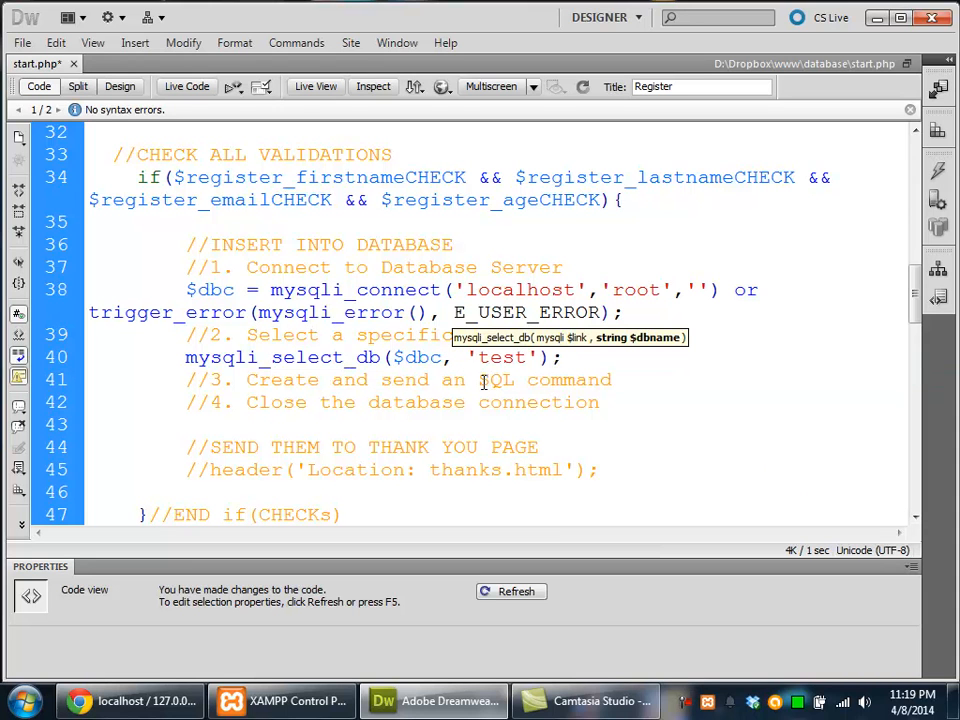
{"action": "type", "text": "3"}
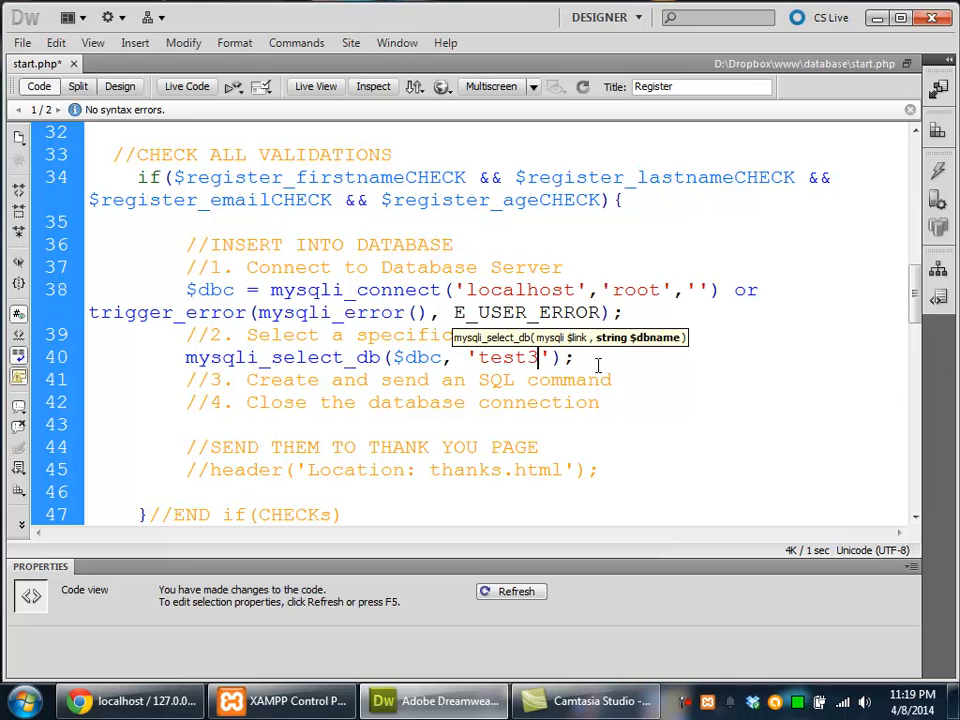
{"action": "type", "text": "echo 'success';"}
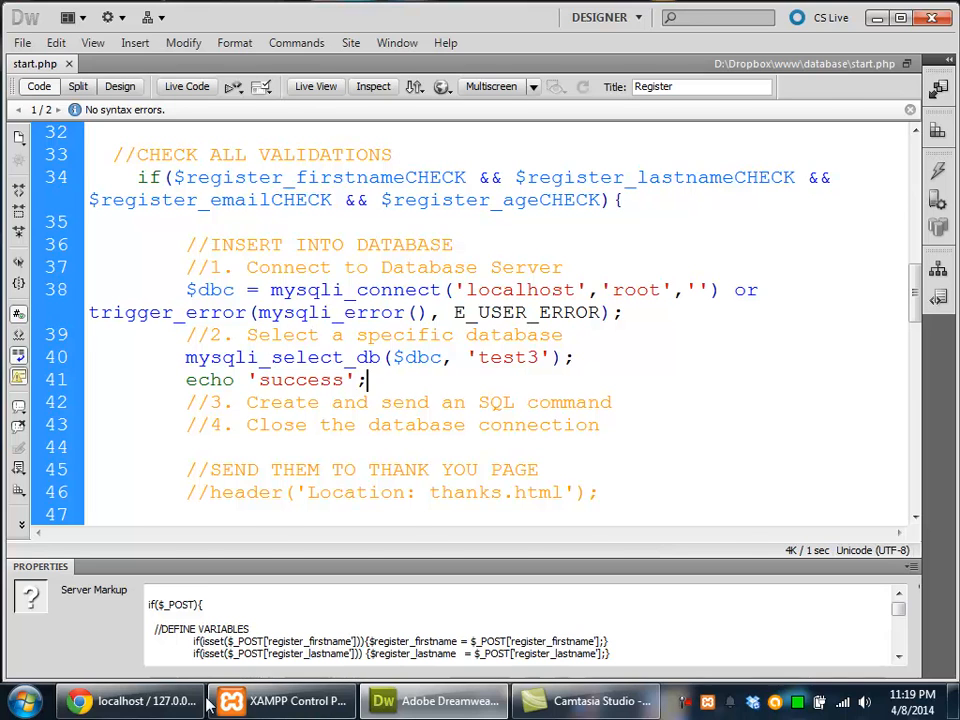
Step: Change the selected database to 'test4' and resubmit the Register form in Chrome
{"action": "left_click", "coordinate": [130, 700]}
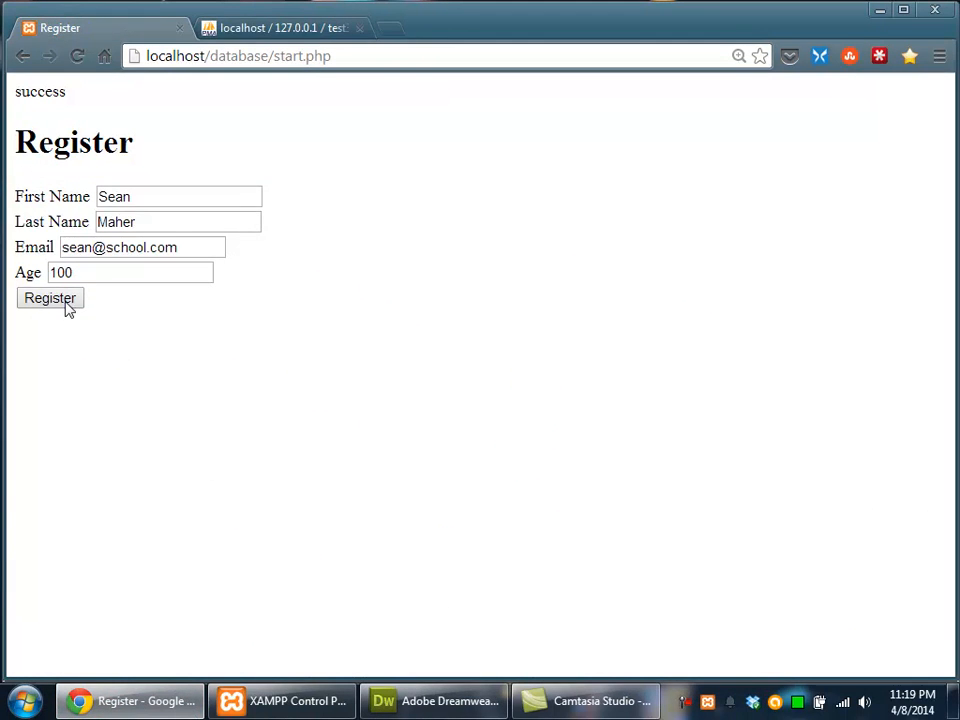
{"action": "mouse_move", "coordinate": [106, 104]}
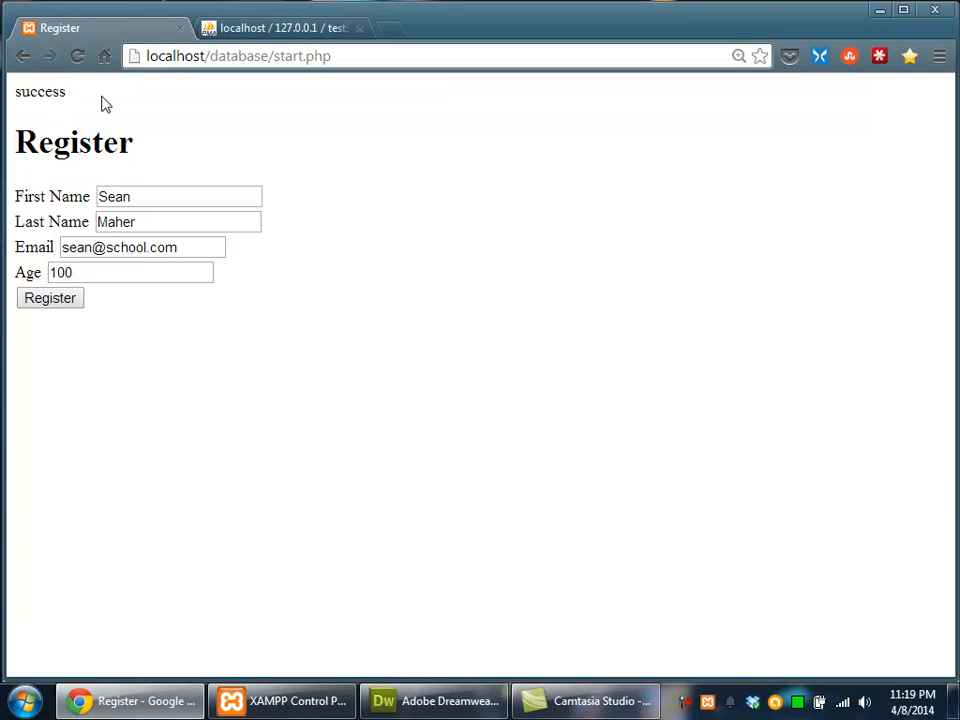
{"action": "left_click", "coordinate": [447, 700]}
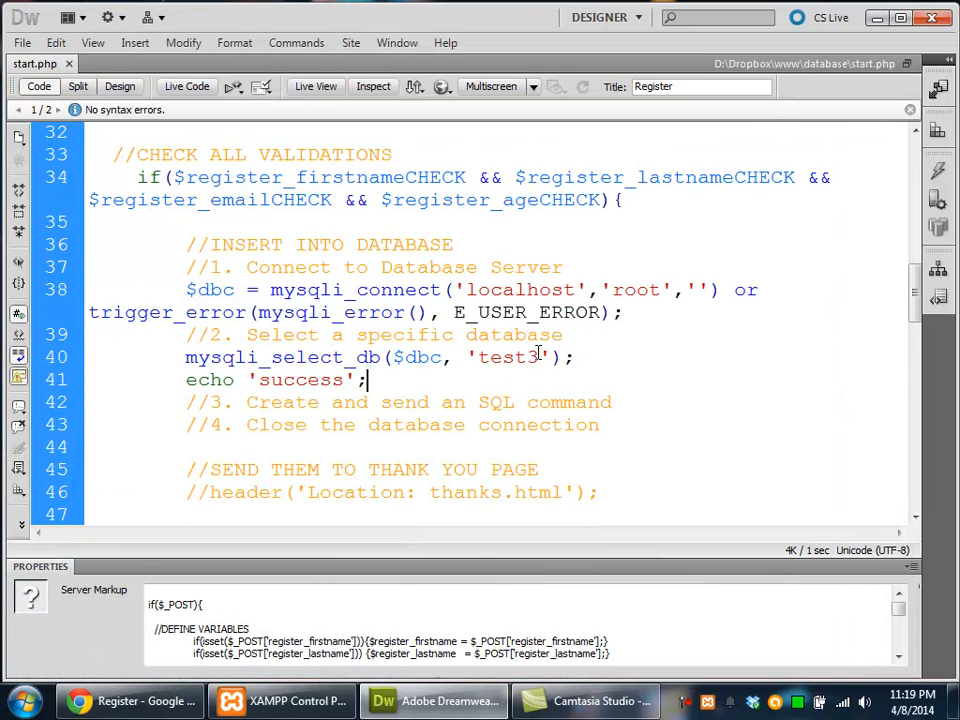
{"action": "type", "text": "4"}
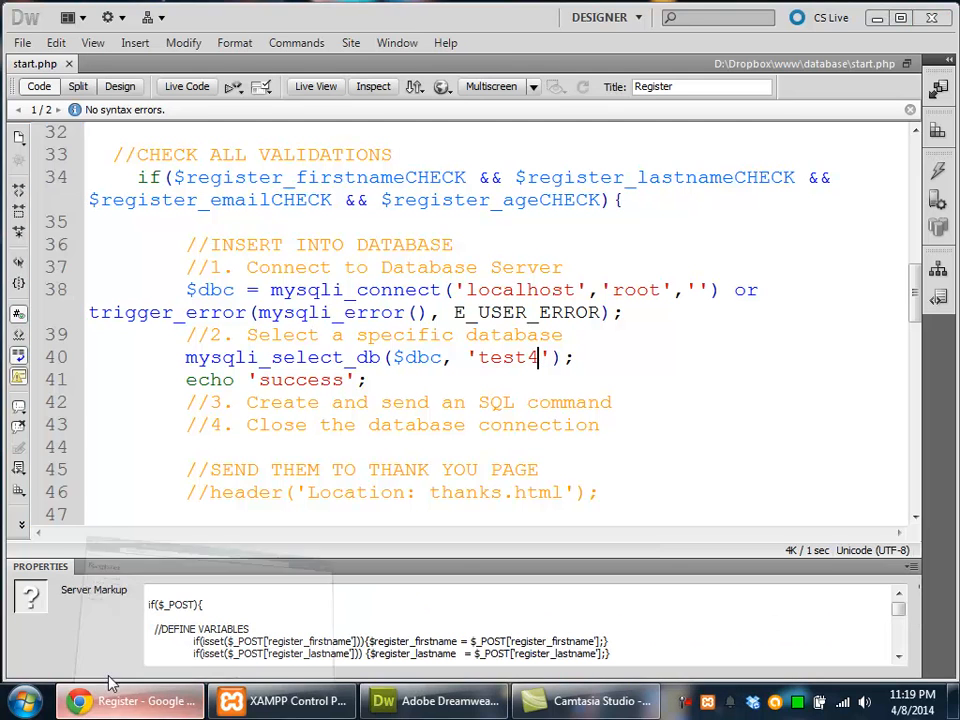
{"action": "left_click", "coordinate": [130, 700]}
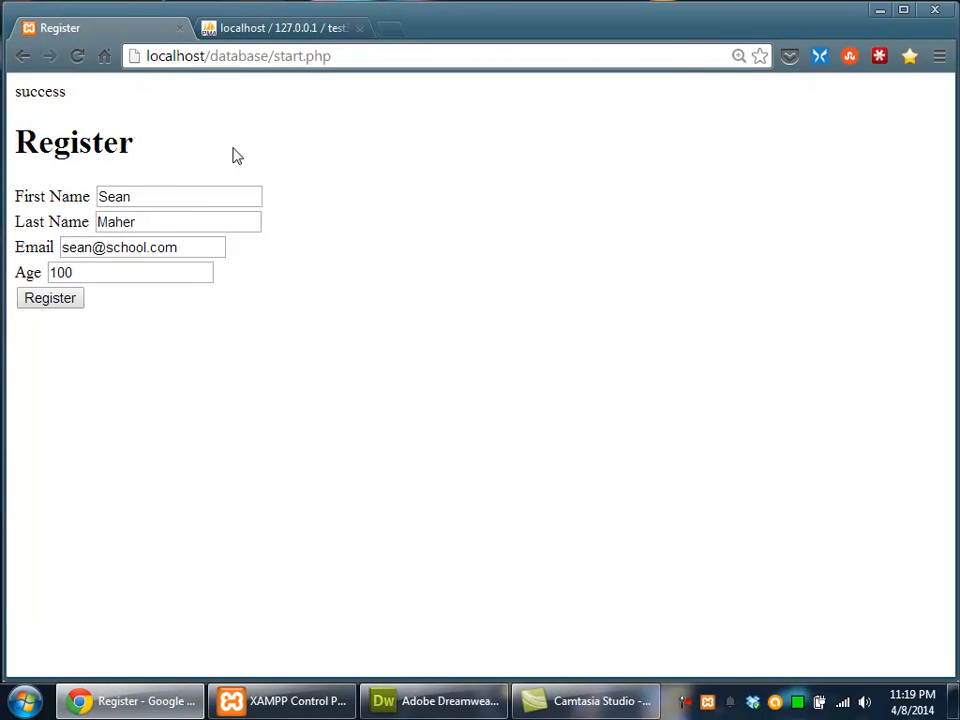
{"action": "left_click", "coordinate": [49, 298]}
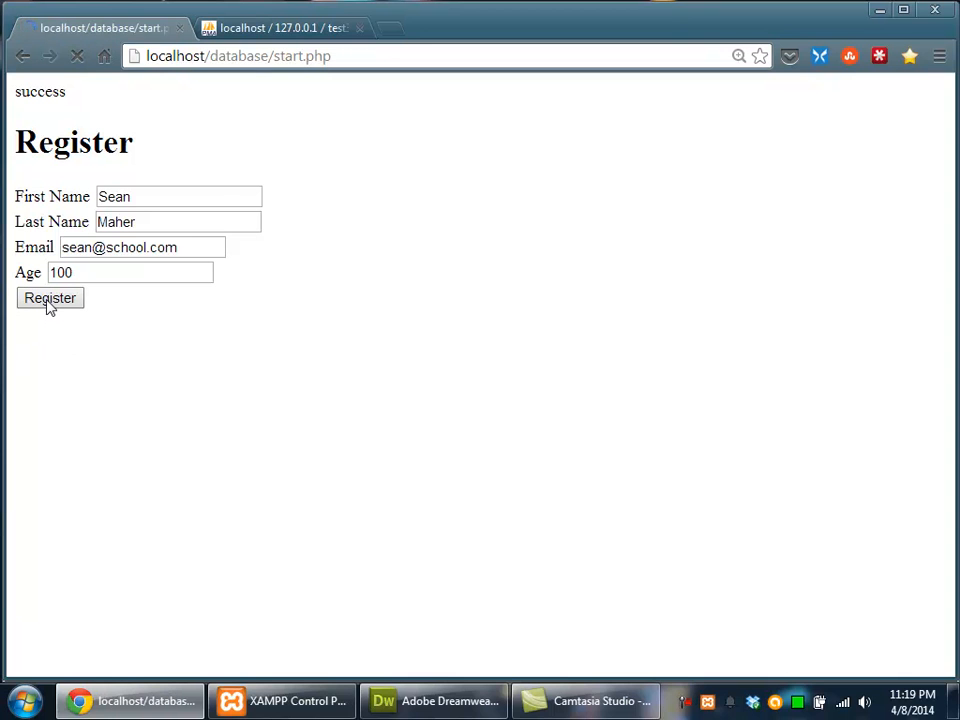
Step: Add trigger_error(mysqli_error()) handling, resubmit to see the line 40 fatal error, minimize Chrome
{"action": "left_click", "coordinate": [432, 700]}
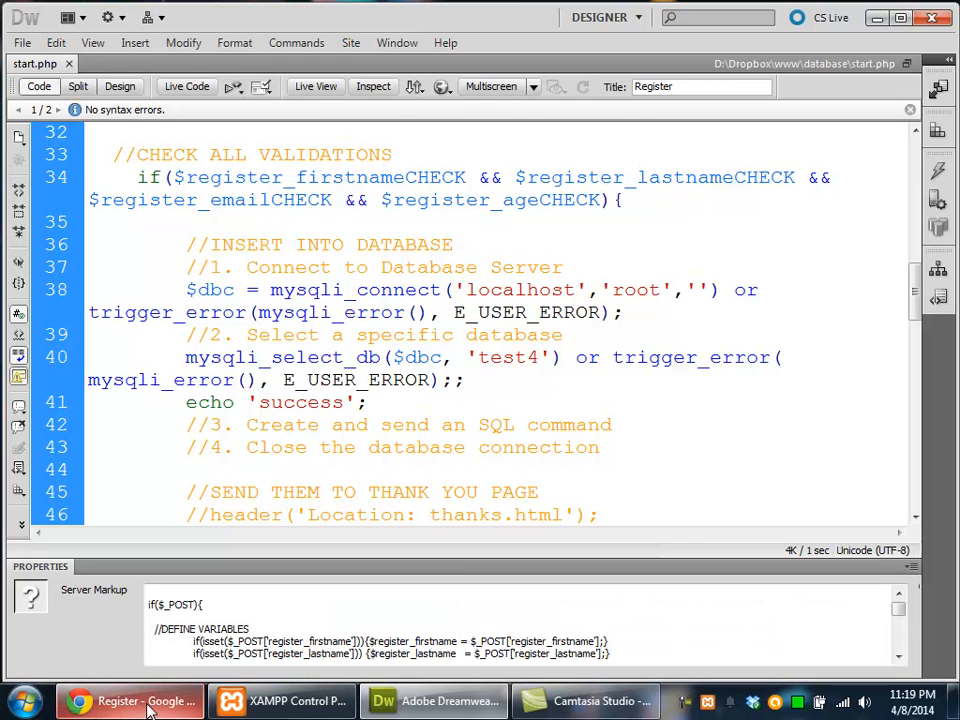
{"action": "left_click", "coordinate": [130, 700]}
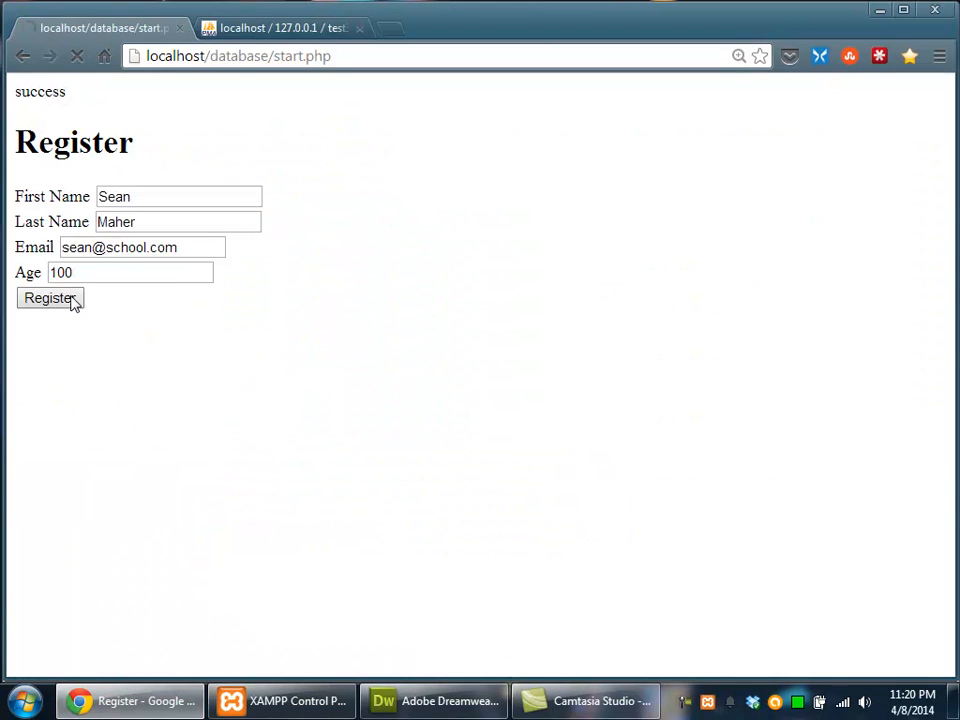
{"action": "left_click", "coordinate": [50, 298]}
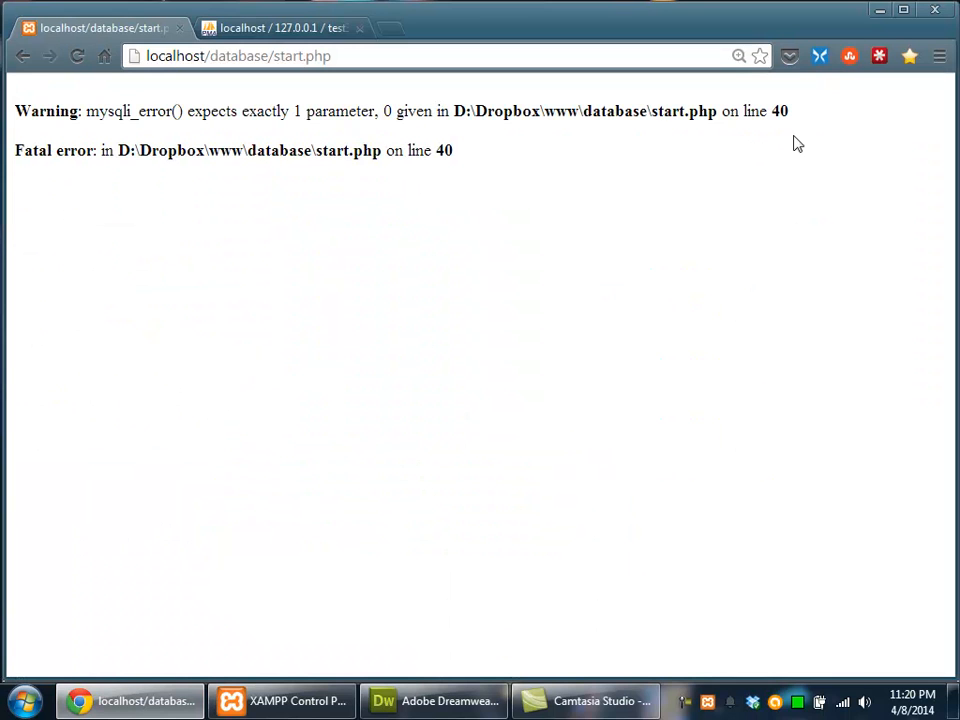
{"action": "mouse_move", "coordinate": [197, 170]}
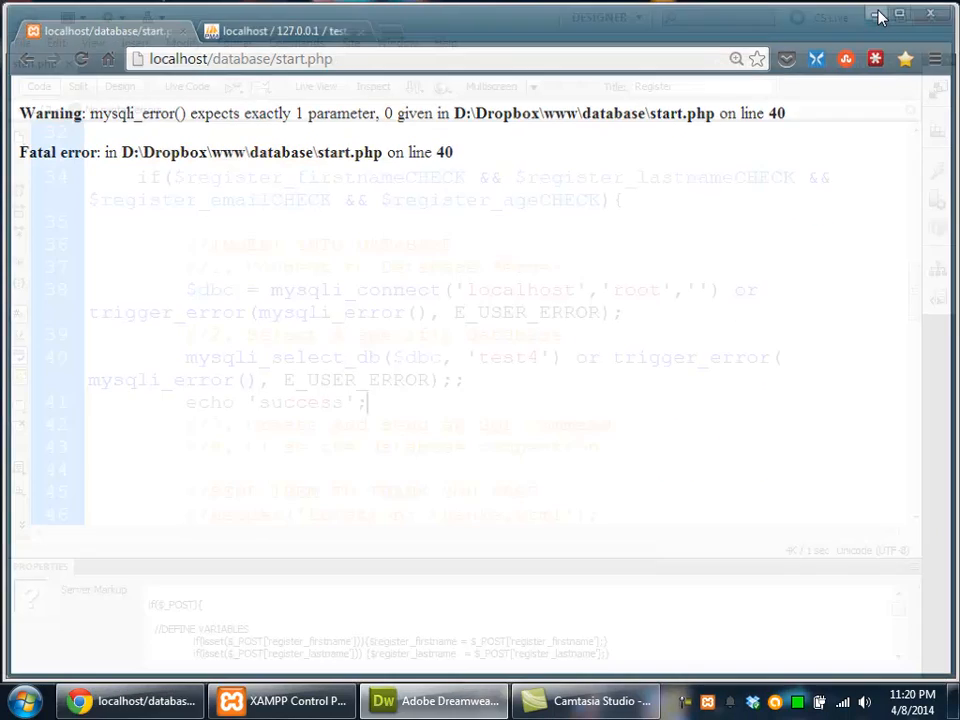
{"action": "left_click", "coordinate": [878, 13]}
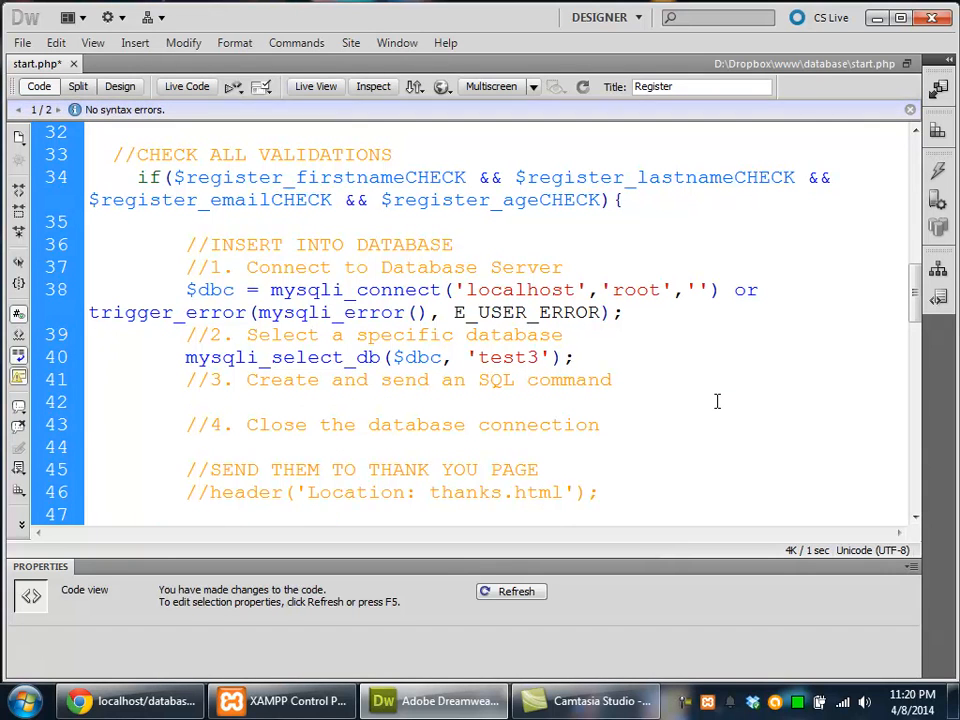
Step: Restore 'test3' without trigger_error or success echo, leaving a blank line after the //3 comment
{"action": "left_click", "coordinate": [185, 402]}
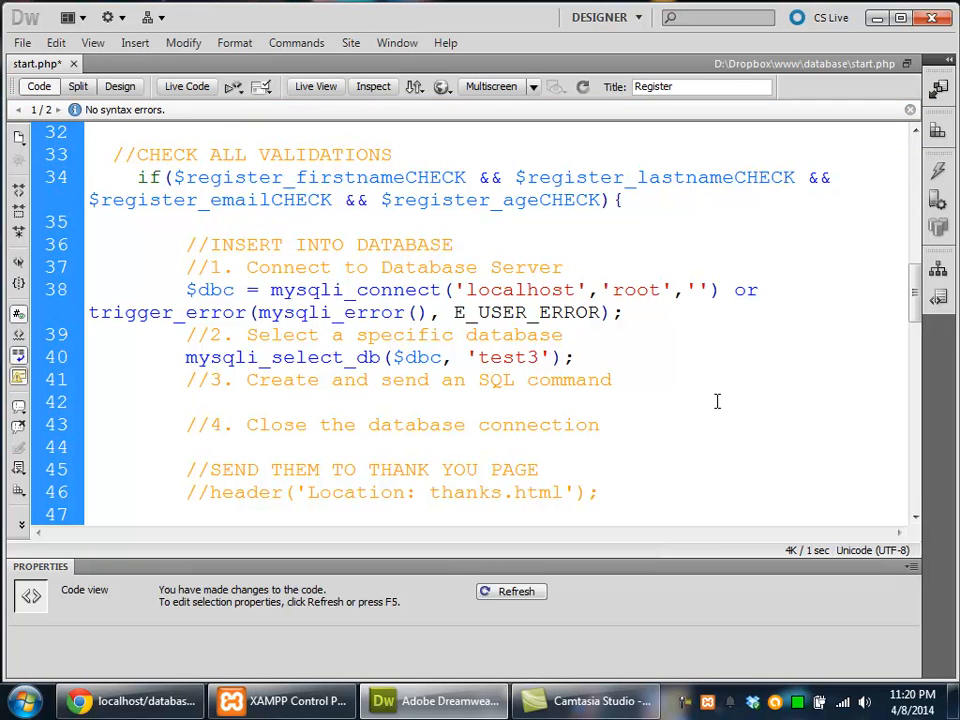
{"action": "left_click", "coordinate": [185, 402]}
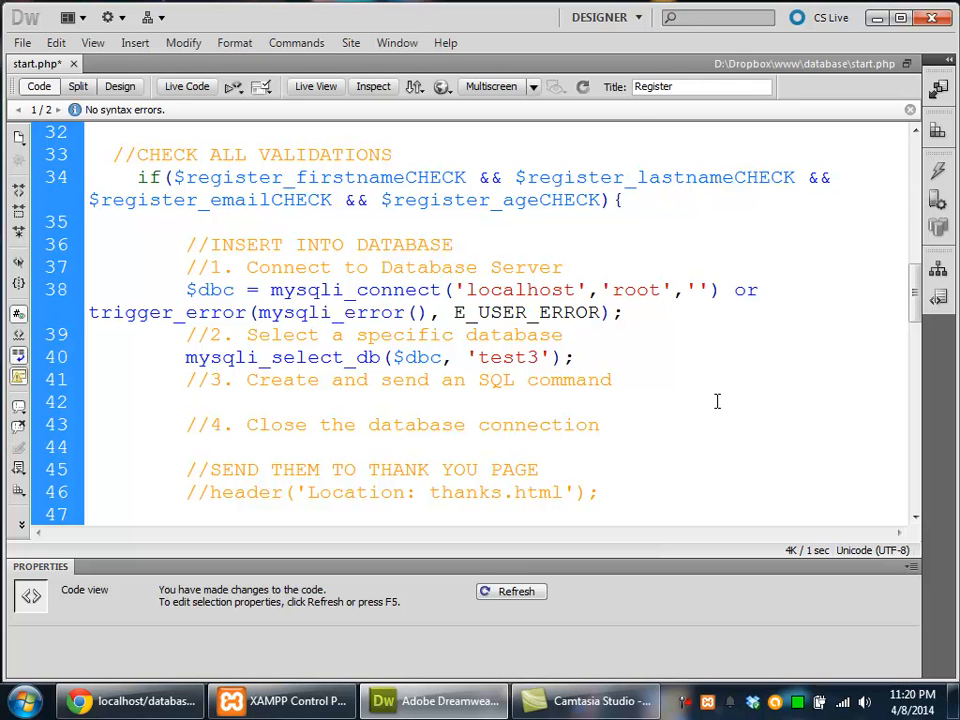
Step: Write $query = "INSERT INTO register ()"; on the blank line under step 3
{"action": "type", "text": "$query = \""}
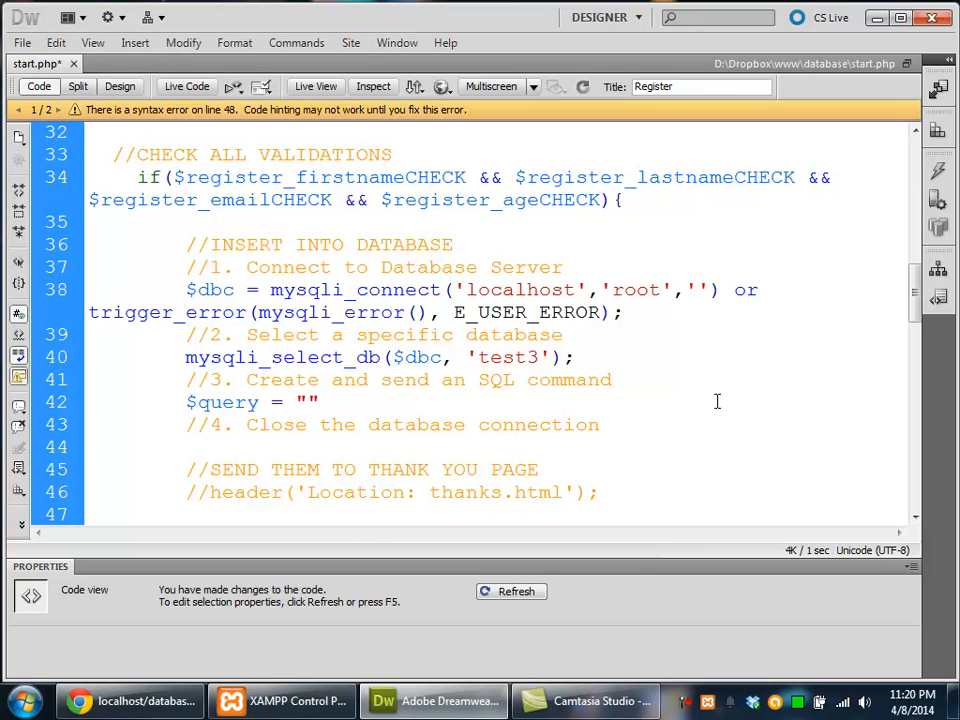
{"action": "left_click", "coordinate": [303, 402]}
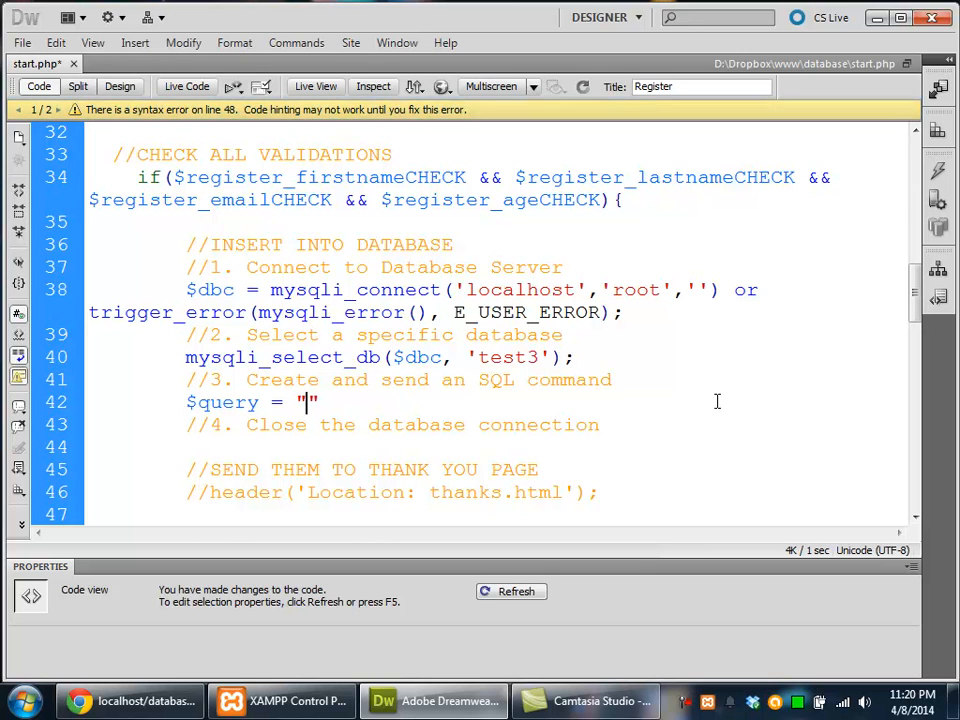
{"action": "type", "text": ";"}
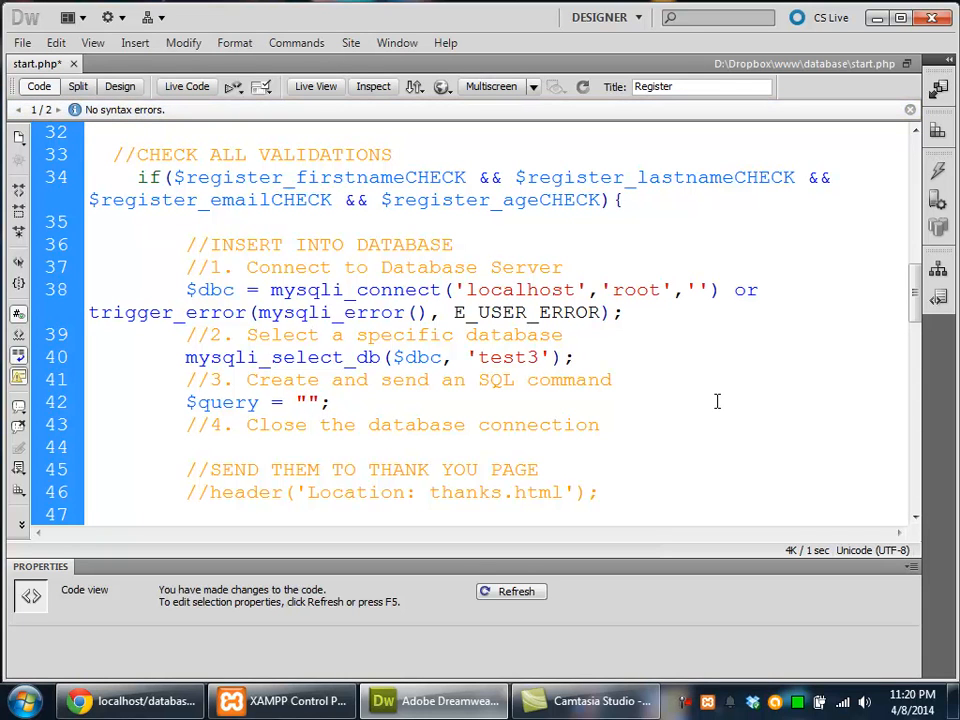
{"action": "type", "text": "INSERT"}
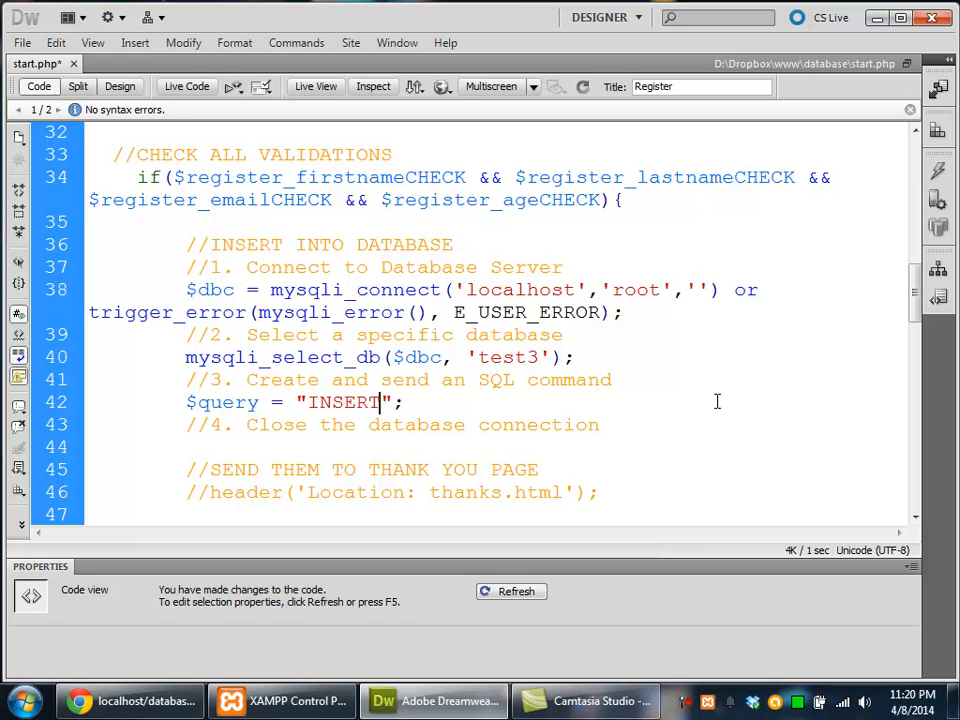
{"action": "type", "text": "INTO"}
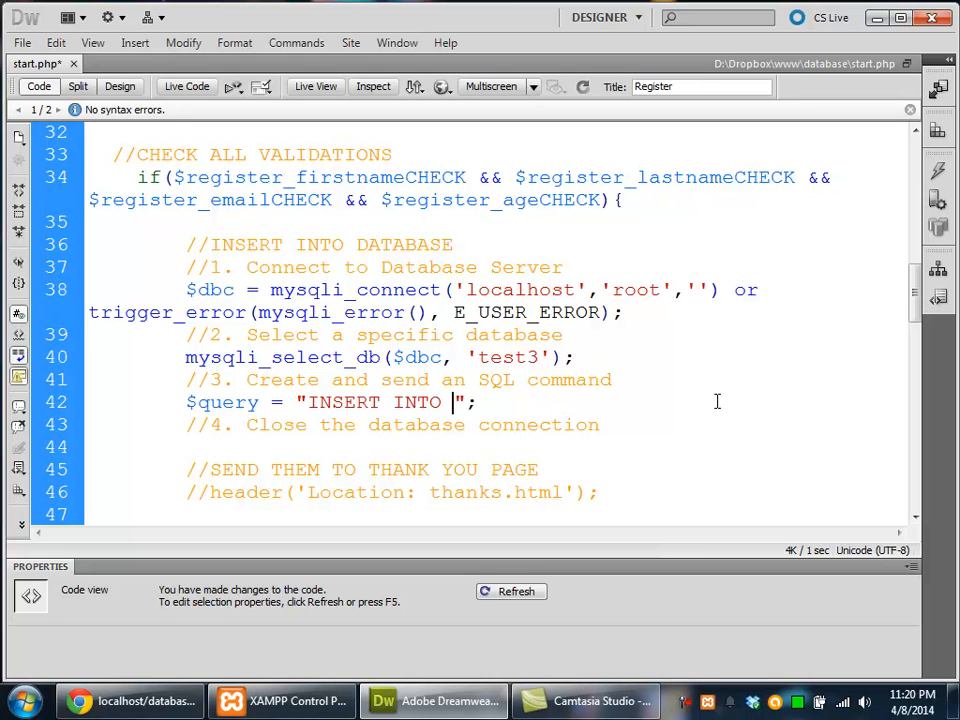
{"action": "type", "text": "register"}
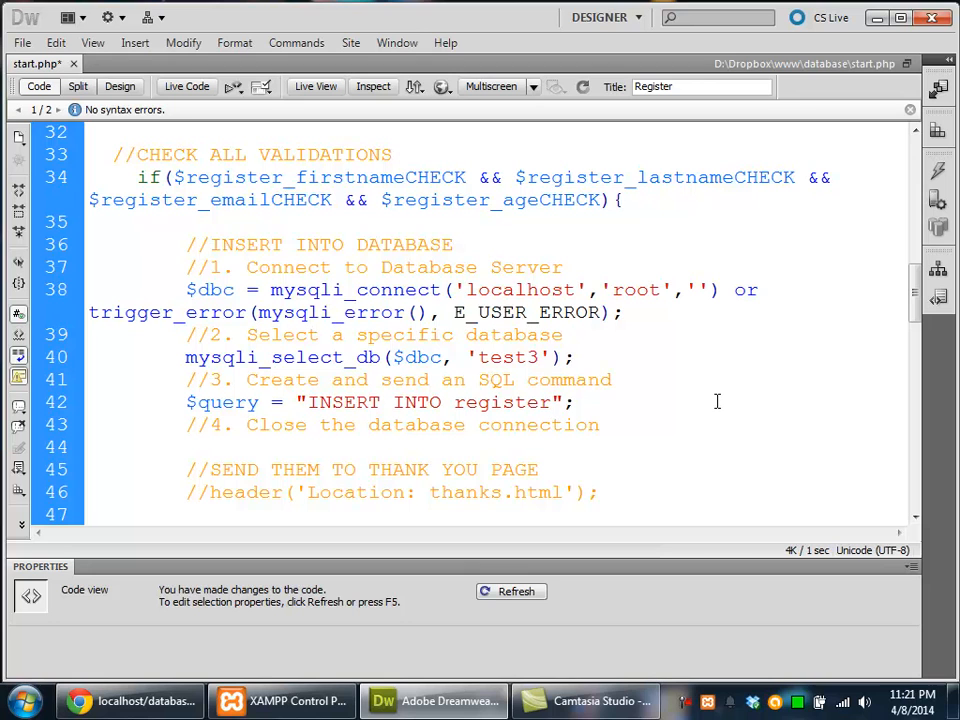
{"action": "type", "text": "()"}
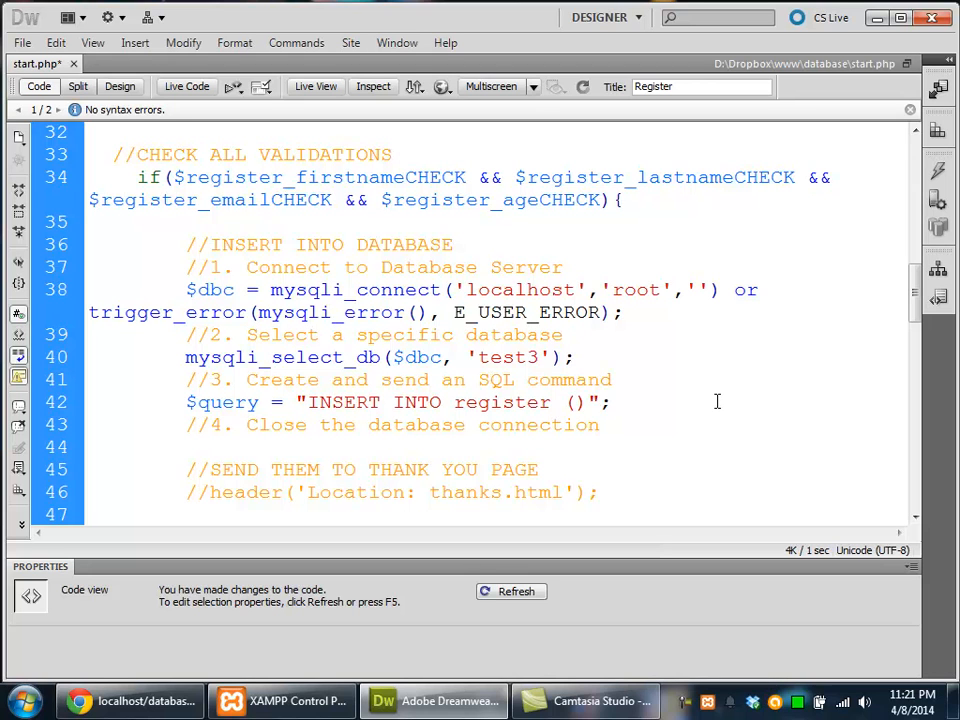
Step: List register_firstname, register_lastname, register_email and register_age inside the parentheses
{"action": "type", "text": "regist"}
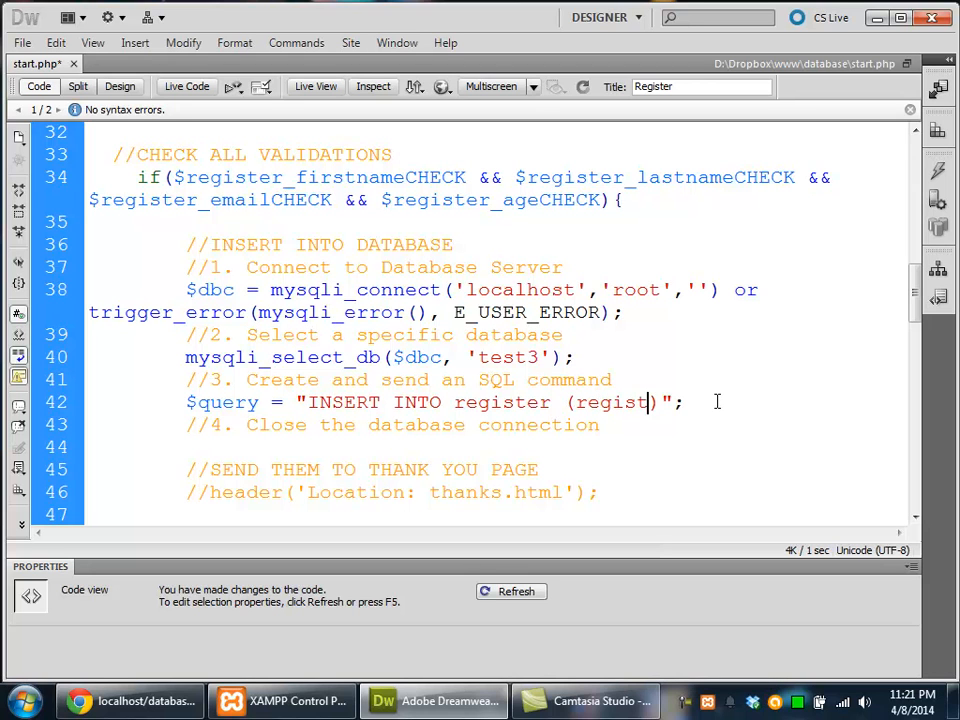
{"action": "type", "text": "er_first"}
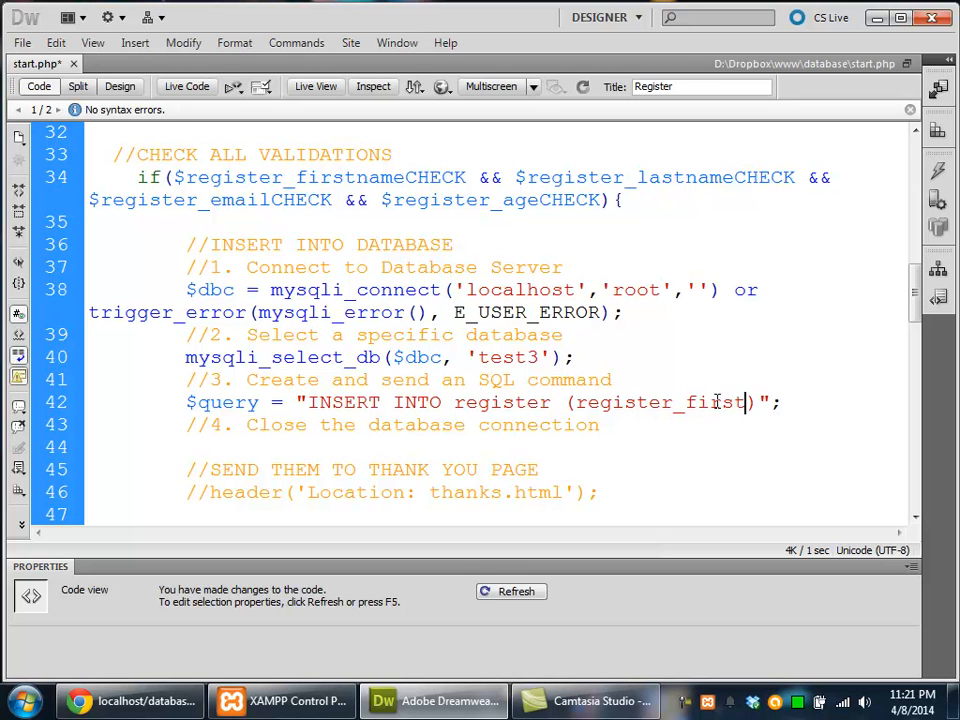
{"action": "type", "text": "name, register"}
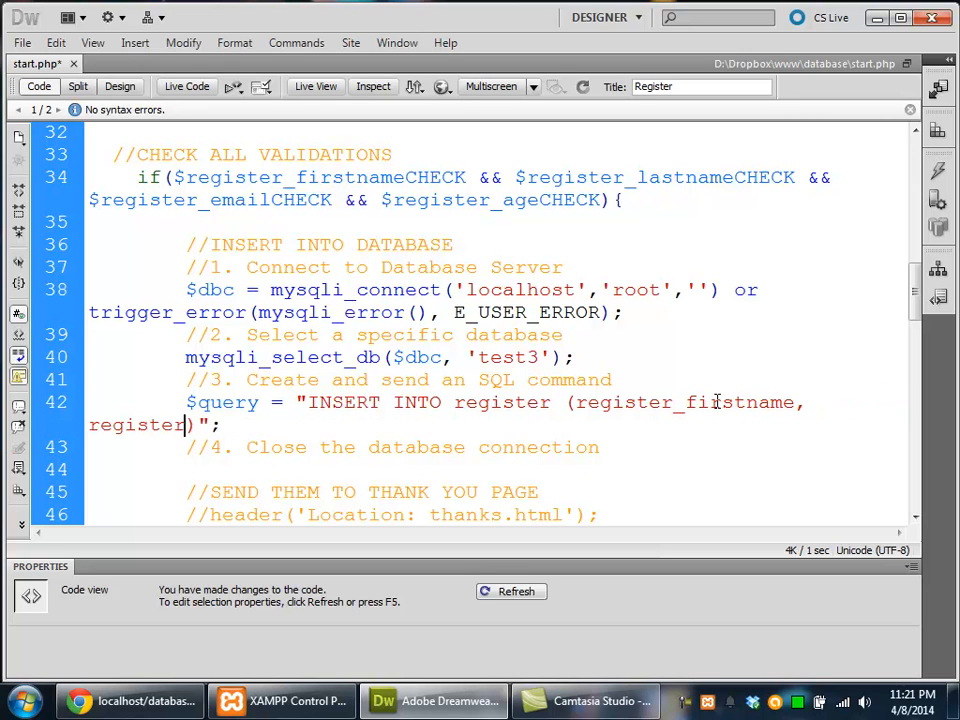
{"action": "type", "text": "_lastname, register_e"}
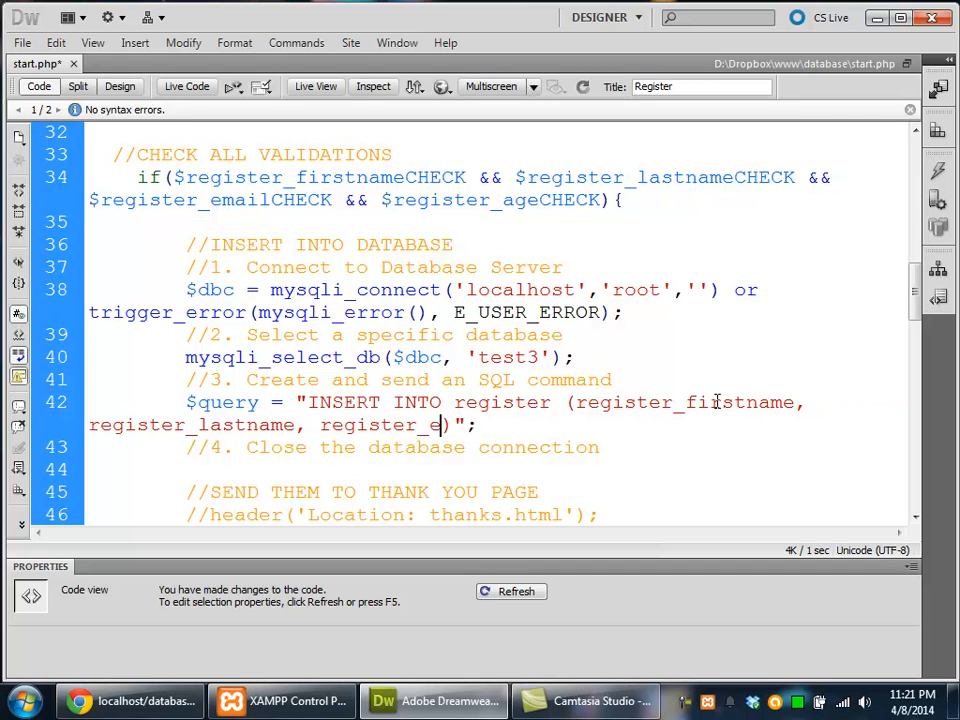
{"action": "type", "text": "mail, register_age"}
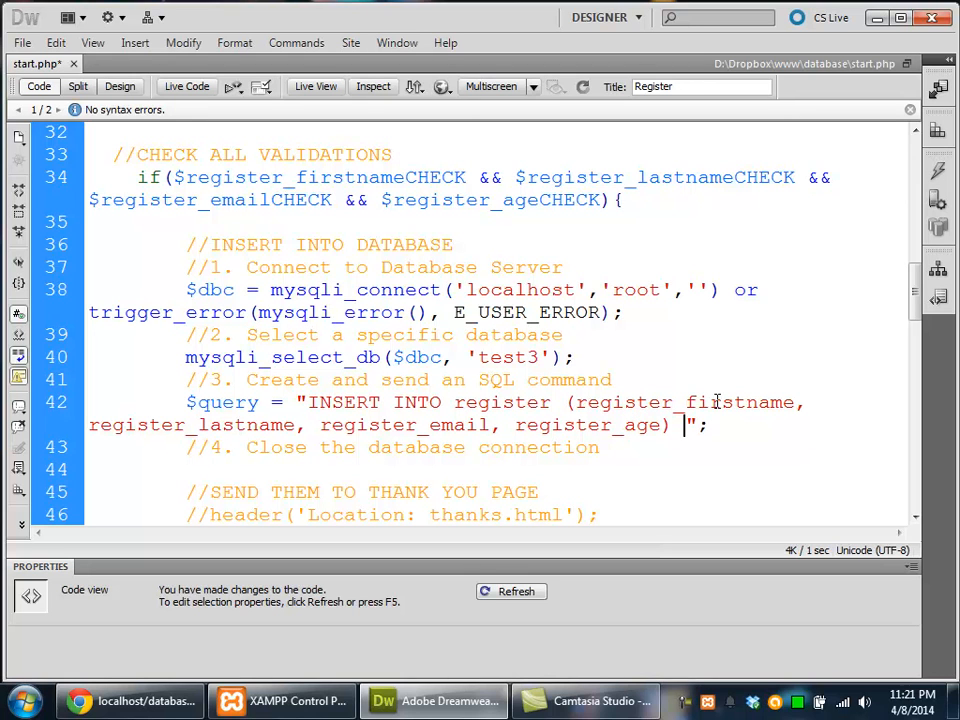
{"action": "double_click", "coordinate": [341, 402]}
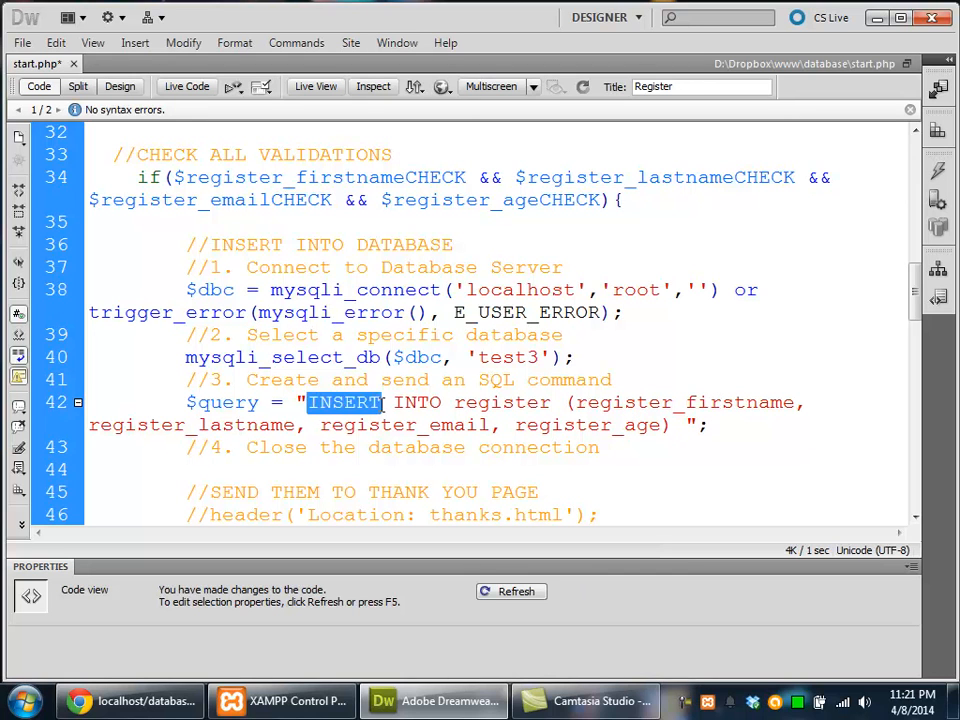
{"action": "left_click_drag", "start_coordinate": [308, 402], "coordinate": [443, 402]}
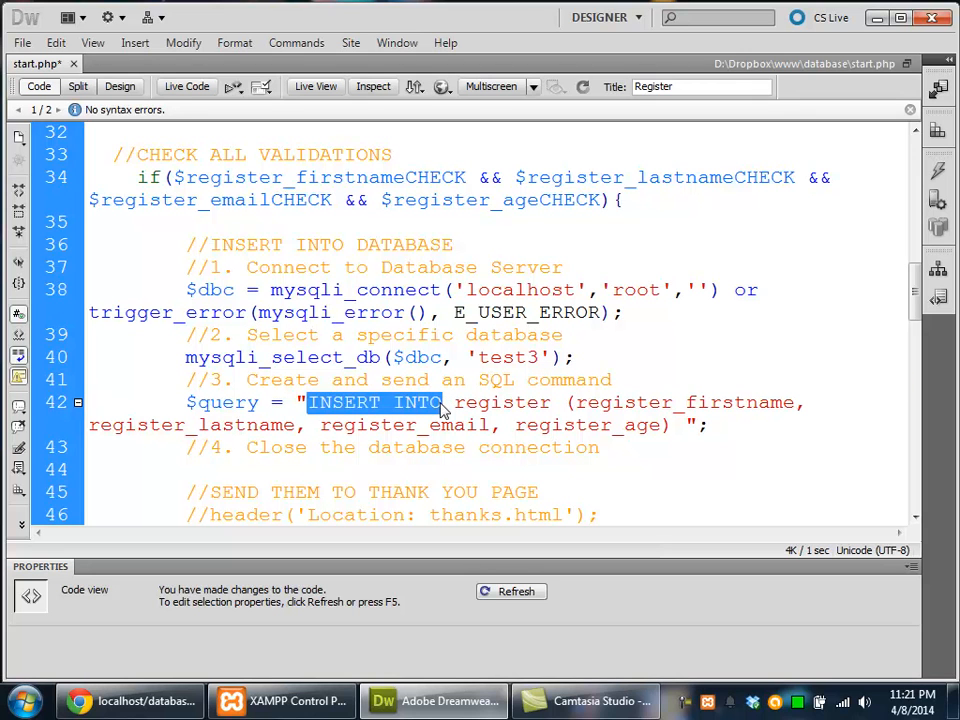
{"action": "double_click", "coordinate": [500, 402]}
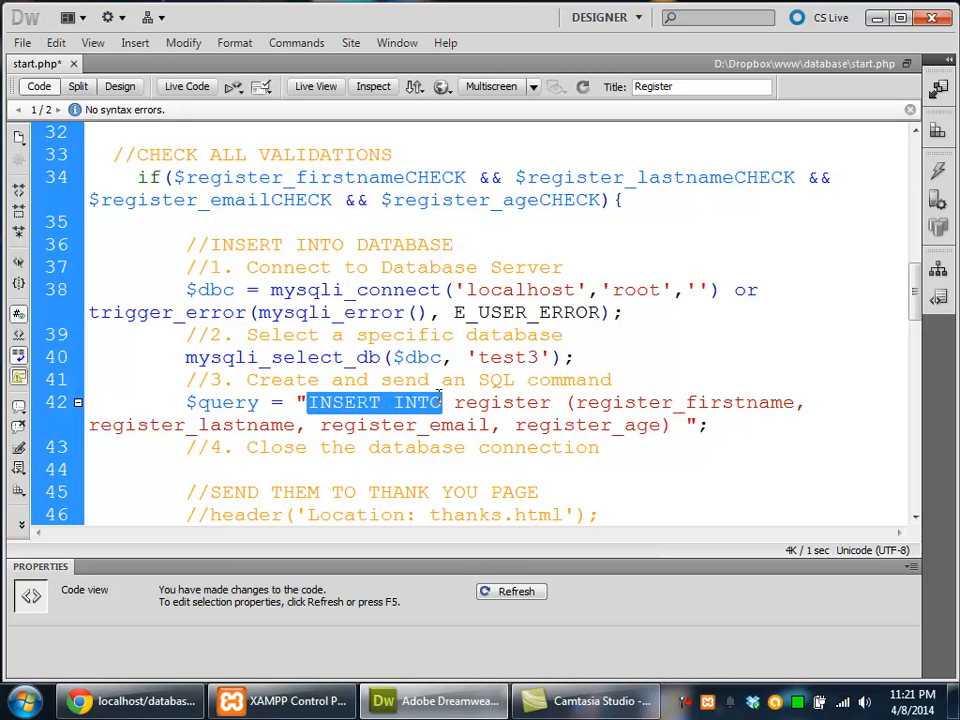
{"action": "double_click", "coordinate": [502, 402]}
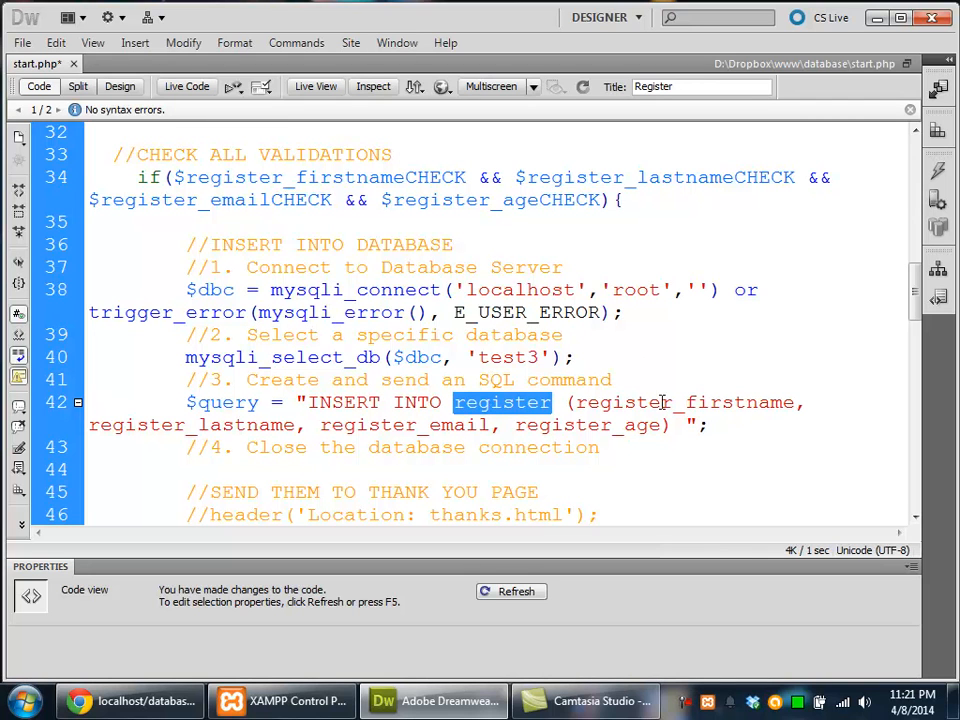
{"action": "mouse_move", "coordinate": [672, 428]}
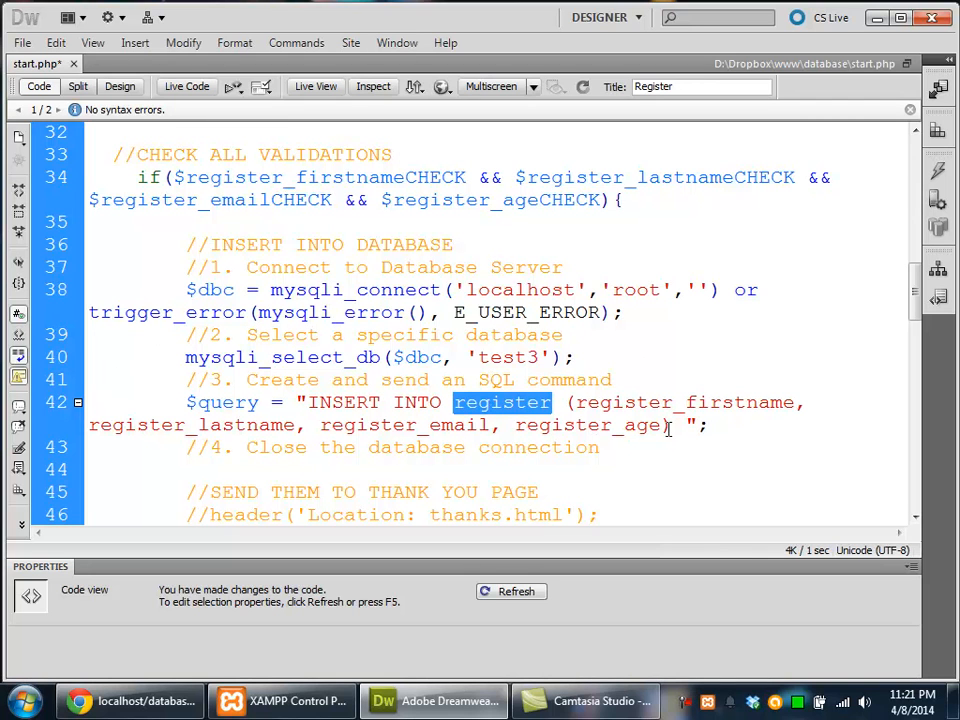
Step: Append VALUES ('', '', '', '') after the column list in $query
{"action": "type", "text": "VALU"}
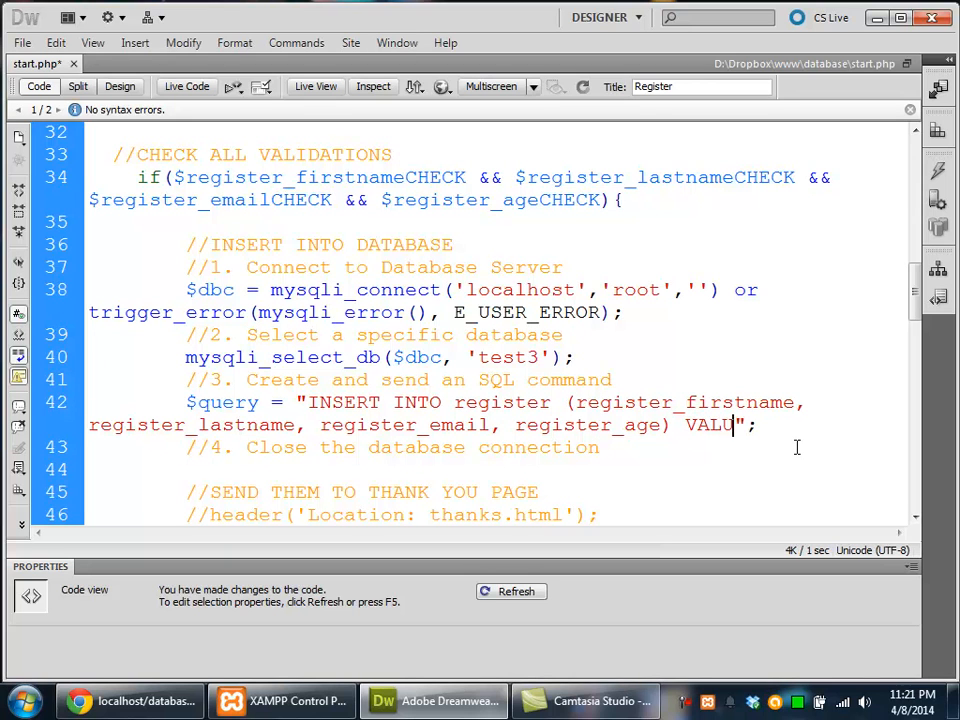
{"action": "type", "text": "ES"}
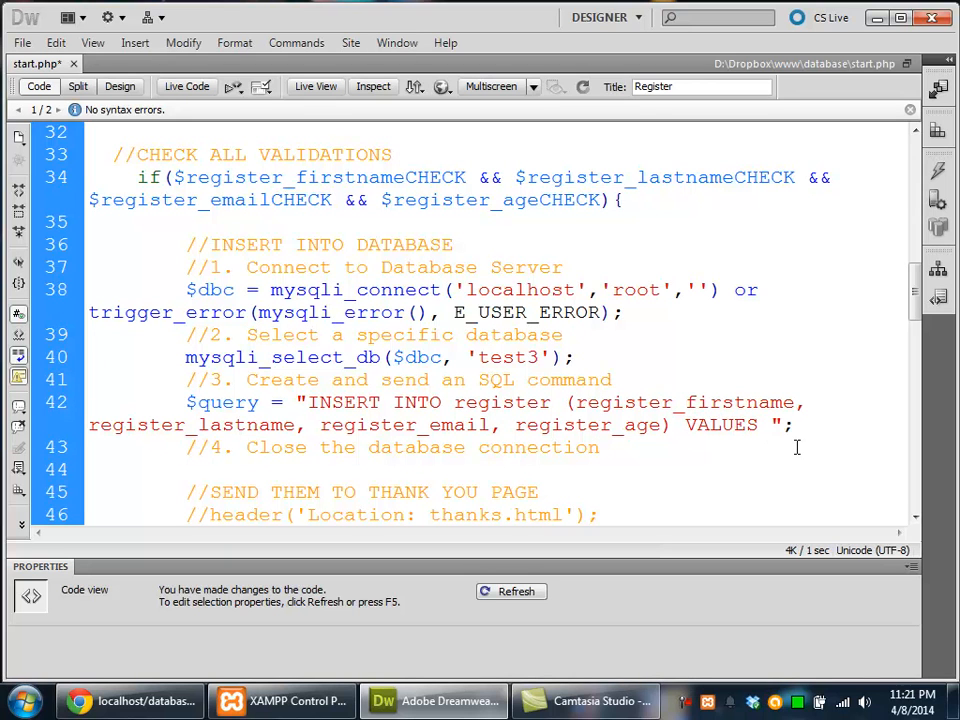
{"action": "type", "text": "()"}
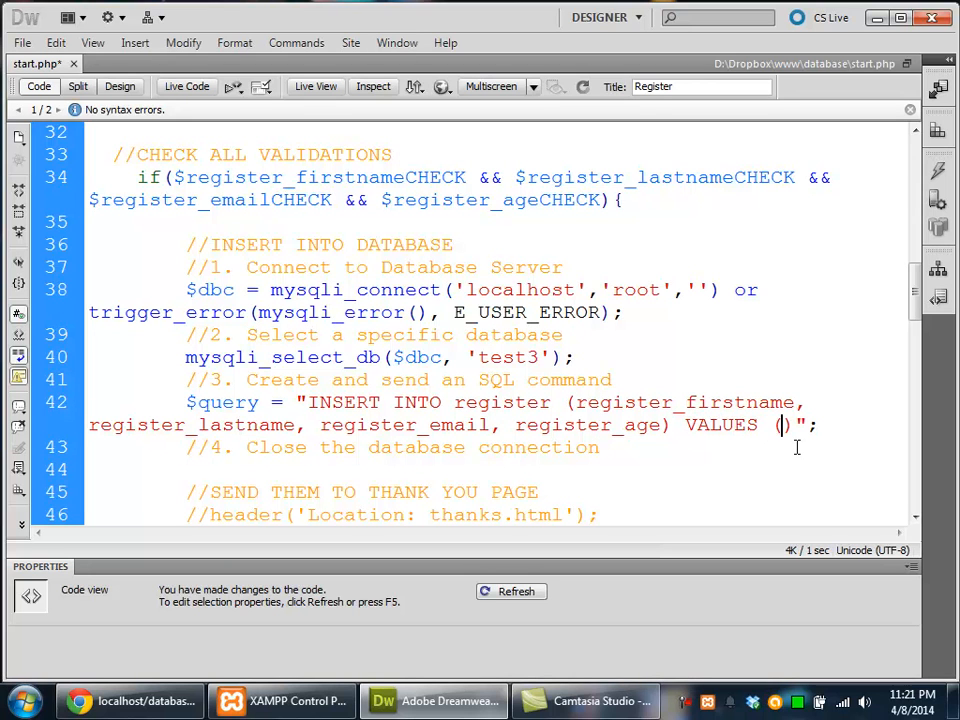
{"action": "type", "text": "'','','','"}
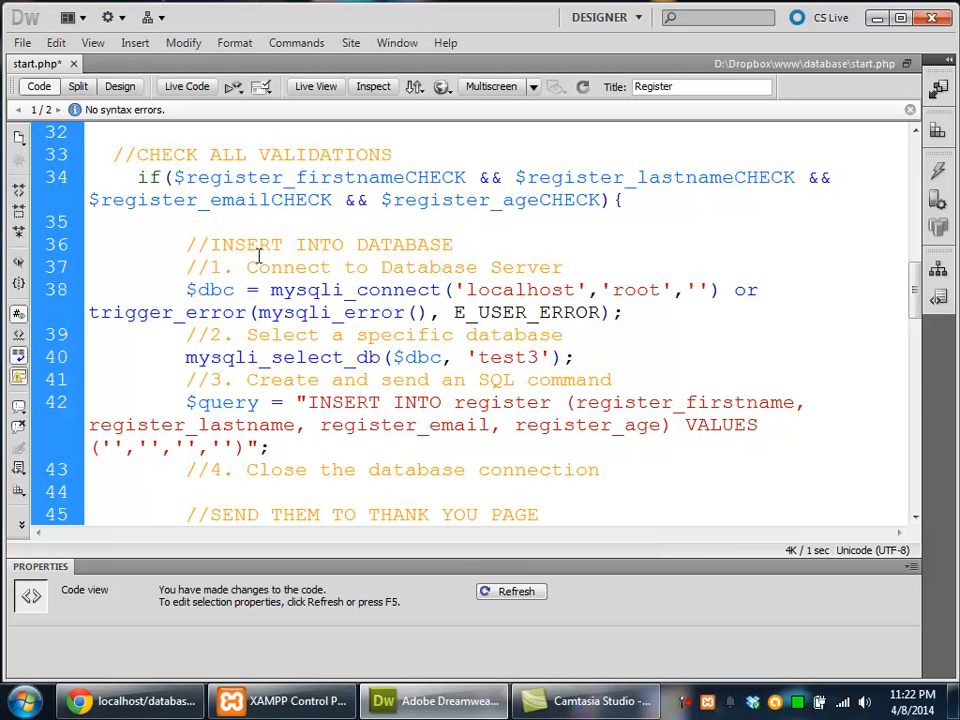
{"action": "scroll", "scroll_direction": "up", "scroll_amount": 3}
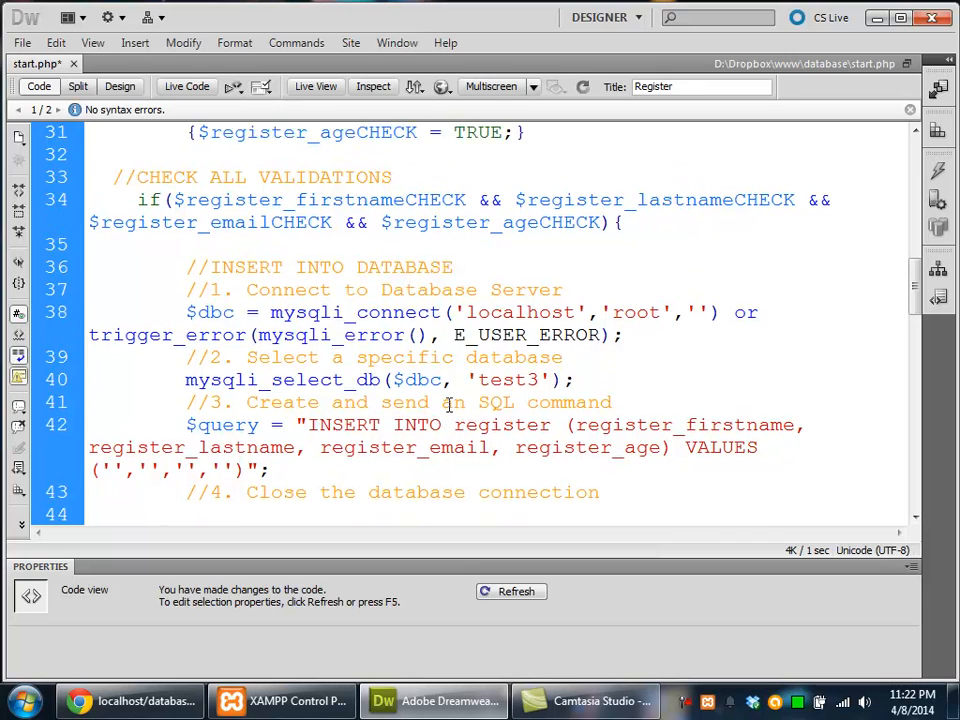
{"action": "scroll", "scroll_direction": "up", "scroll_amount": 3}
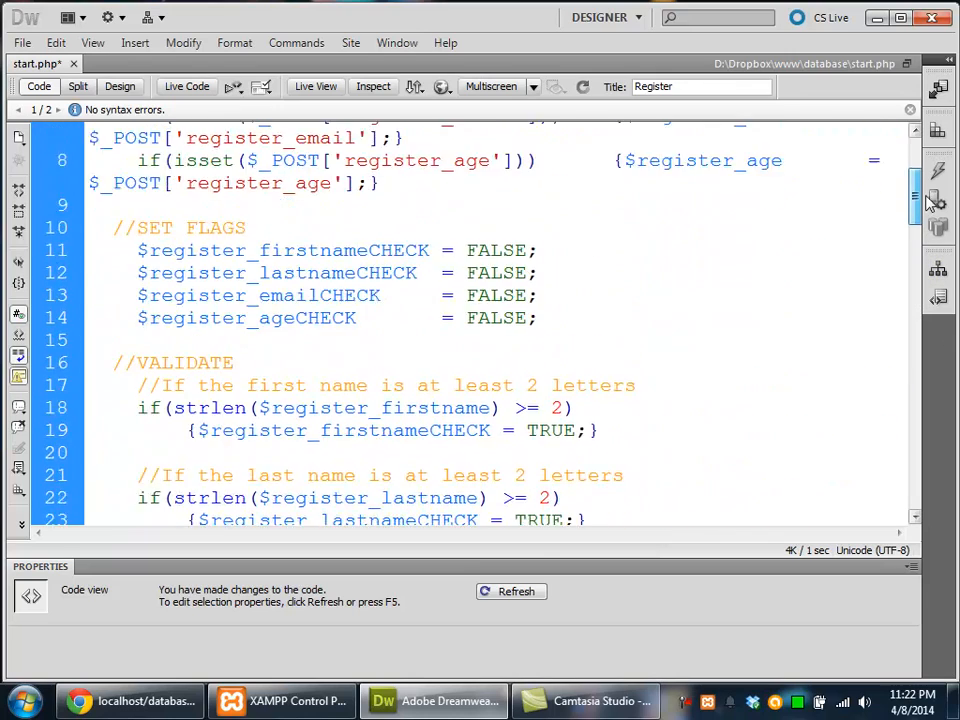
{"action": "scroll", "scroll_direction": "up", "scroll_amount": 3}
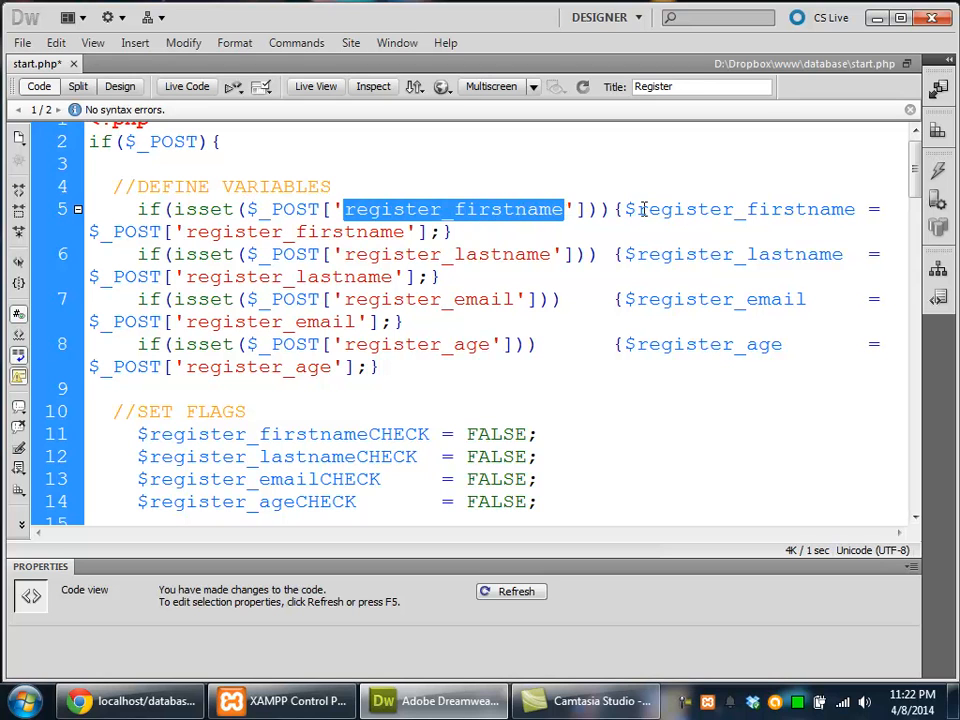
{"action": "double_click", "coordinate": [740, 209]}
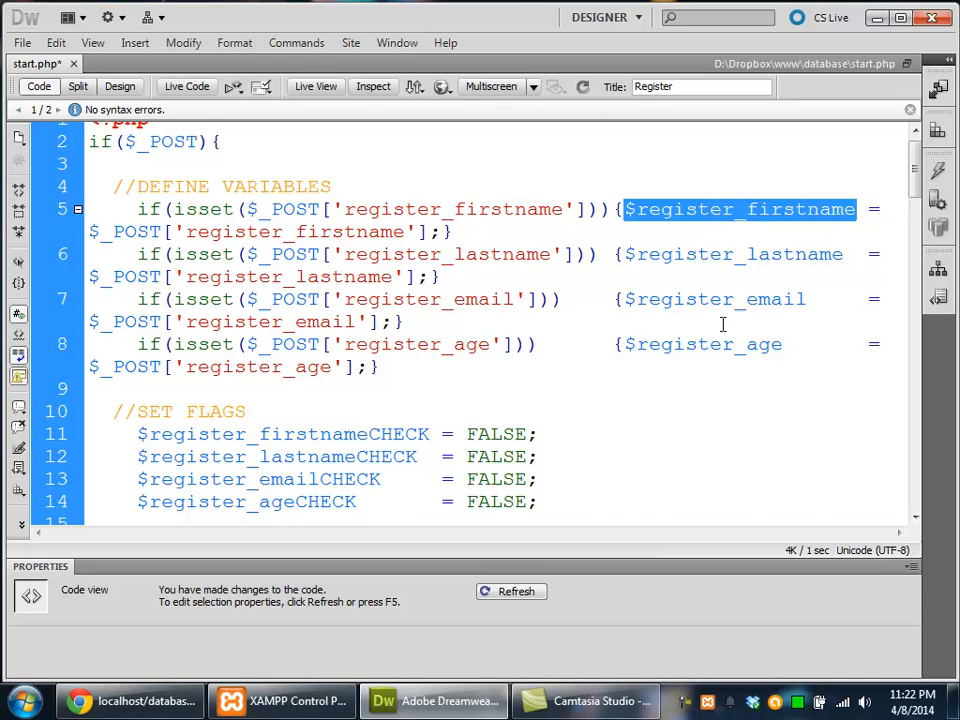
{"action": "scroll", "scroll_direction": "down", "scroll_amount": 3}
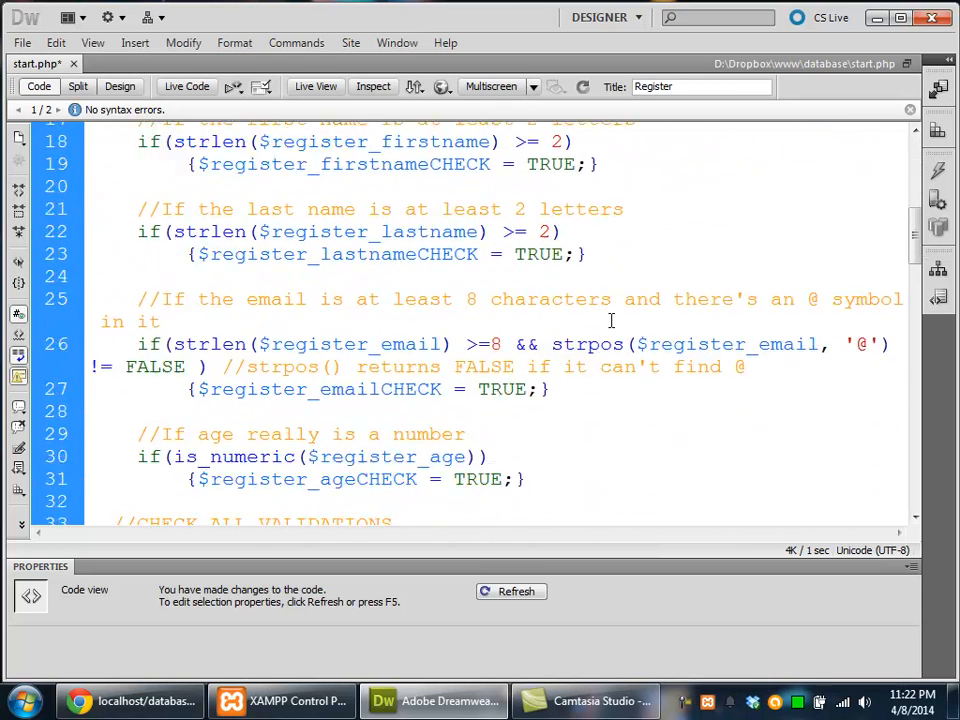
{"action": "scroll", "scroll_direction": "down", "scroll_amount": 3}
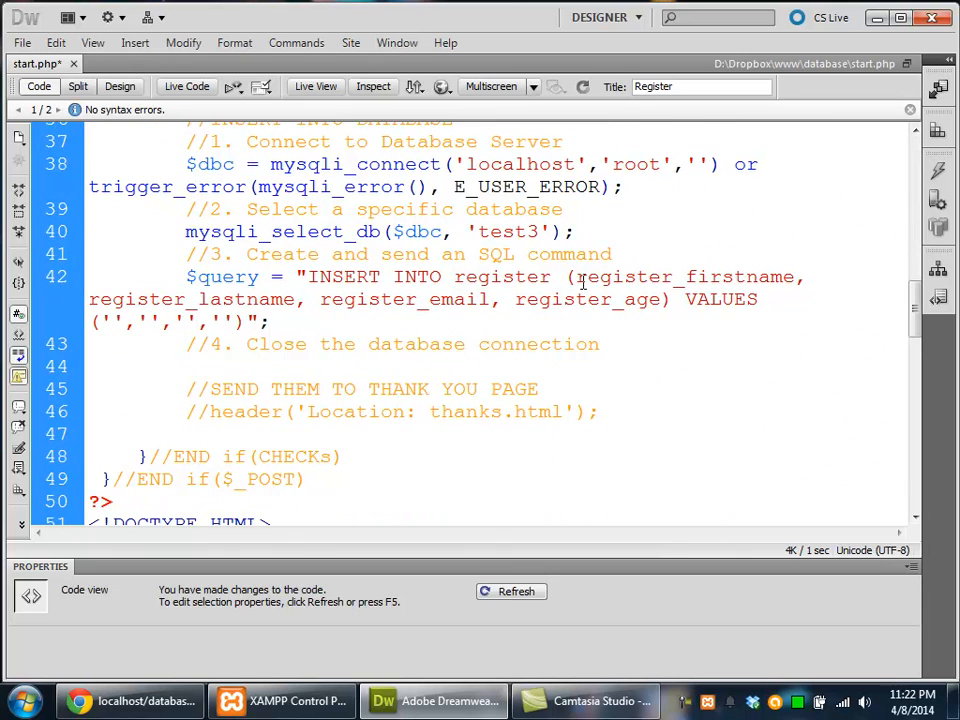
Step: Fill the VALUES slots with $register_firstname, $register_lastname, $register_email and $register_age
{"action": "type", "text": "register_firstname"}
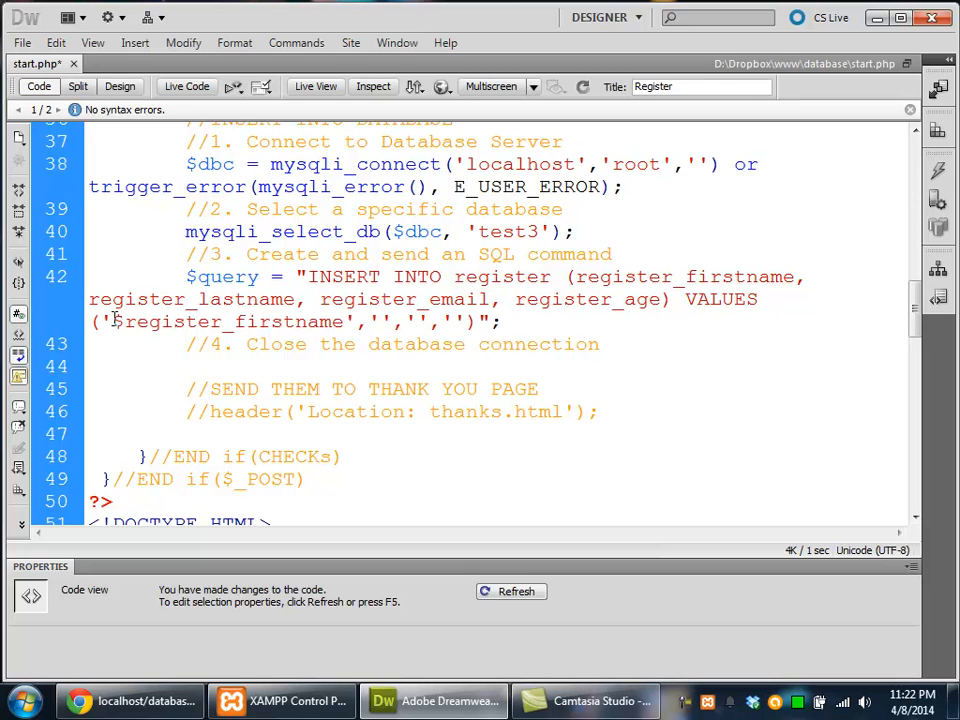
{"action": "double_click", "coordinate": [125, 321]}
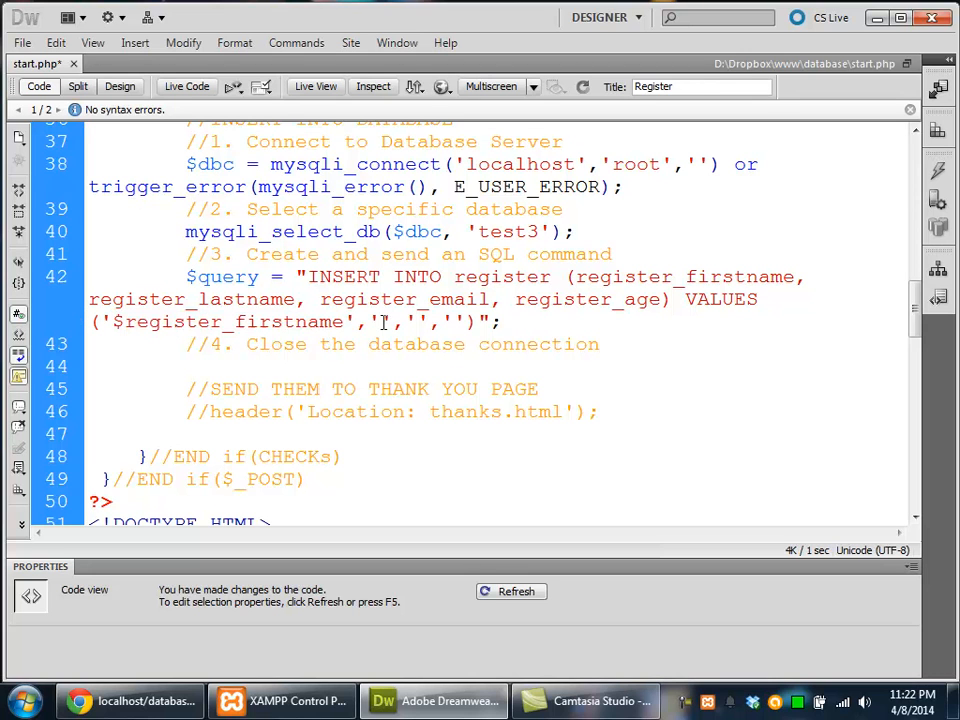
{"action": "type", "text": "$register_firstname"}
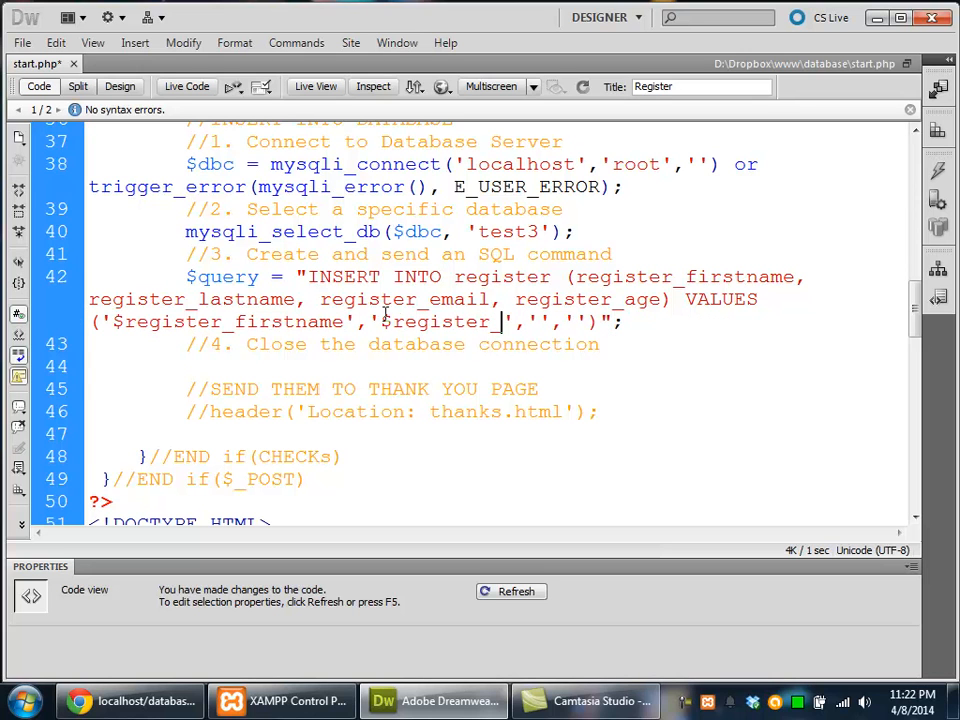
{"action": "double_click", "coordinate": [437, 321]}
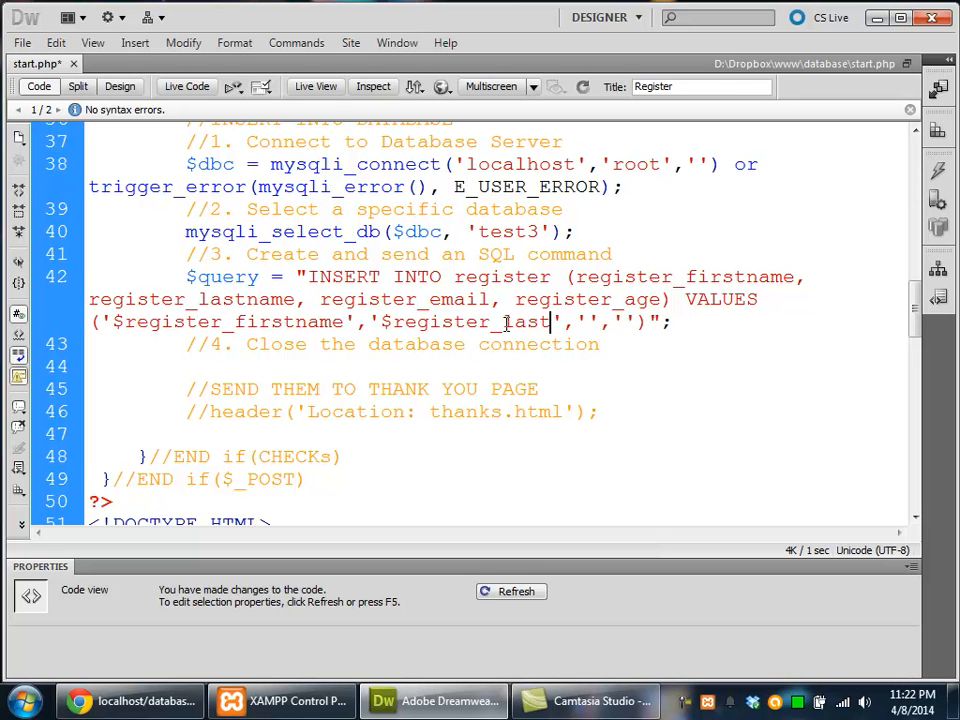
{"action": "type", "text": "name"}
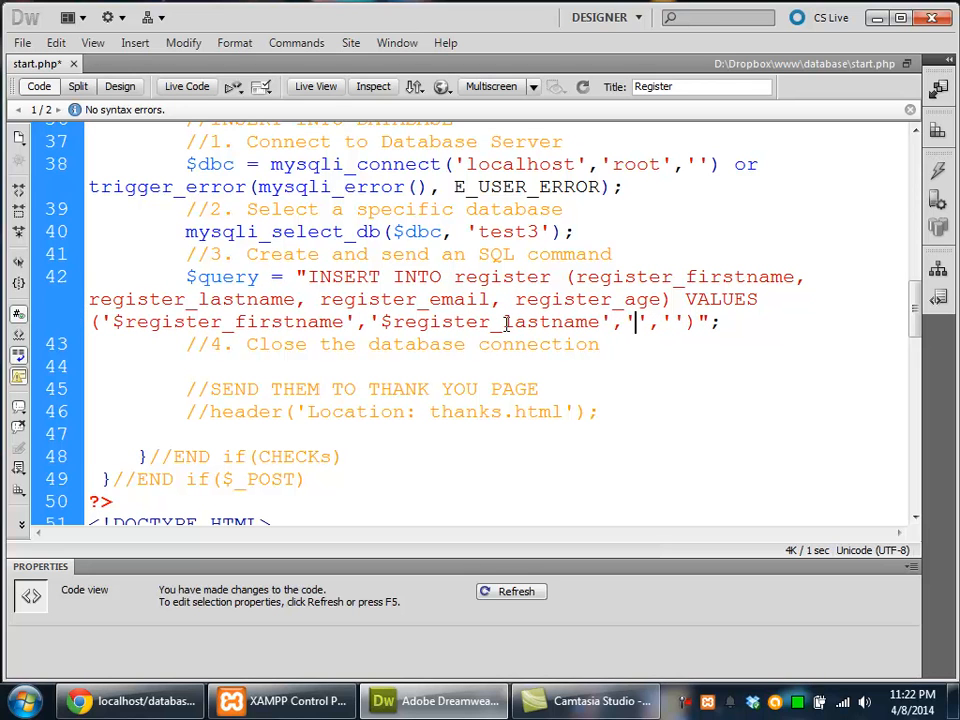
{"action": "type", "text": "$register_email"}
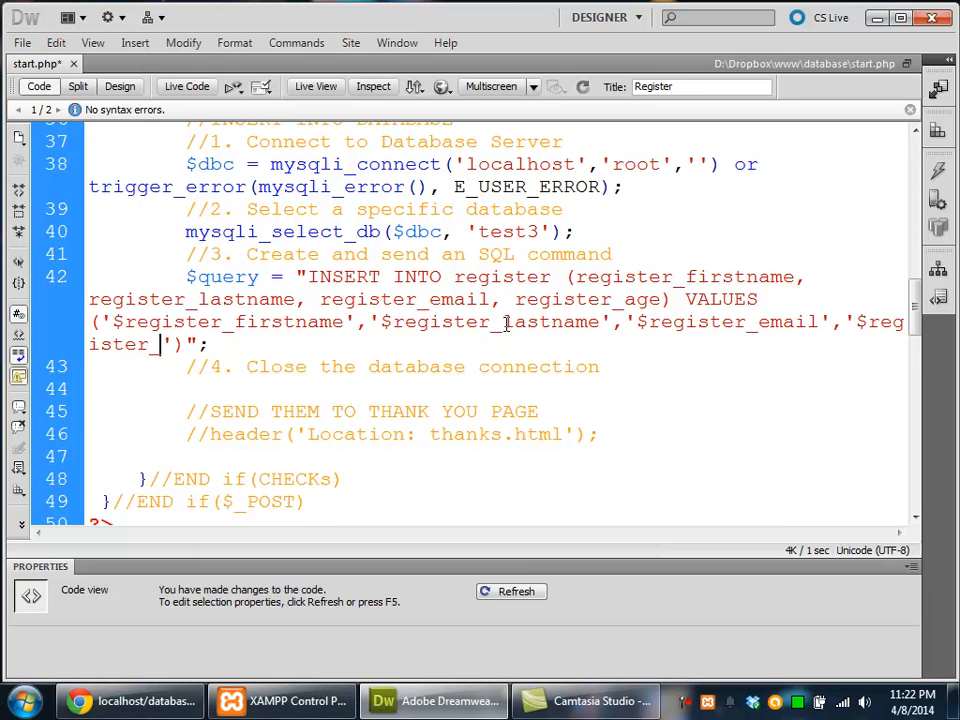
{"action": "type", "text": "age"}
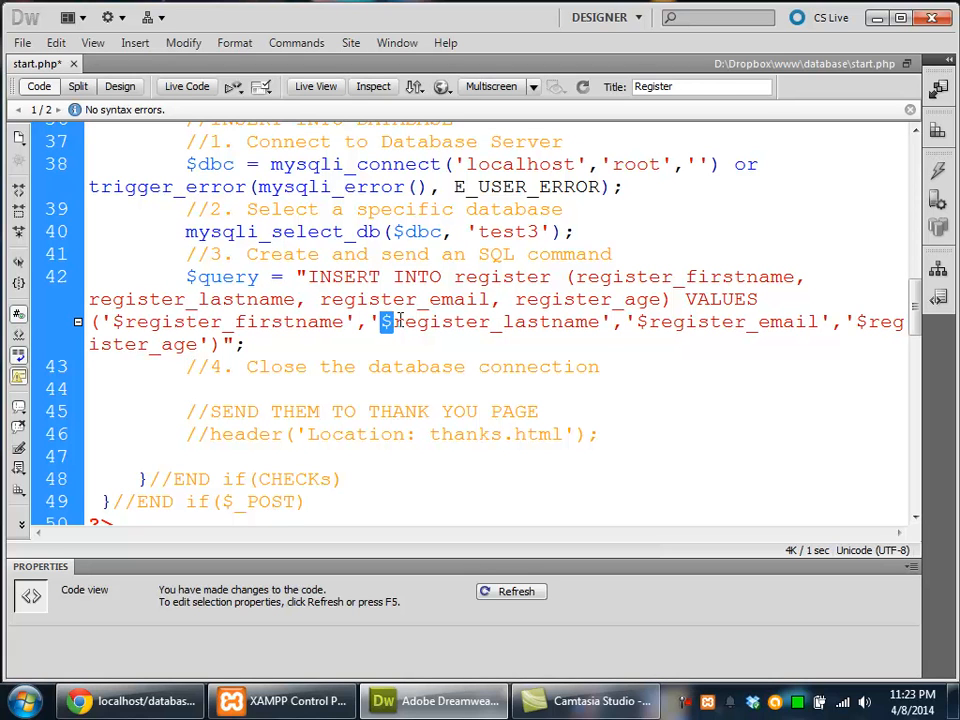
{"action": "double_click", "coordinate": [495, 321]}
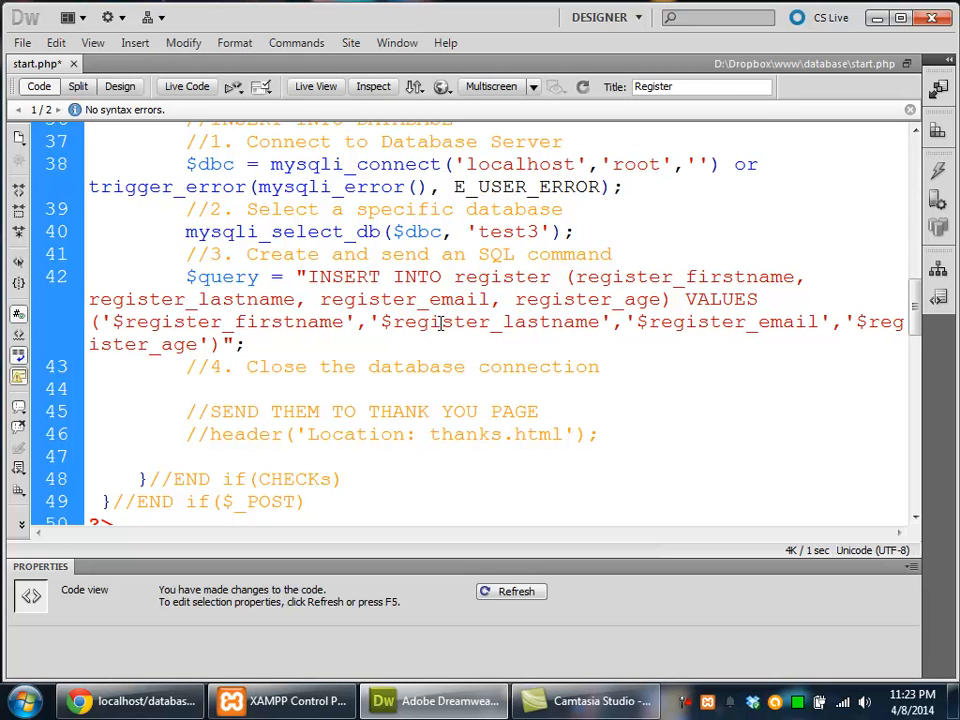
{"action": "double_click", "coordinate": [685, 277]}
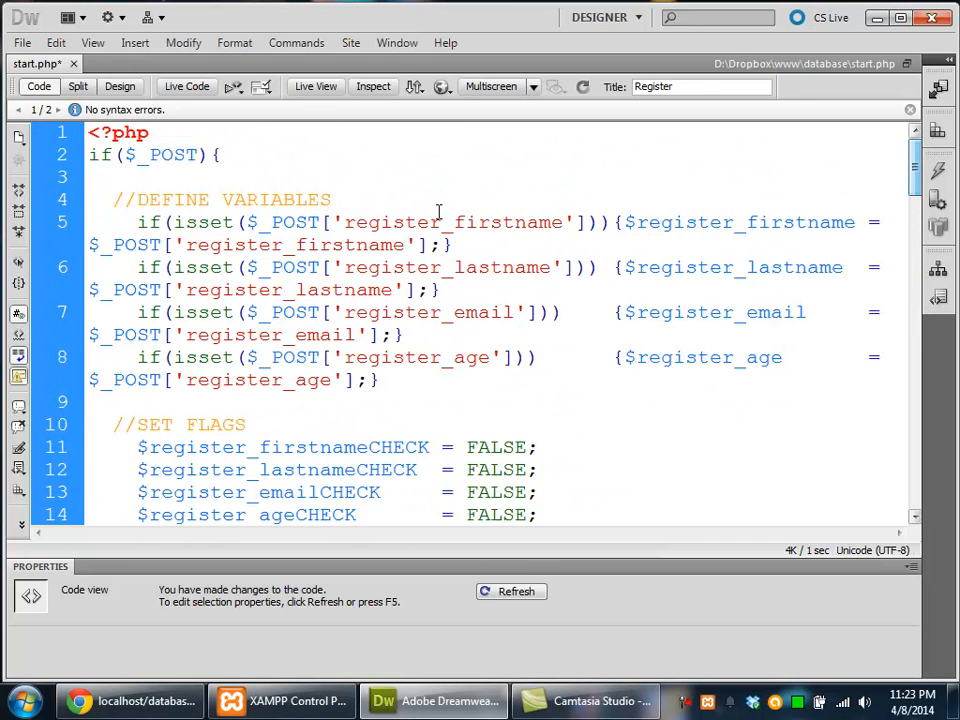
{"action": "double_click", "coordinate": [450, 222]}
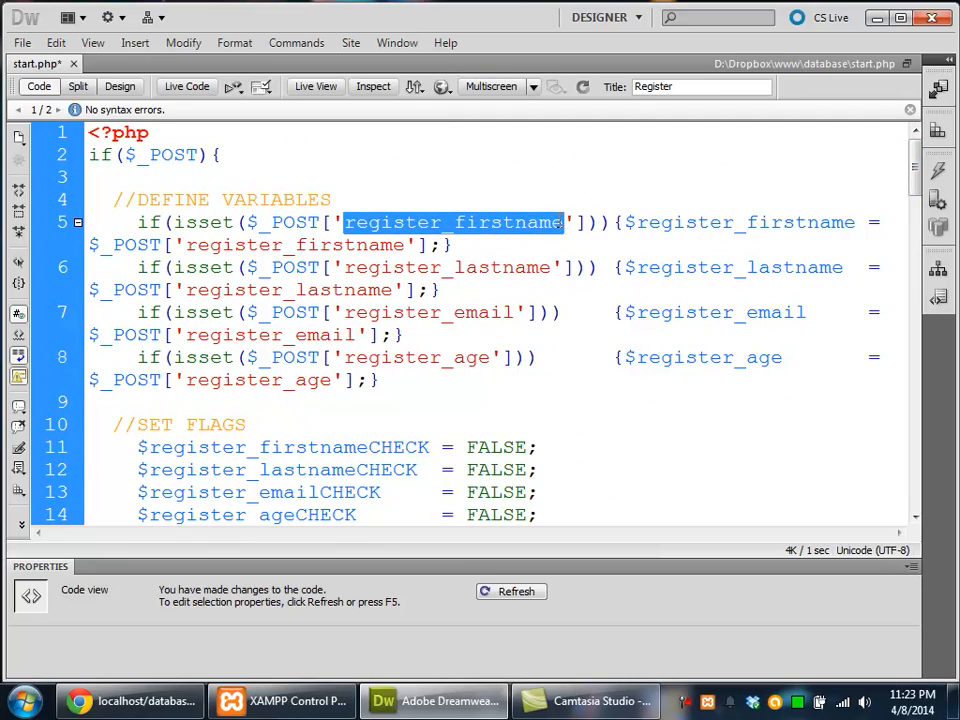
{"action": "scroll", "scroll_direction": "down", "scroll_amount": 3}
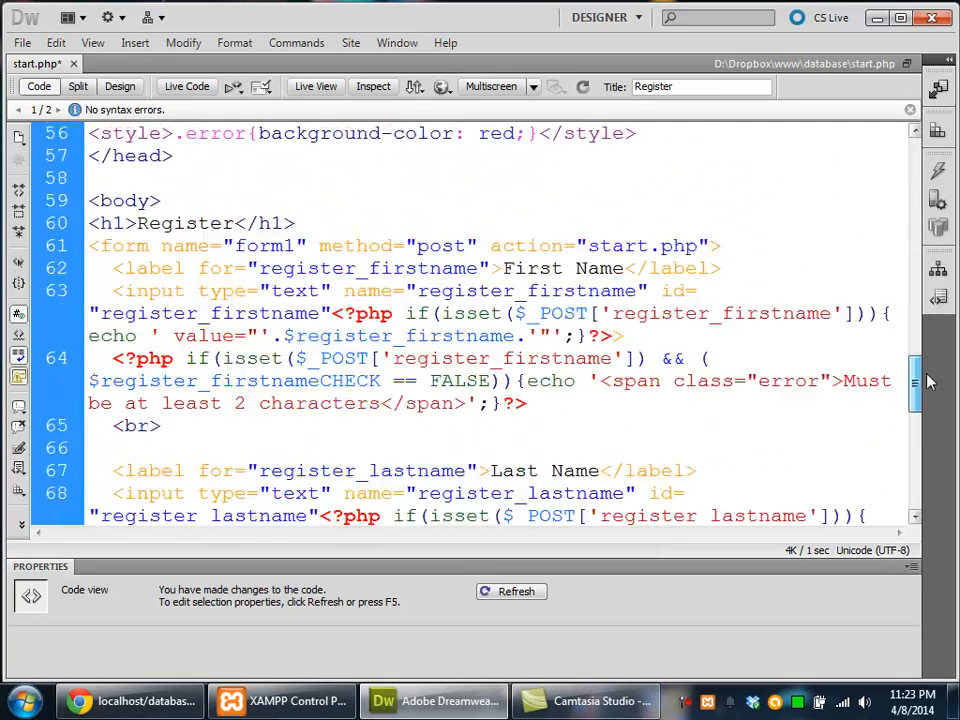
{"action": "scroll", "scroll_direction": "down", "scroll_amount": 3}
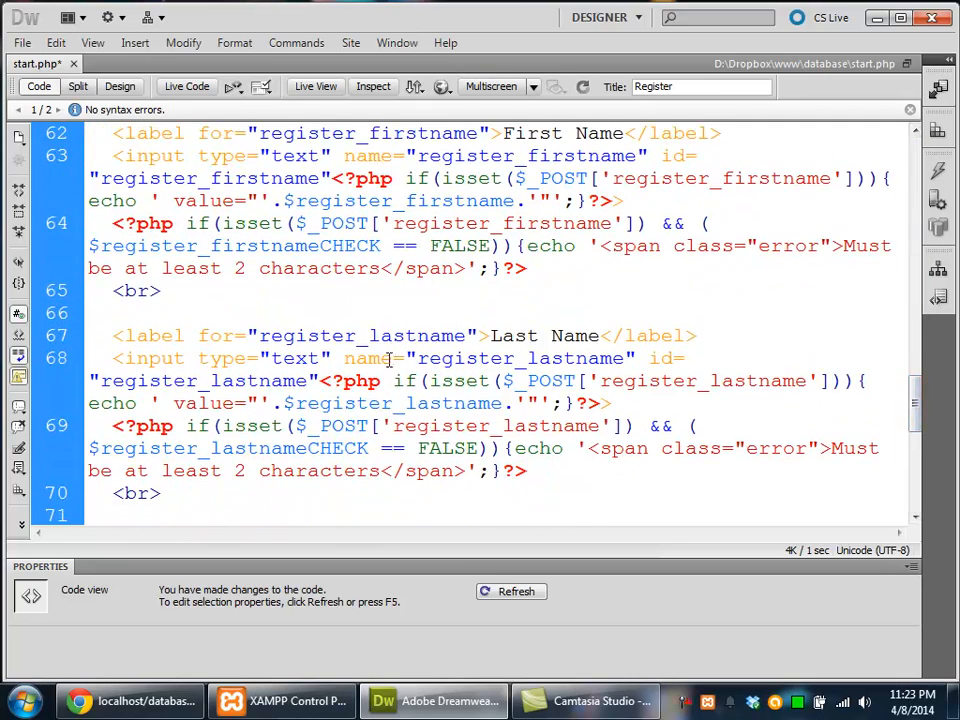
{"action": "scroll", "scroll_direction": "up", "scroll_amount": 3}
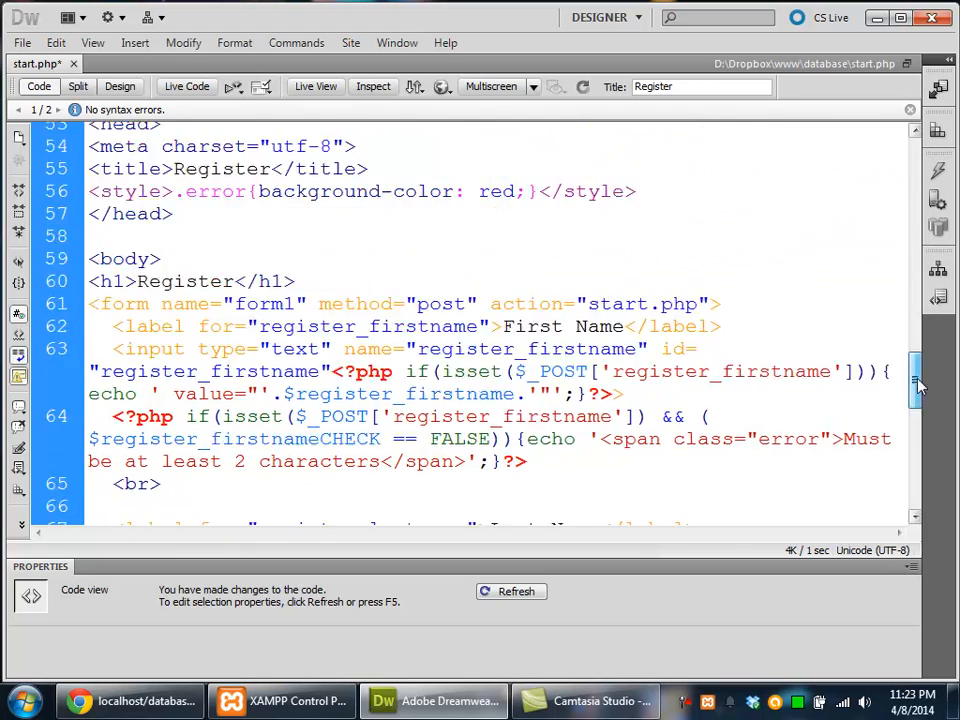
{"action": "scroll", "scroll_direction": "up", "scroll_amount": 3}
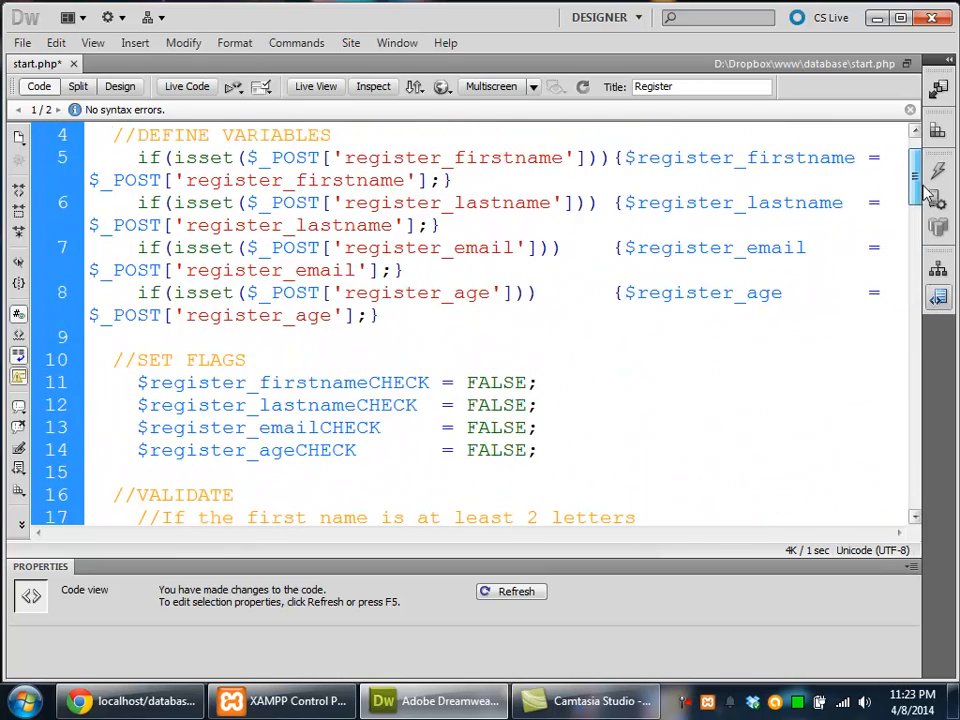
{"action": "double_click", "coordinate": [745, 157]}
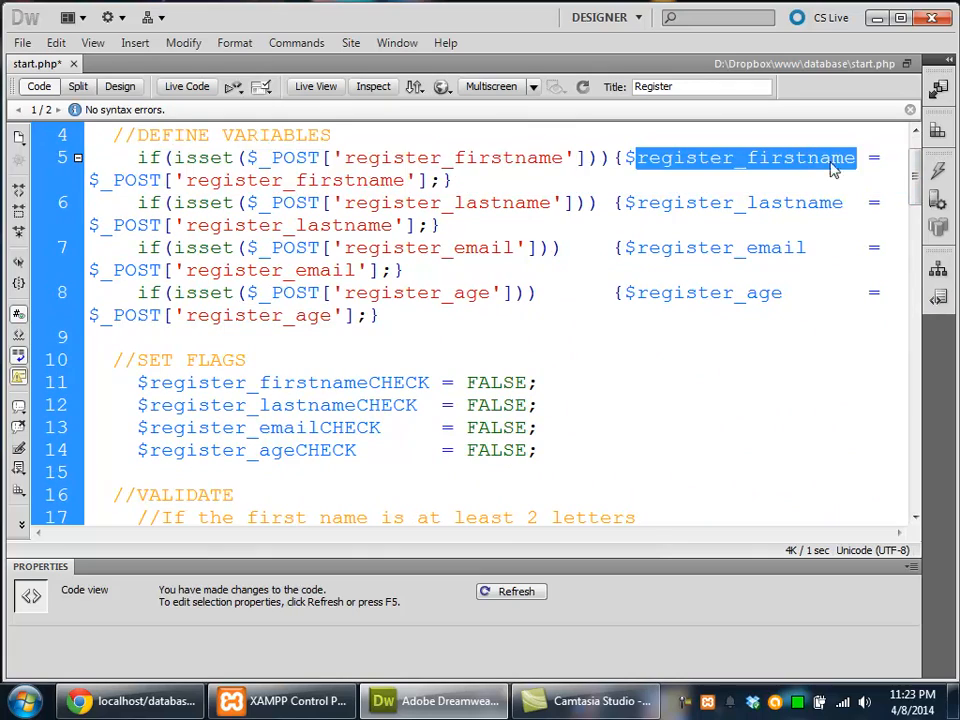
{"action": "scroll", "scroll_direction": "down", "scroll_amount": 3}
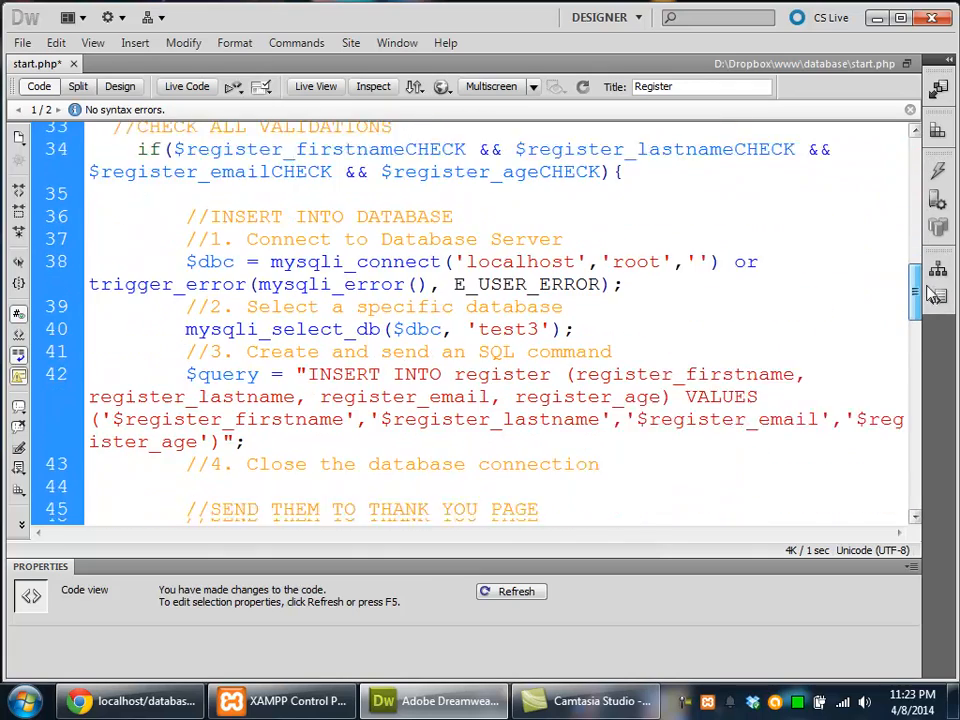
{"action": "scroll", "scroll_direction": "down", "scroll_amount": 3}
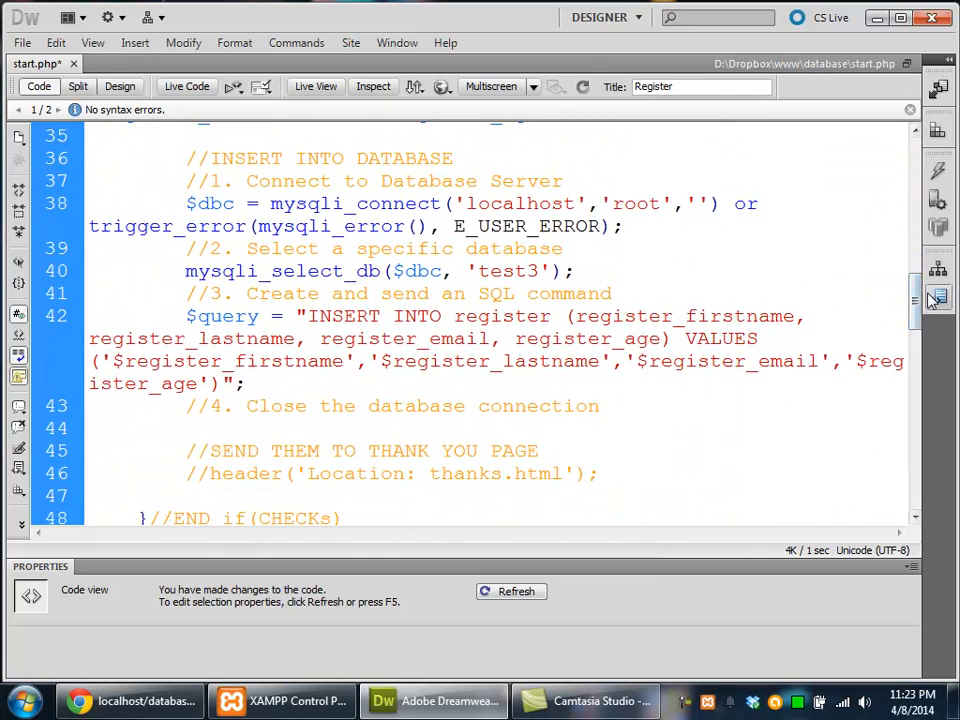
{"action": "mouse_move", "coordinate": [938, 296]}
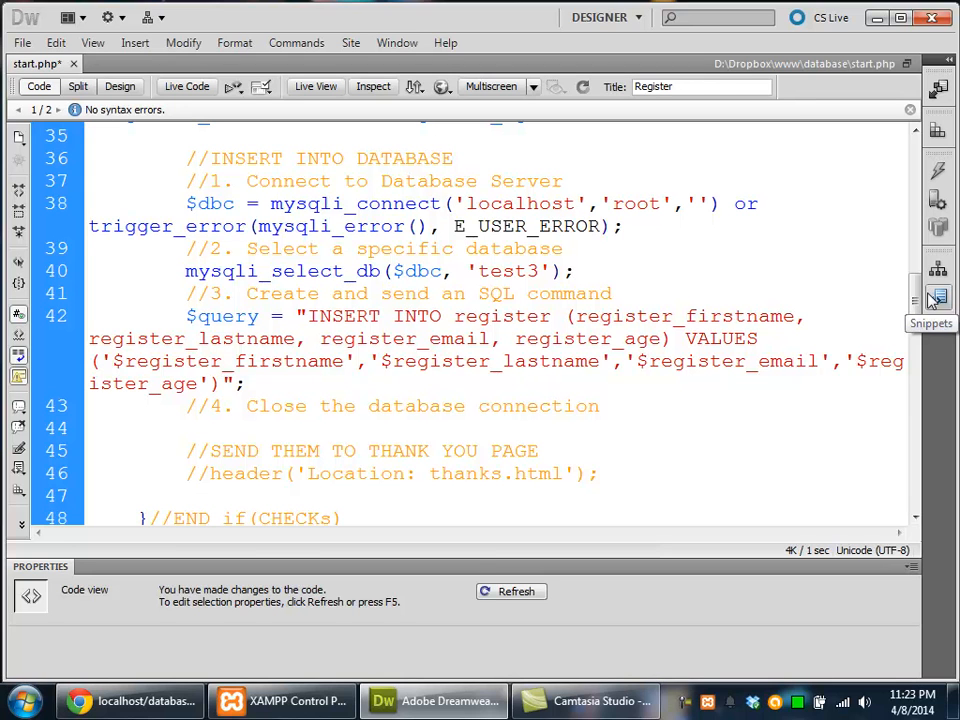
Step: Add echo $query; on a new line after the INSERT query and save
{"action": "left_click", "coordinate": [247, 384]}
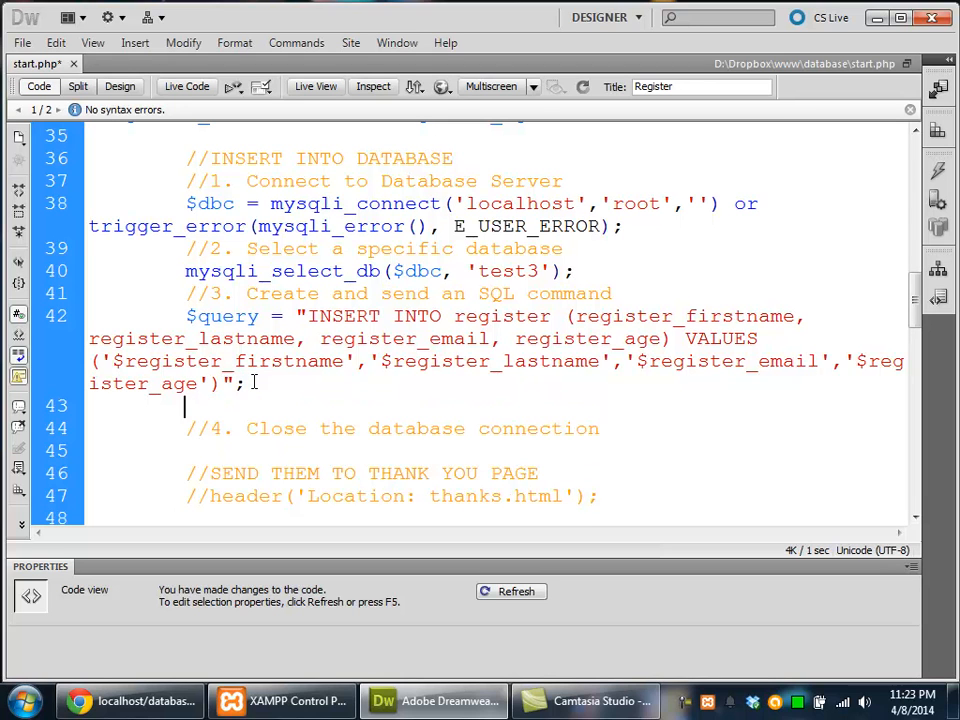
{"action": "type", "text": "ea"}
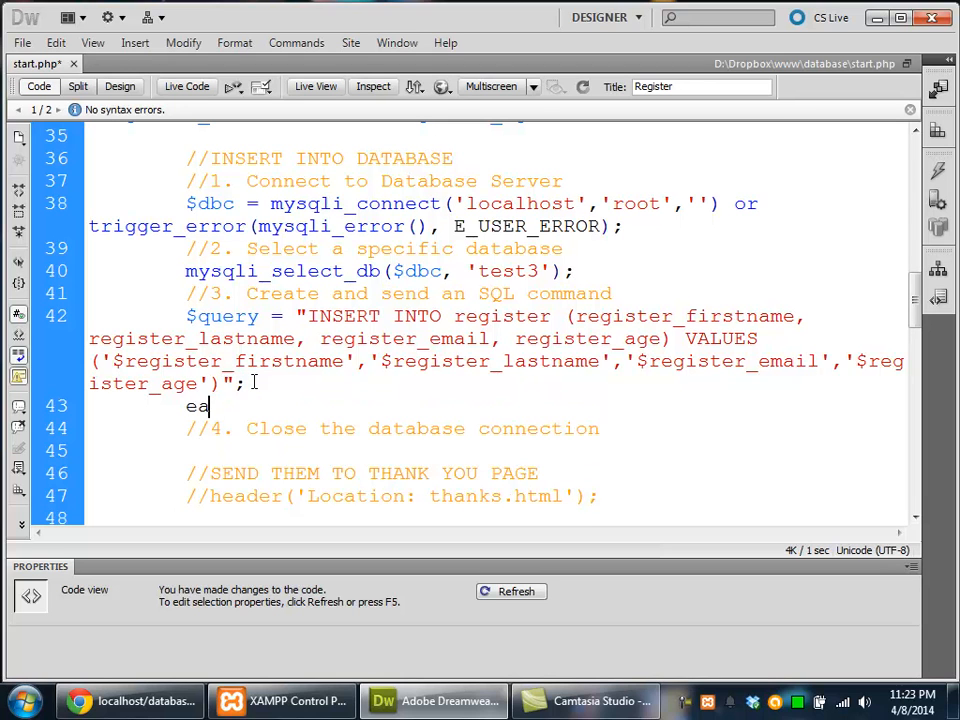
{"action": "type", "text": "cho"}
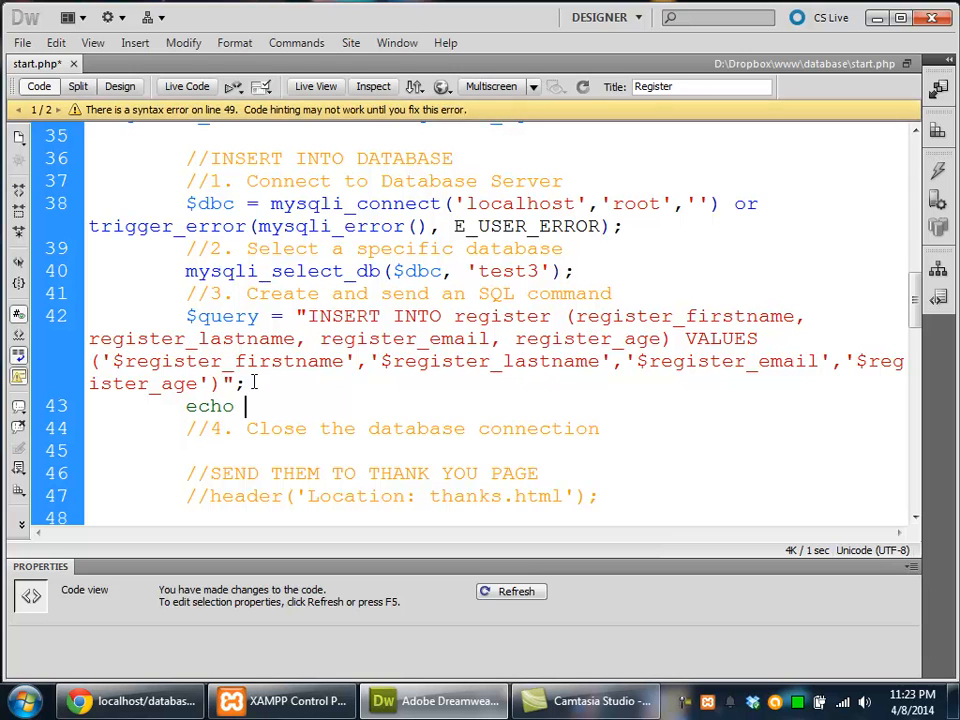
{"action": "type", "text": "$"}
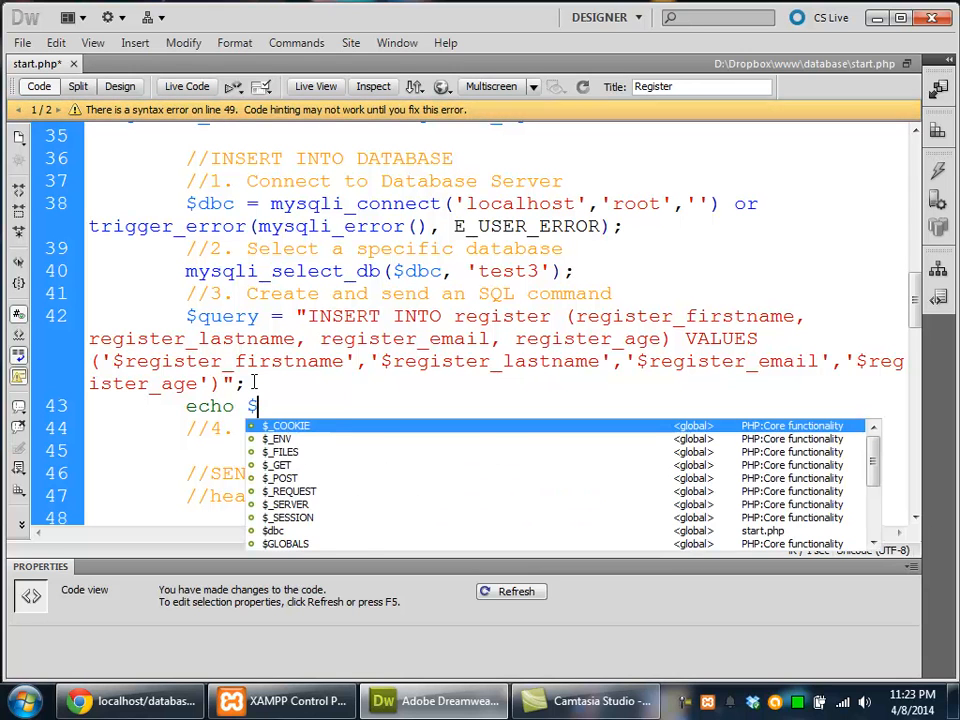
{"action": "type", "text": "query;"}
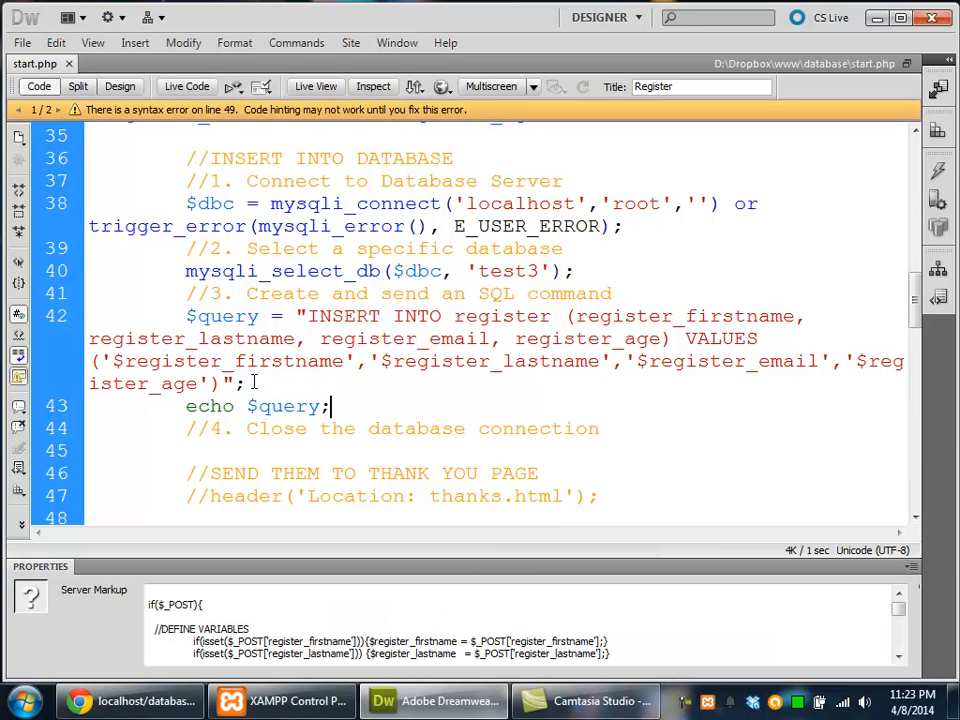
{"action": "scroll", "scroll_direction": "down", "scroll_amount": 3}
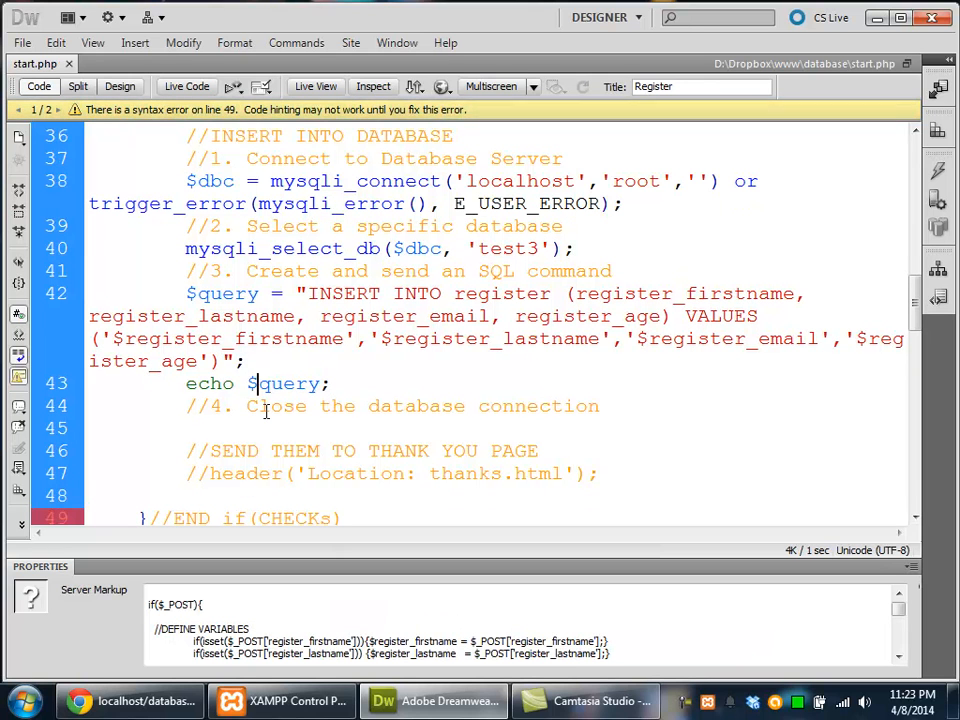
{"action": "scroll", "scroll_direction": "down", "scroll_amount": 3}
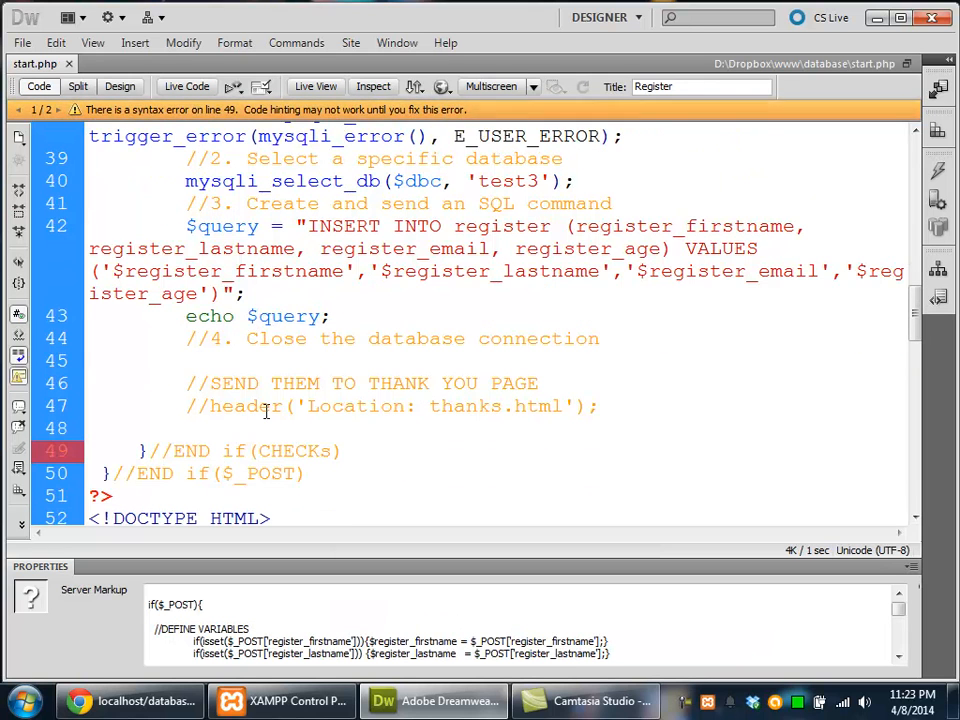
{"action": "scroll", "scroll_direction": "up", "scroll_amount": 3}
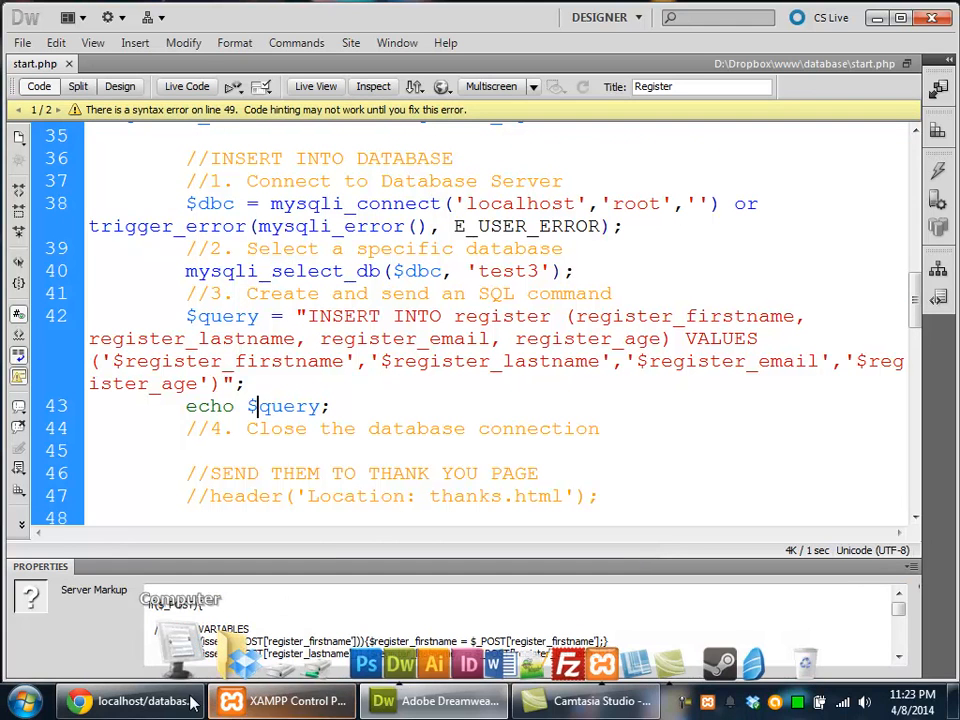
{"action": "left_click", "coordinate": [115, 700]}
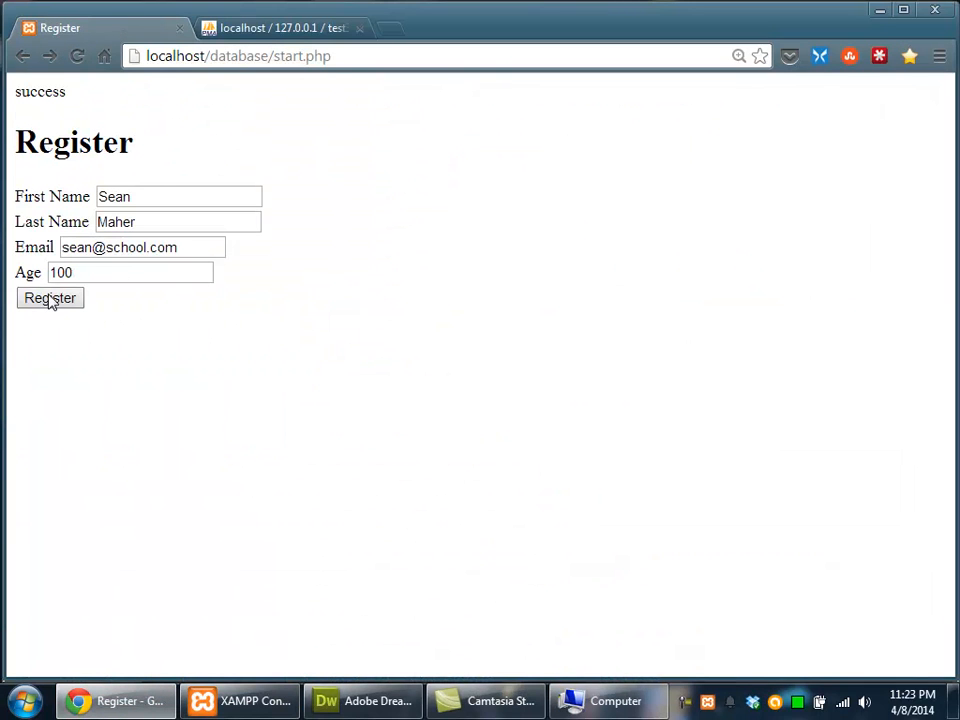
{"action": "left_click", "coordinate": [49, 297]}
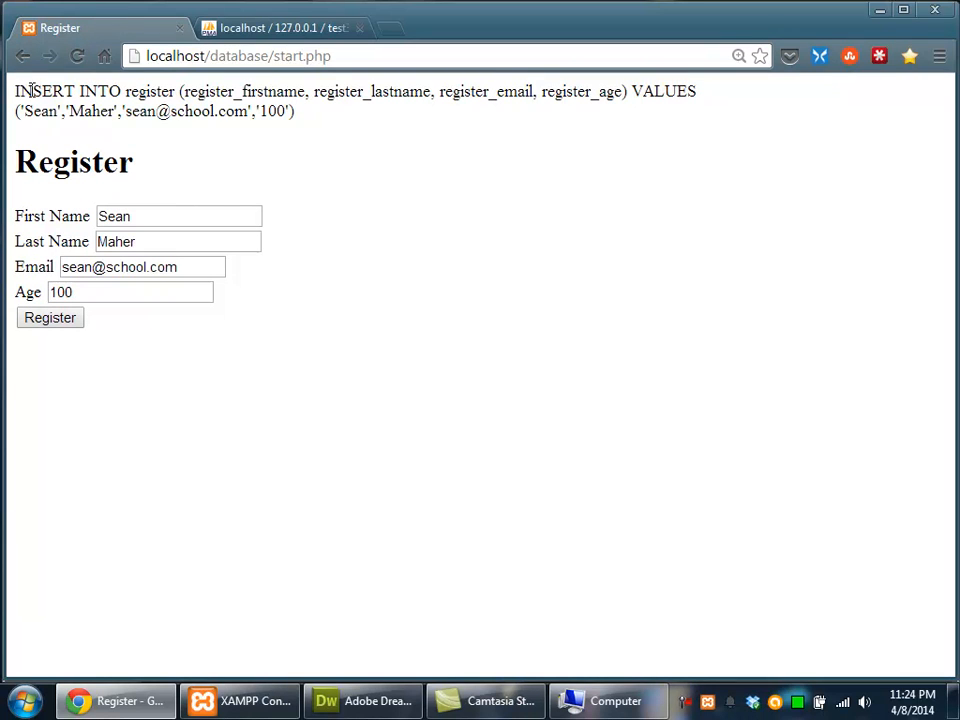
{"action": "double_click", "coordinate": [150, 91]}
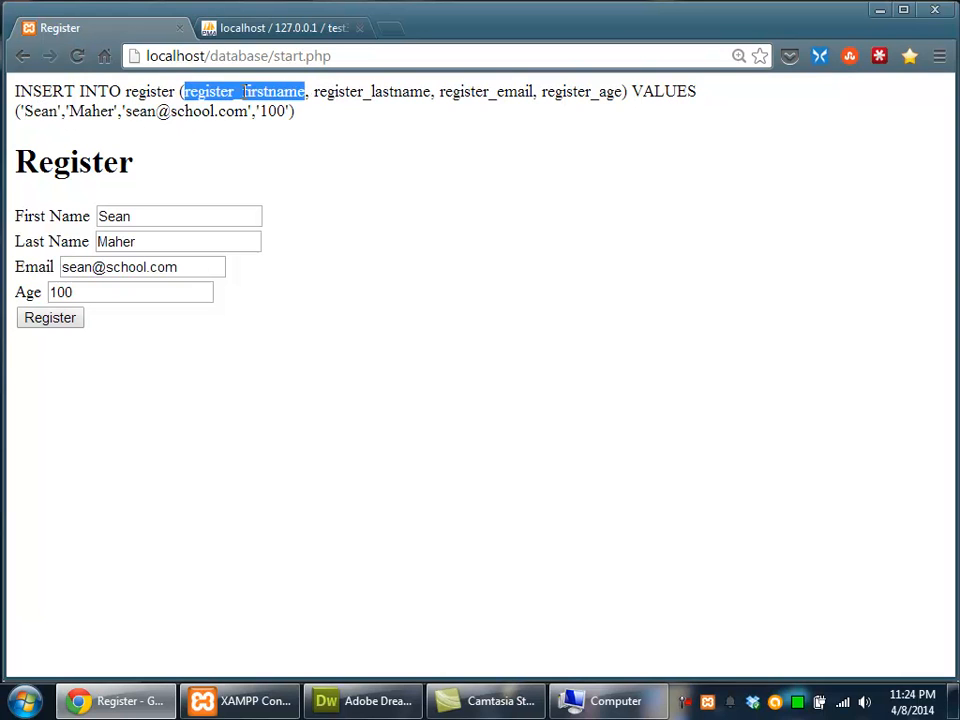
{"action": "double_click", "coordinate": [372, 91]}
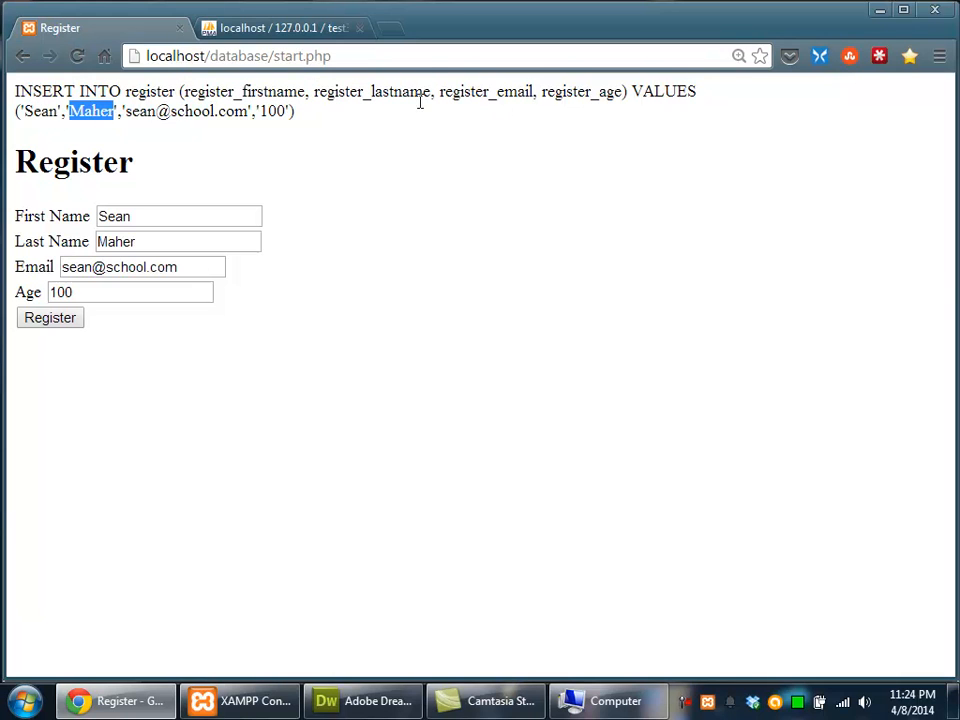
{"action": "mouse_move", "coordinate": [185, 128]}
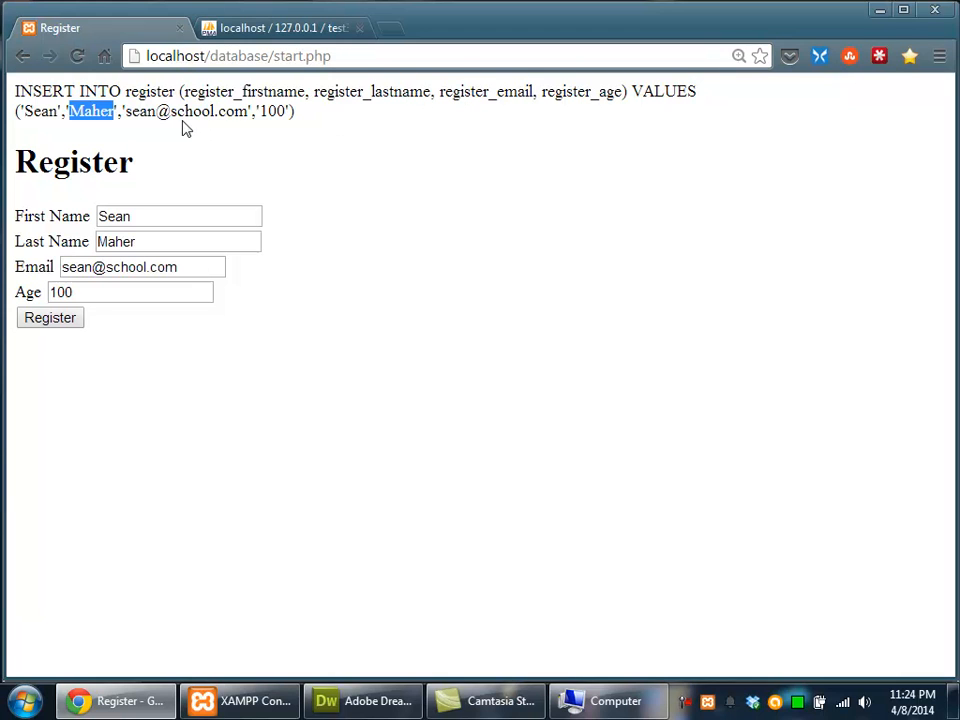
{"action": "double_click", "coordinate": [271, 111]}
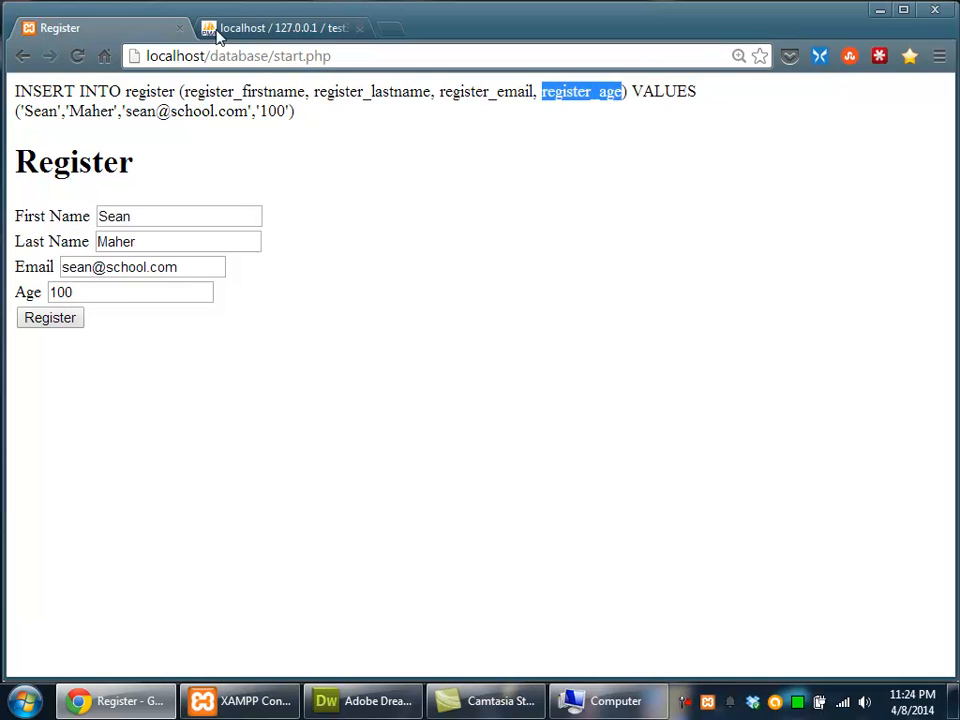
{"action": "left_click", "coordinate": [280, 27]}
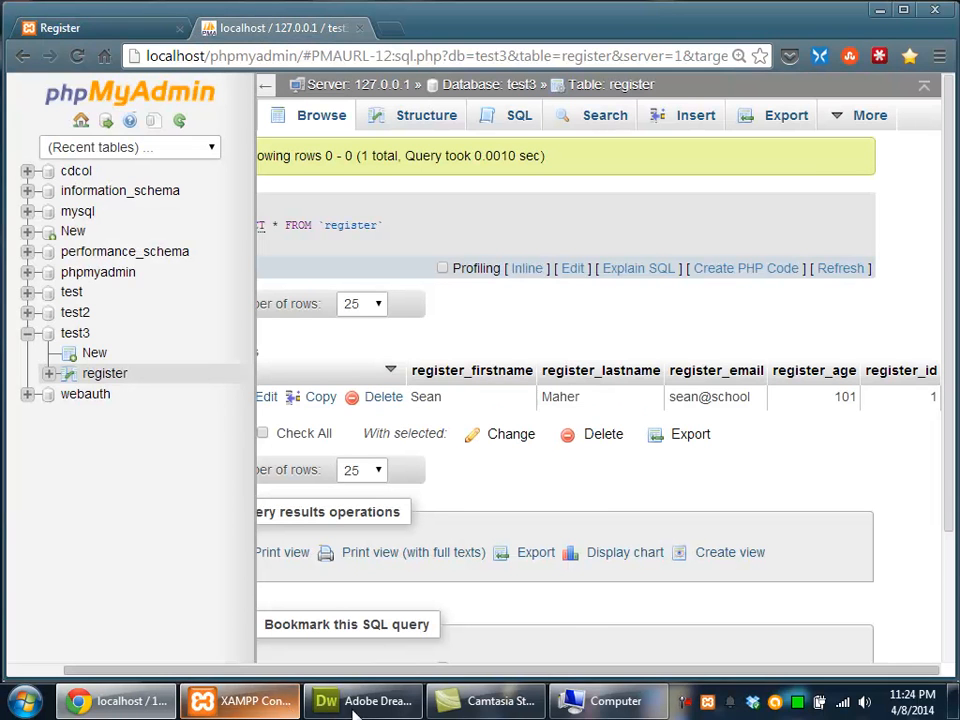
{"action": "left_click", "coordinate": [362, 700]}
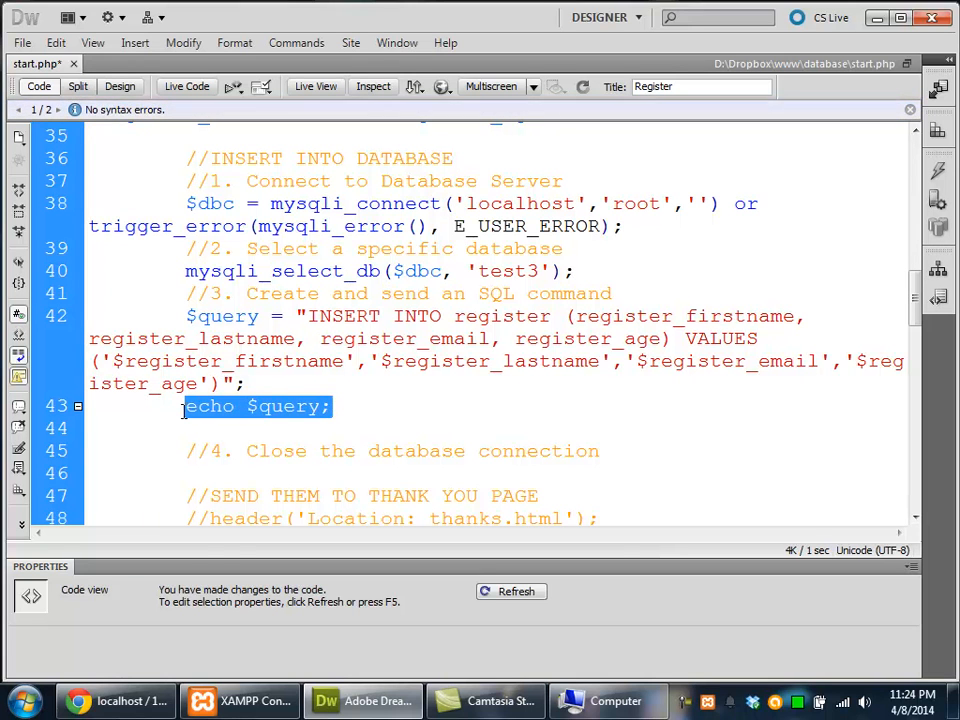
Step: Replace the echo line with $result = mysqli_query();
{"action": "type", "text": "$result"}
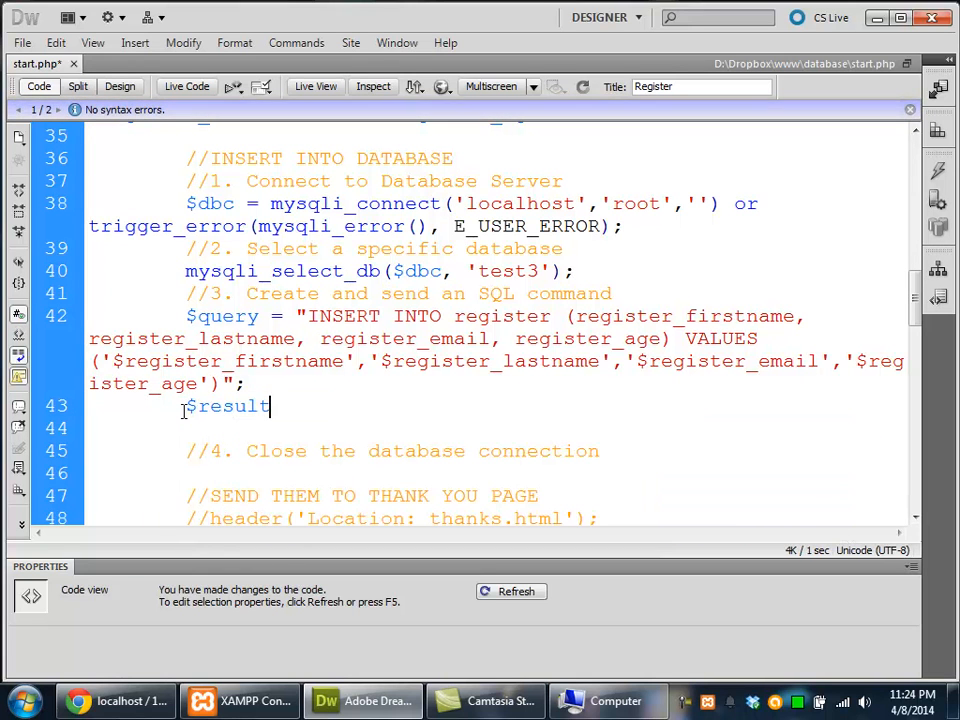
{"action": "type", "text": "="}
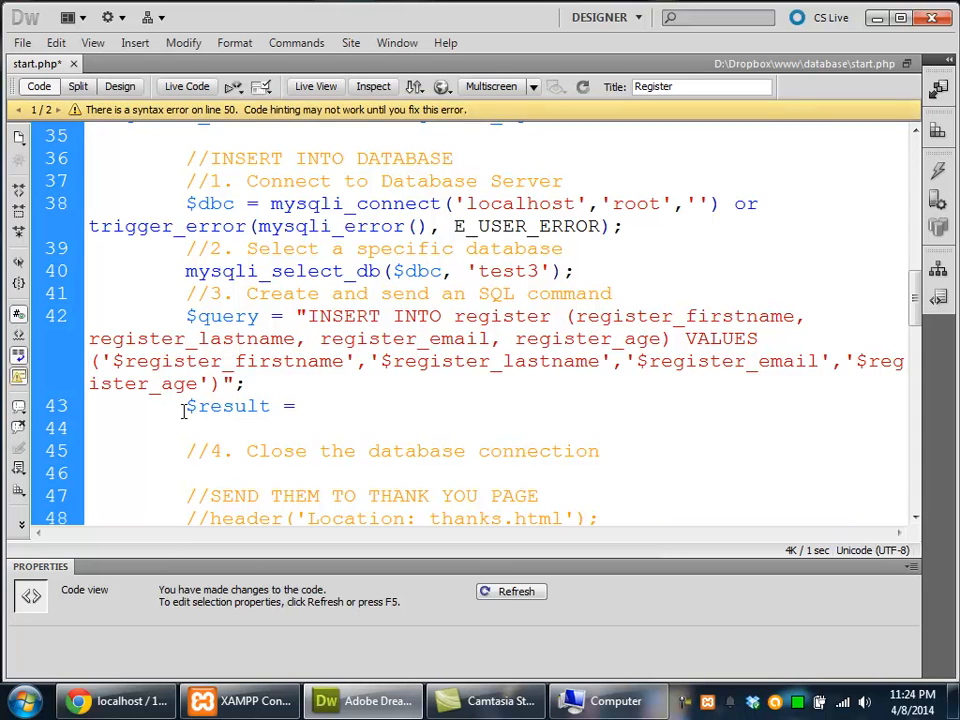
{"action": "type", "text": "my"}
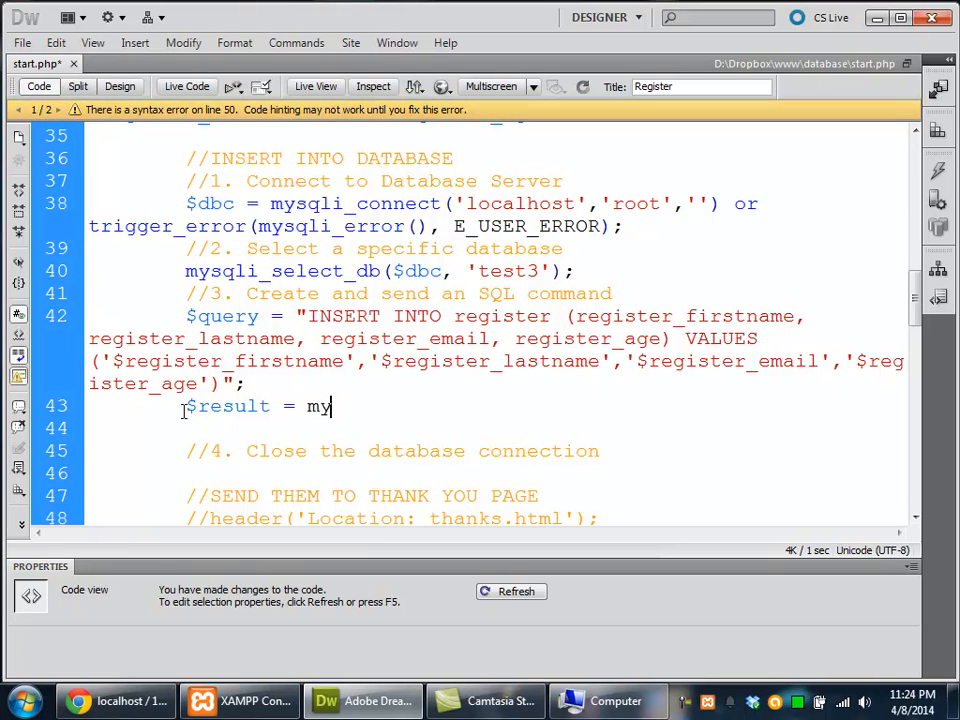
{"action": "type", "text": "sqli"}
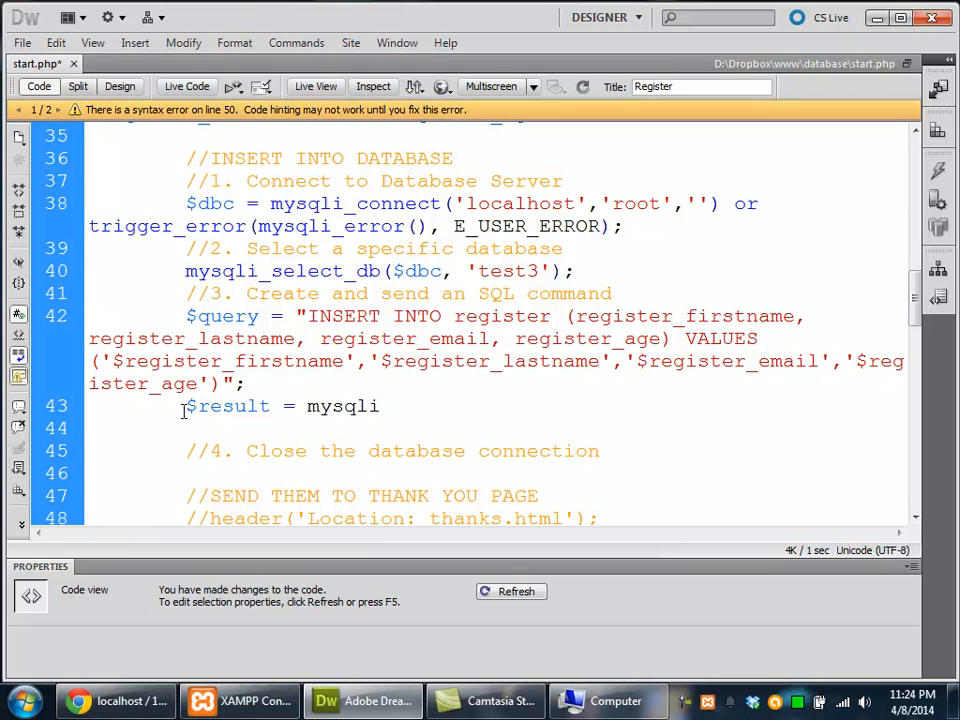
{"action": "type", "text": "_query"}
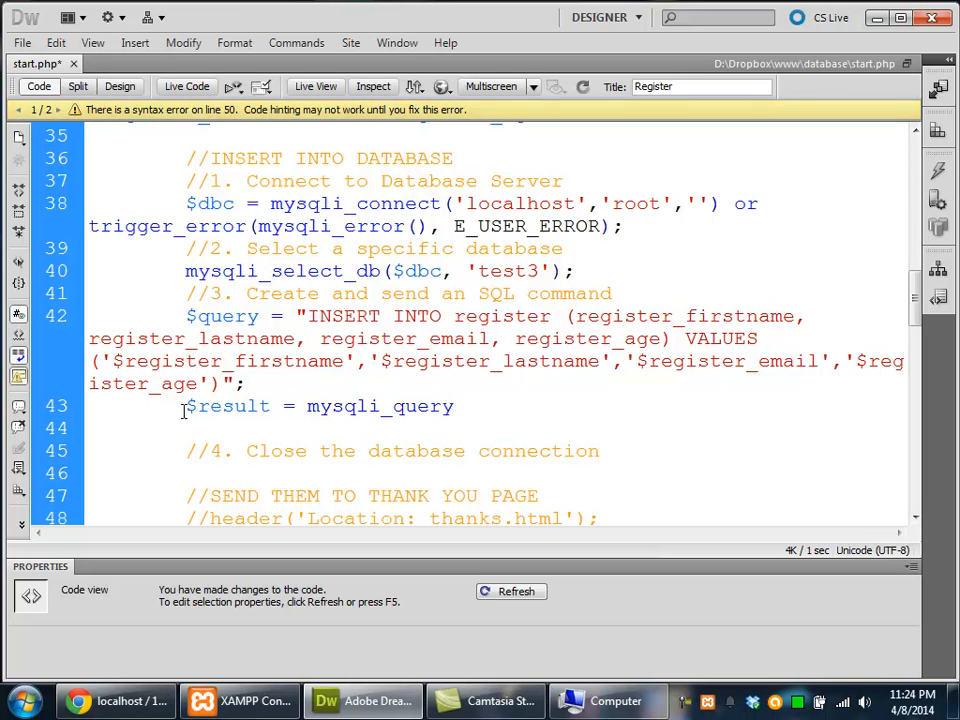
{"action": "type", "text": "();"}
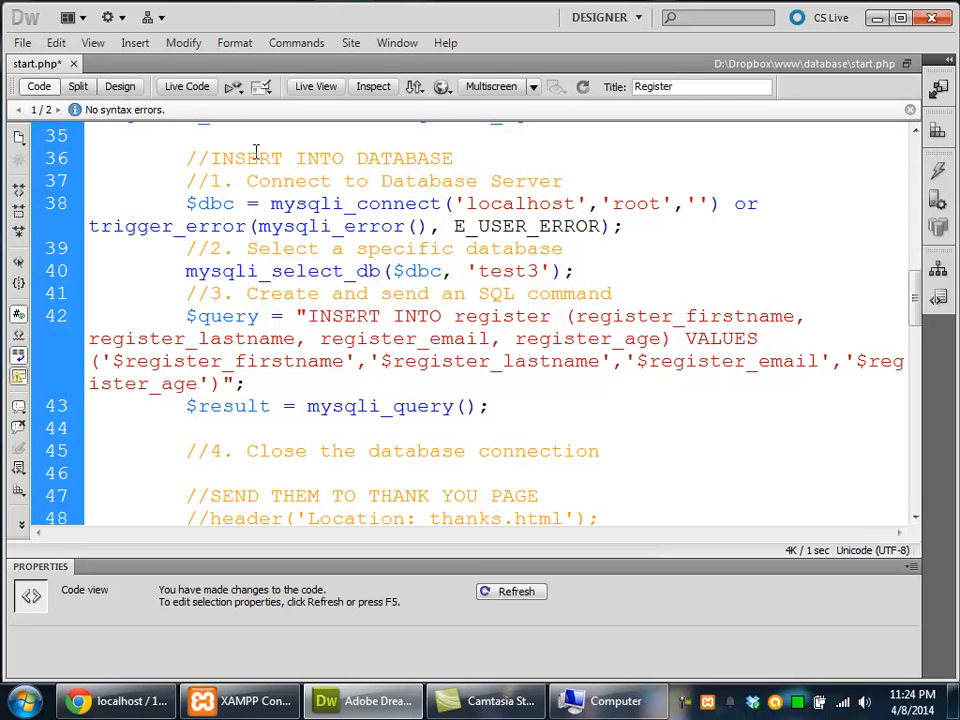
Step: Pass $dbc and $query as the mysqli_query arguments
{"action": "double_click", "coordinate": [209, 203]}
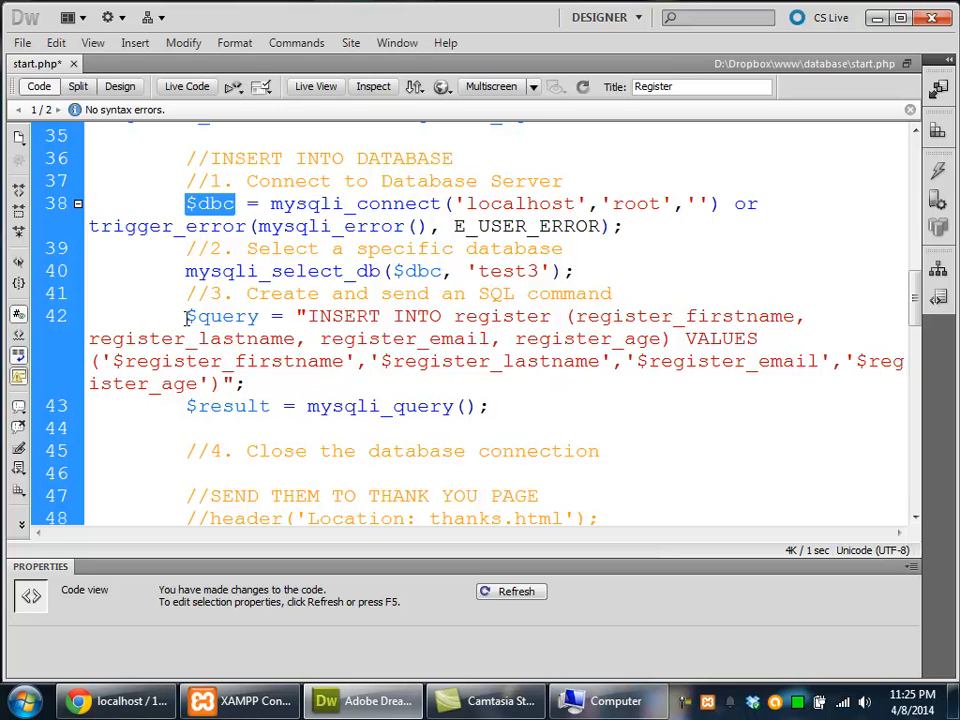
{"action": "double_click", "coordinate": [222, 316]}
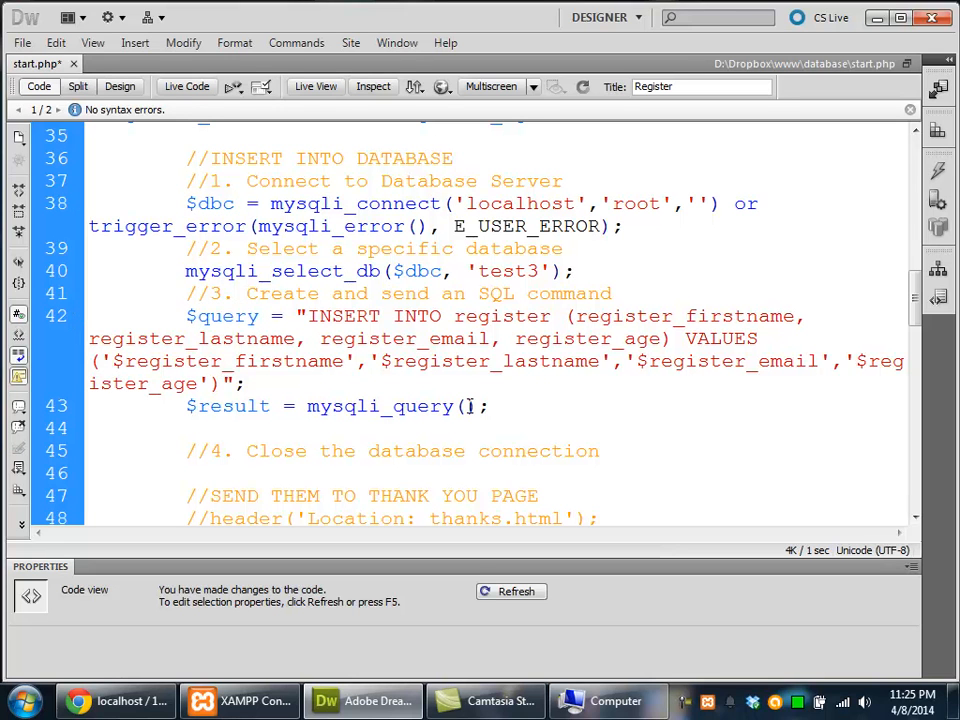
{"action": "type", "text": "$dbc,"}
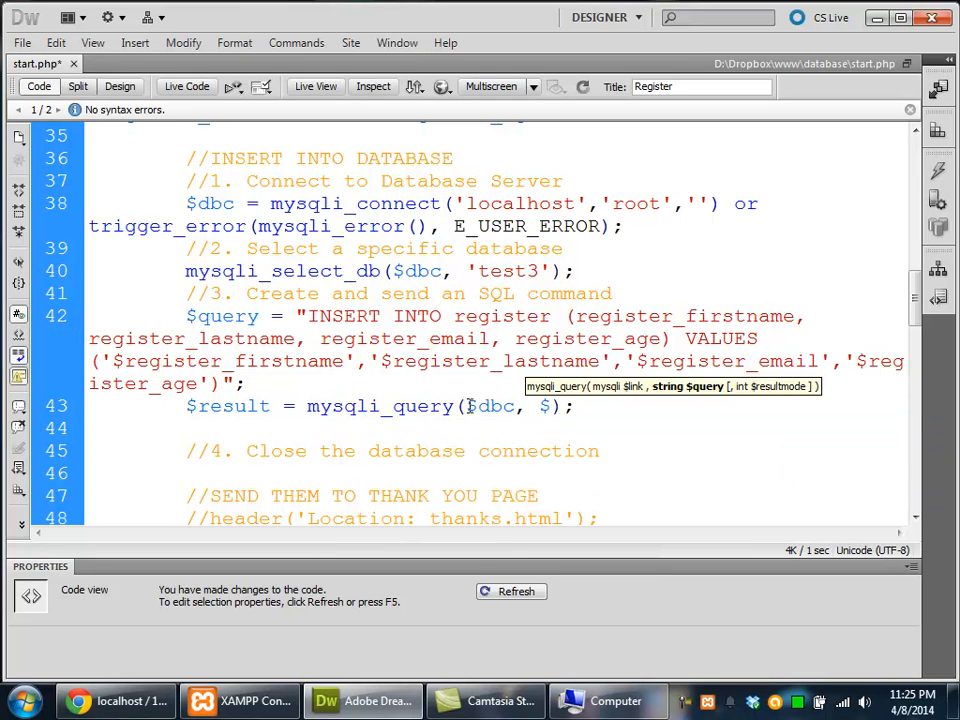
{"action": "type", "text": "$query"}
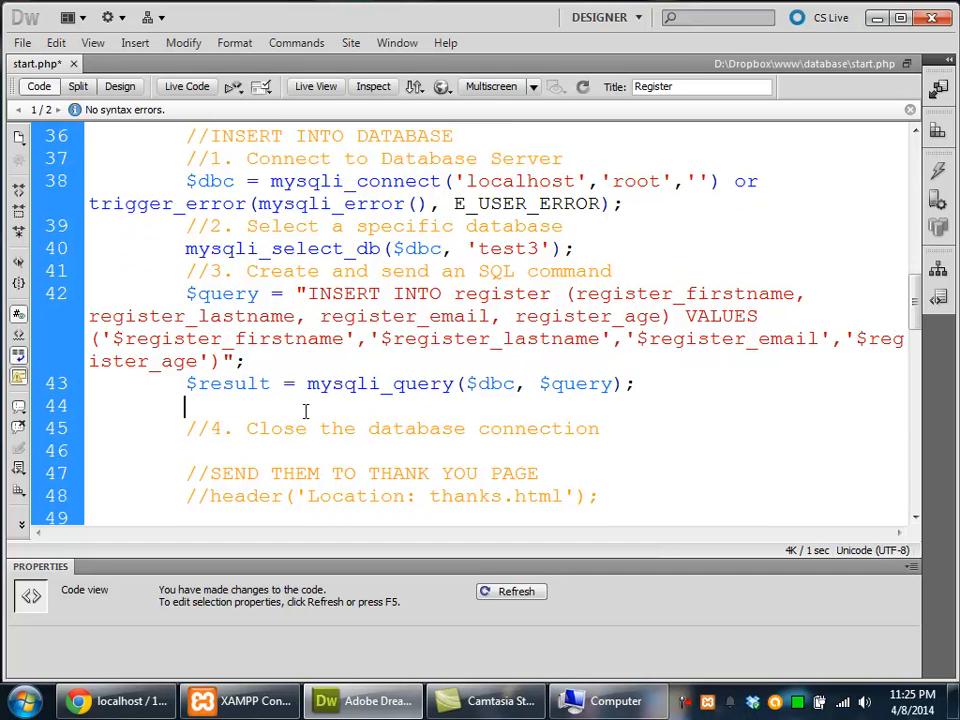
Step: Add a blank line between steps and write mysqli_close($dbc); on line 48
{"action": "key", "text": "Backspace"}
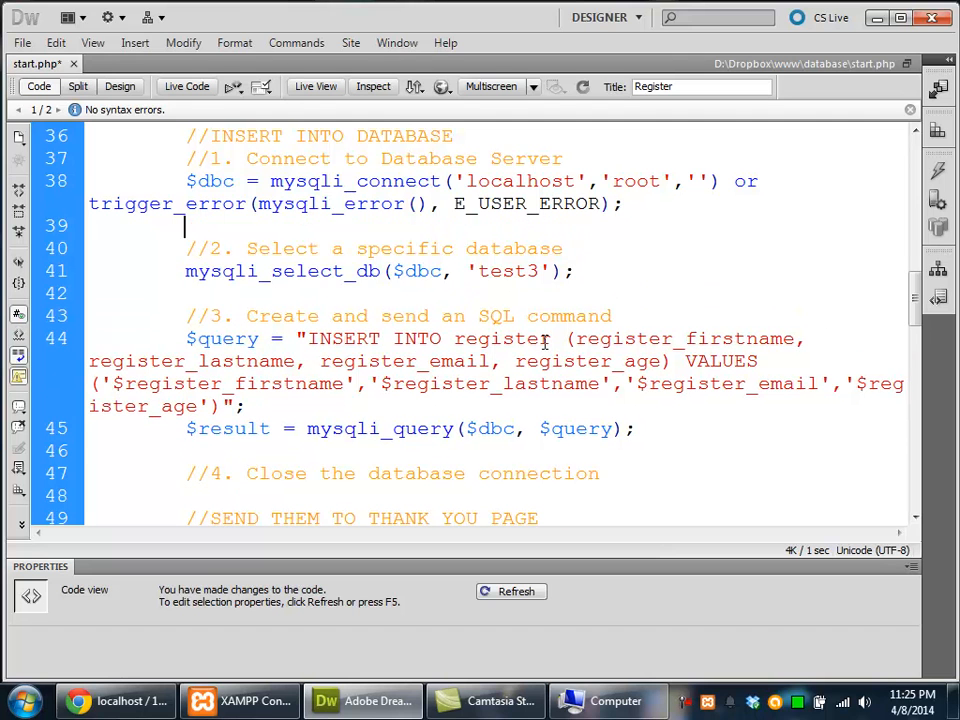
{"action": "scroll", "scroll_direction": "down", "scroll_amount": 3}
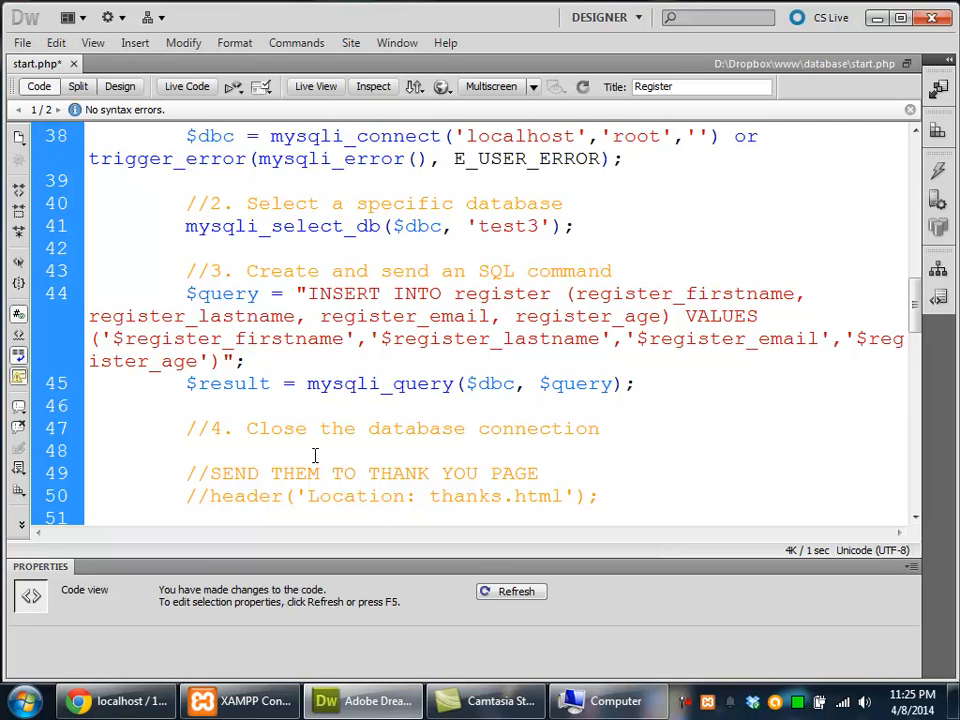
{"action": "left_click", "coordinate": [185, 450]}
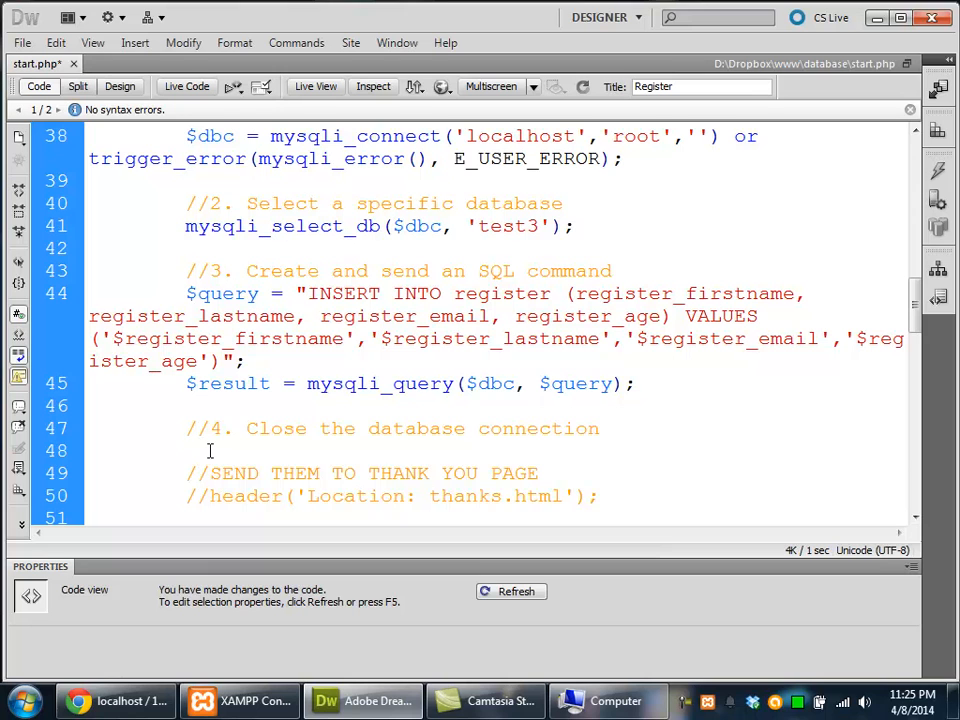
{"action": "left_click", "coordinate": [186, 450]}
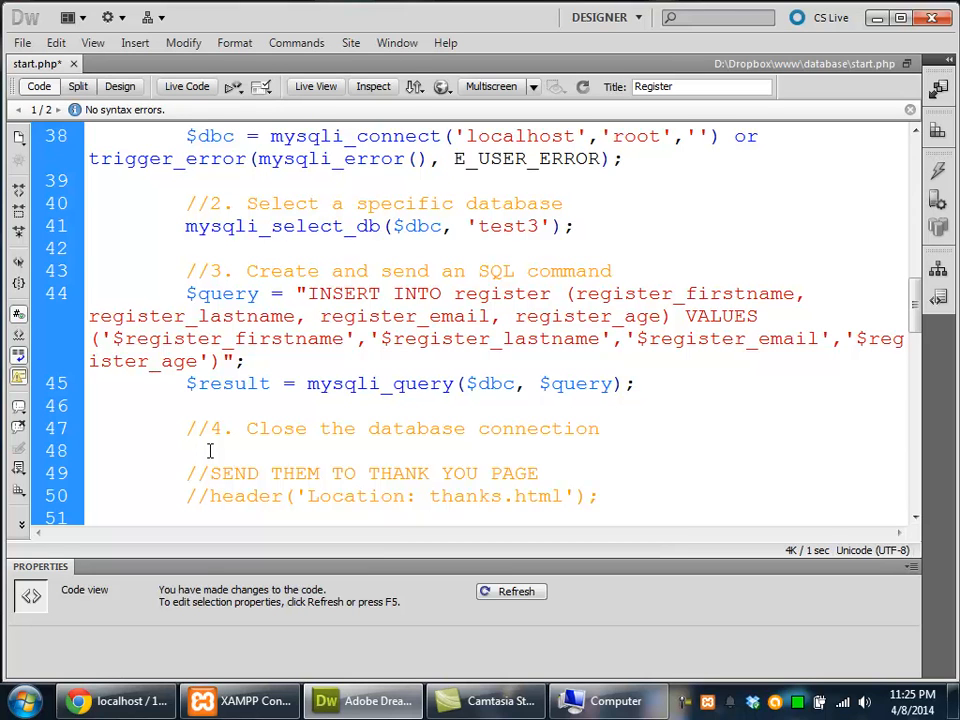
{"action": "type", "text": "my"}
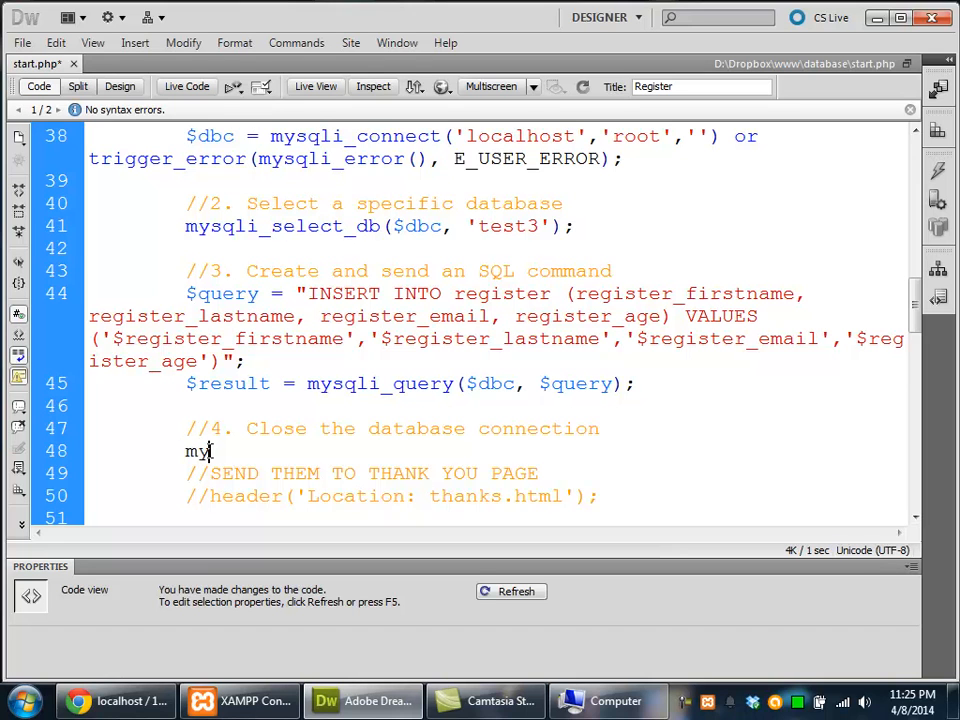
{"action": "type", "text": "sqli"}
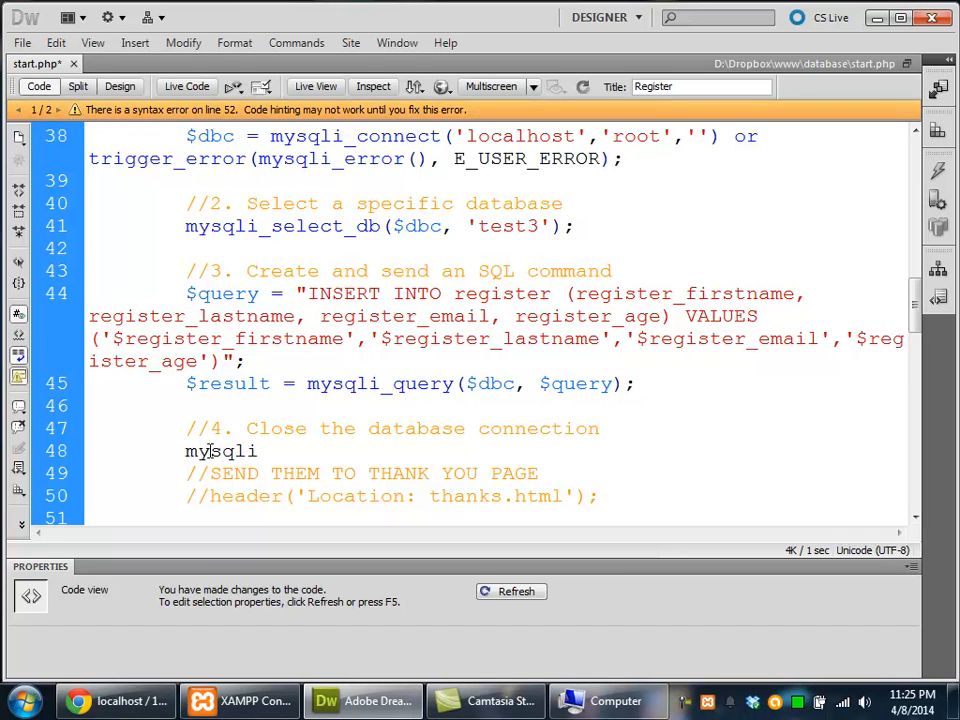
{"action": "type", "text": "_close"}
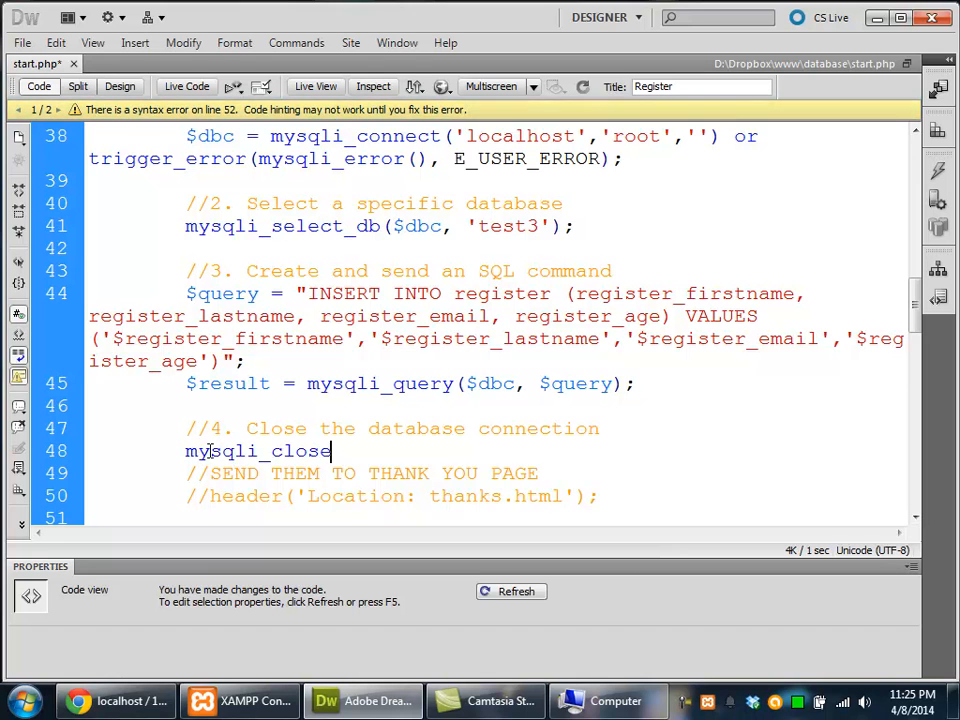
{"action": "type", "text": "()"}
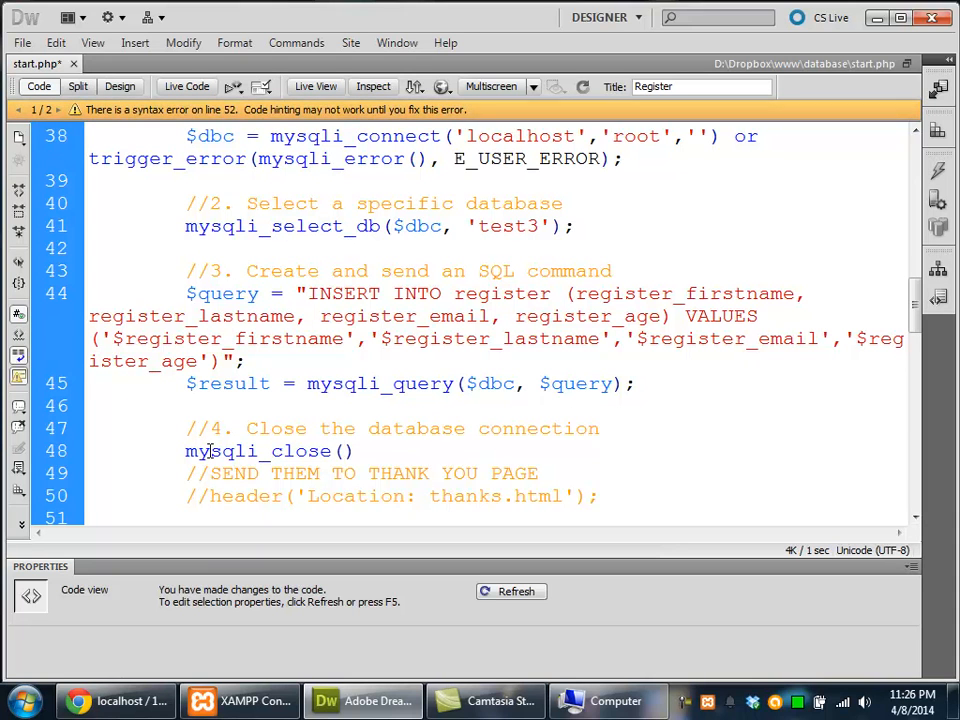
{"action": "type", "text": "$dbc"}
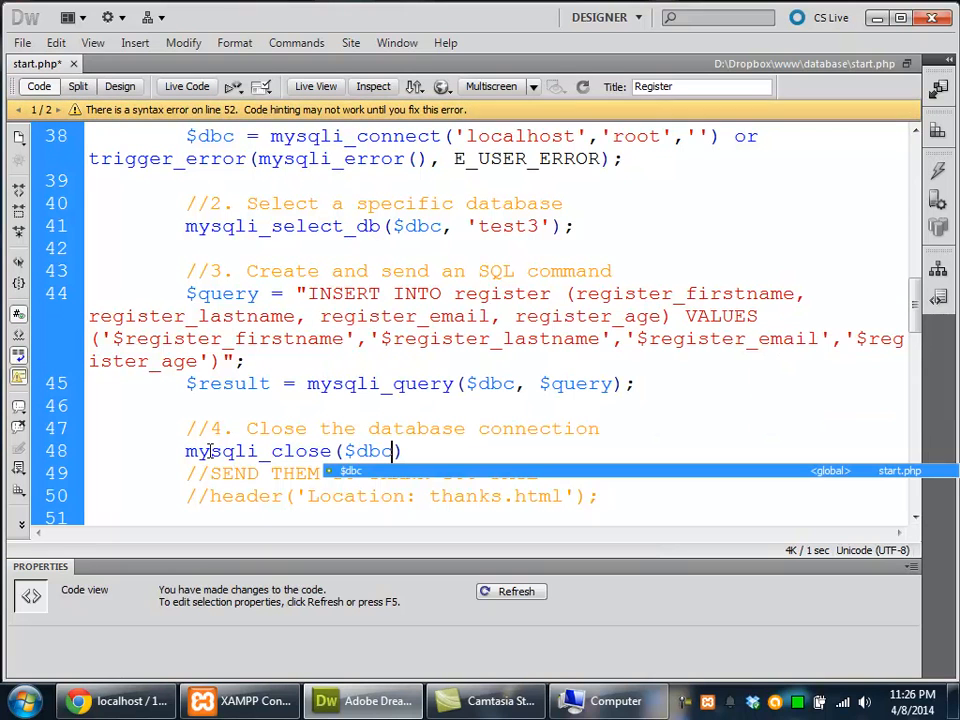
{"action": "type", "text": ";"}
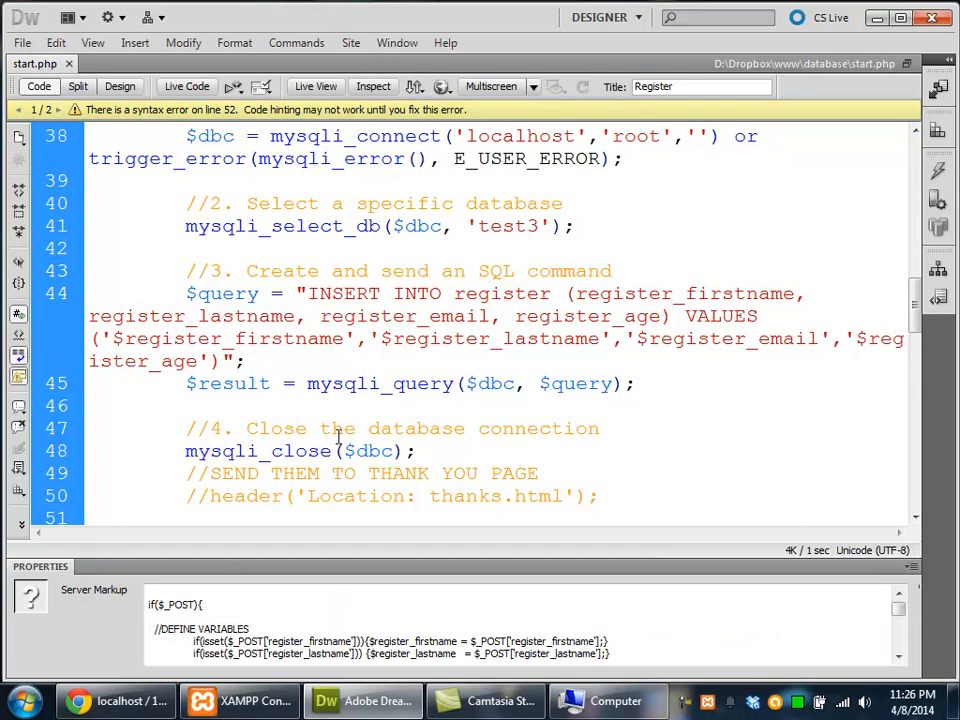
Step: Resubmit the Register form with first name Bob, then go to the phpMyAdmin tab
{"action": "scroll", "scroll_direction": "down", "scroll_amount": 3}
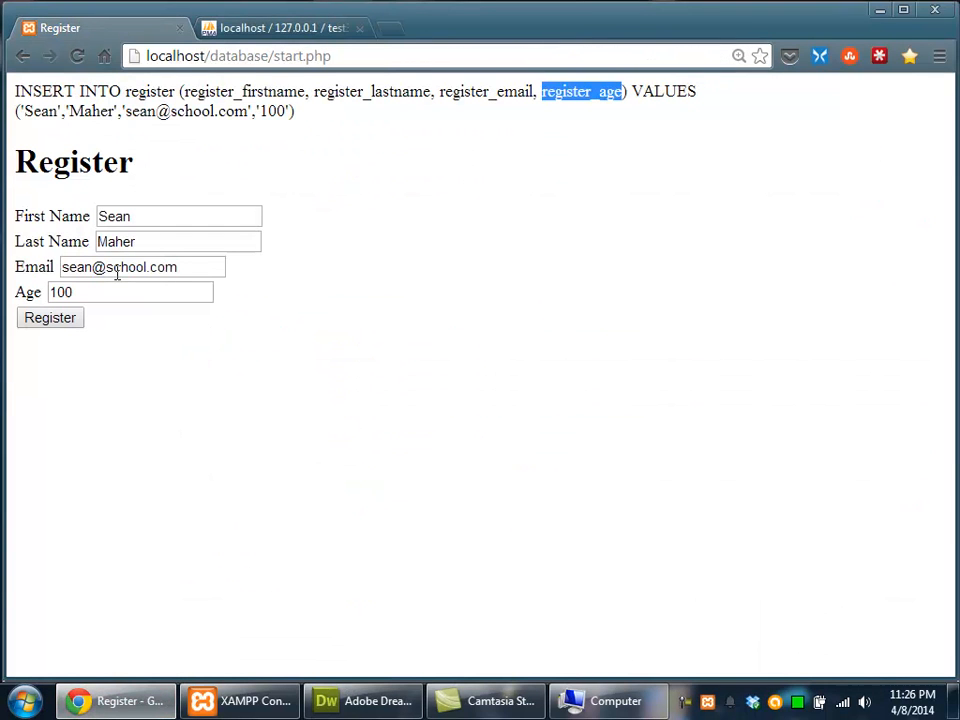
{"action": "left_click", "coordinate": [290, 27]}
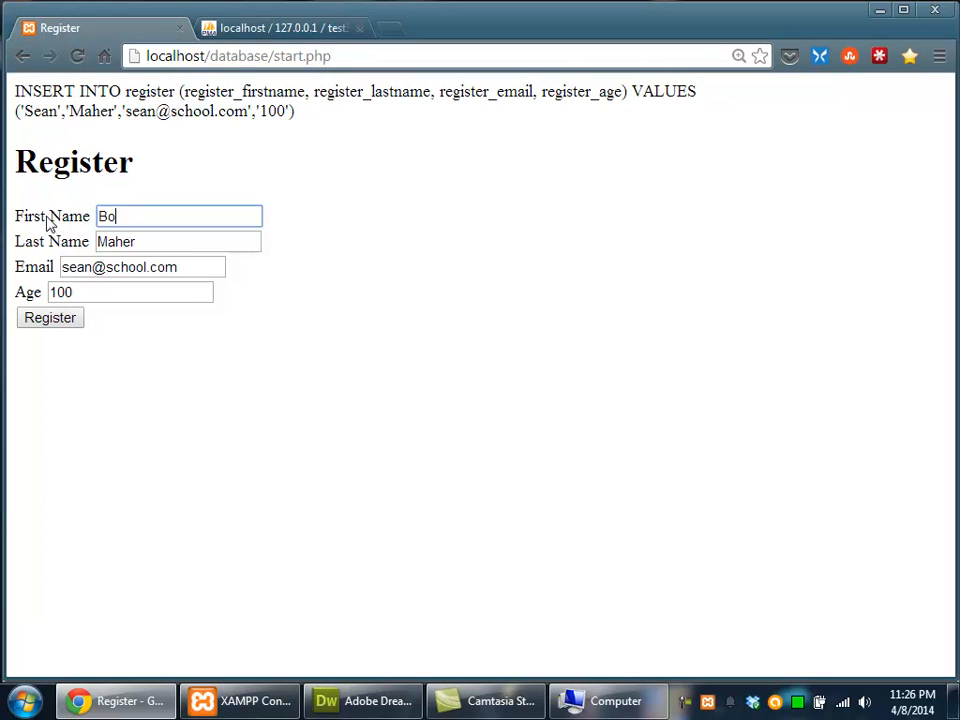
{"action": "type", "text": "b"}
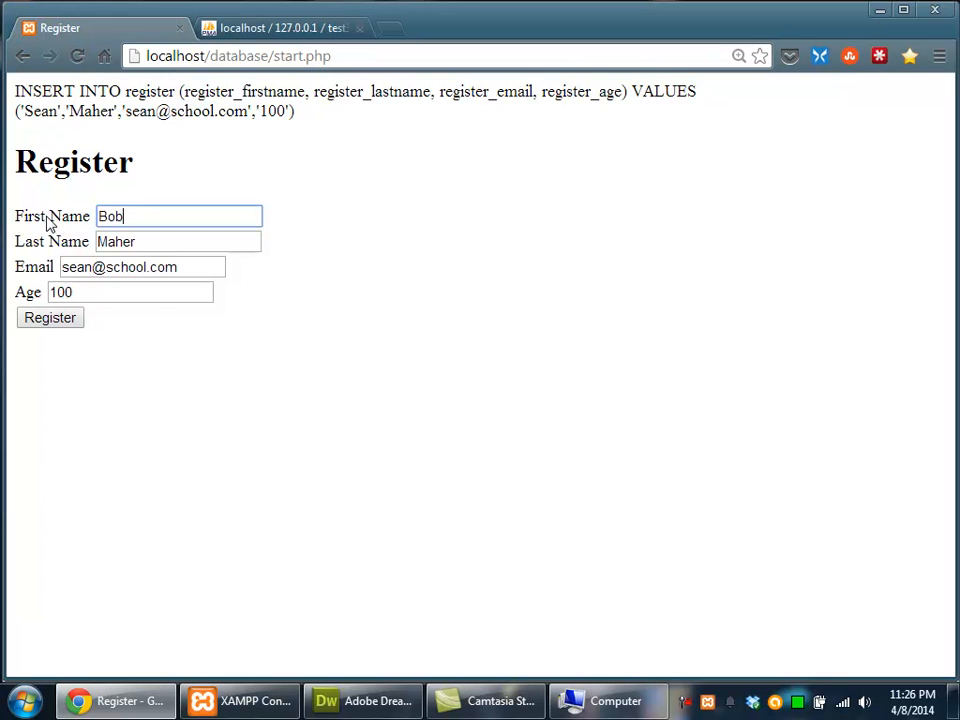
{"action": "left_click", "coordinate": [49, 317]}
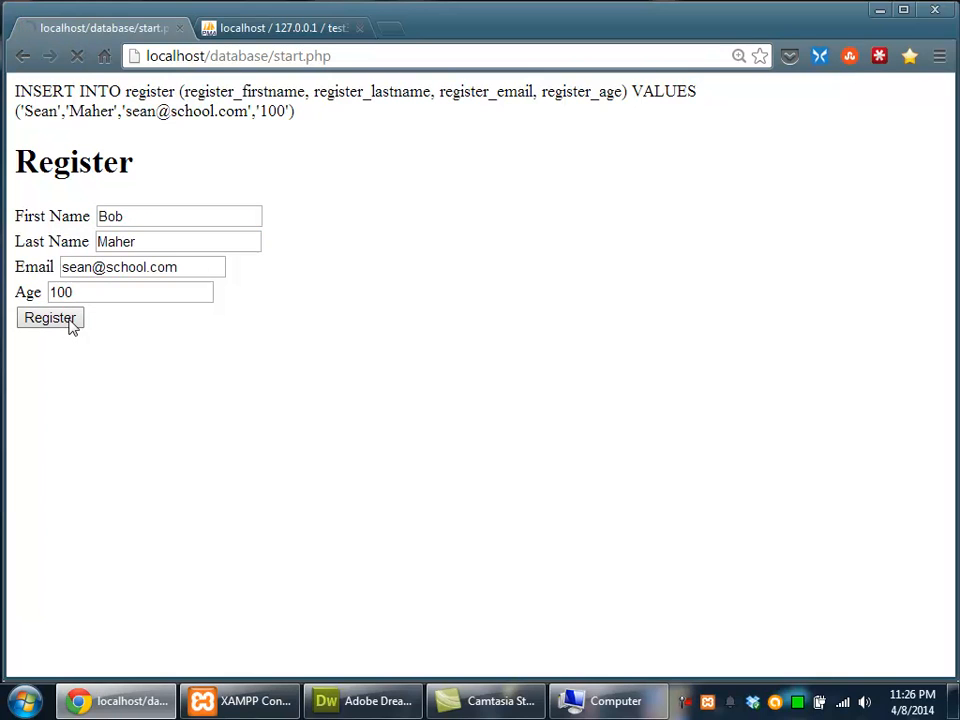
{"action": "left_click", "coordinate": [50, 317]}
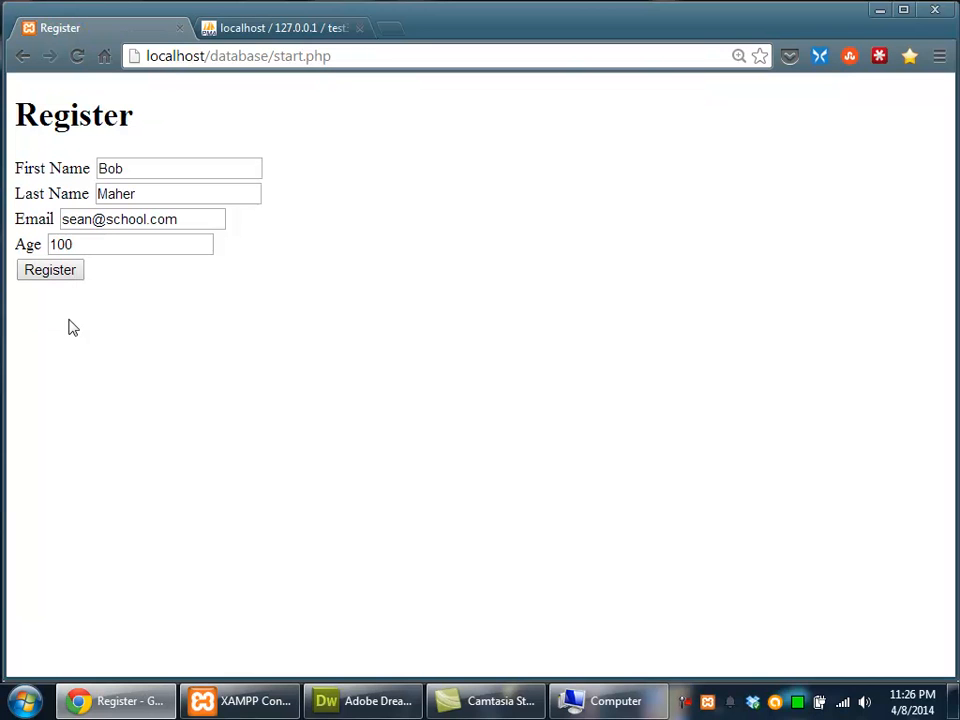
{"action": "left_click", "coordinate": [270, 27]}
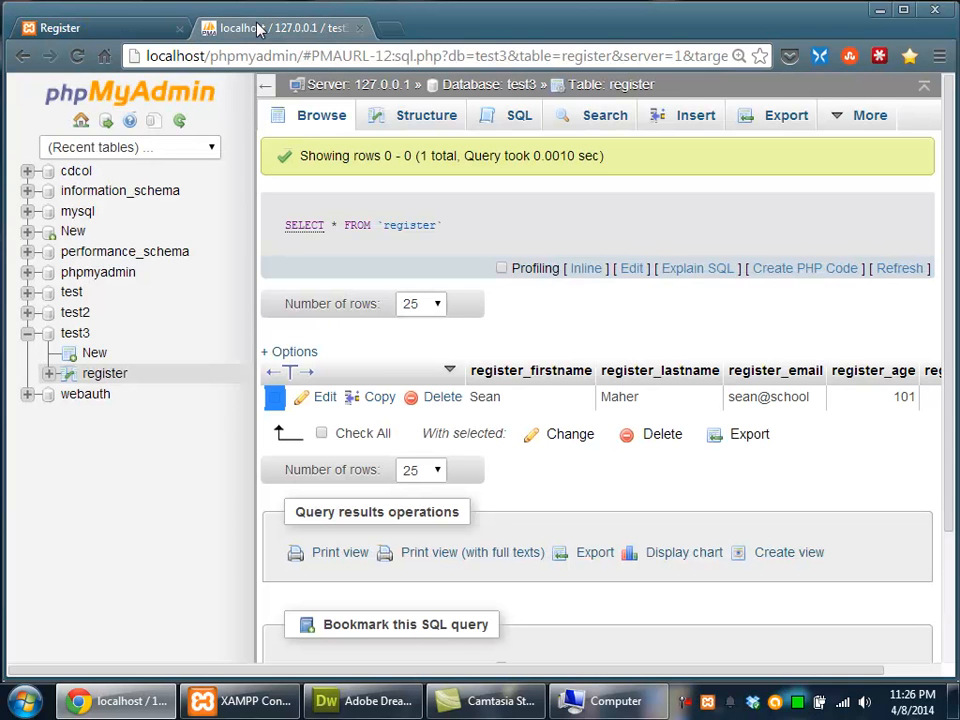
{"action": "left_click", "coordinate": [321, 115]}
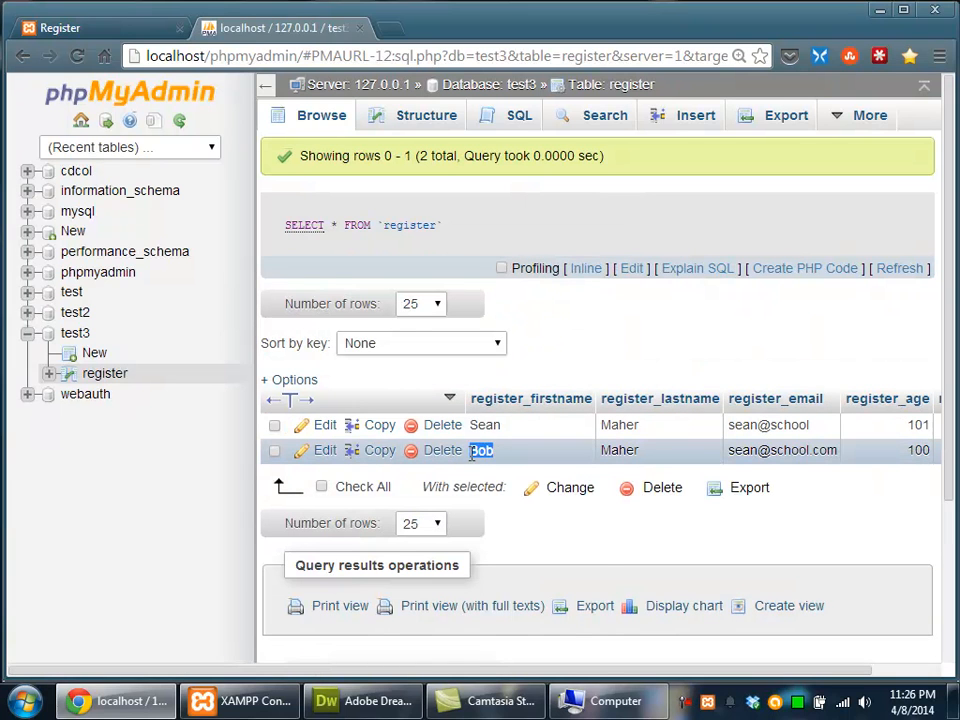
{"action": "scroll", "scroll_direction": "right", "scroll_amount": 3}
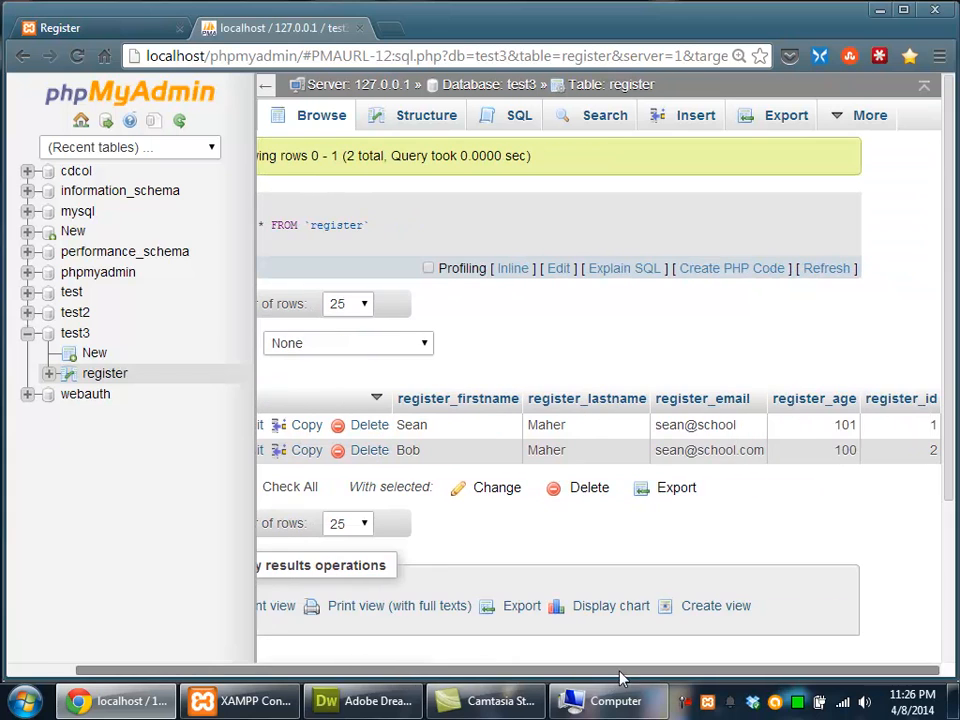
{"action": "mouse_move", "coordinate": [715, 678]}
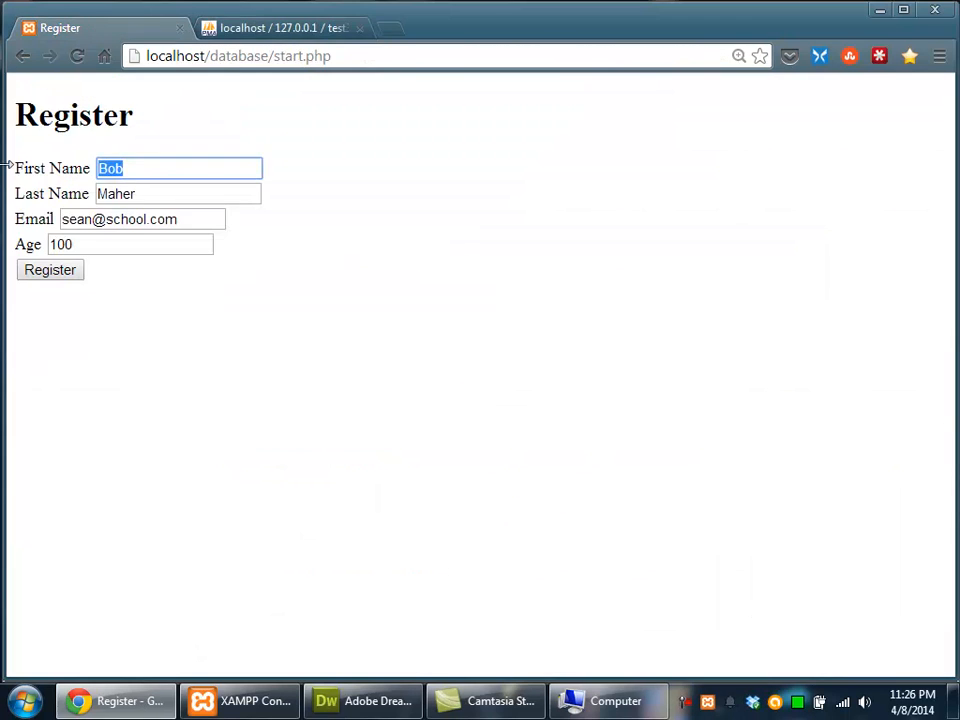
Step: Enter Sally as the first name and reload the phpMyAdmin register table
{"action": "type", "text": "Sally"}
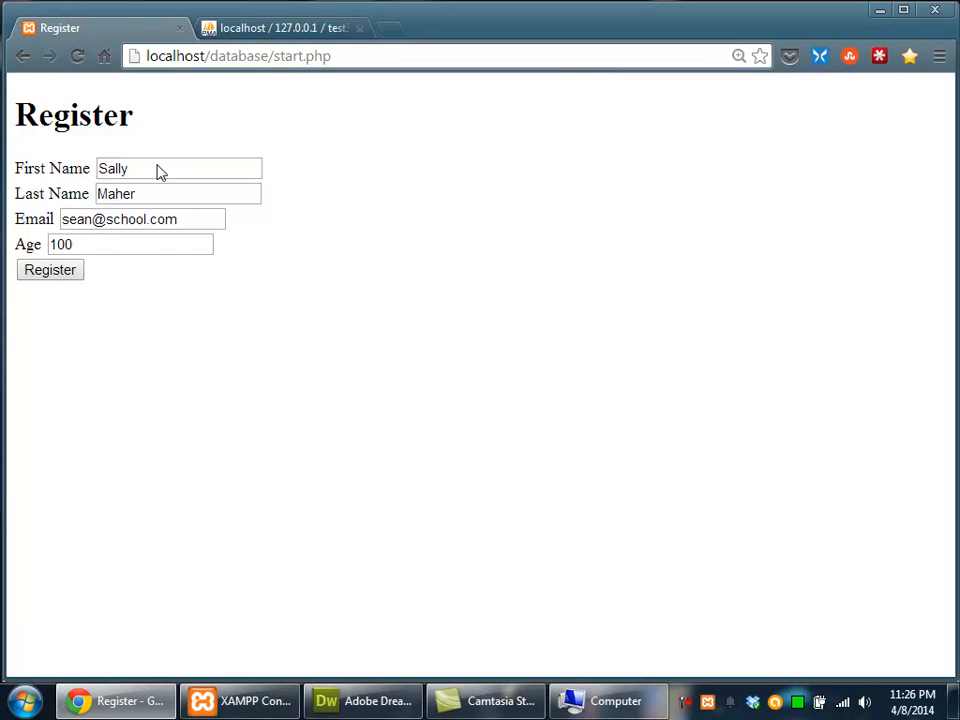
{"action": "left_click", "coordinate": [280, 27]}
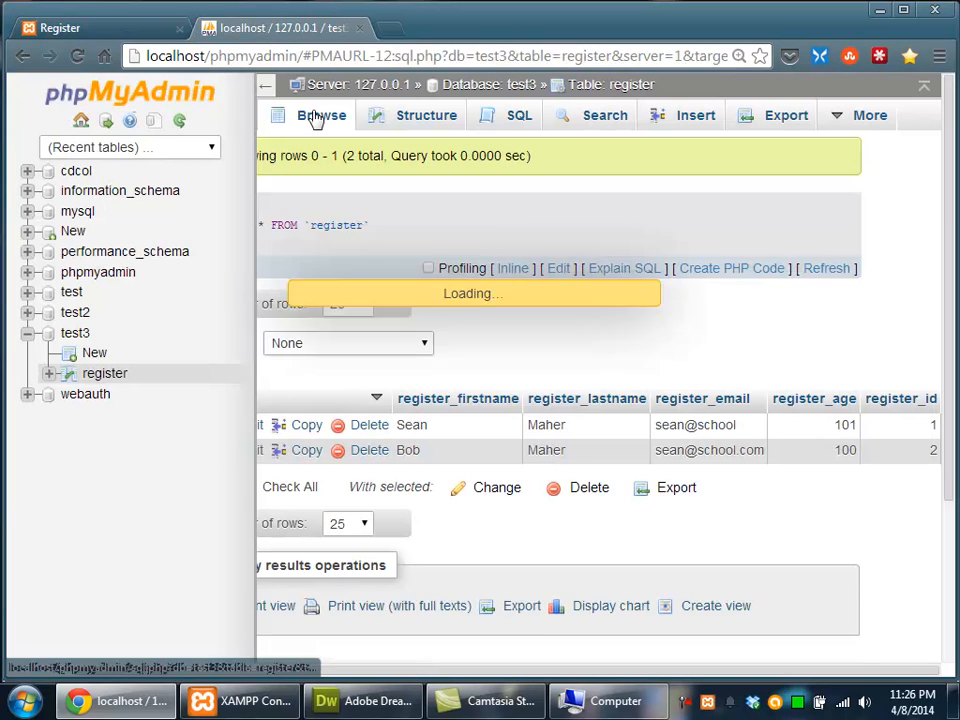